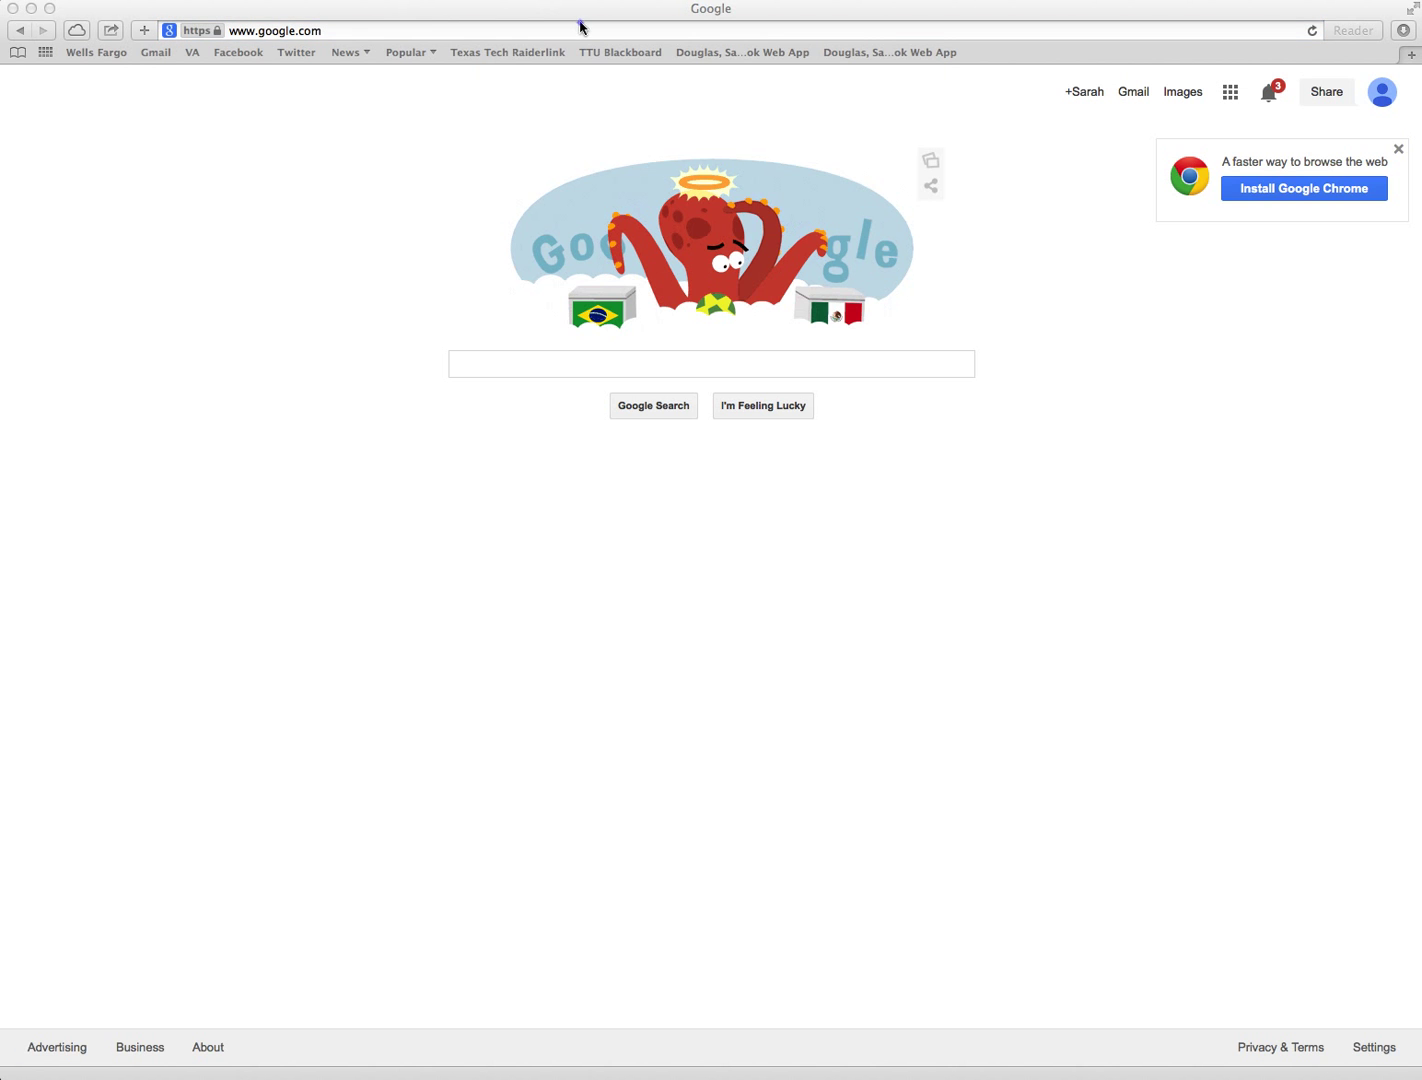
pyautogui.click(276, 30)
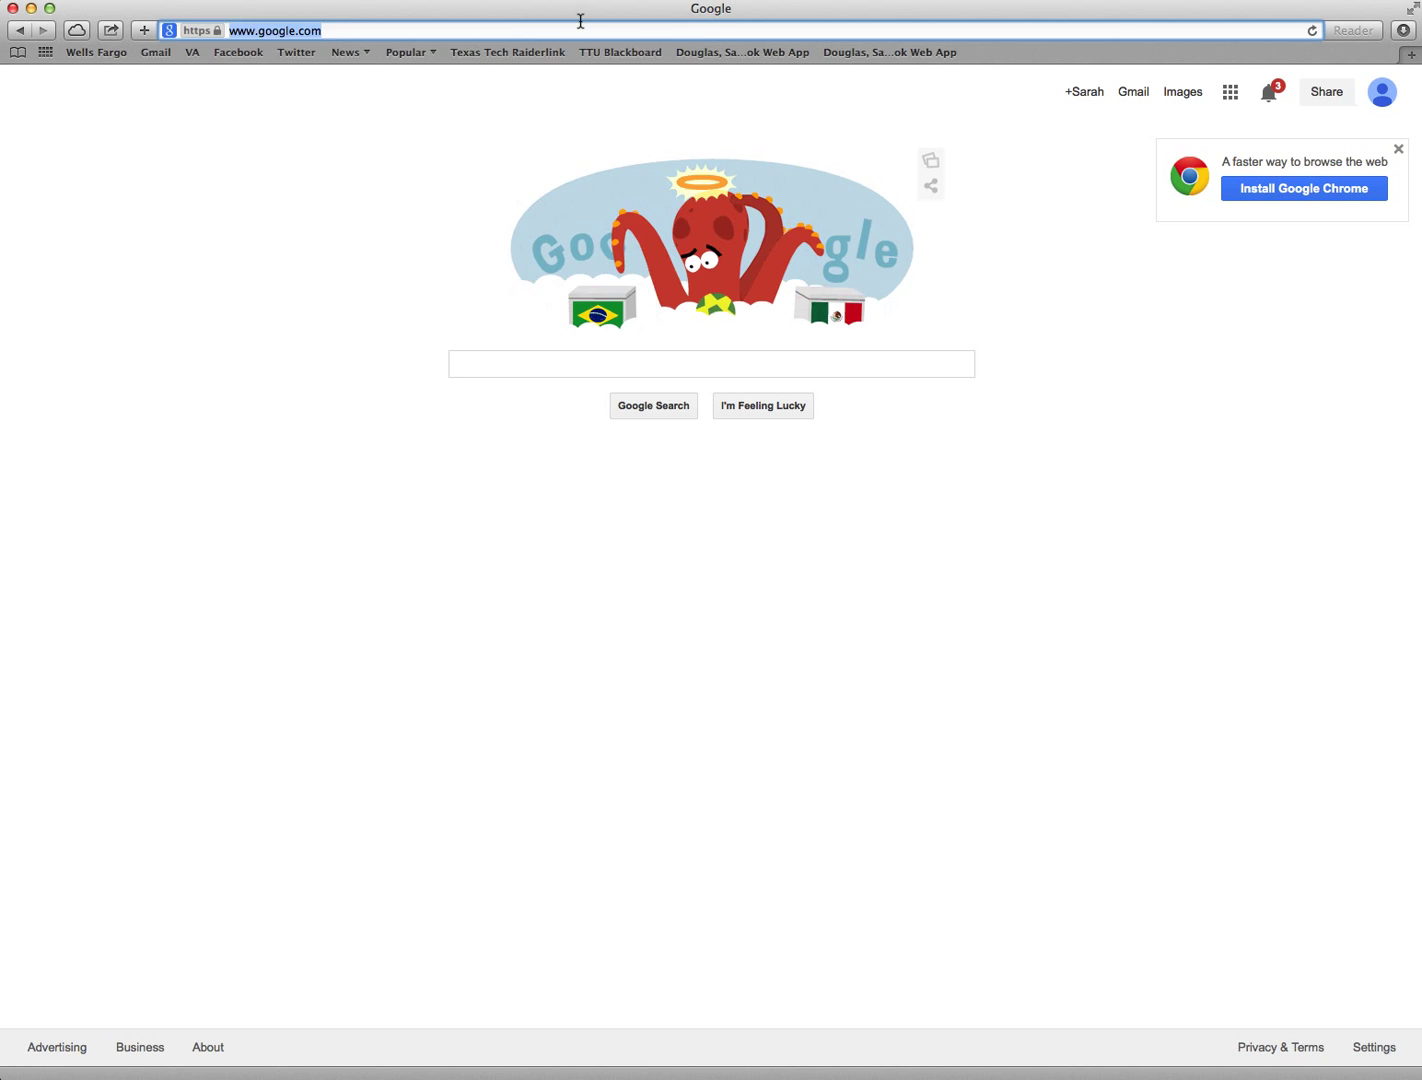
pyautogui.write('www.wix.com')
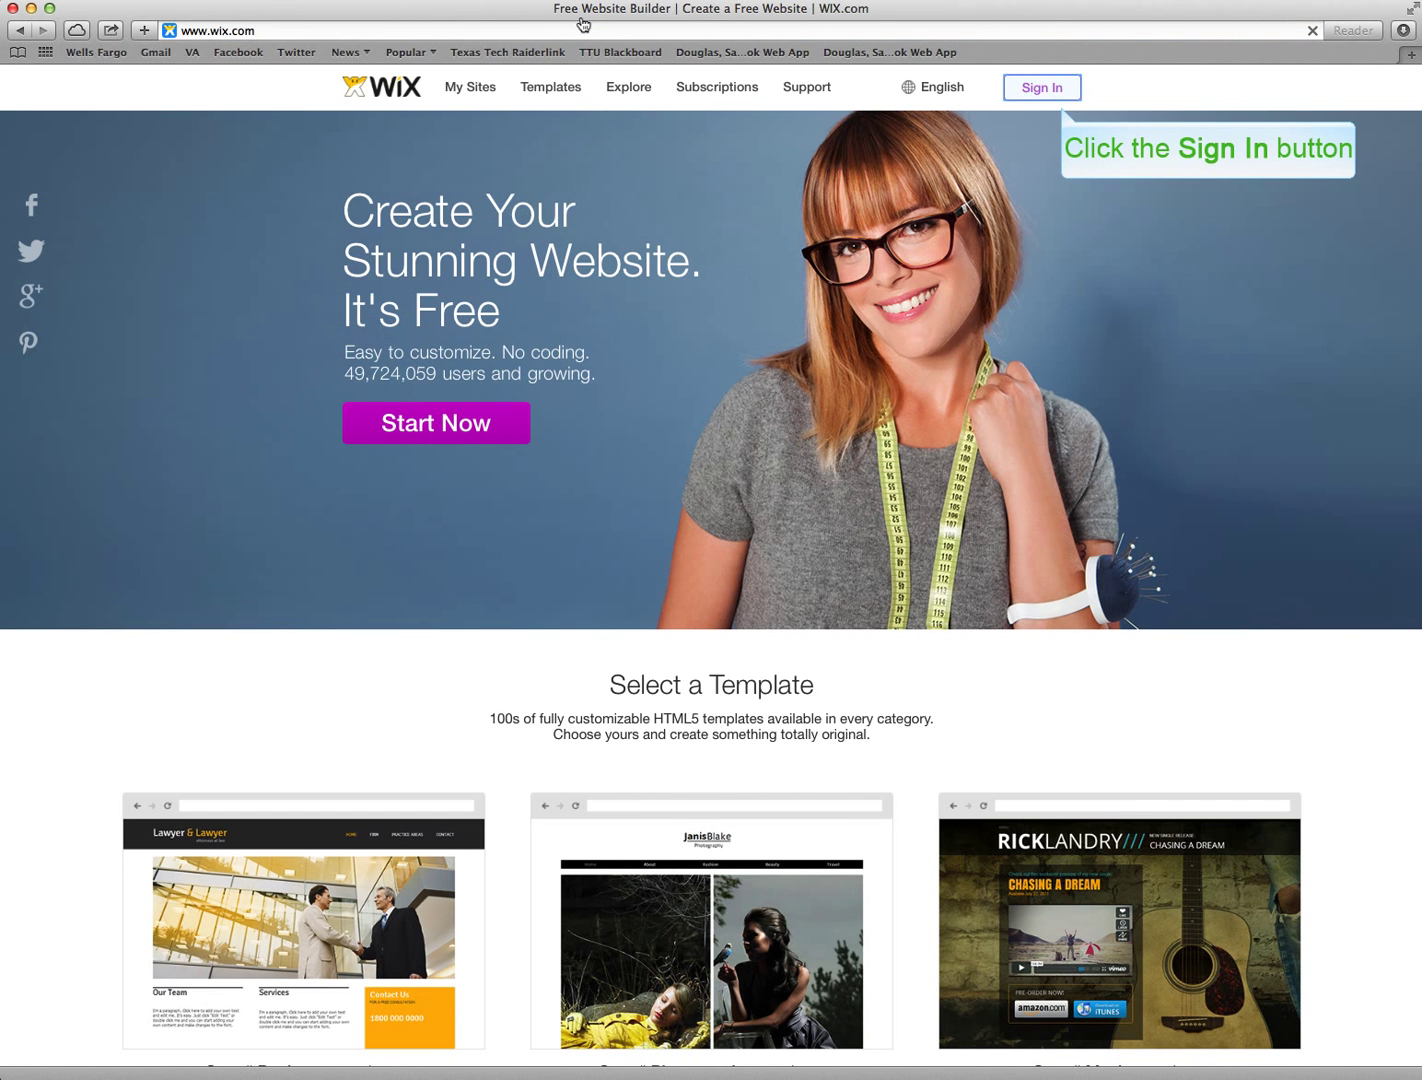
pyautogui.moveTo(814, 30)
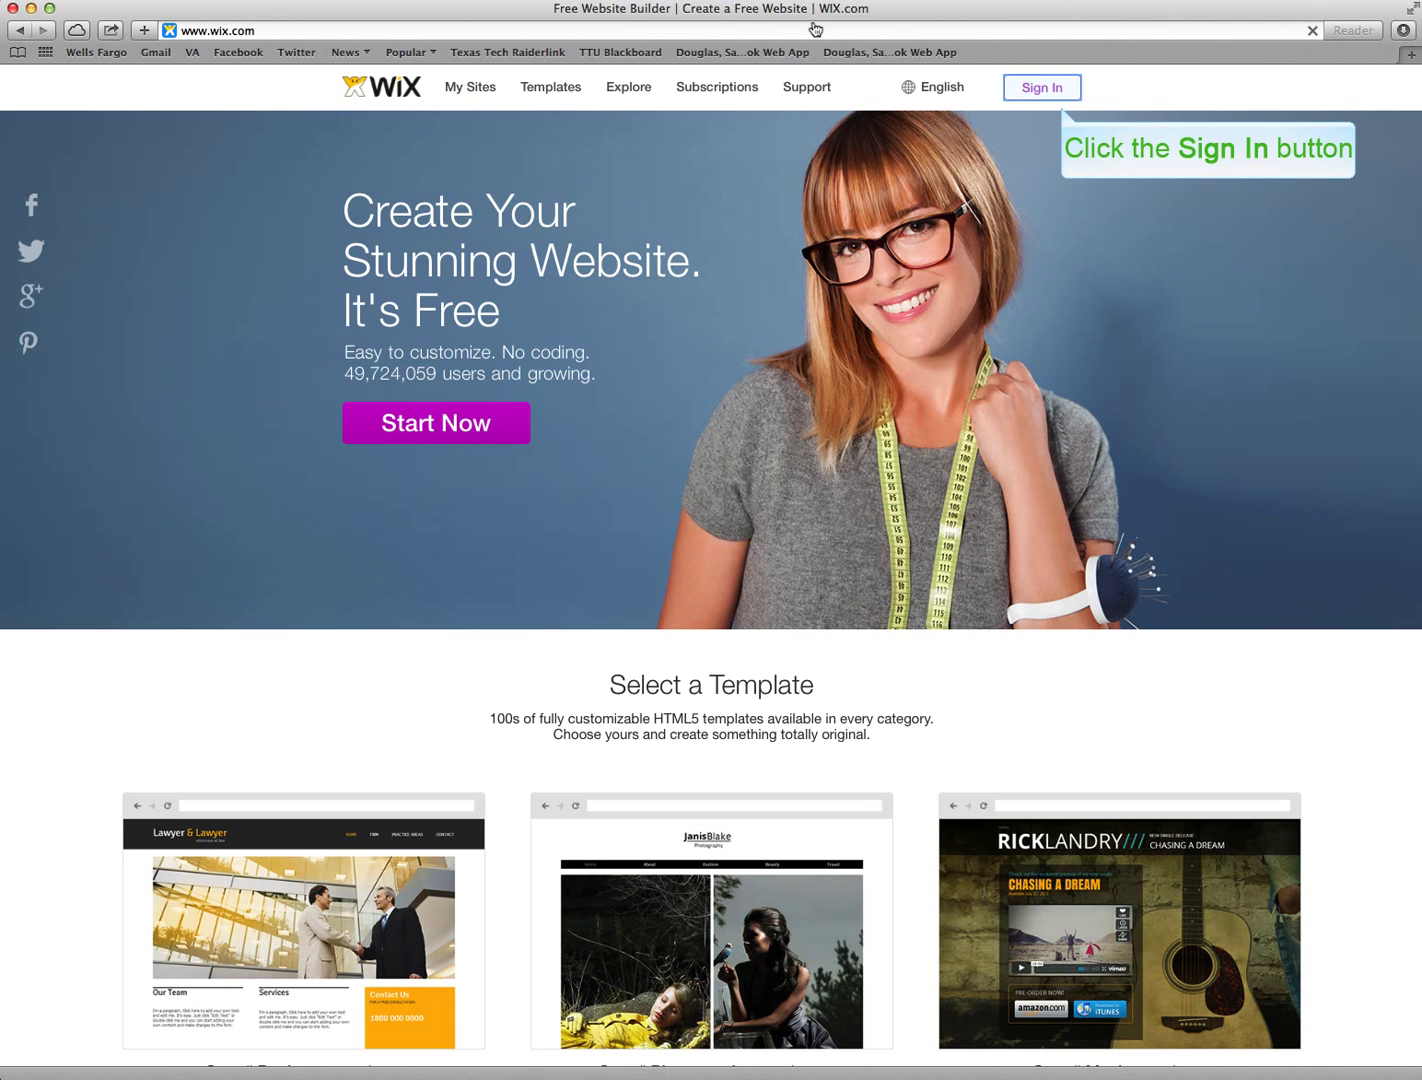
# Step: Sign in to the Wix account to reach the empty My Sites page
pyautogui.click(1040, 88)
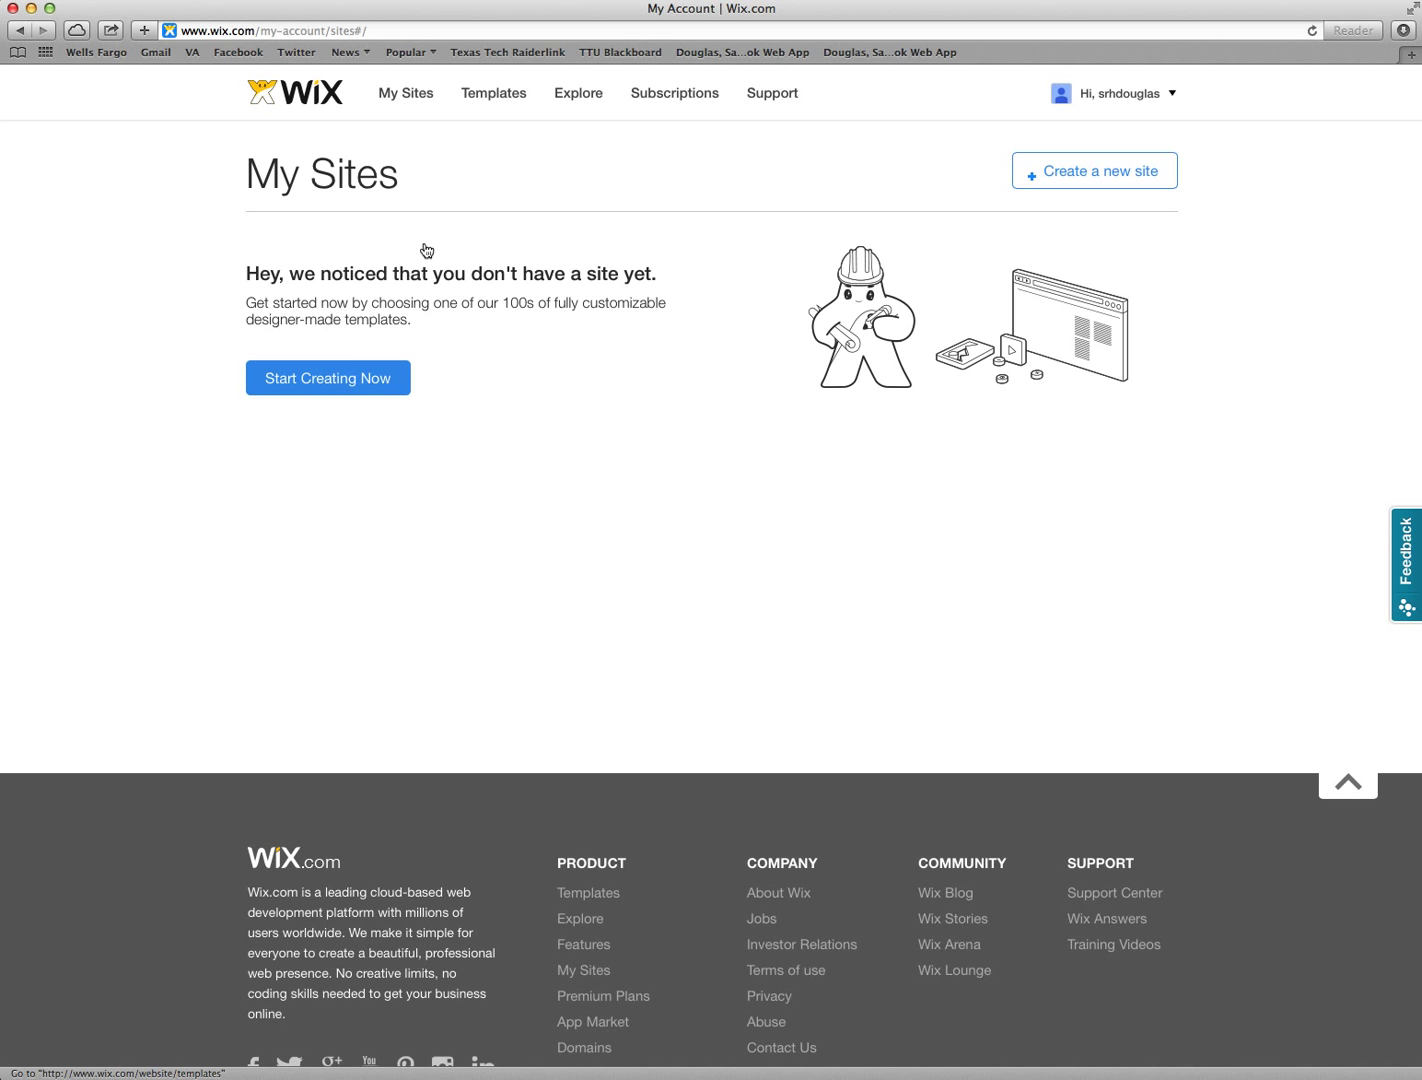
# Step: Filter templates to One-Pager, go to a later page and preview 1 Pager Bio
pyautogui.click(328, 376)
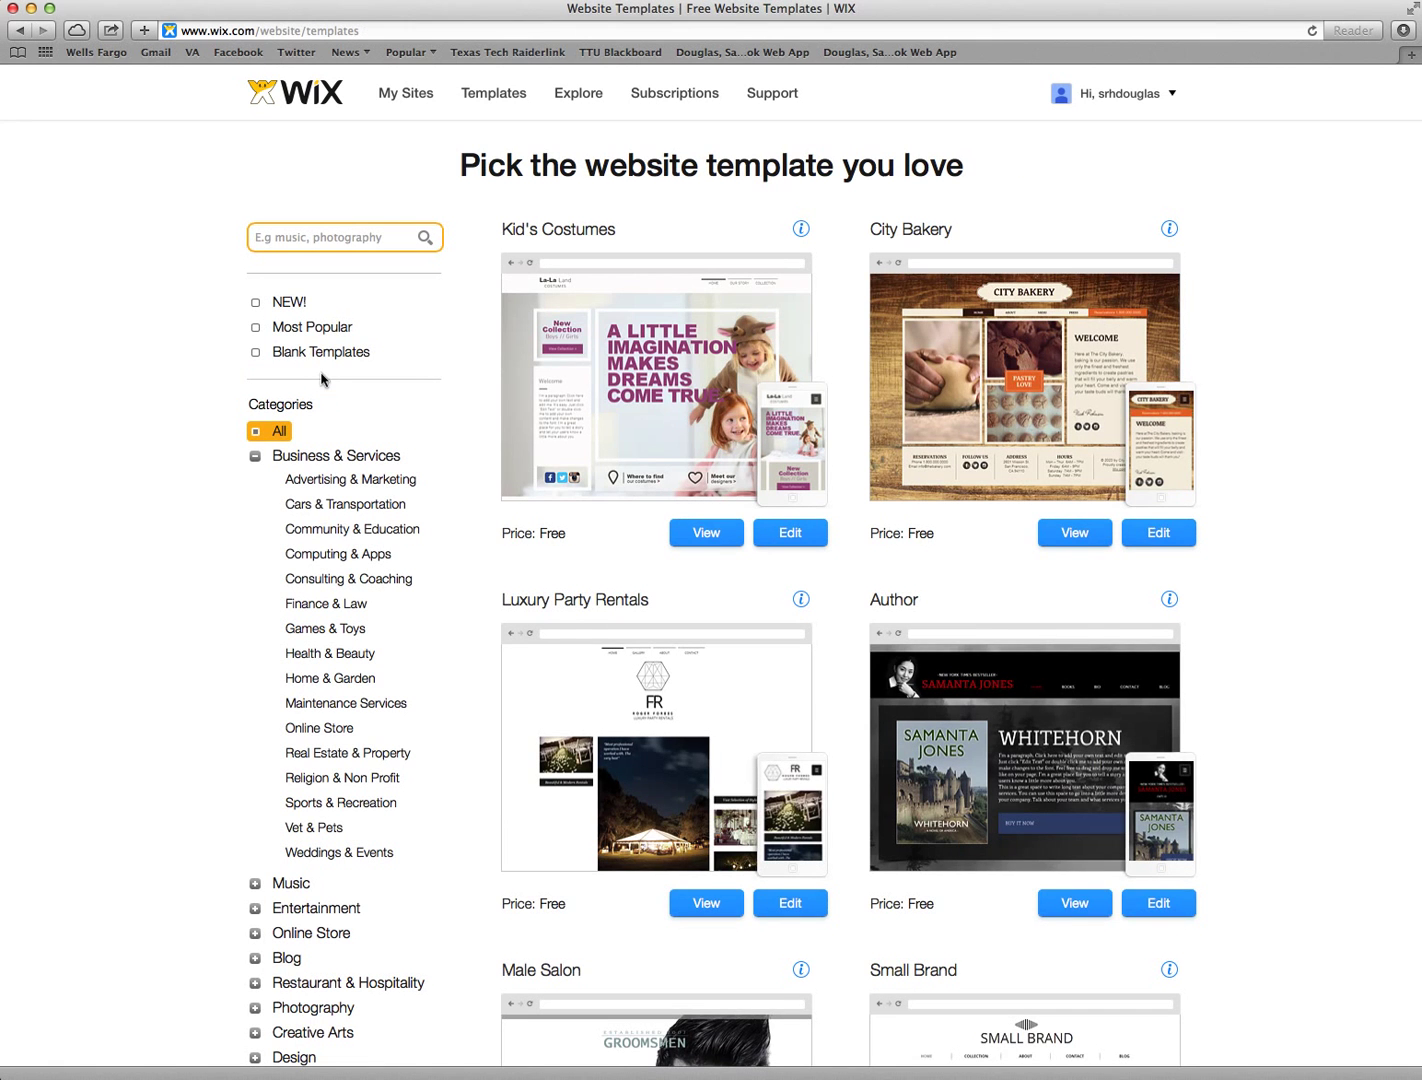
pyautogui.moveTo(828, 560)
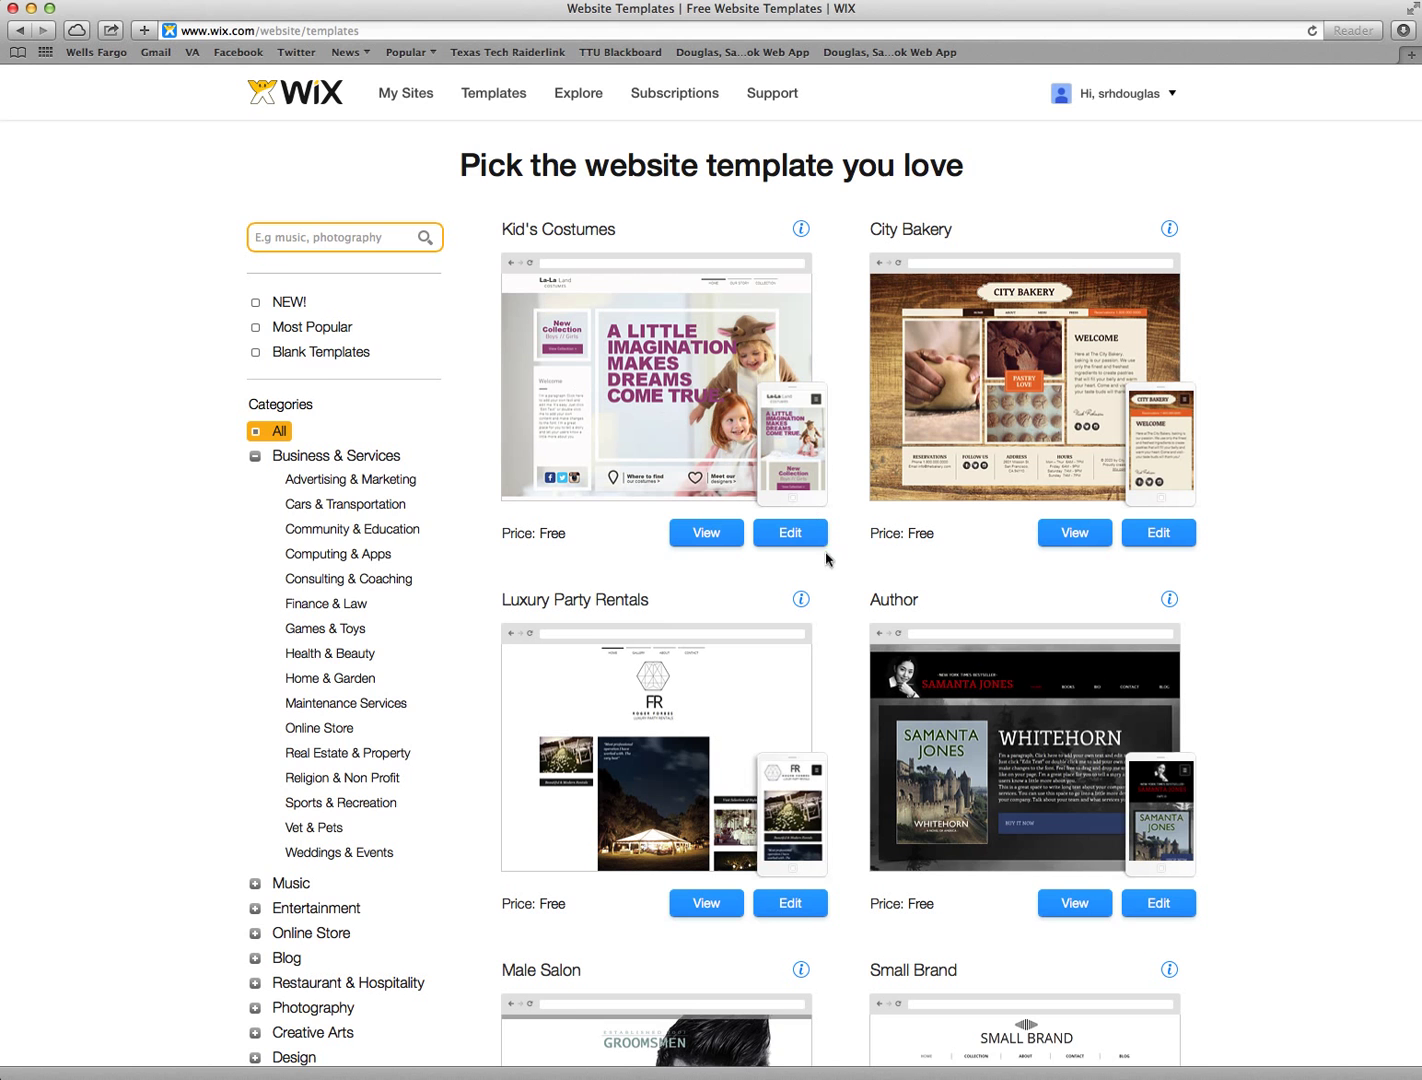
pyautogui.scroll(-3)
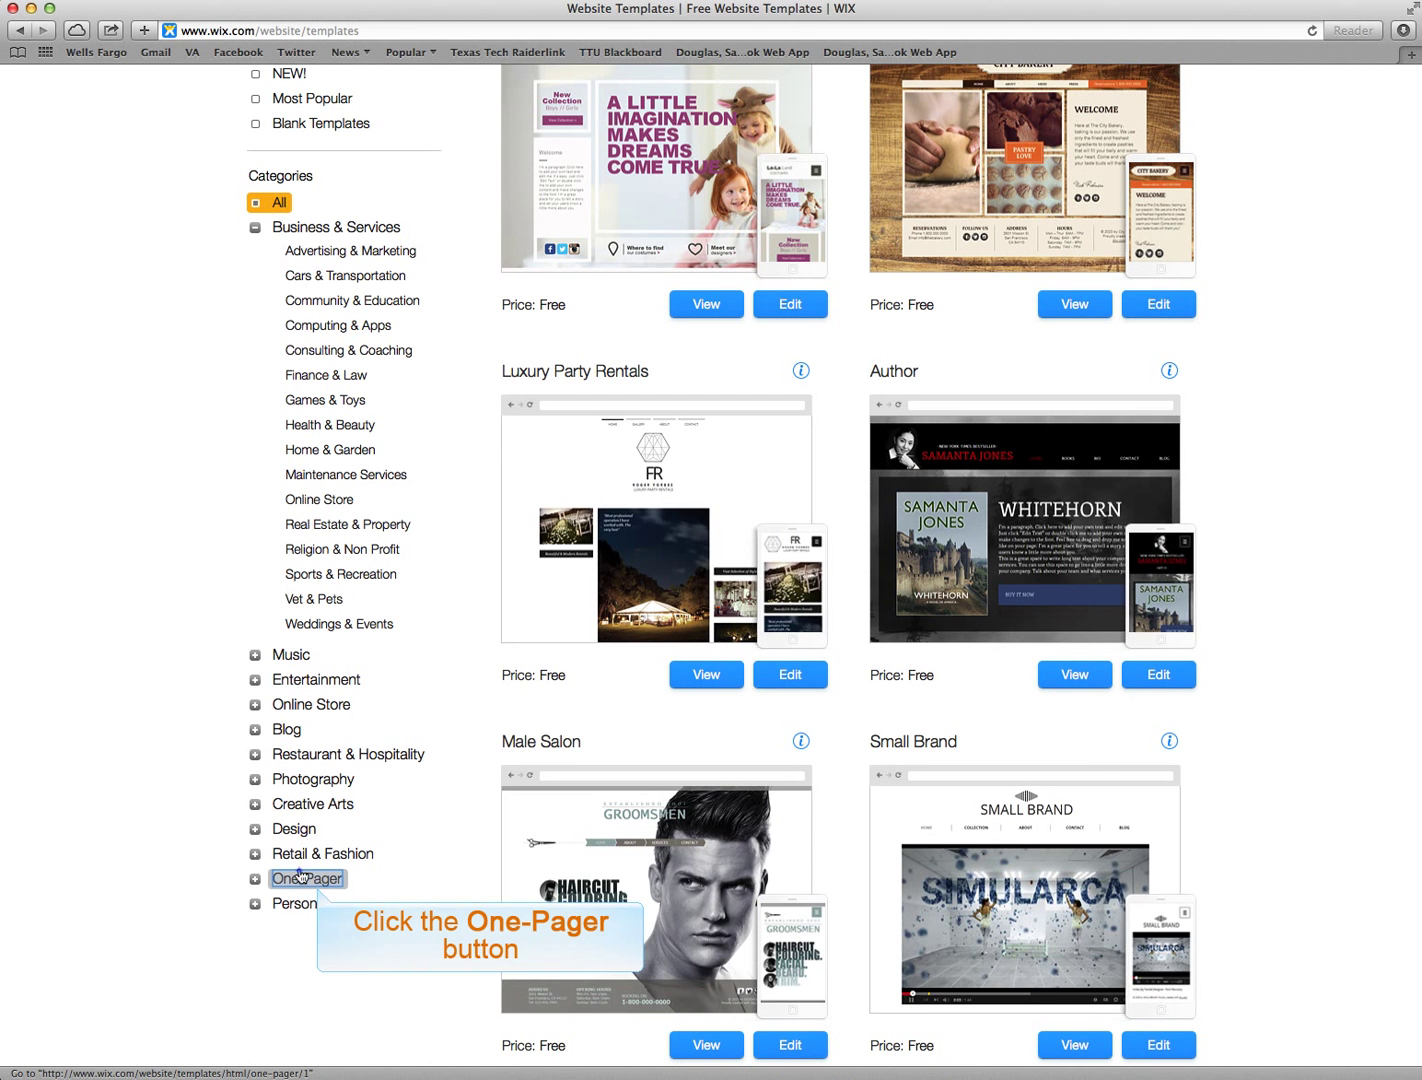
pyautogui.click(308, 878)
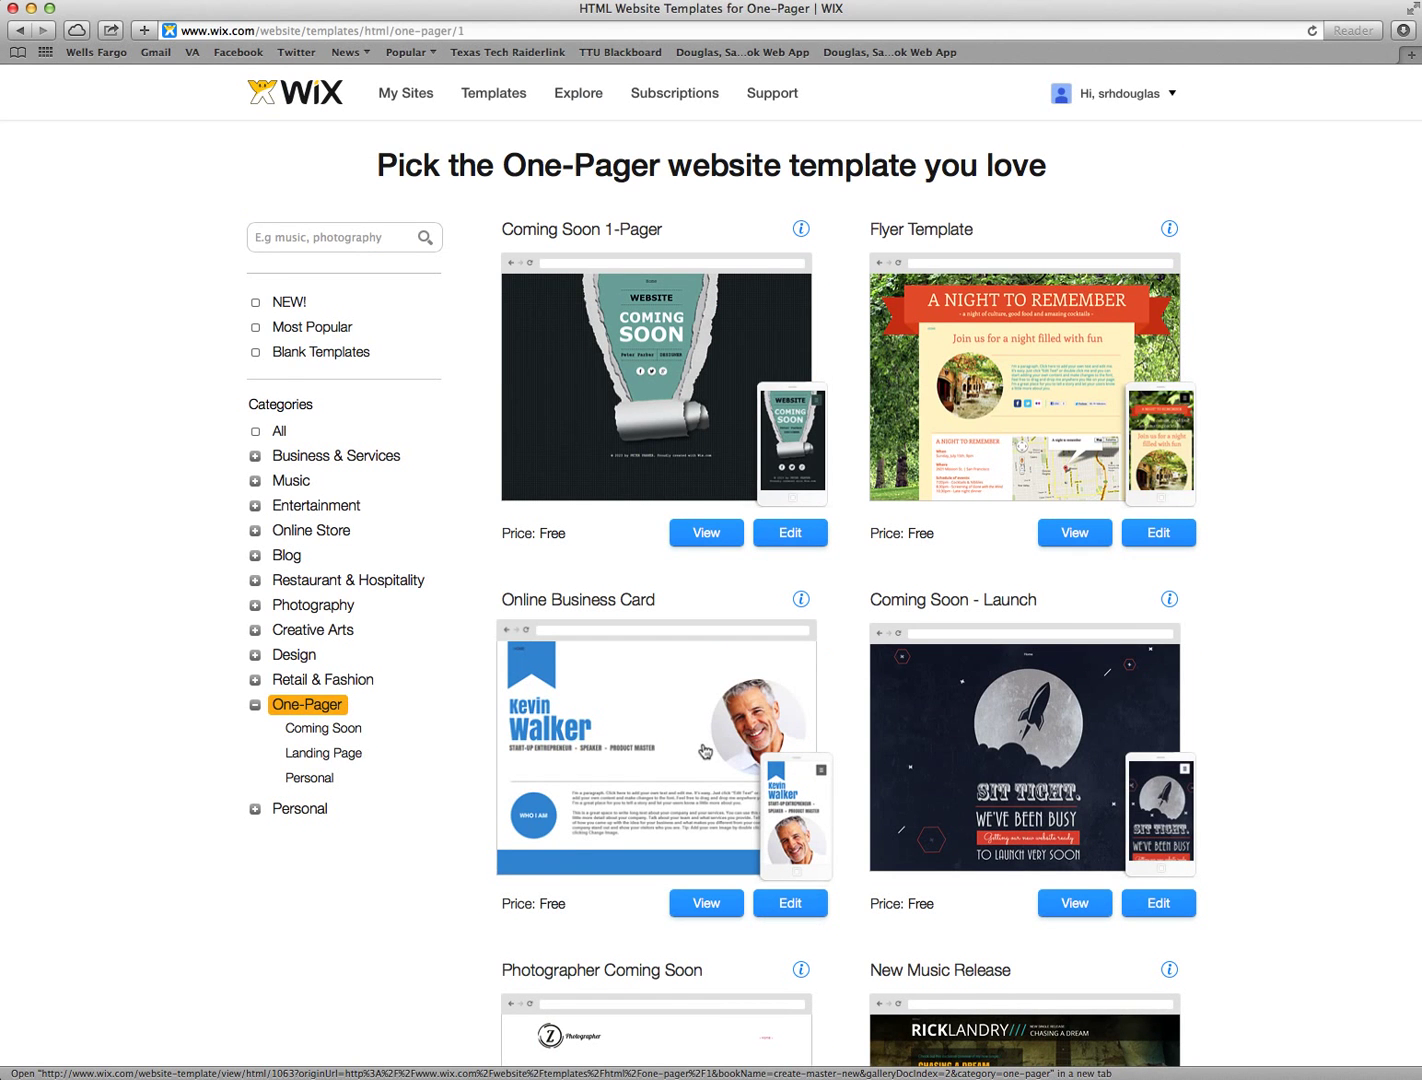
pyautogui.scroll(-3)
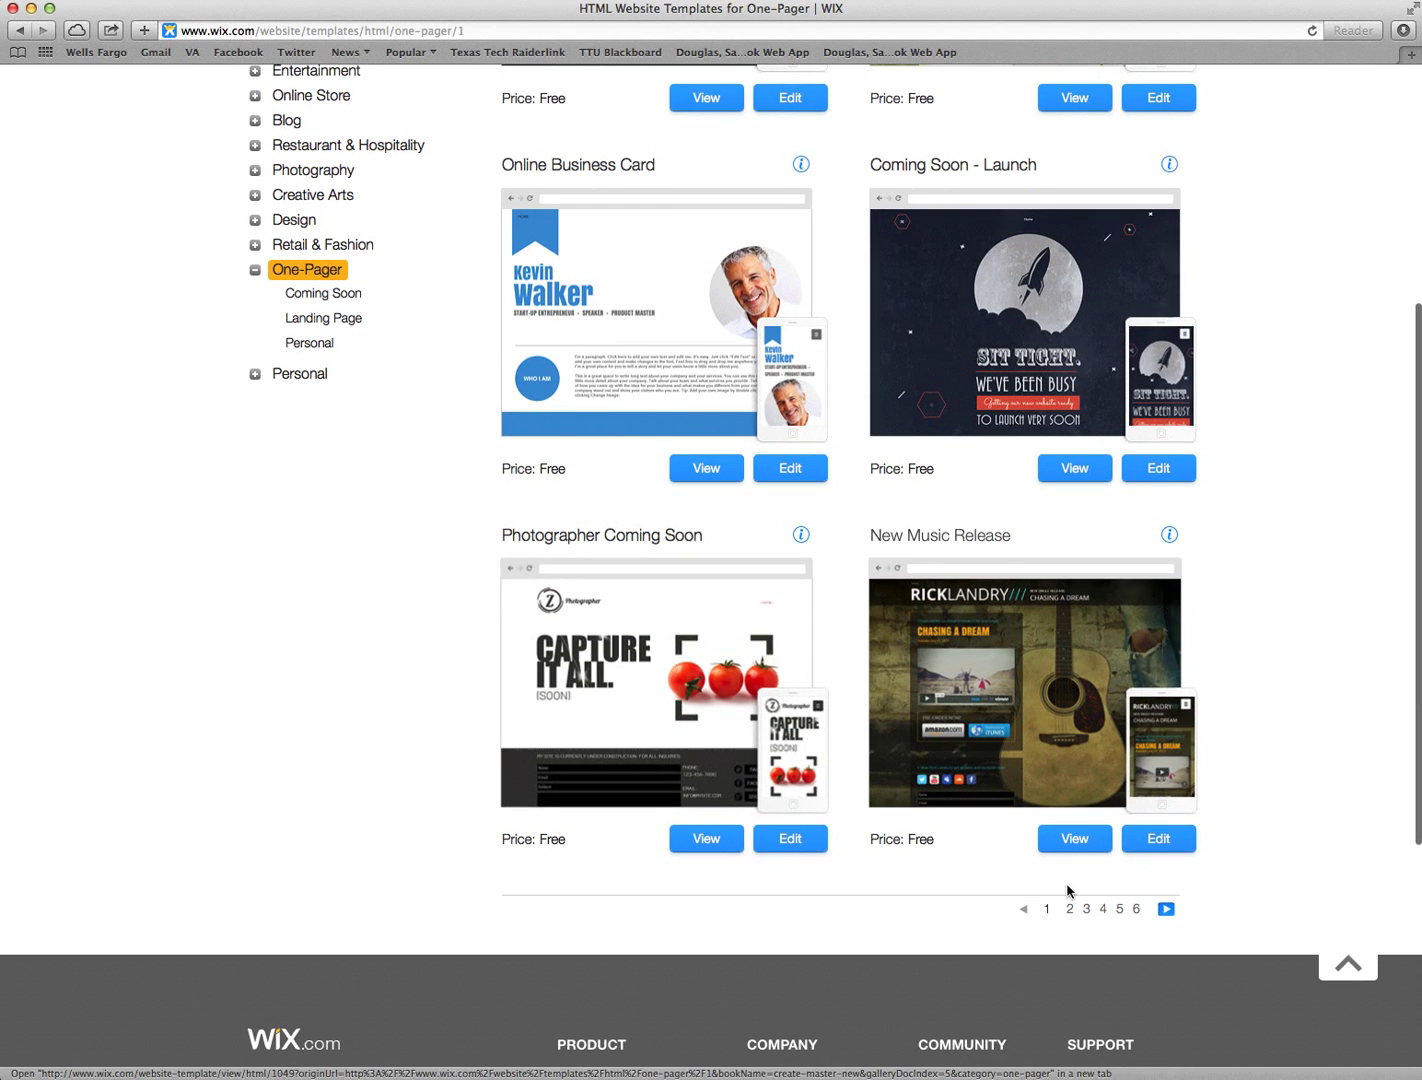
pyautogui.click(1086, 908)
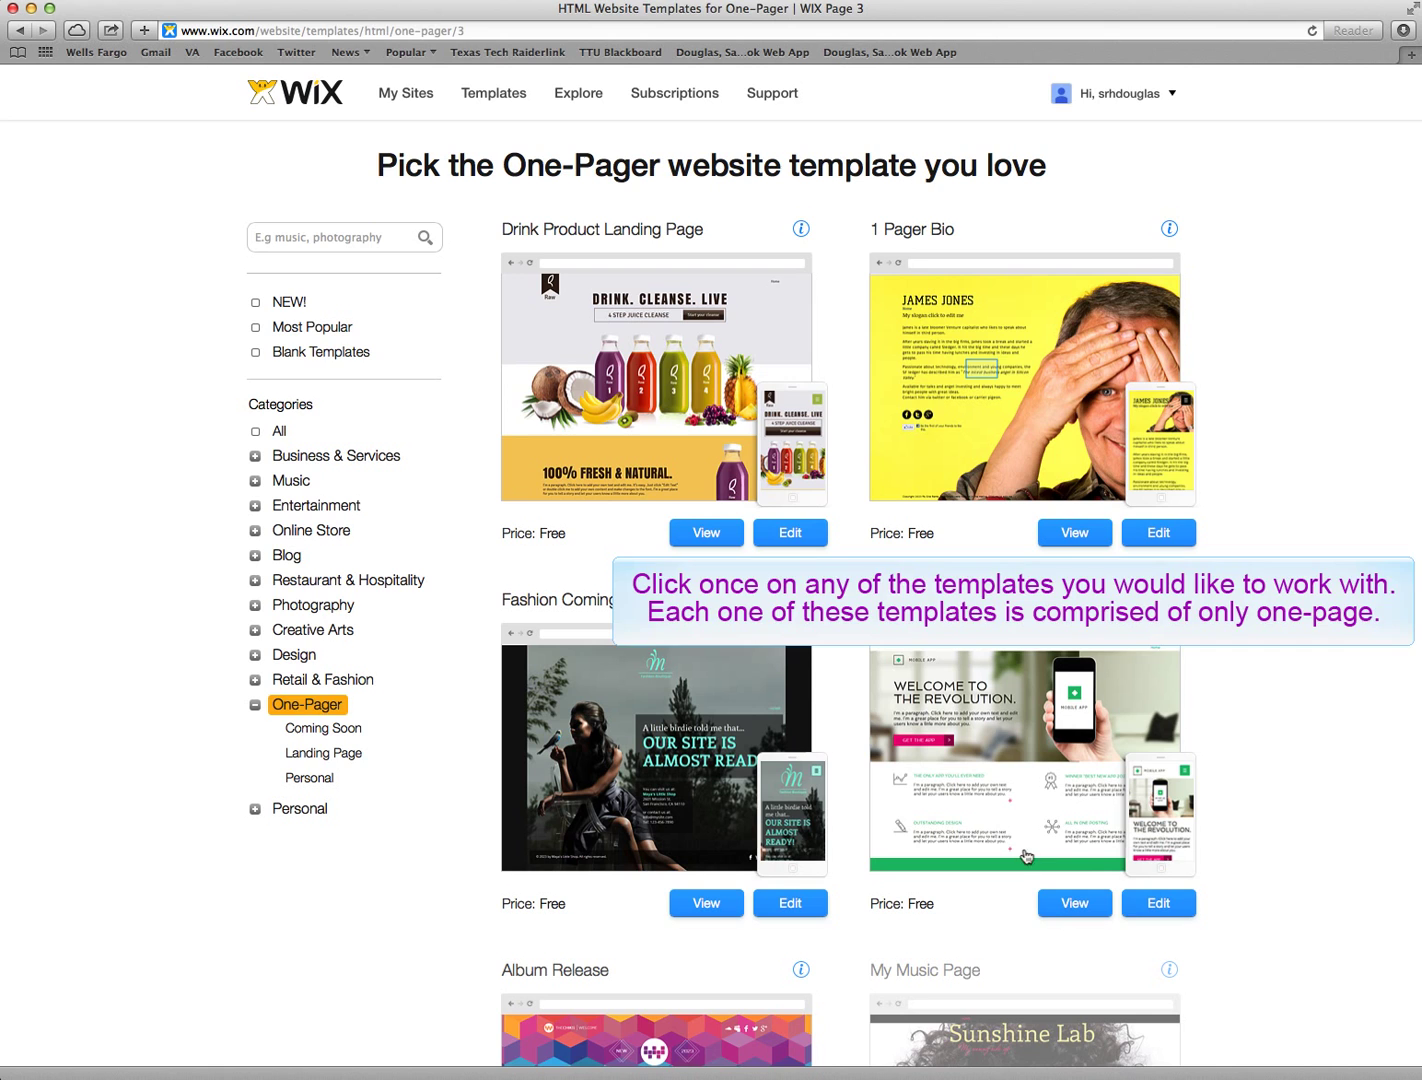
pyautogui.click(1024, 380)
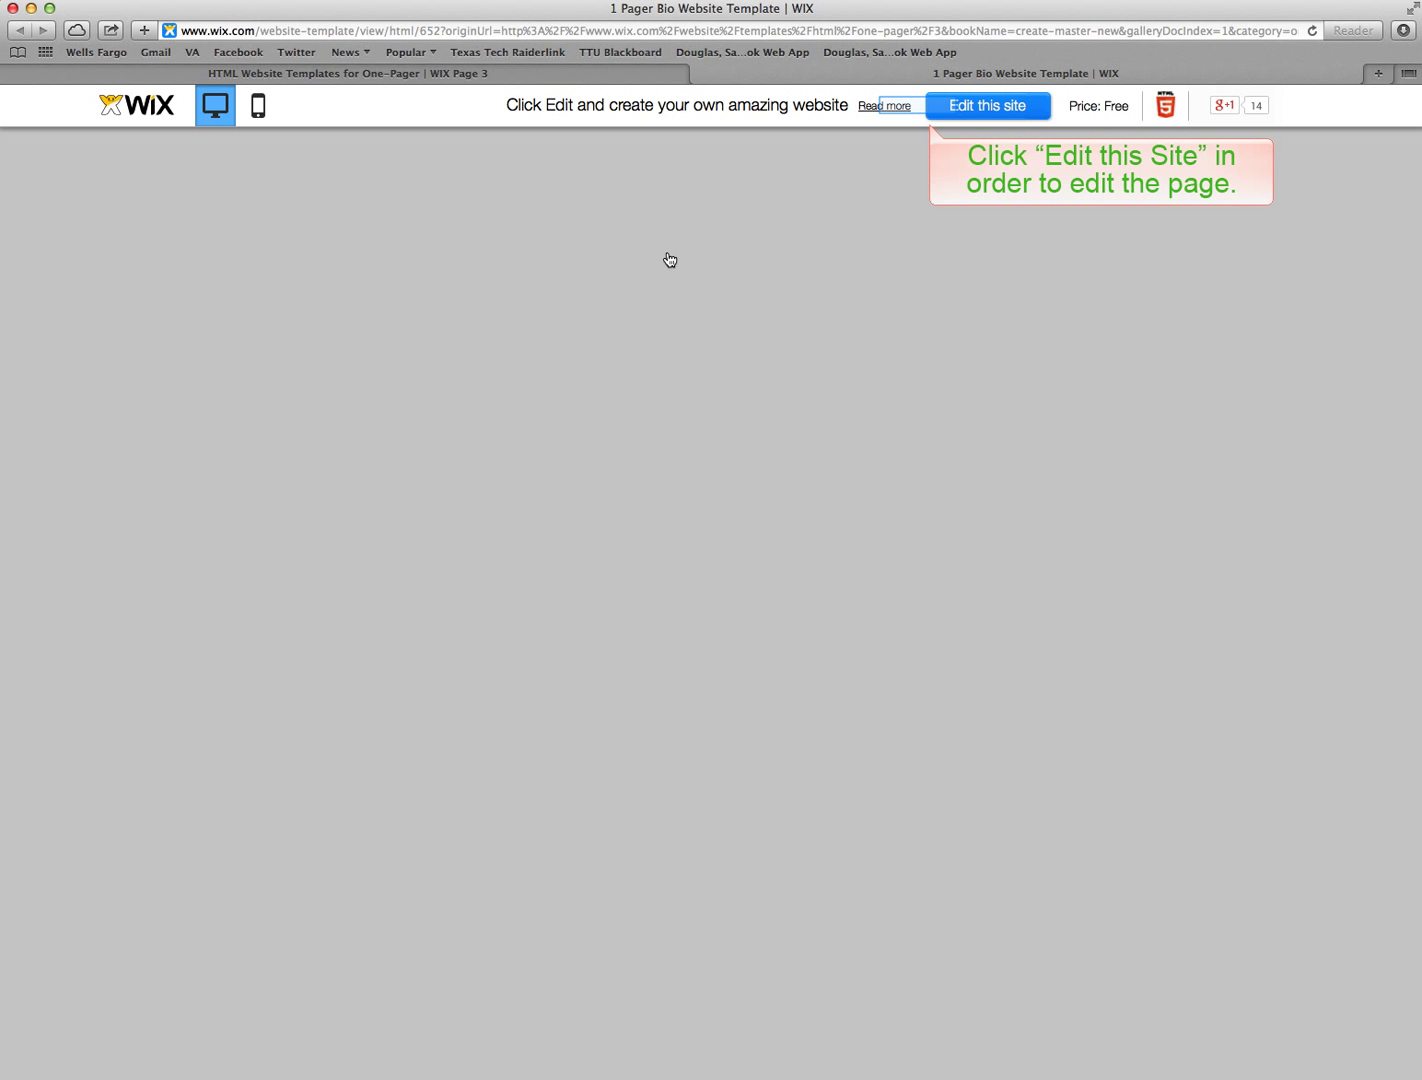
# Step: Edit the 1 Pager Bio template so the HTML5 Editor loads the James Jones page
pyautogui.click(986, 104)
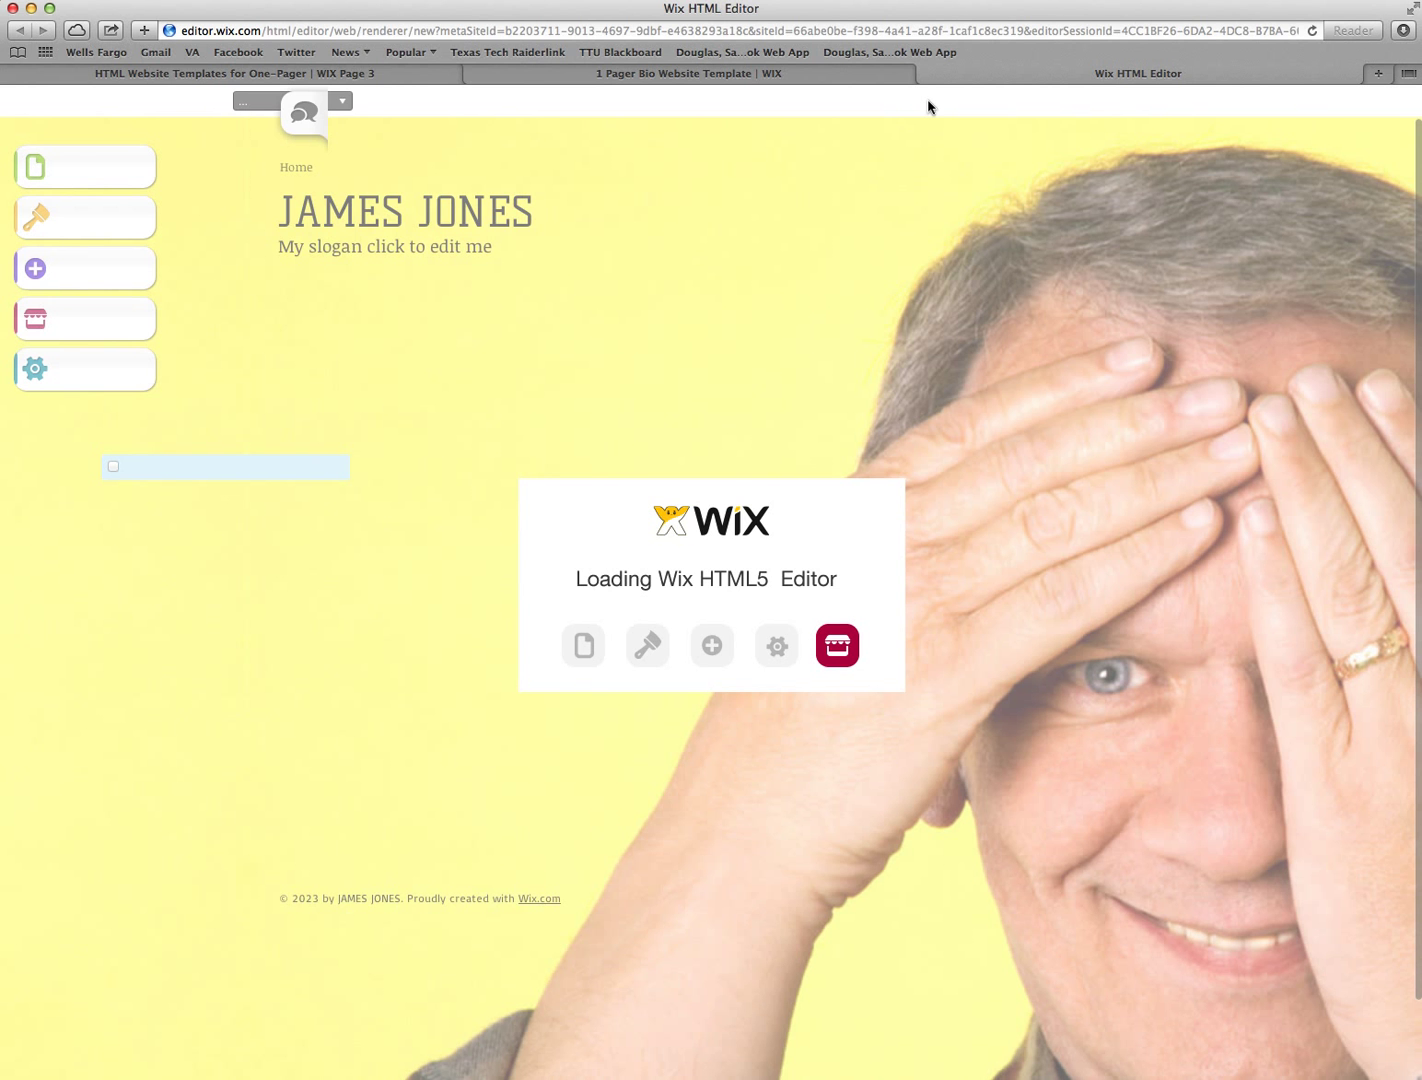
pyautogui.moveTo(520, 340)
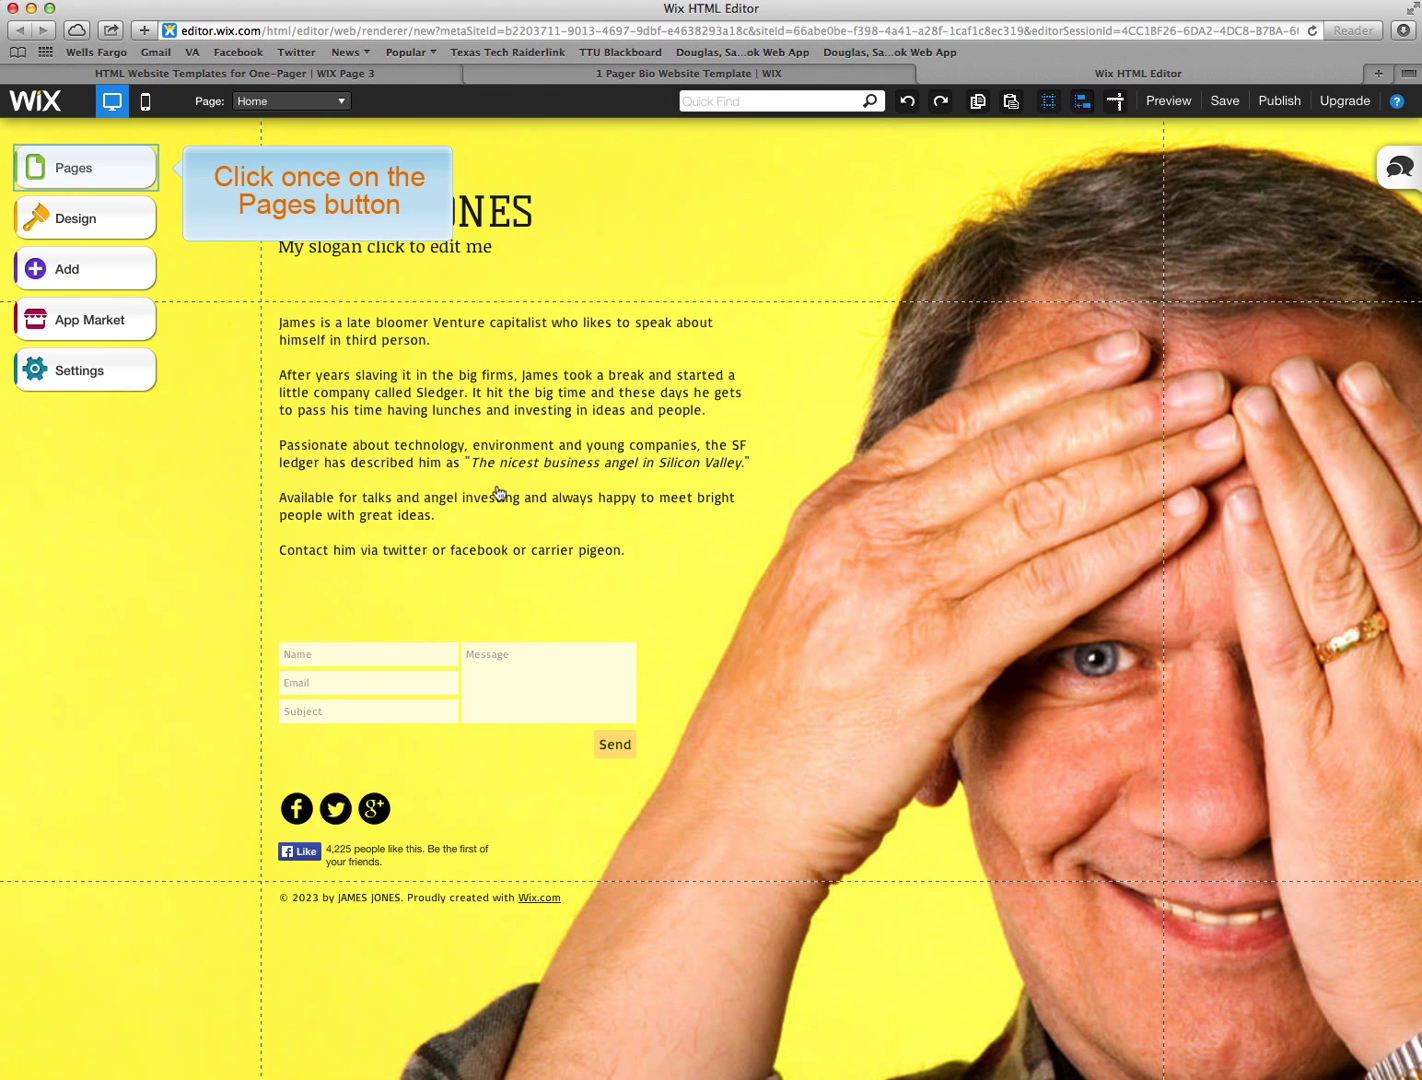
# Step: Add a new page with the Blog layout named My Blog to the site
pyautogui.click(84, 168)
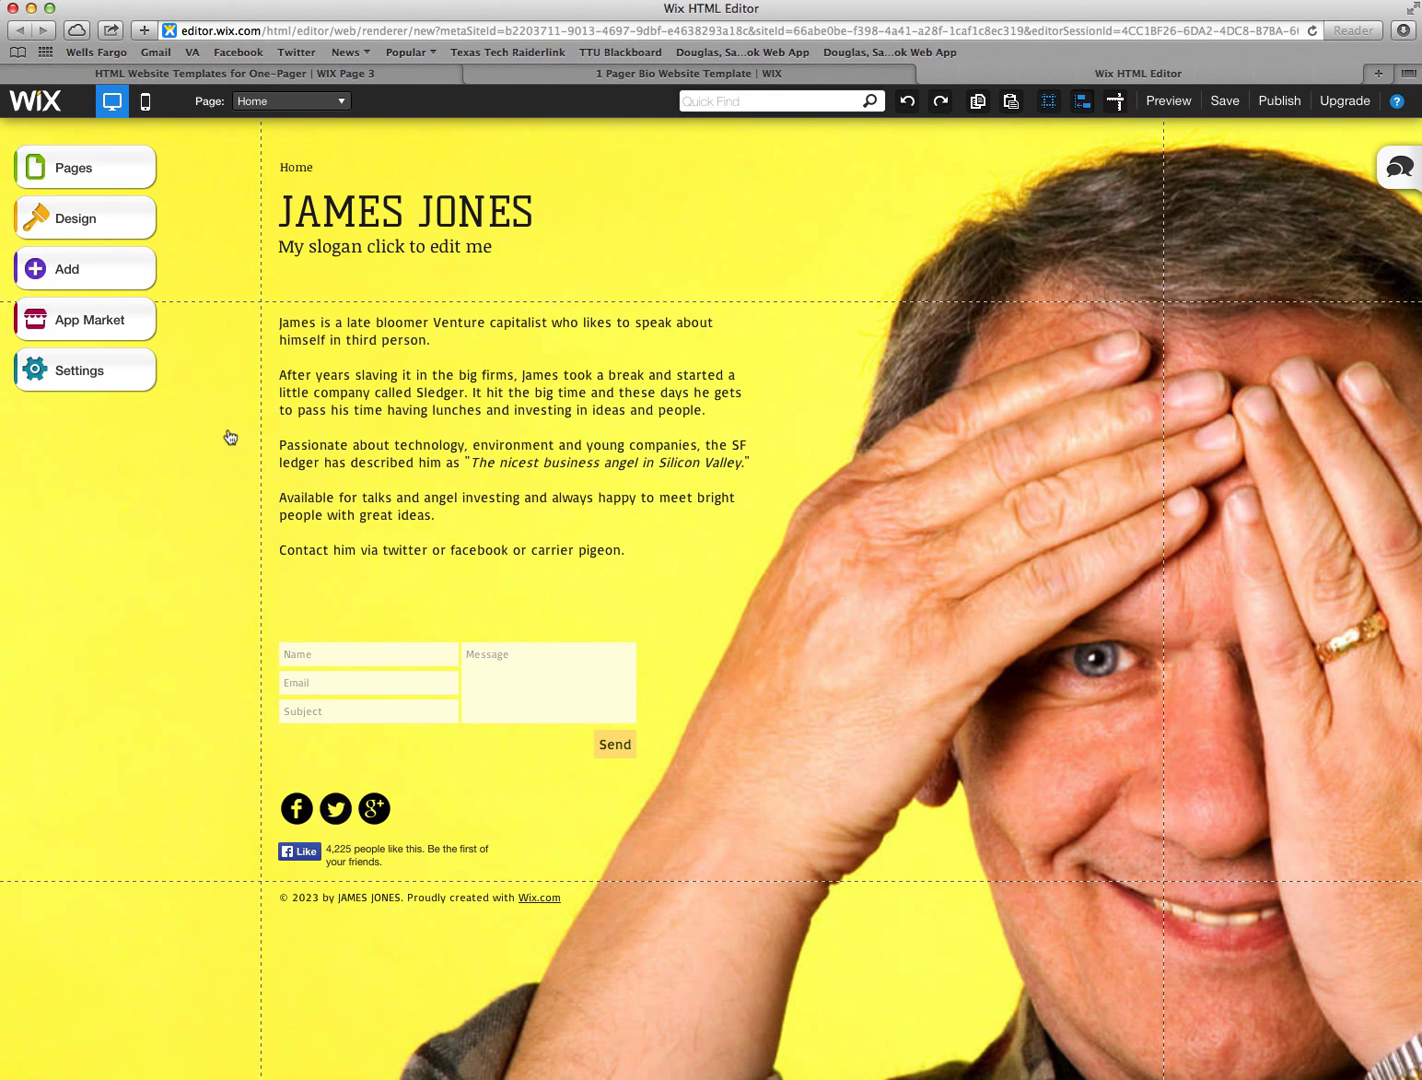
pyautogui.click(84, 166)
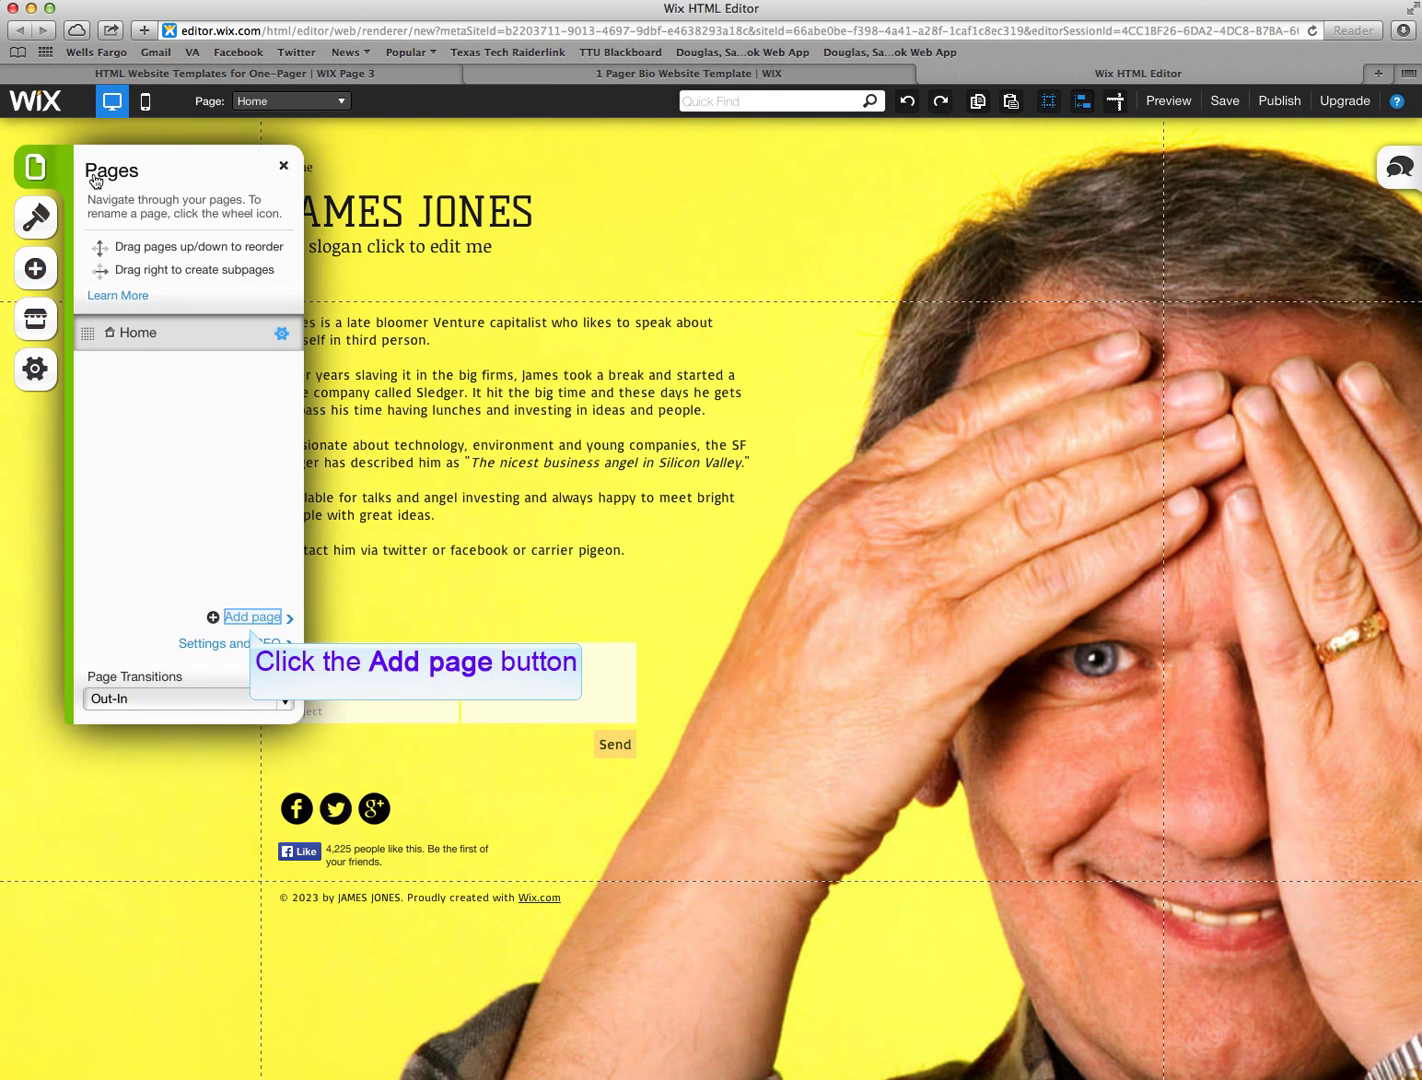
pyautogui.moveTo(212, 304)
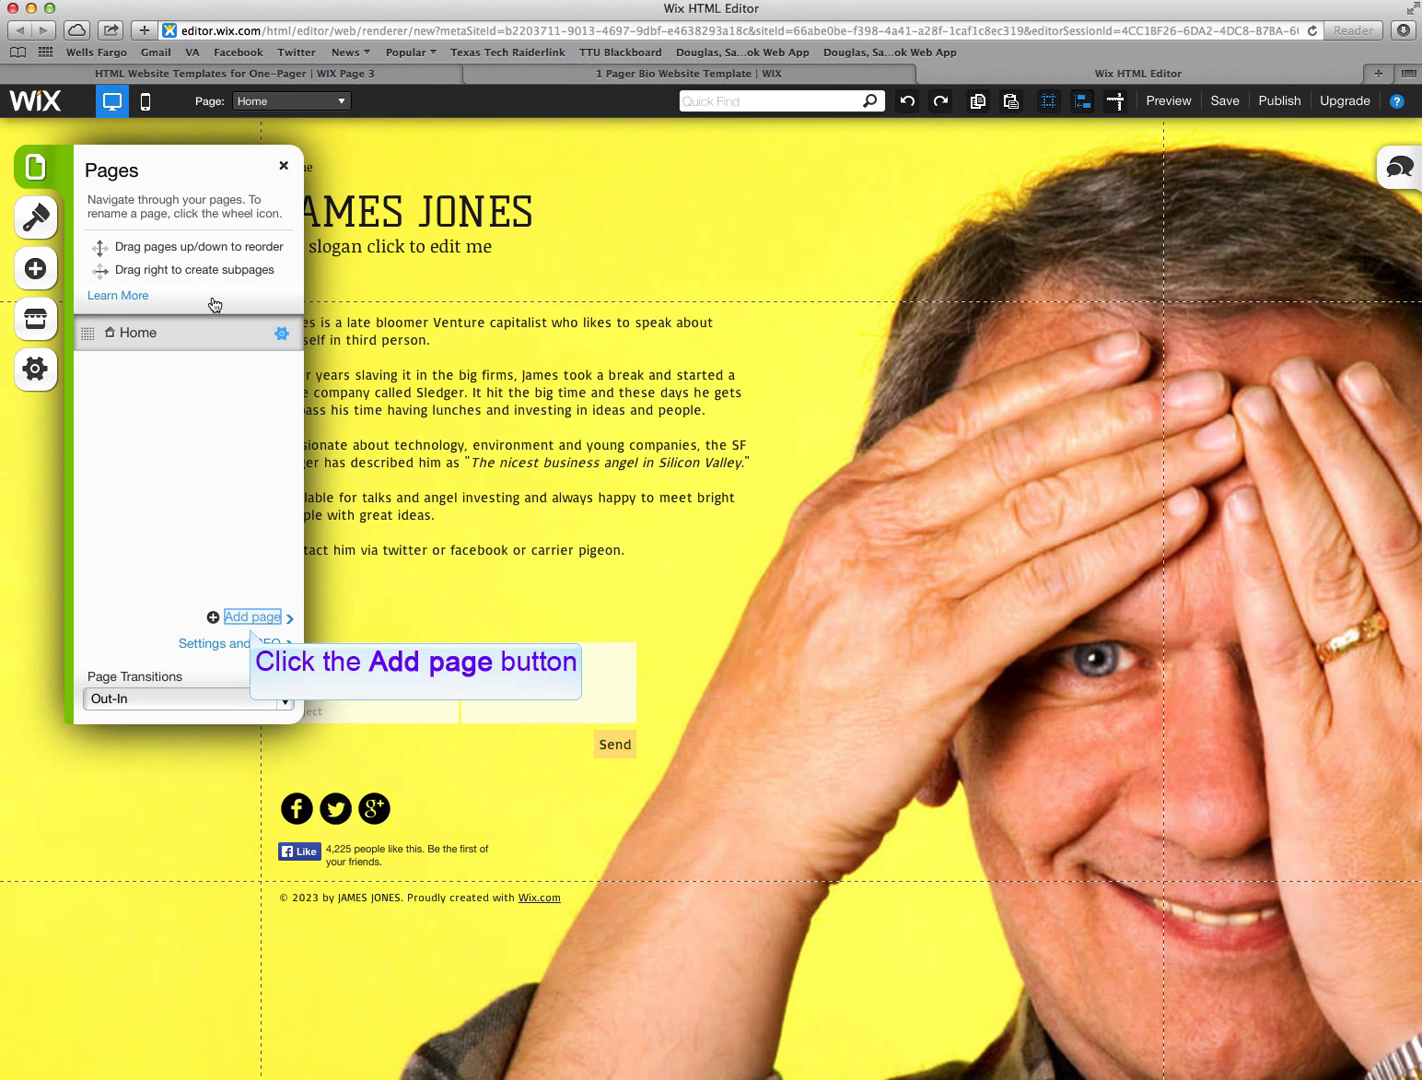
pyautogui.click(252, 616)
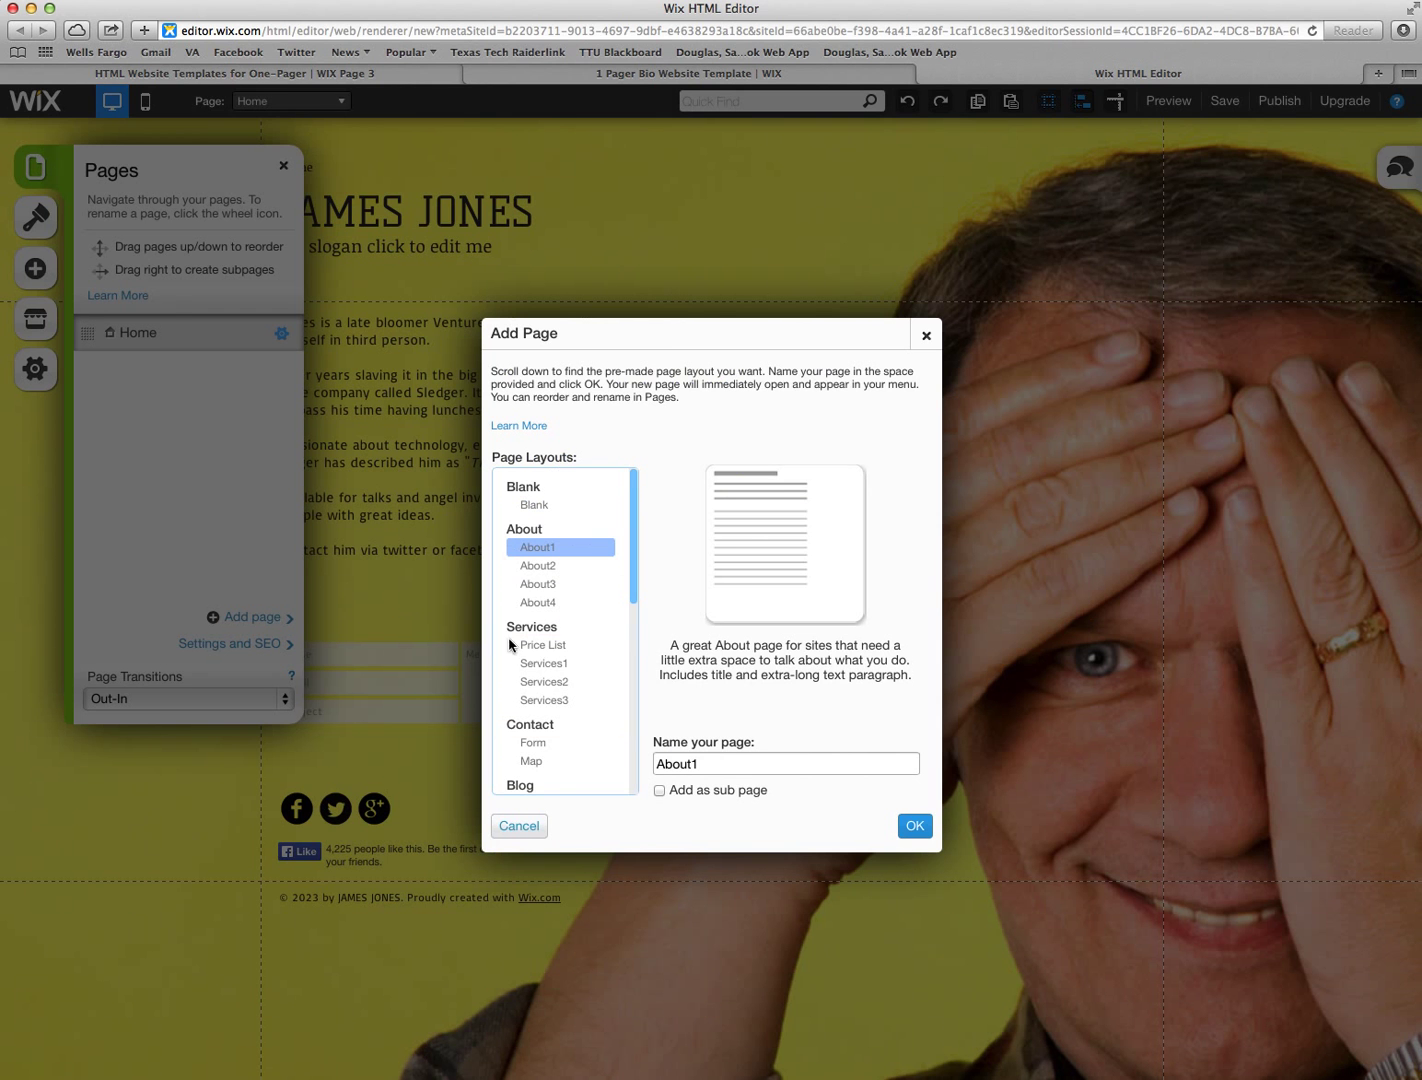
pyautogui.scroll(-3)
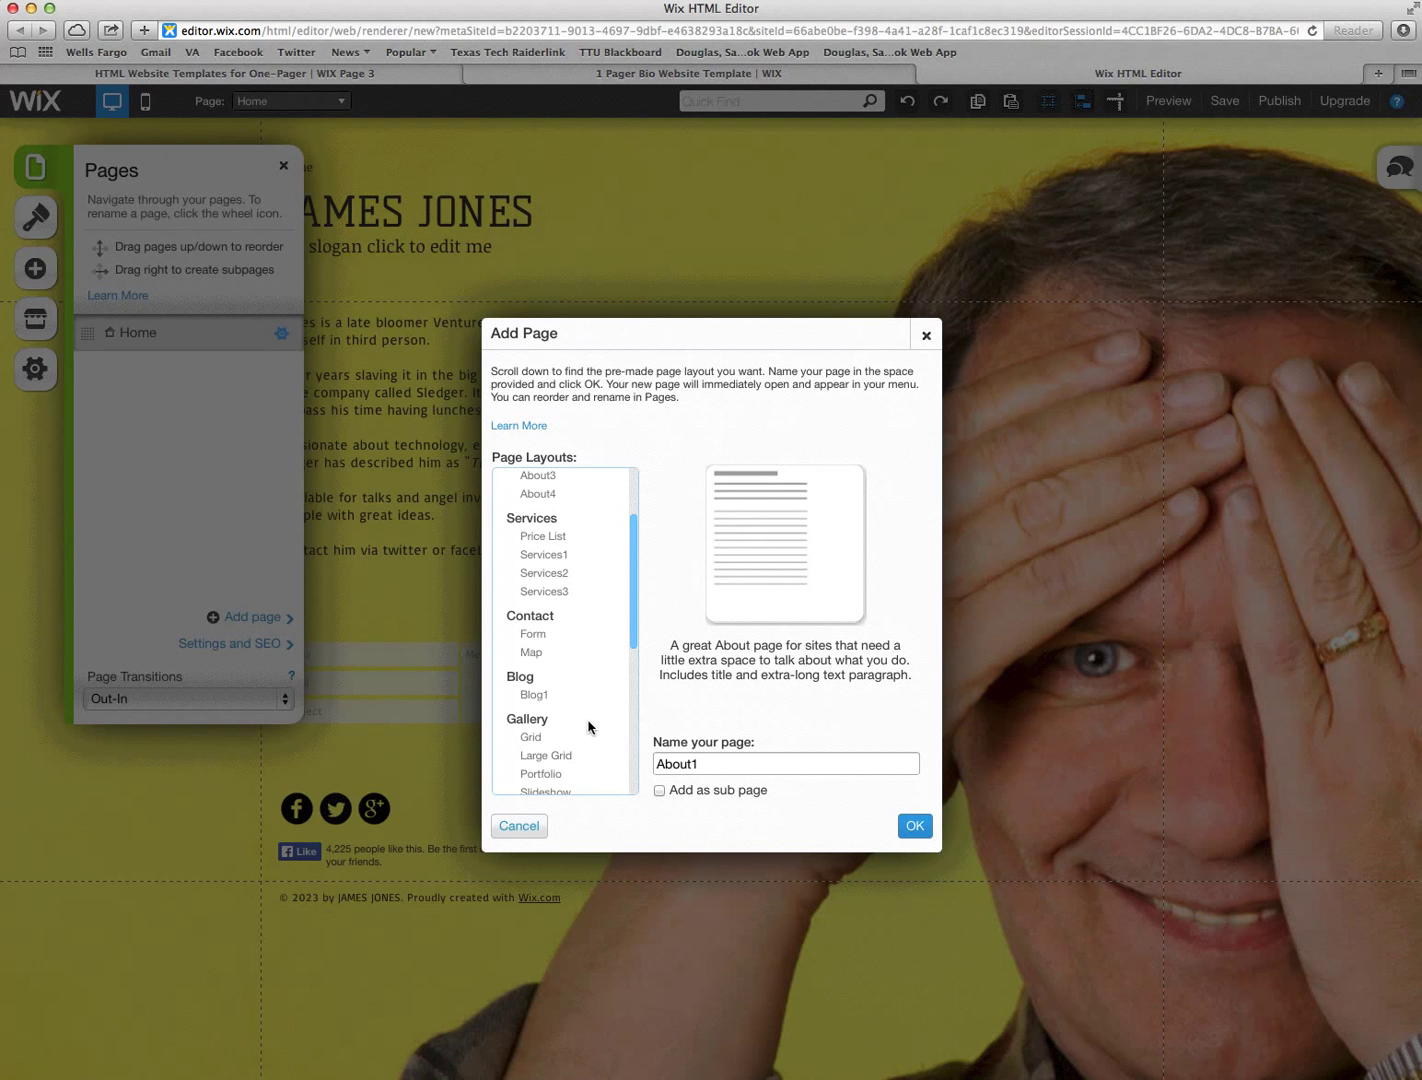
pyautogui.scroll(-3)
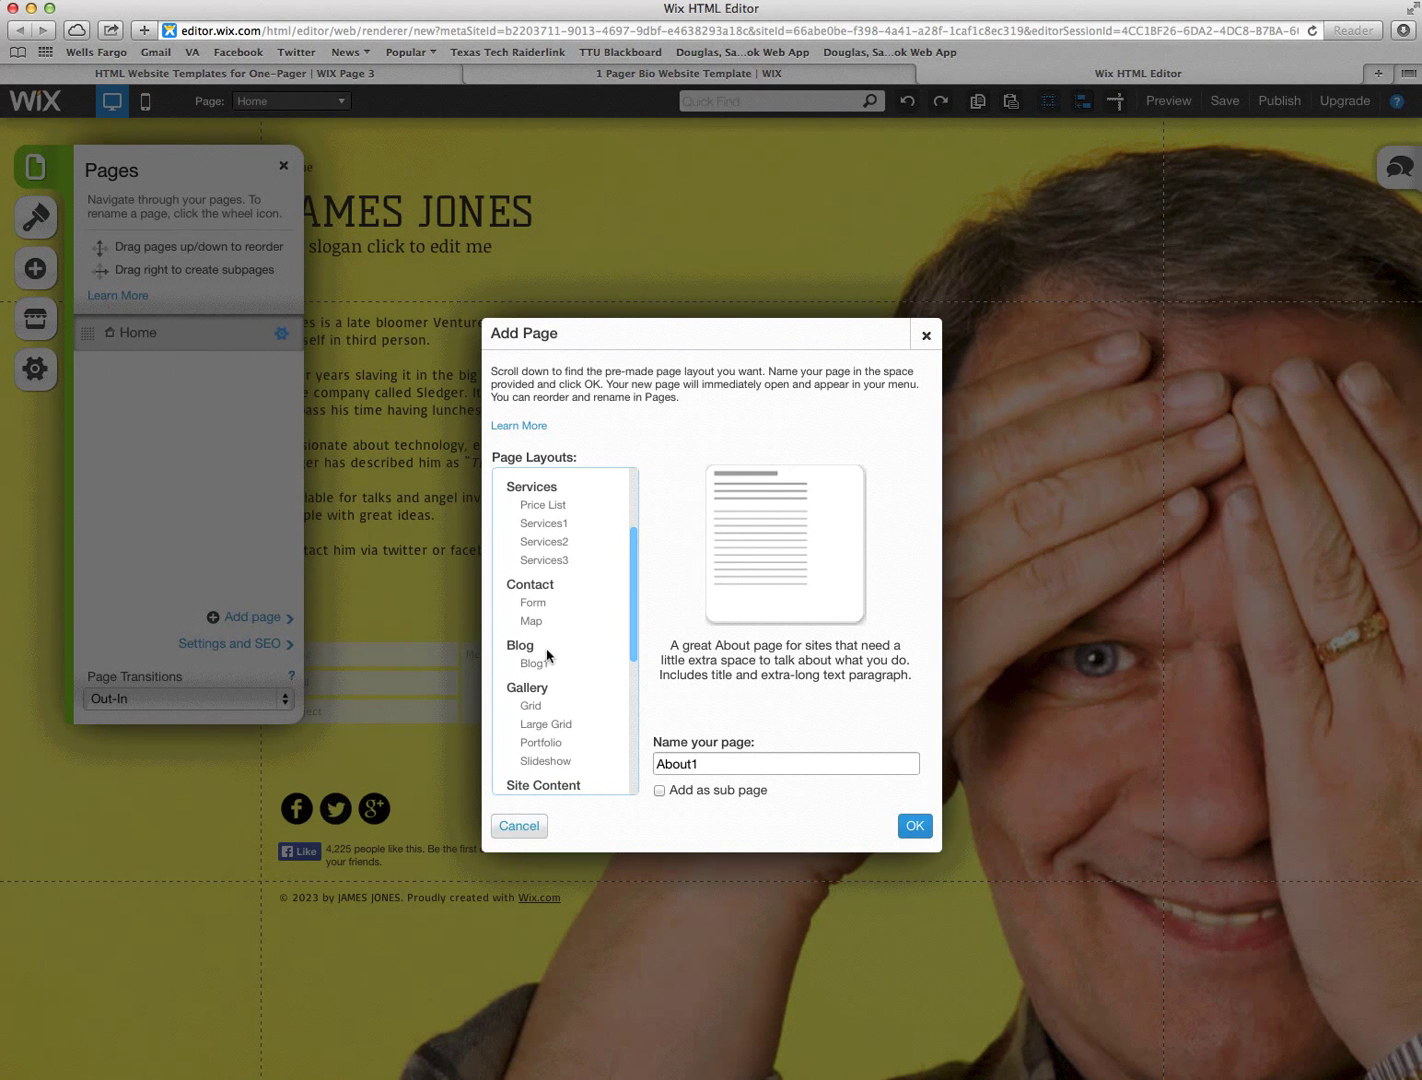
pyautogui.click(534, 664)
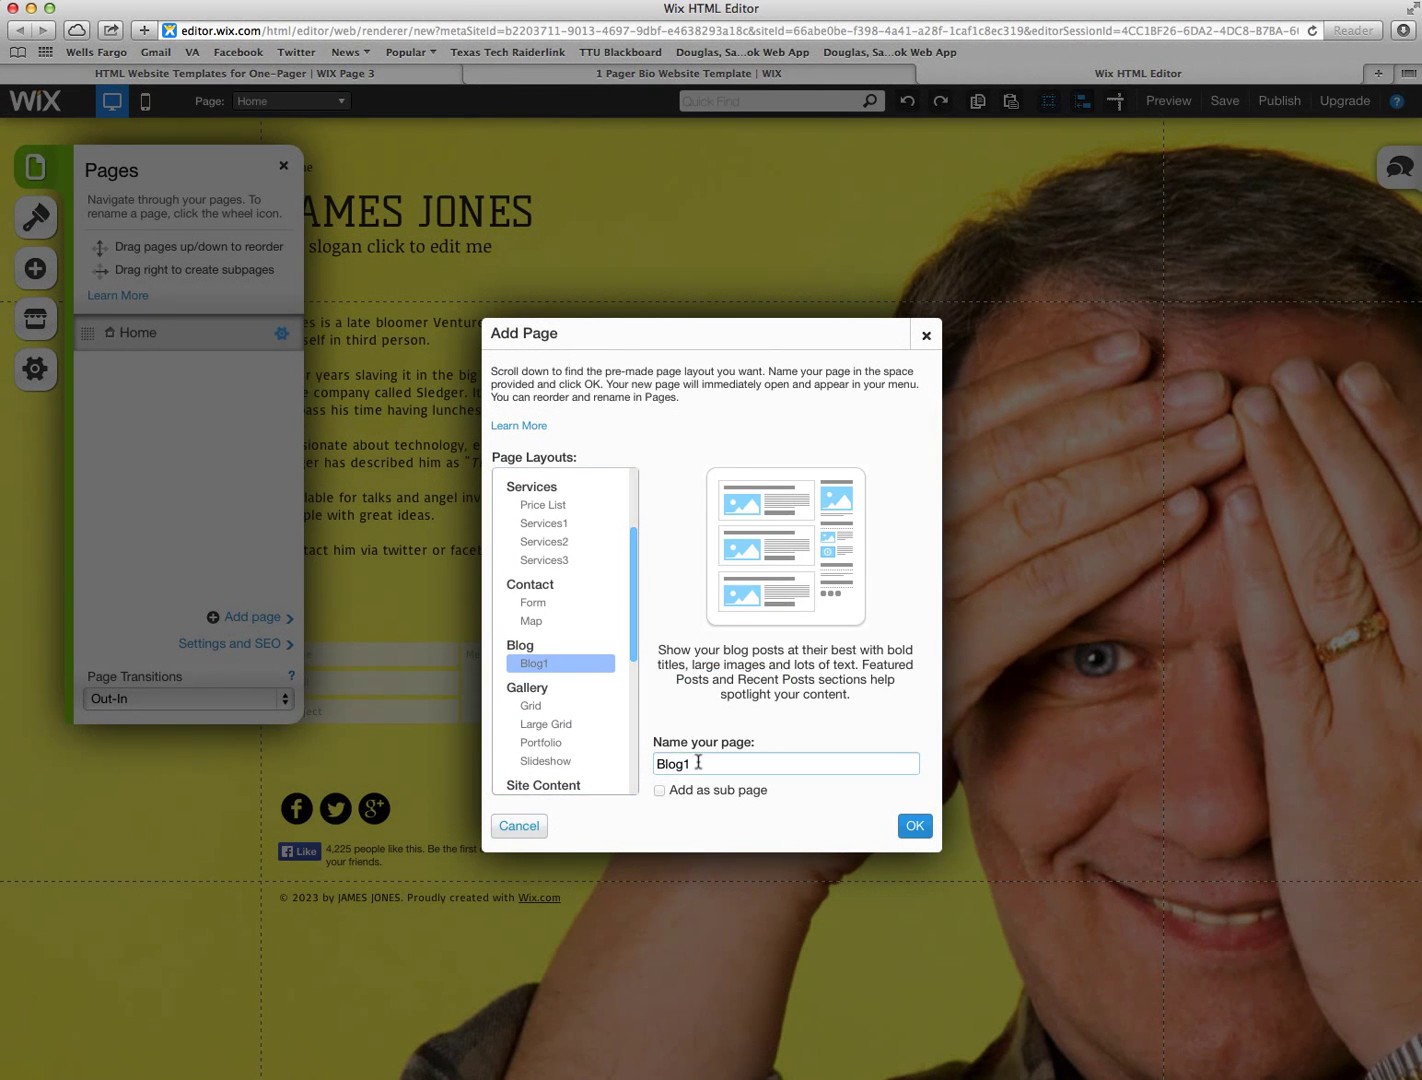
pyautogui.write('M')
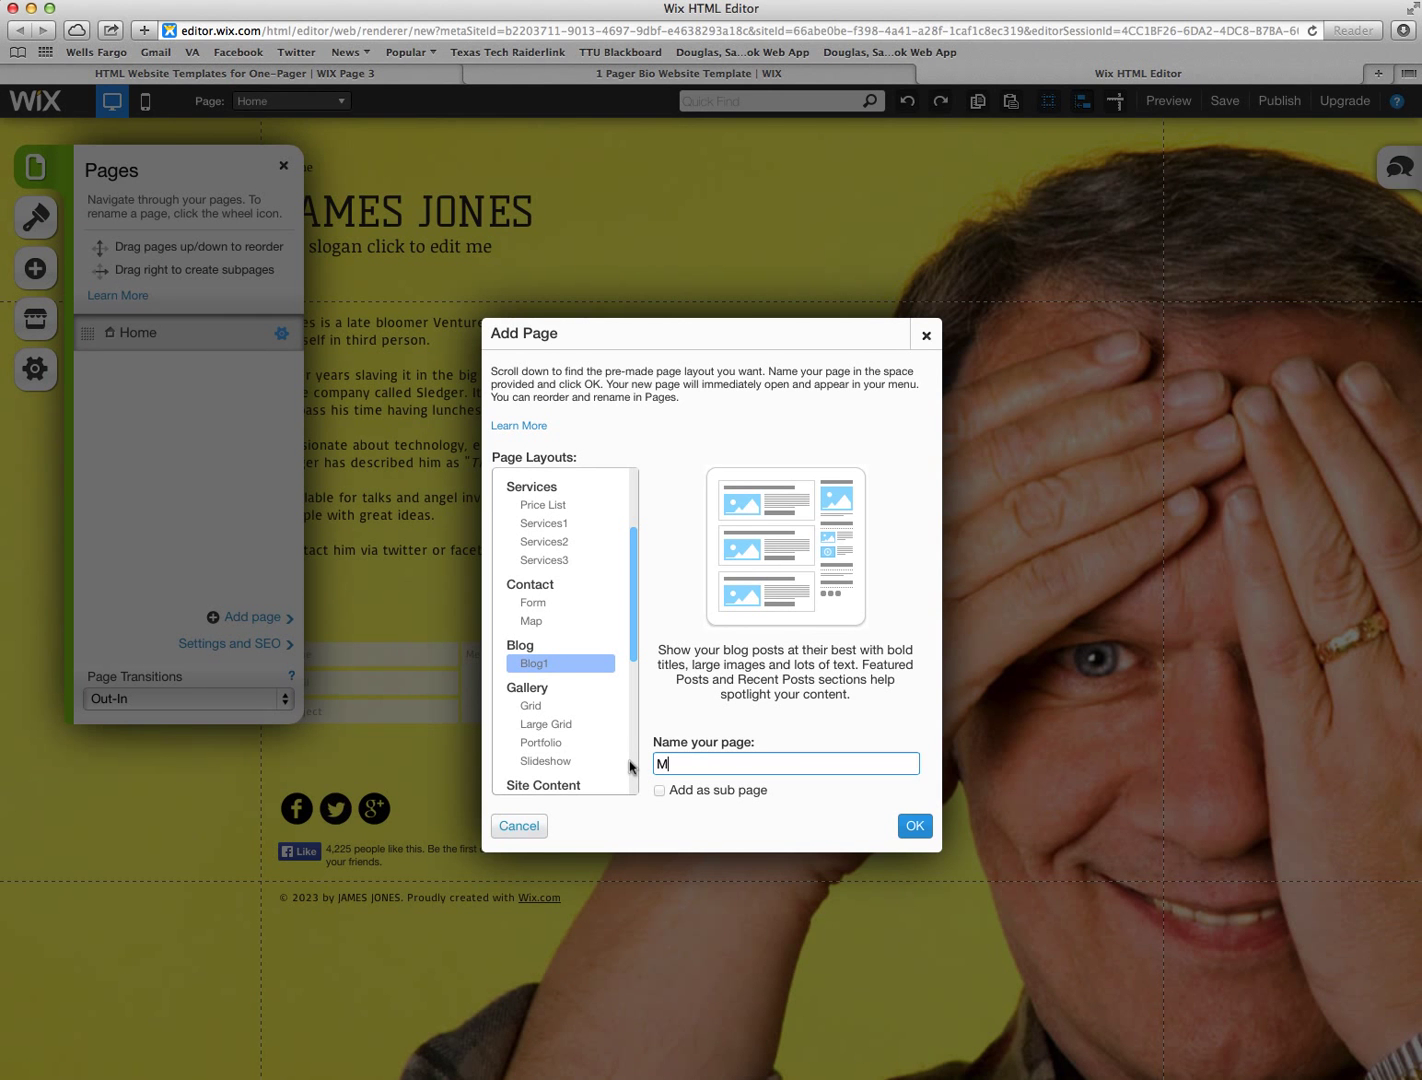
pyautogui.write('y Blog')
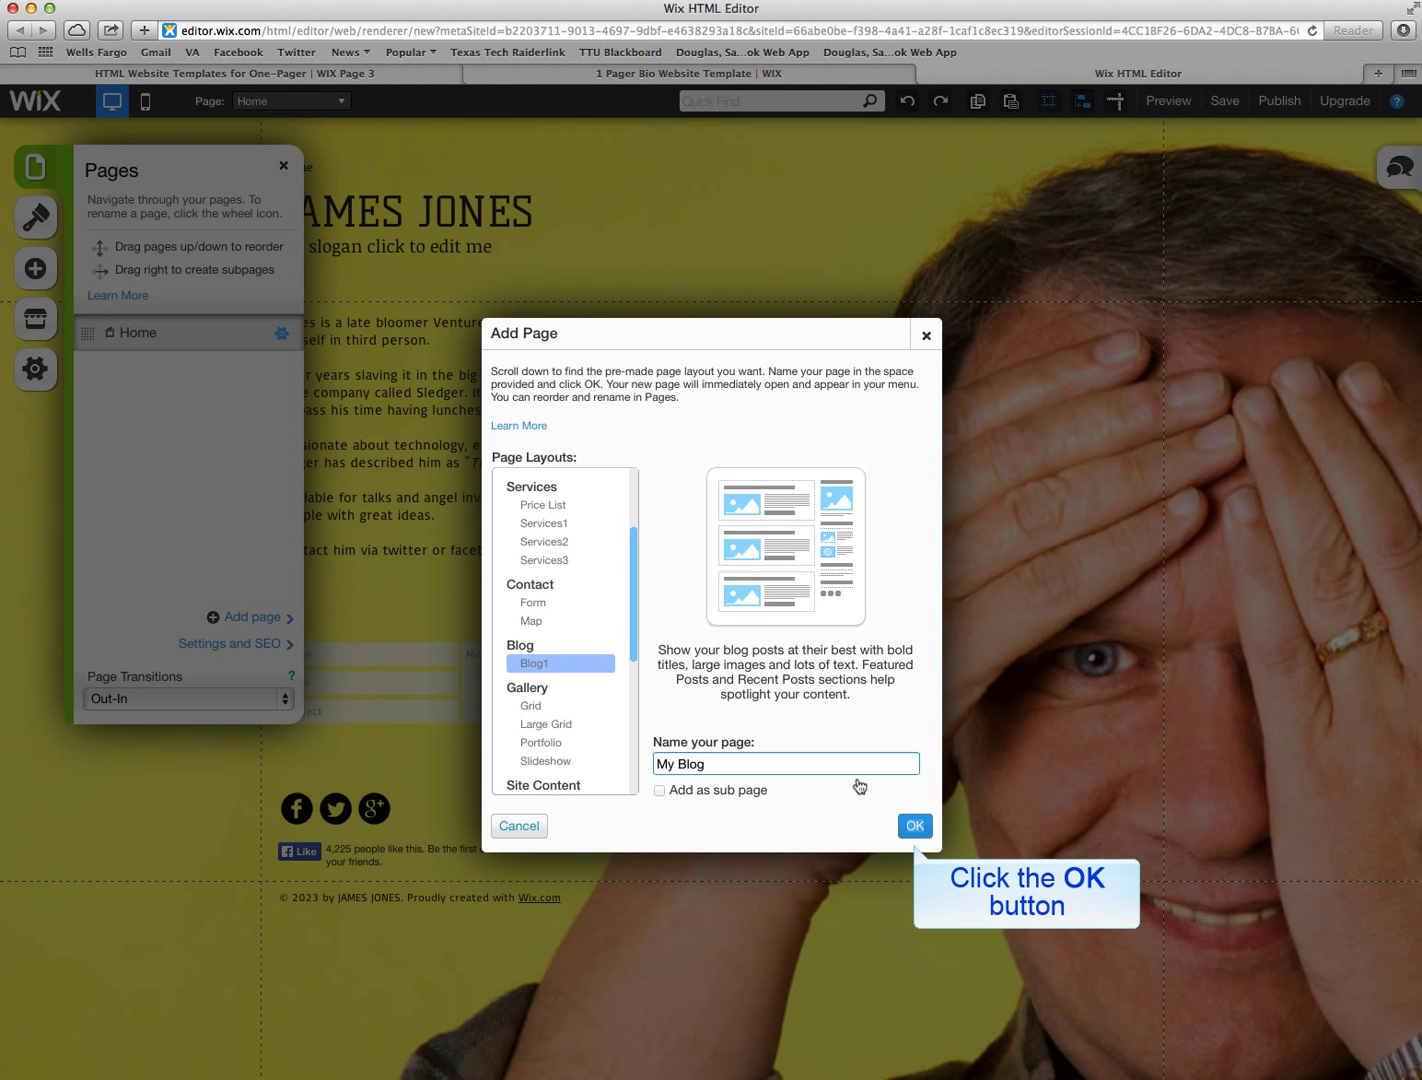
pyautogui.click(912, 826)
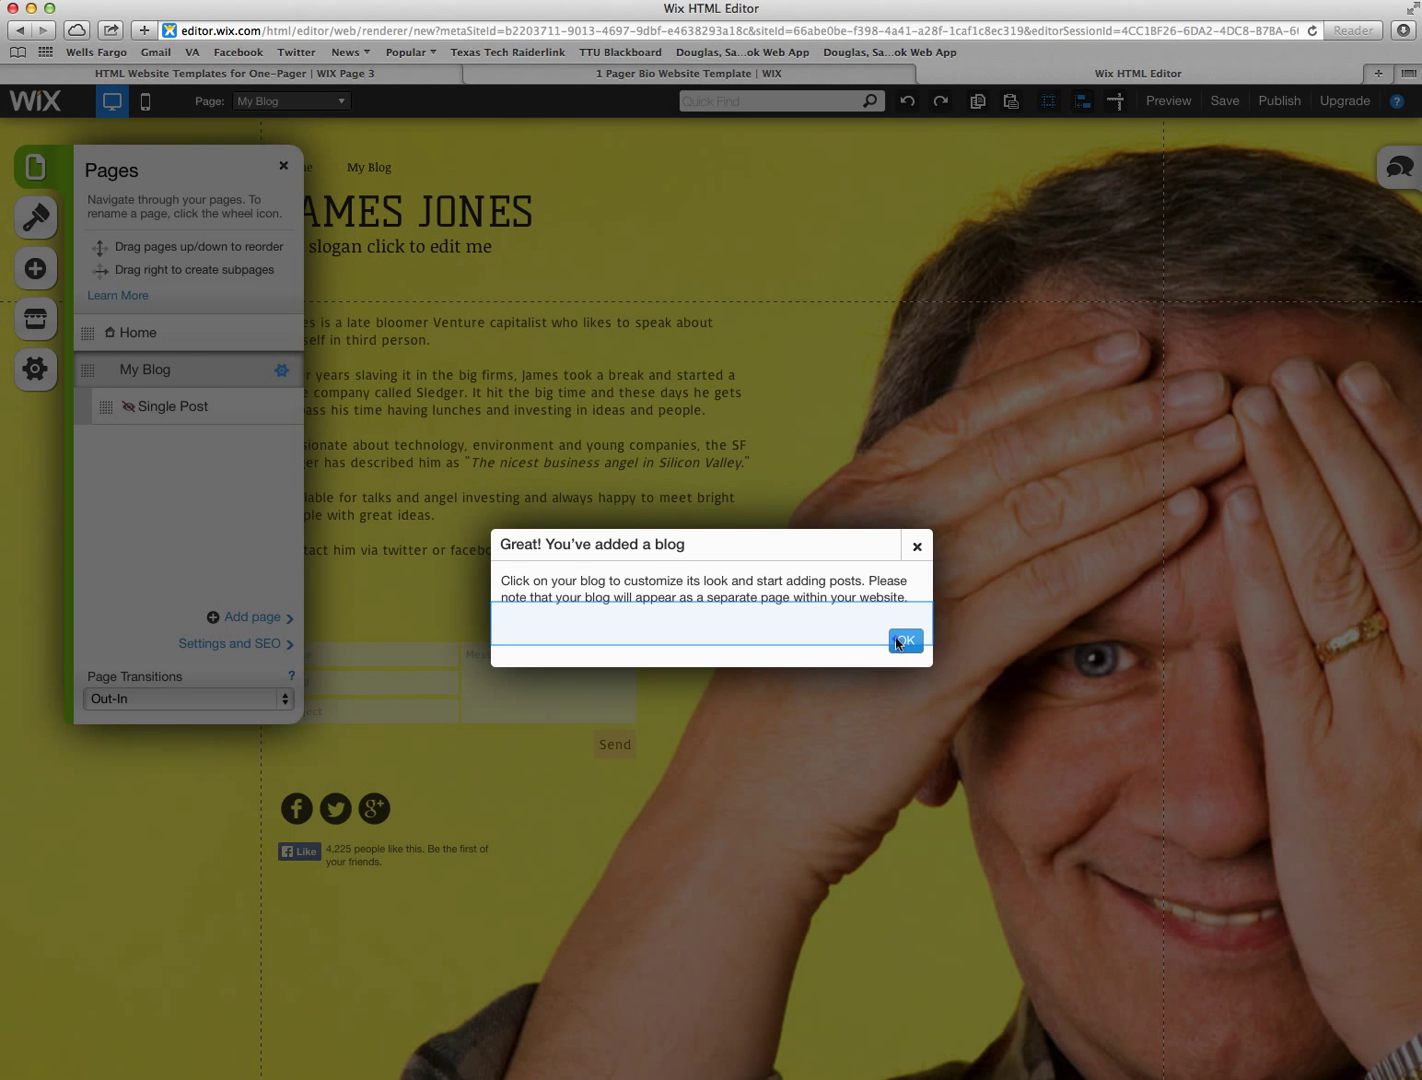
# Step: Dismiss the blog-added message and scroll the My Blog page to its blog feed settings
pyautogui.click(904, 640)
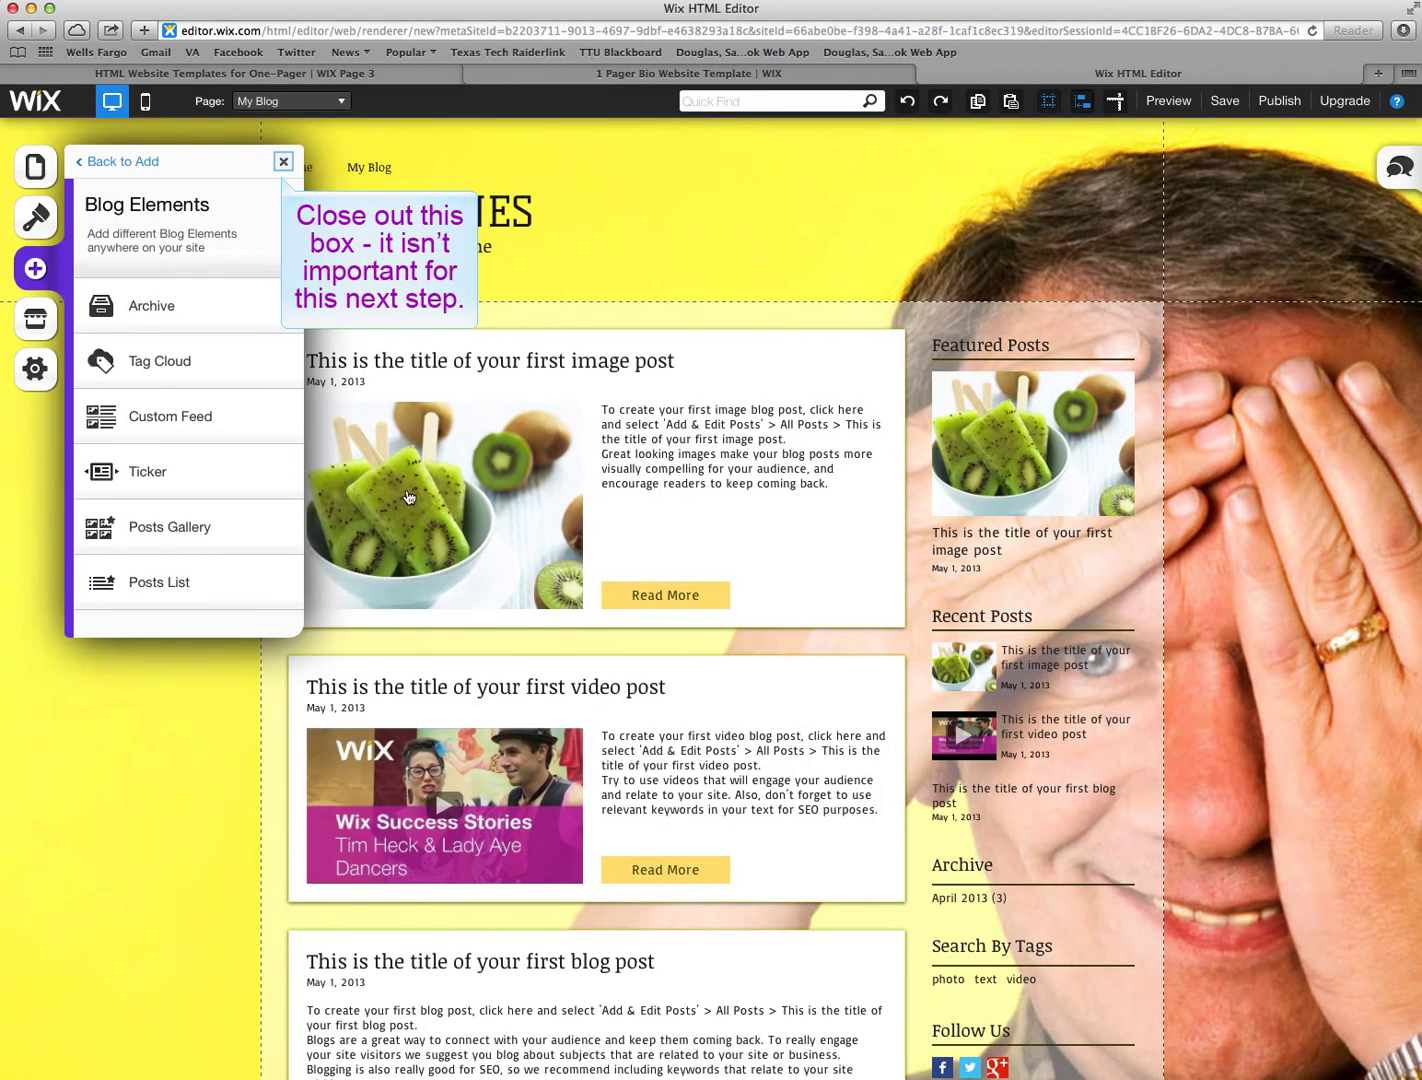
pyautogui.click(284, 160)
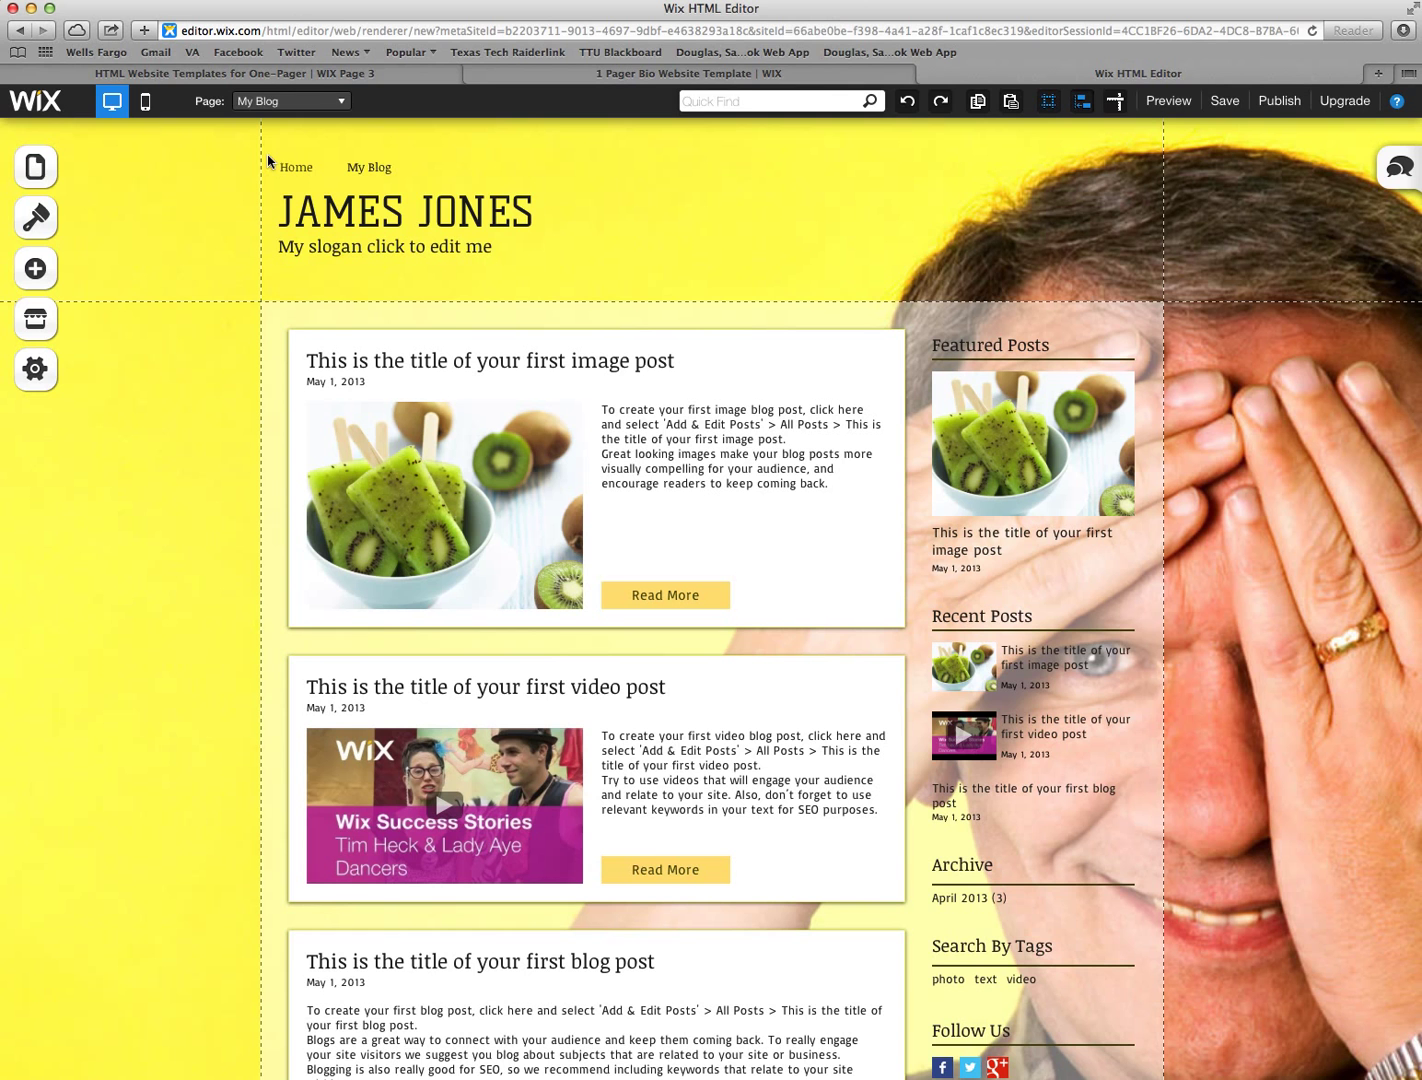
pyautogui.moveTo(702, 456)
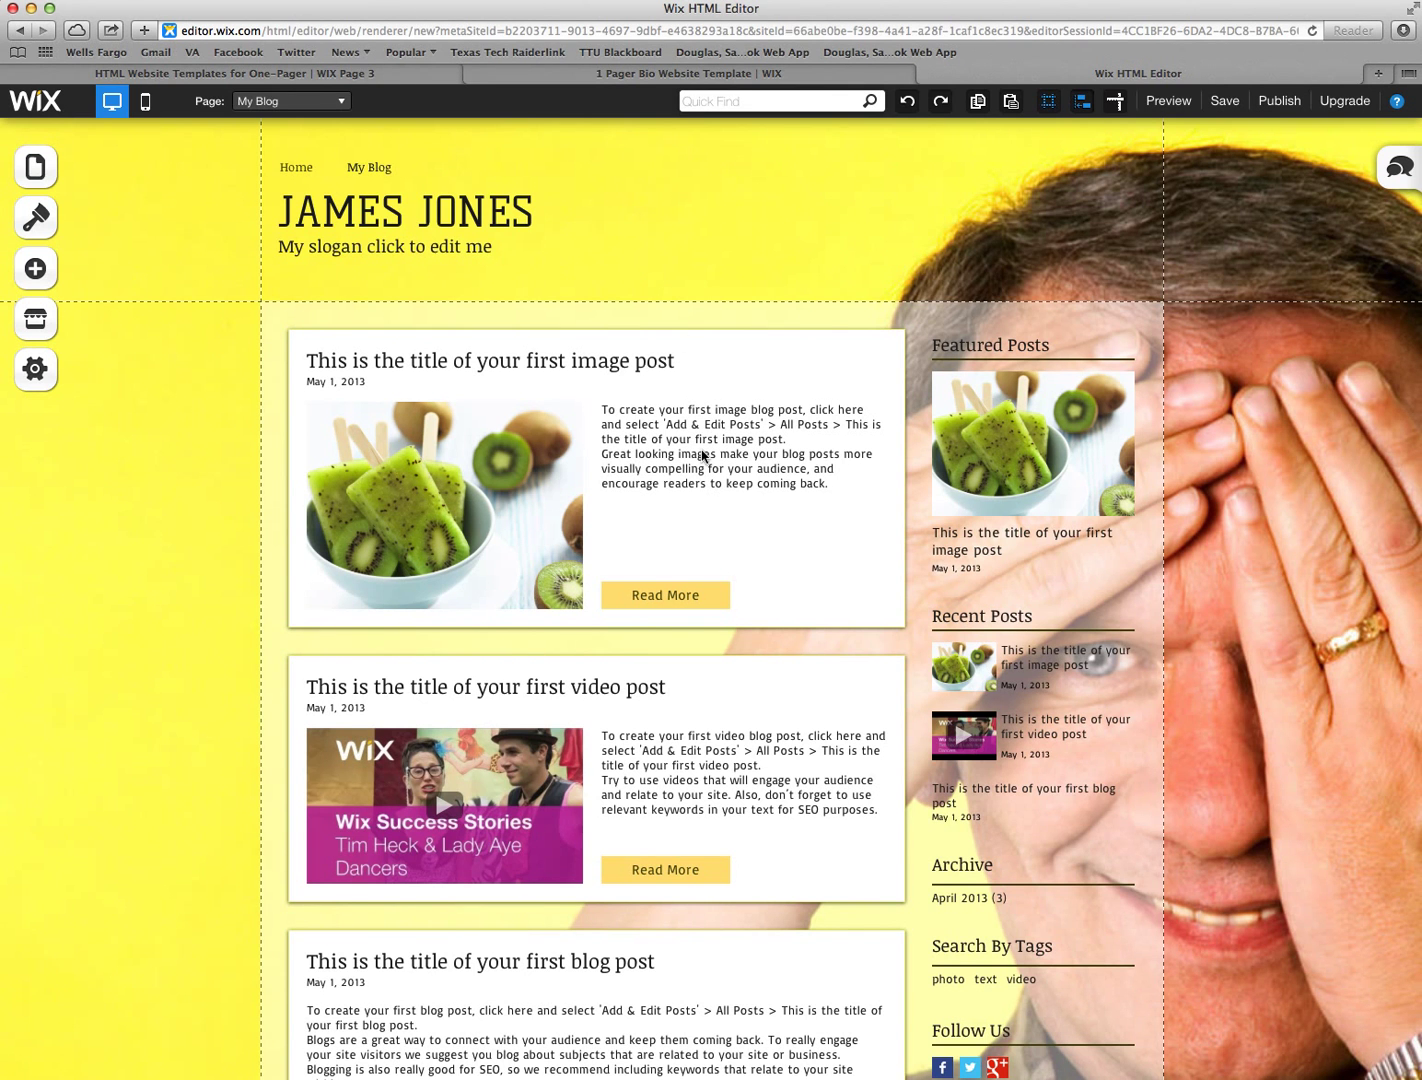
pyautogui.scroll(-3)
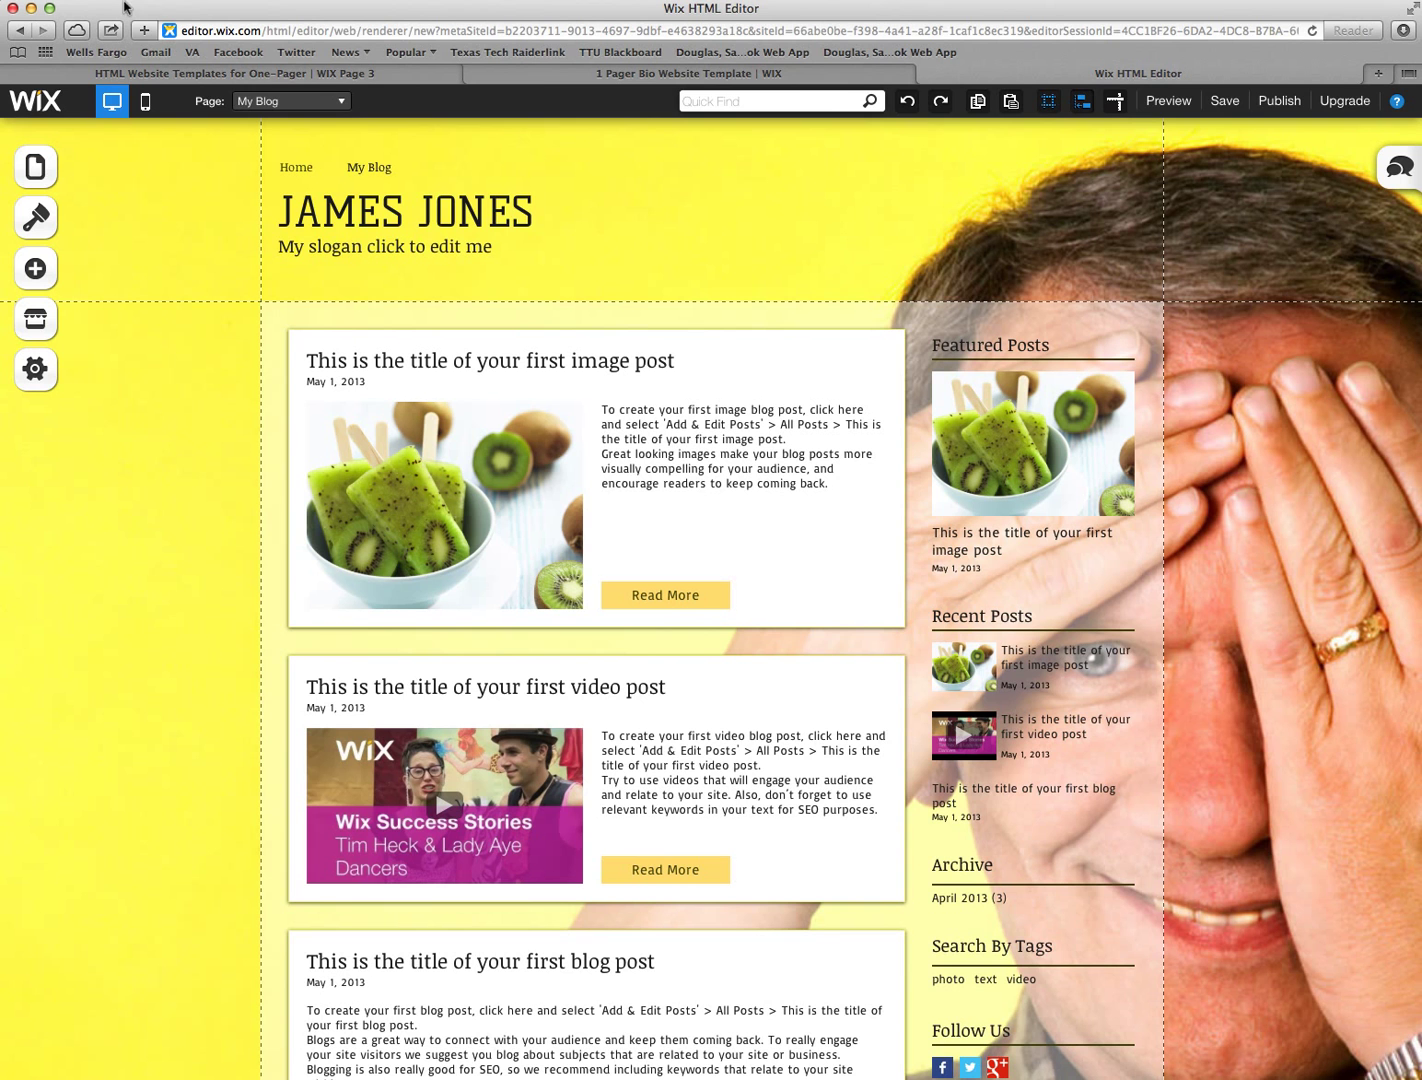
pyautogui.moveTo(972, 756)
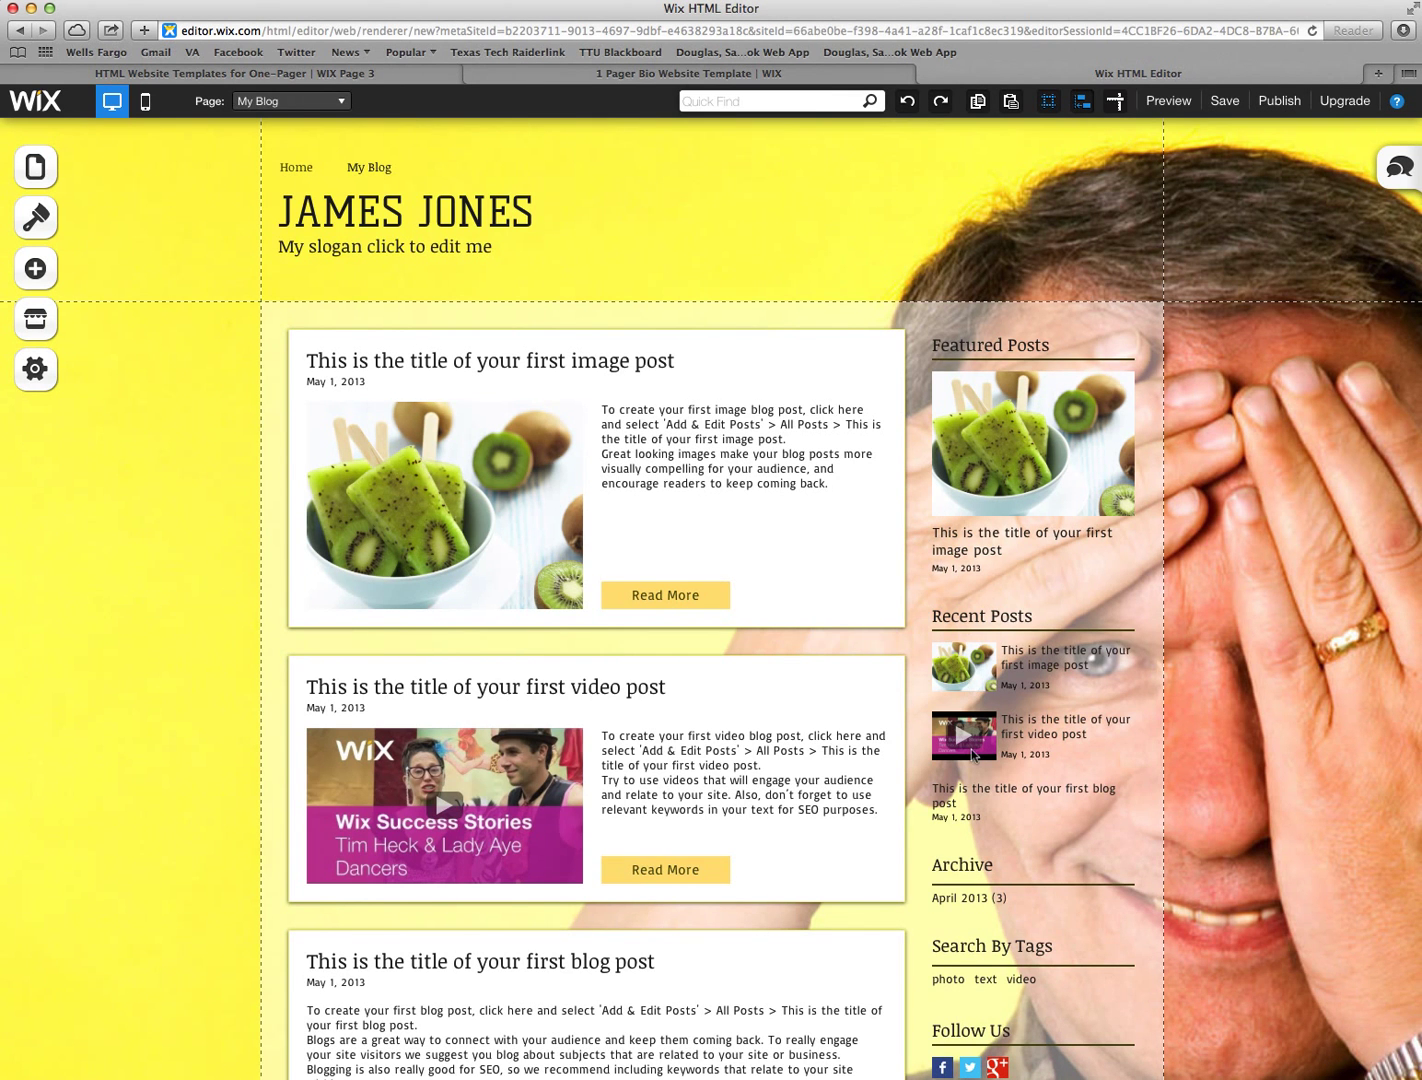
pyautogui.scroll(-3)
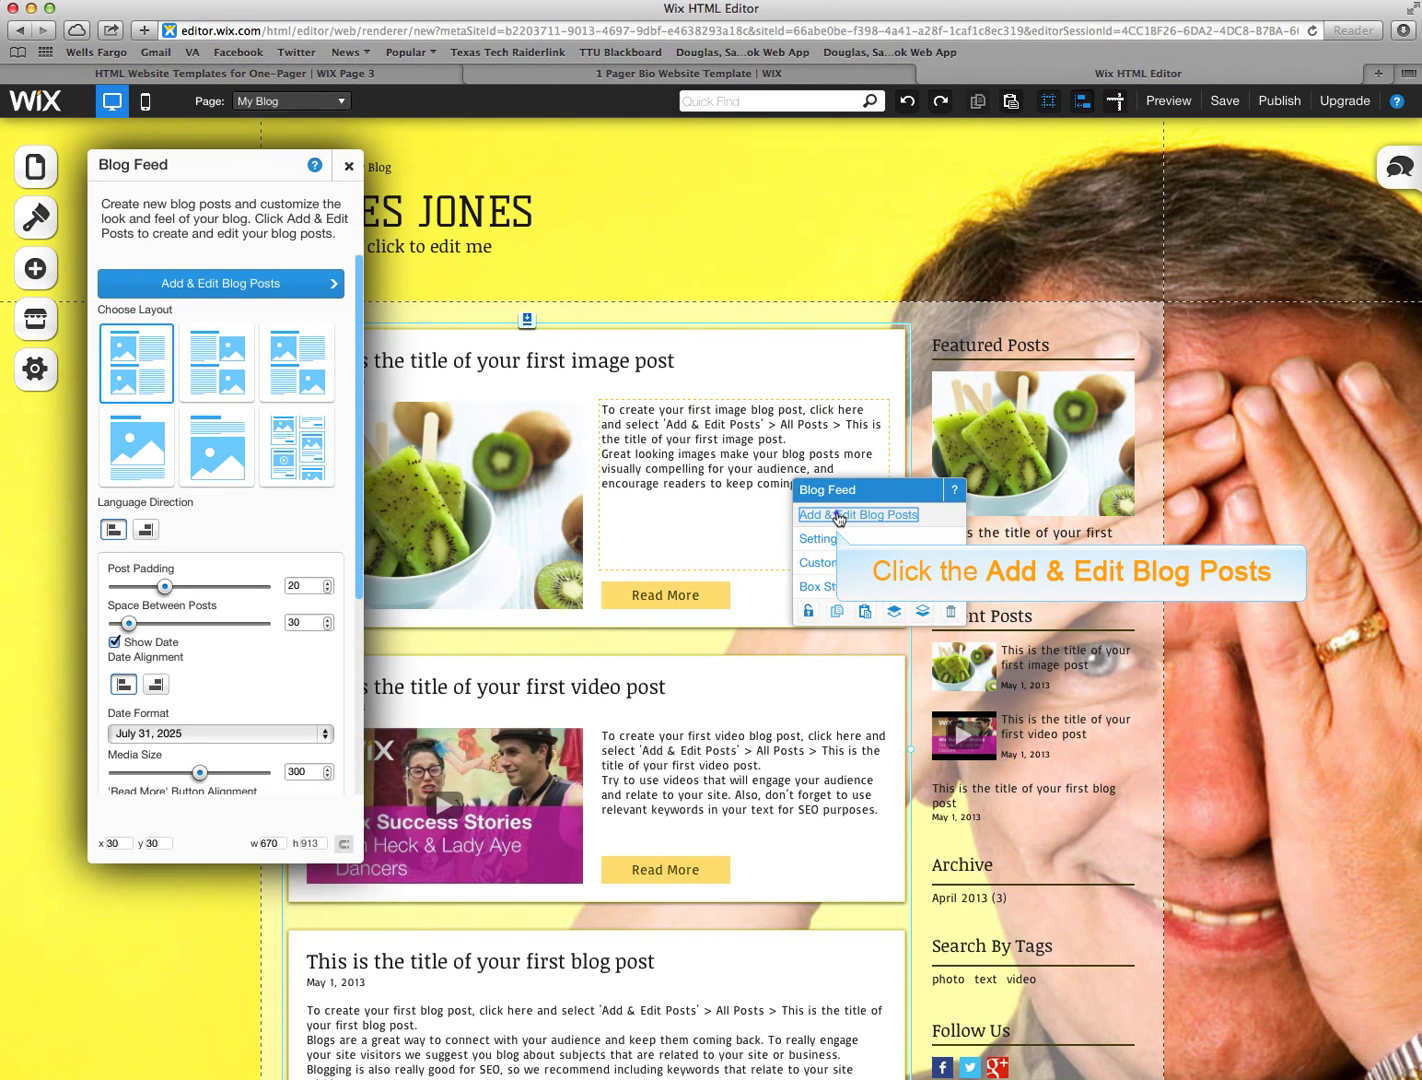
# Step: Save the site under the name 'sd' when prompted before editing posts
pyautogui.click(858, 514)
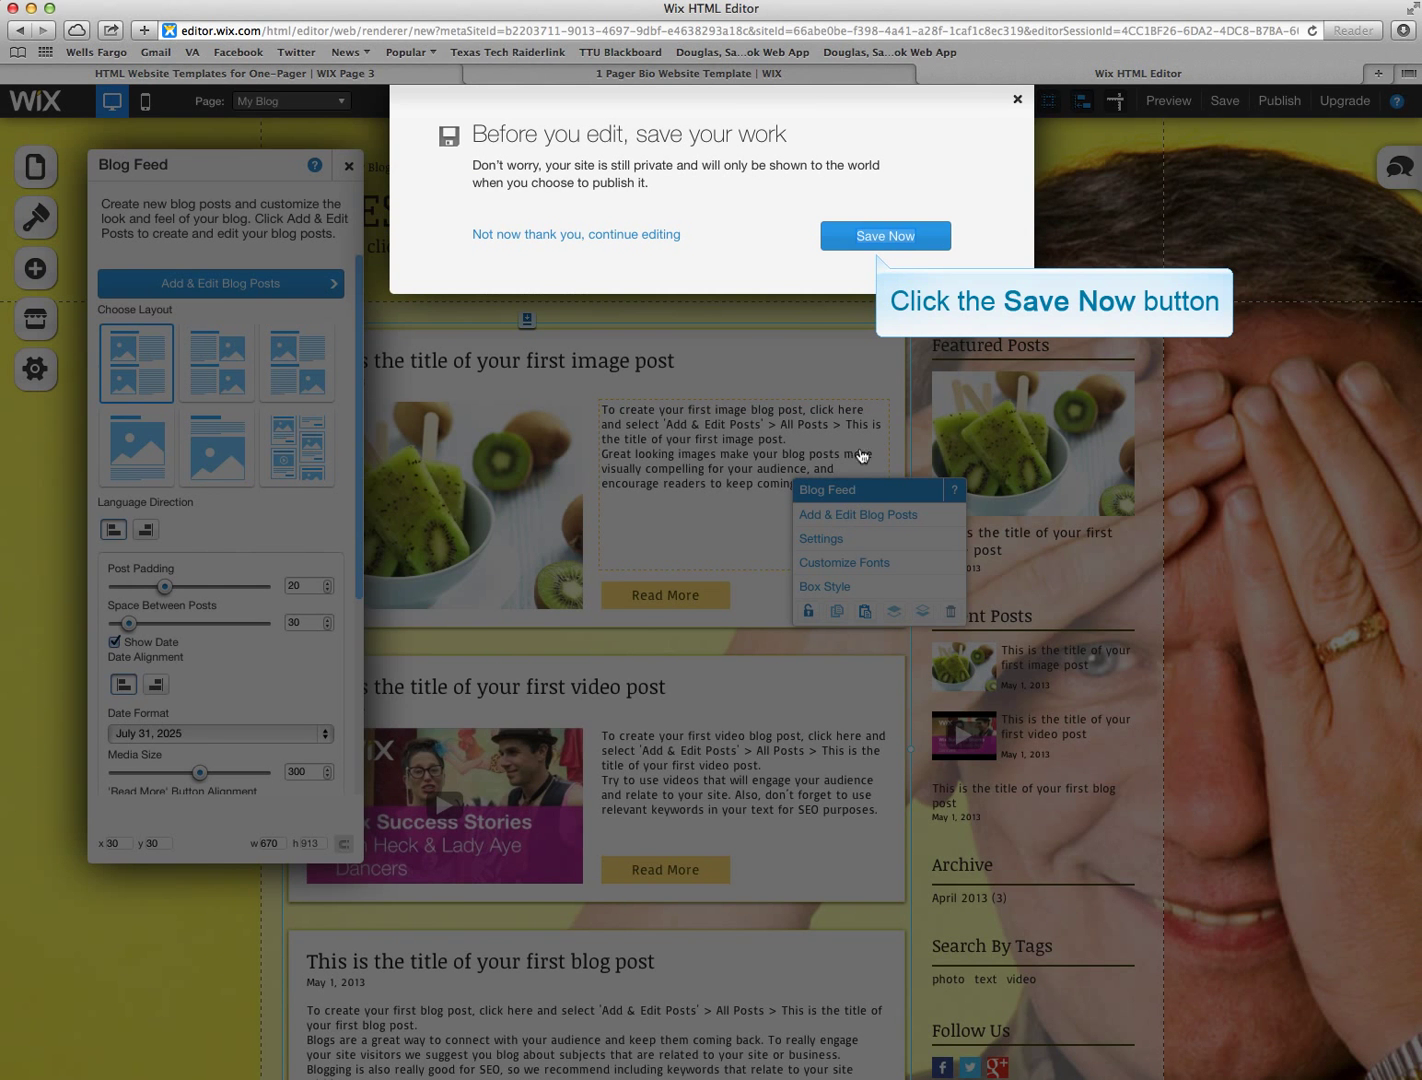
pyautogui.click(884, 236)
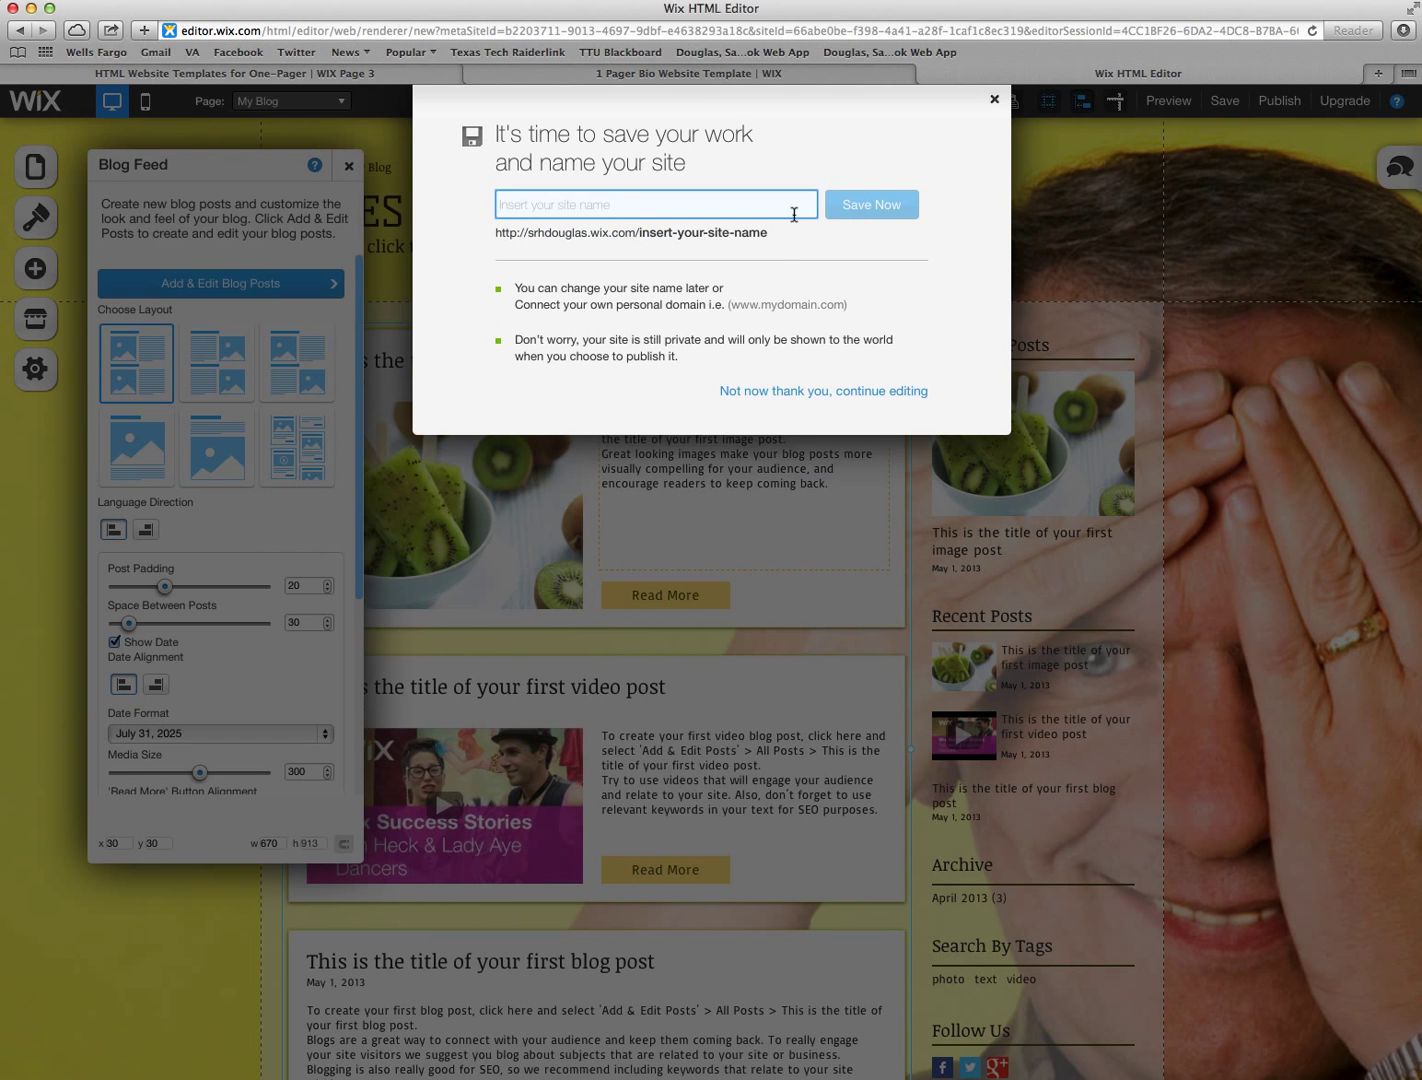
pyautogui.click(656, 204)
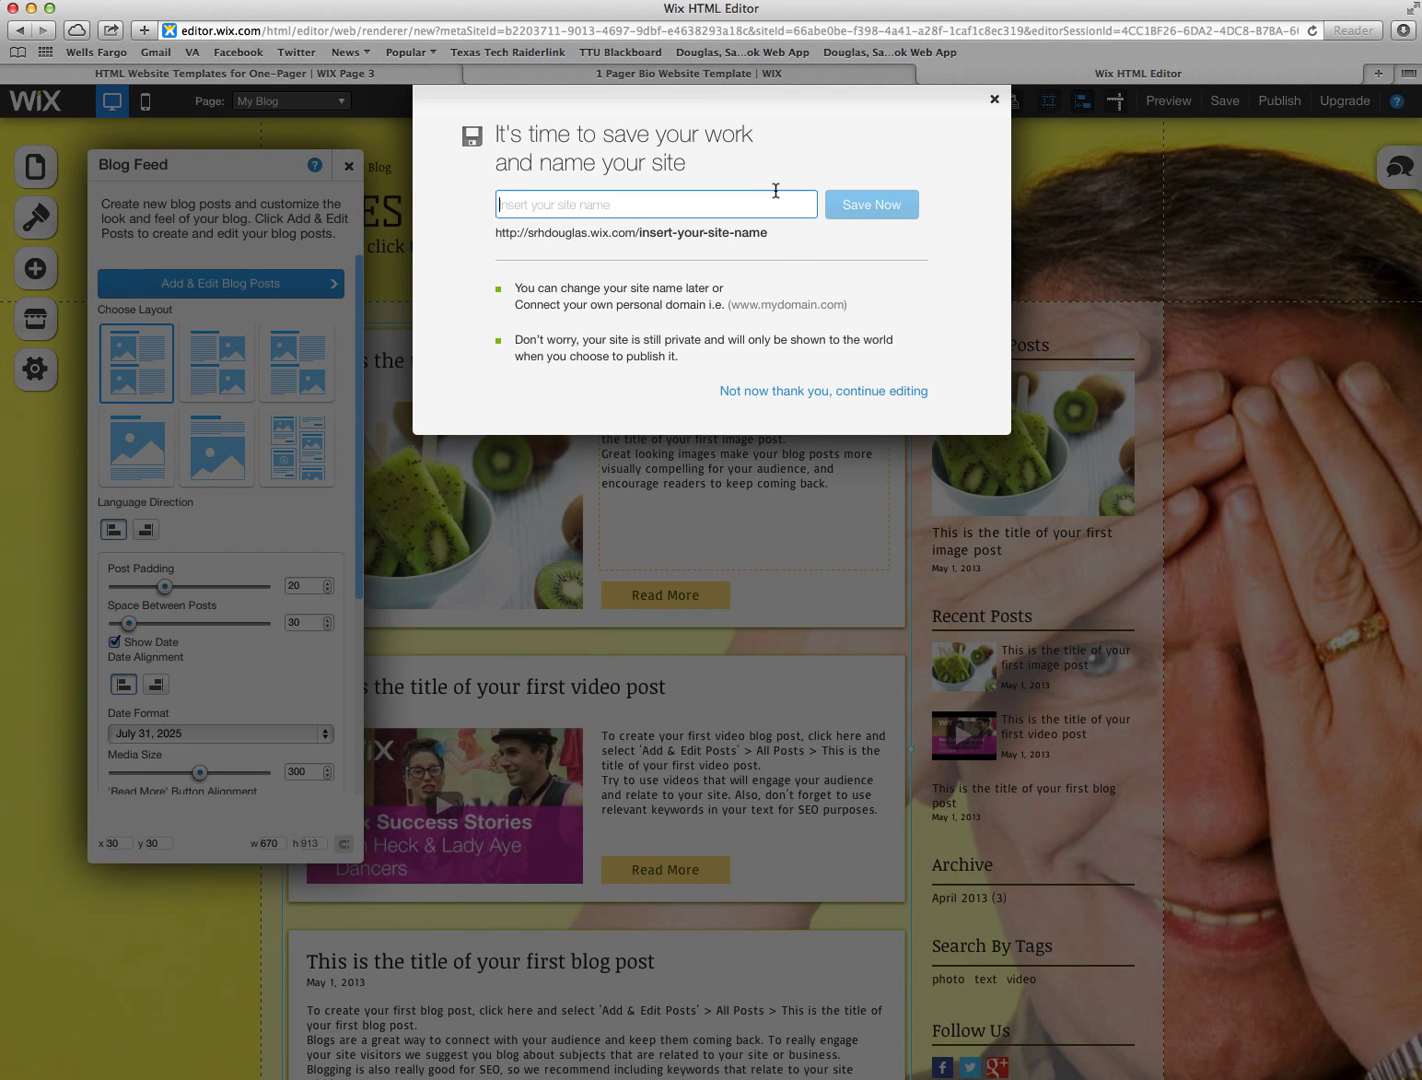
pyautogui.write('sdsd')
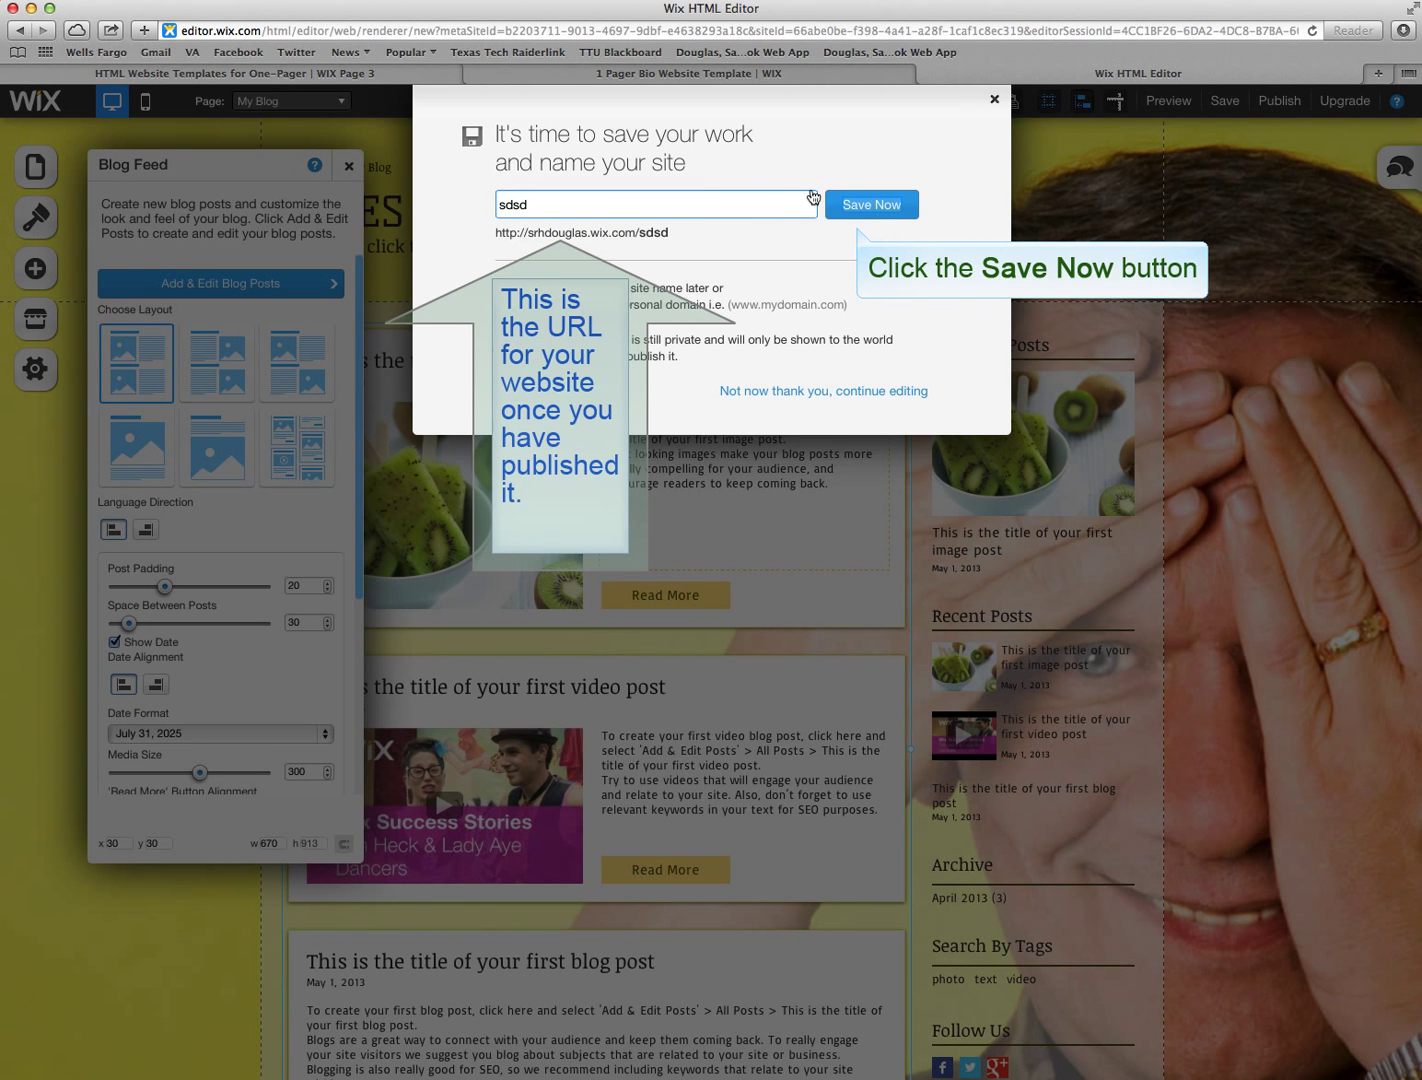
pyautogui.click(870, 204)
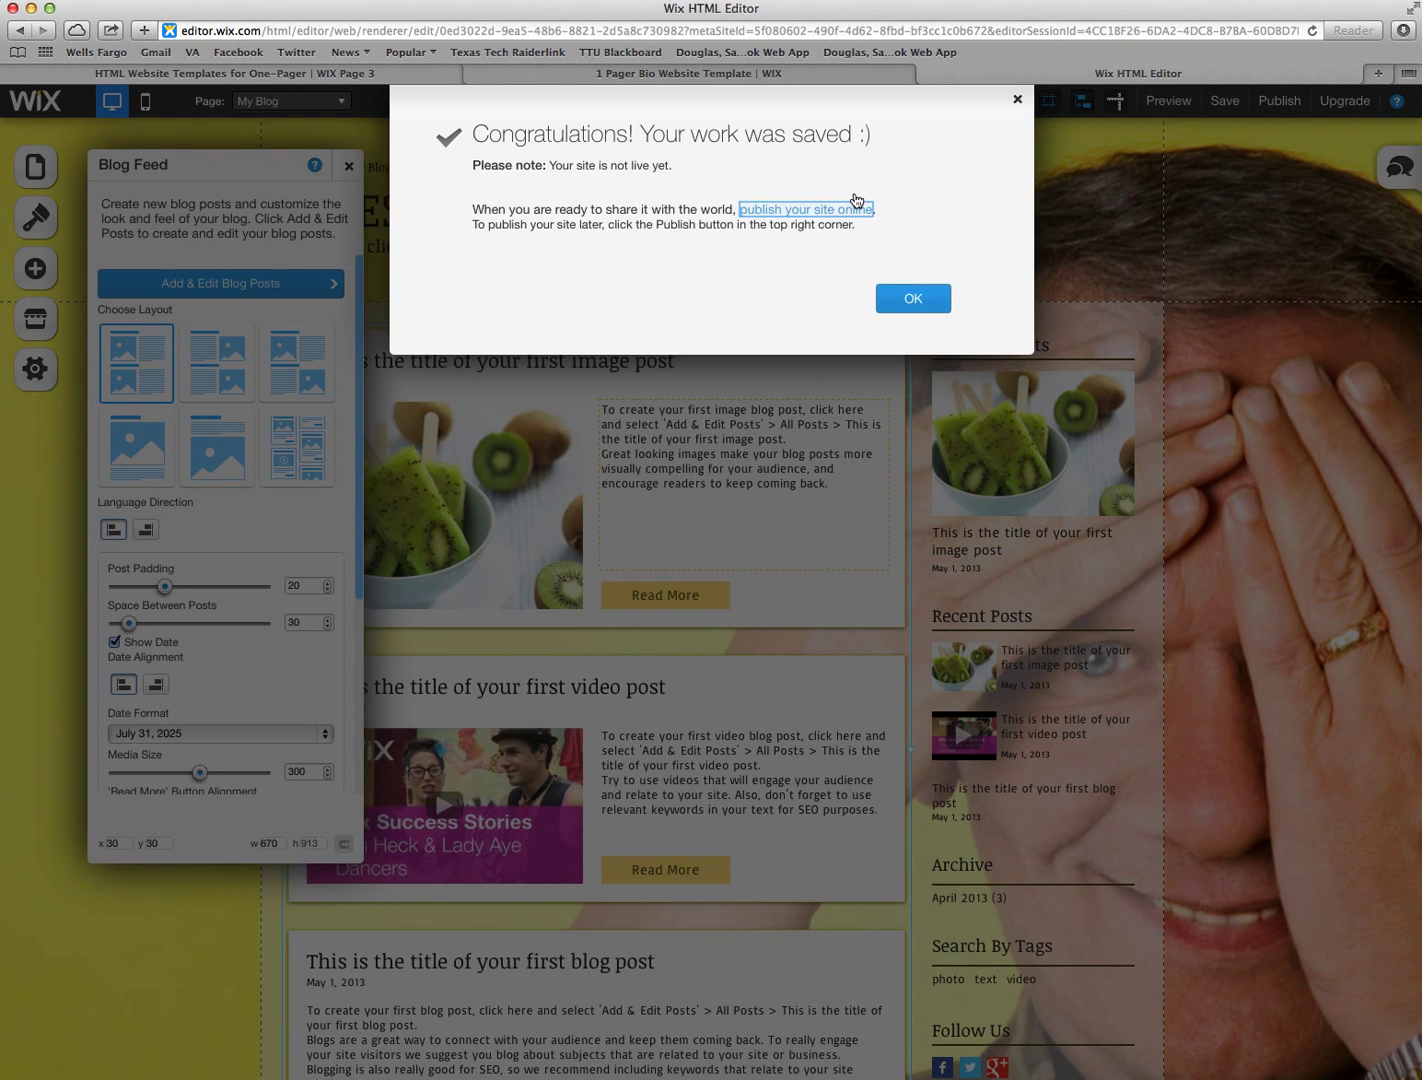
pyautogui.click(806, 208)
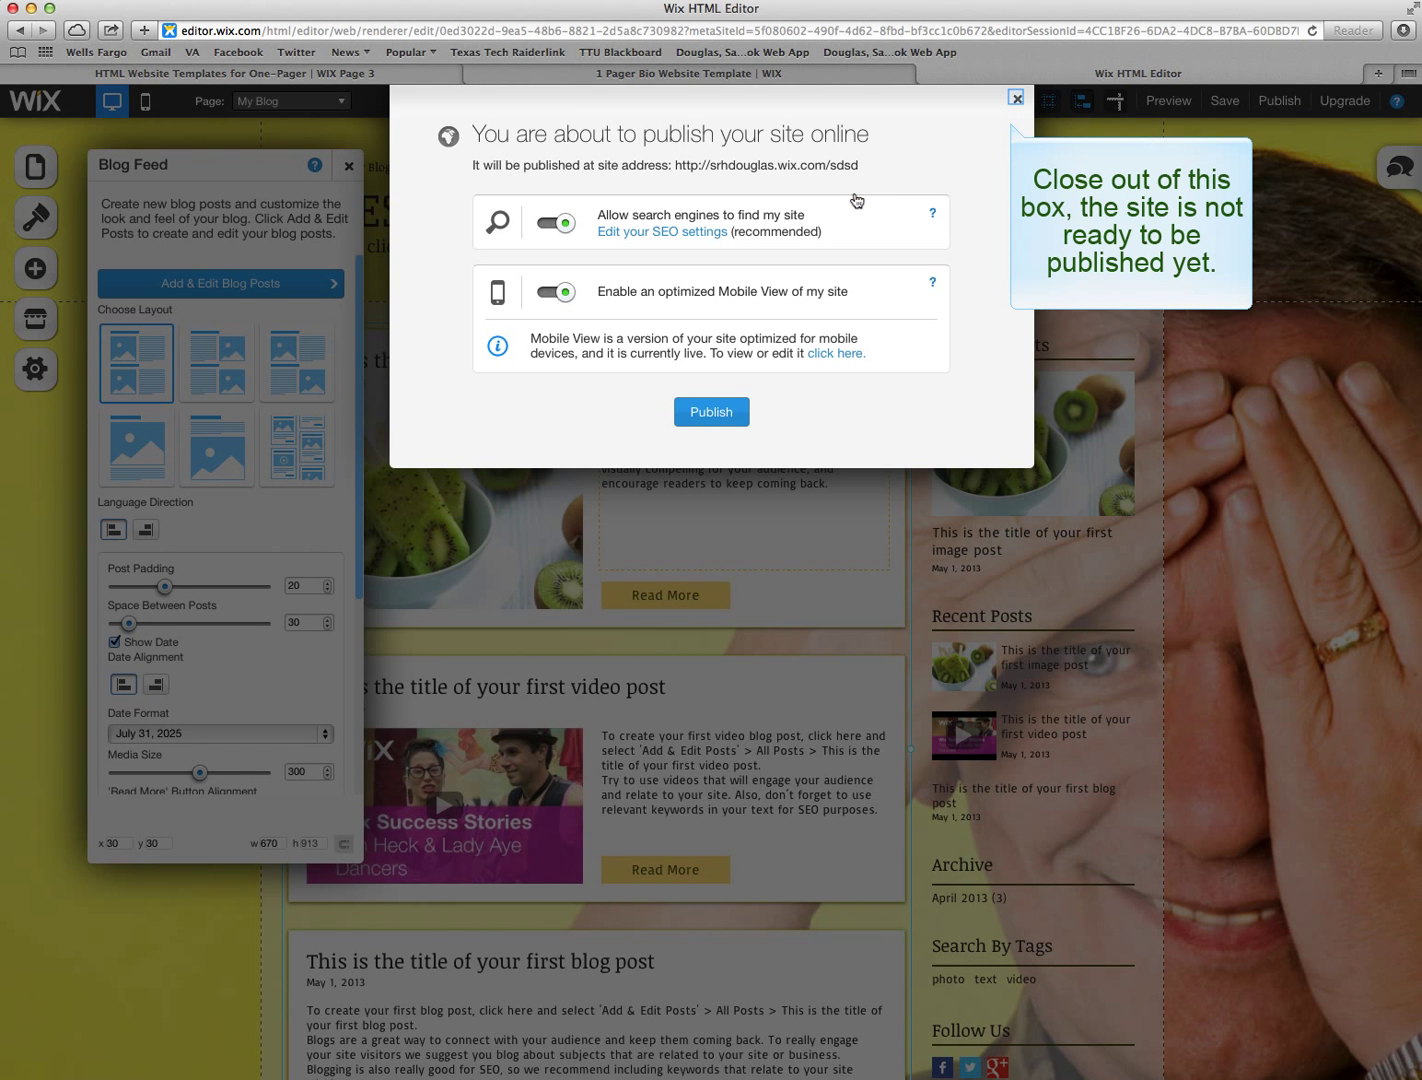
pyautogui.moveTo(936, 188)
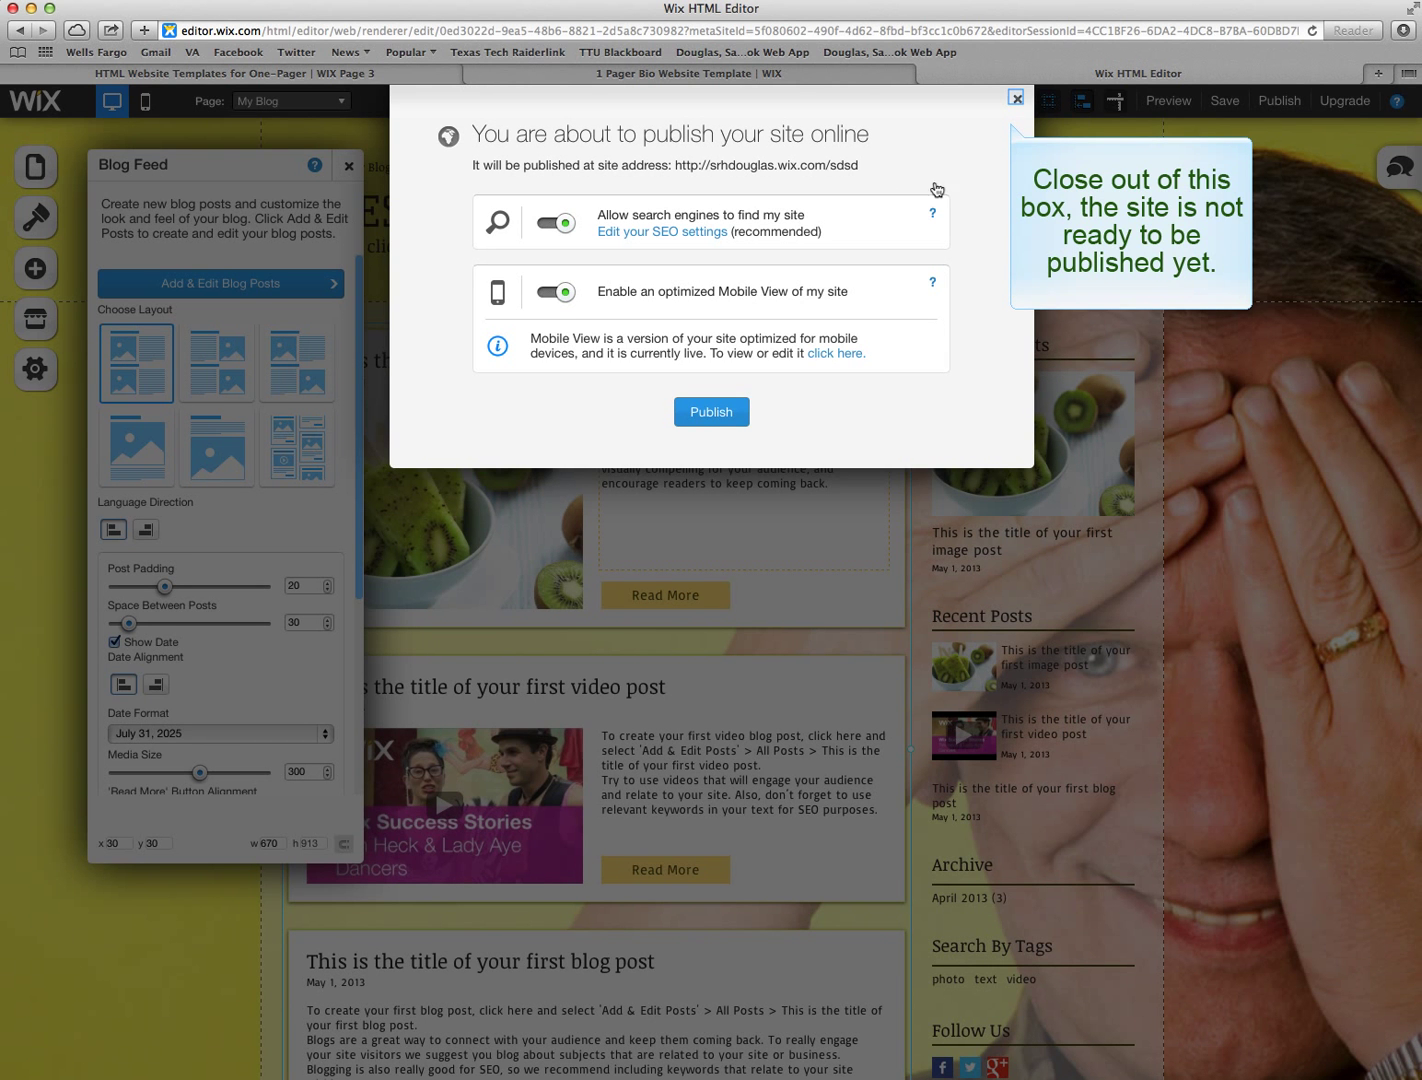
# Step: Dismiss the publish prompt without publishing and close the blog feed settings
pyautogui.click(1016, 96)
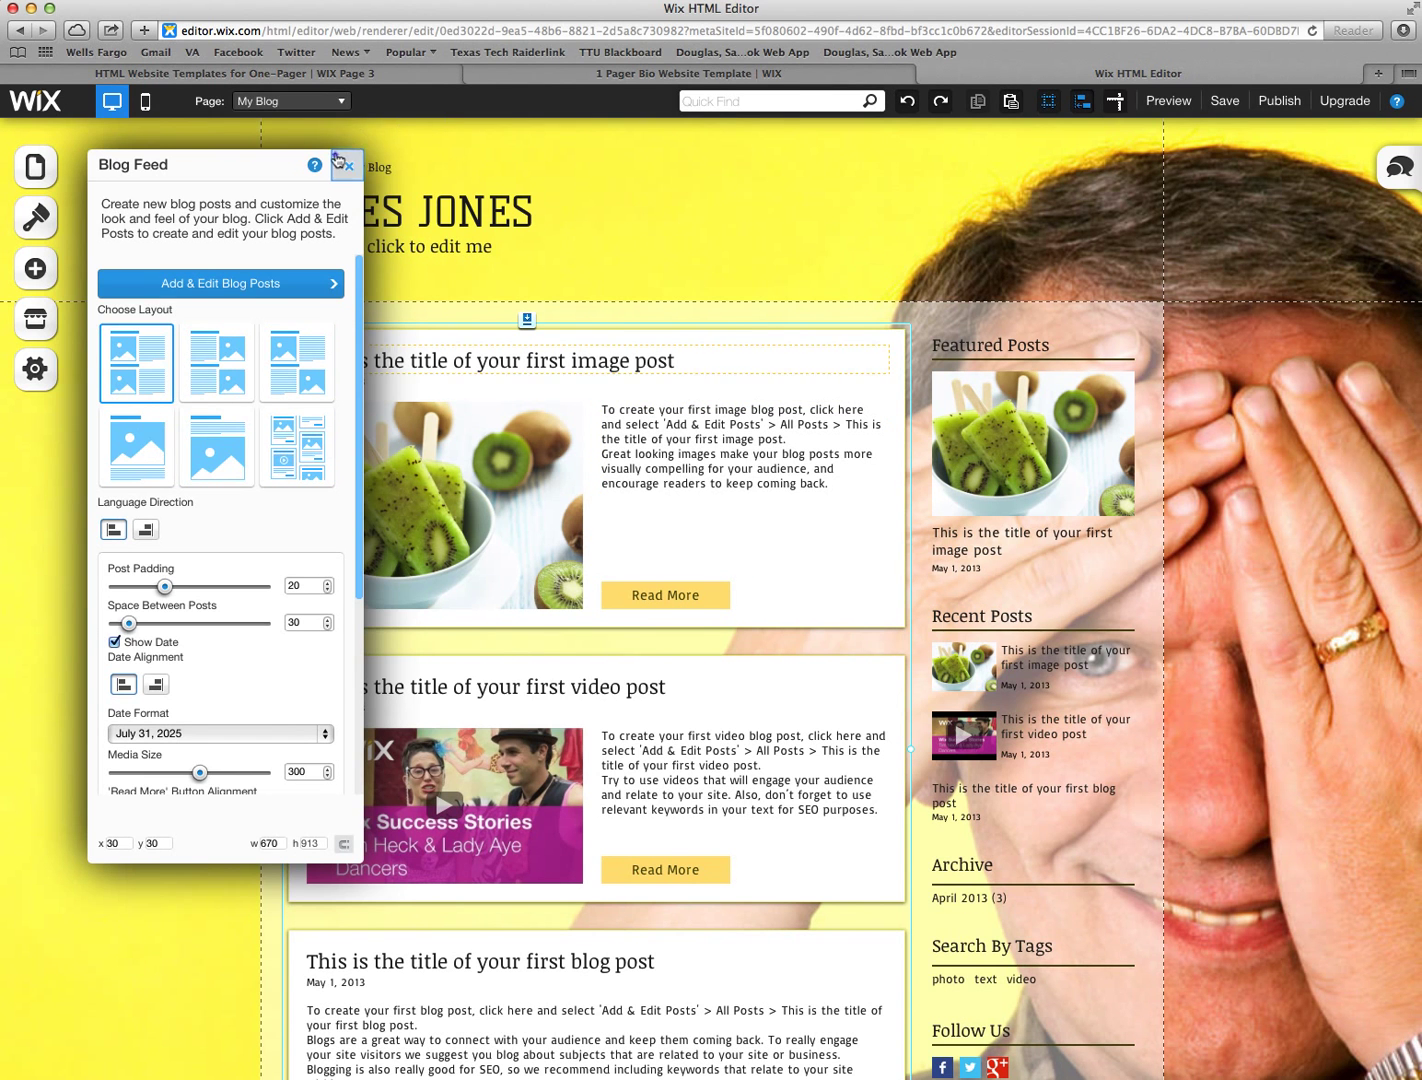
pyautogui.click(356, 164)
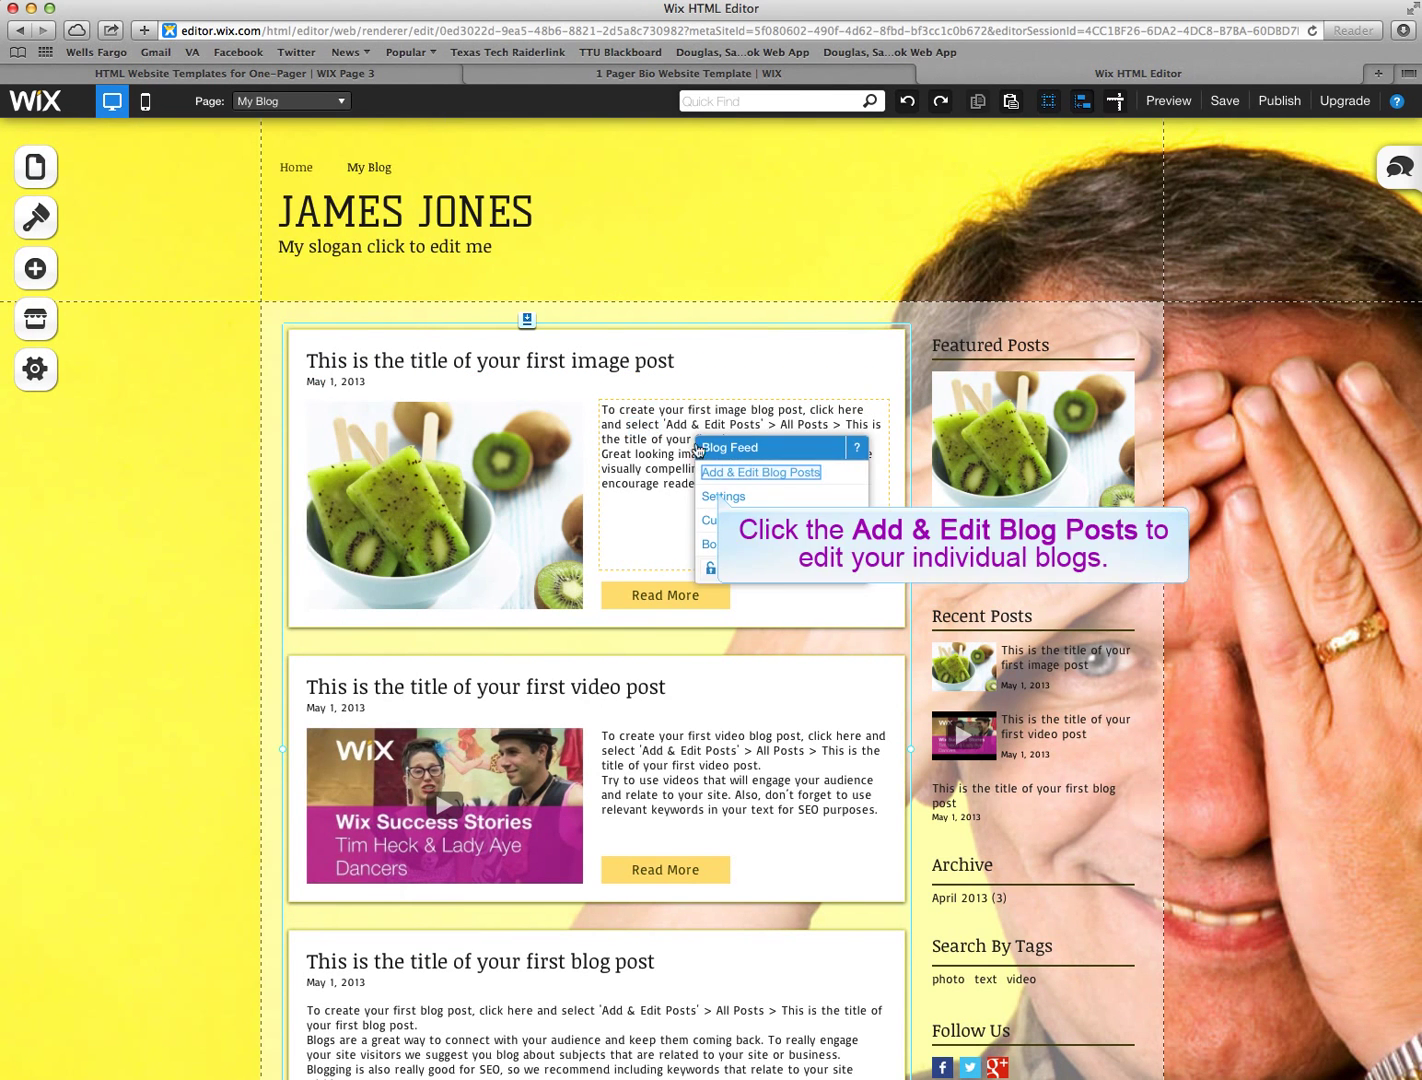
# Step: Edit the first image post and retitle it Endangered Animals
pyautogui.click(760, 472)
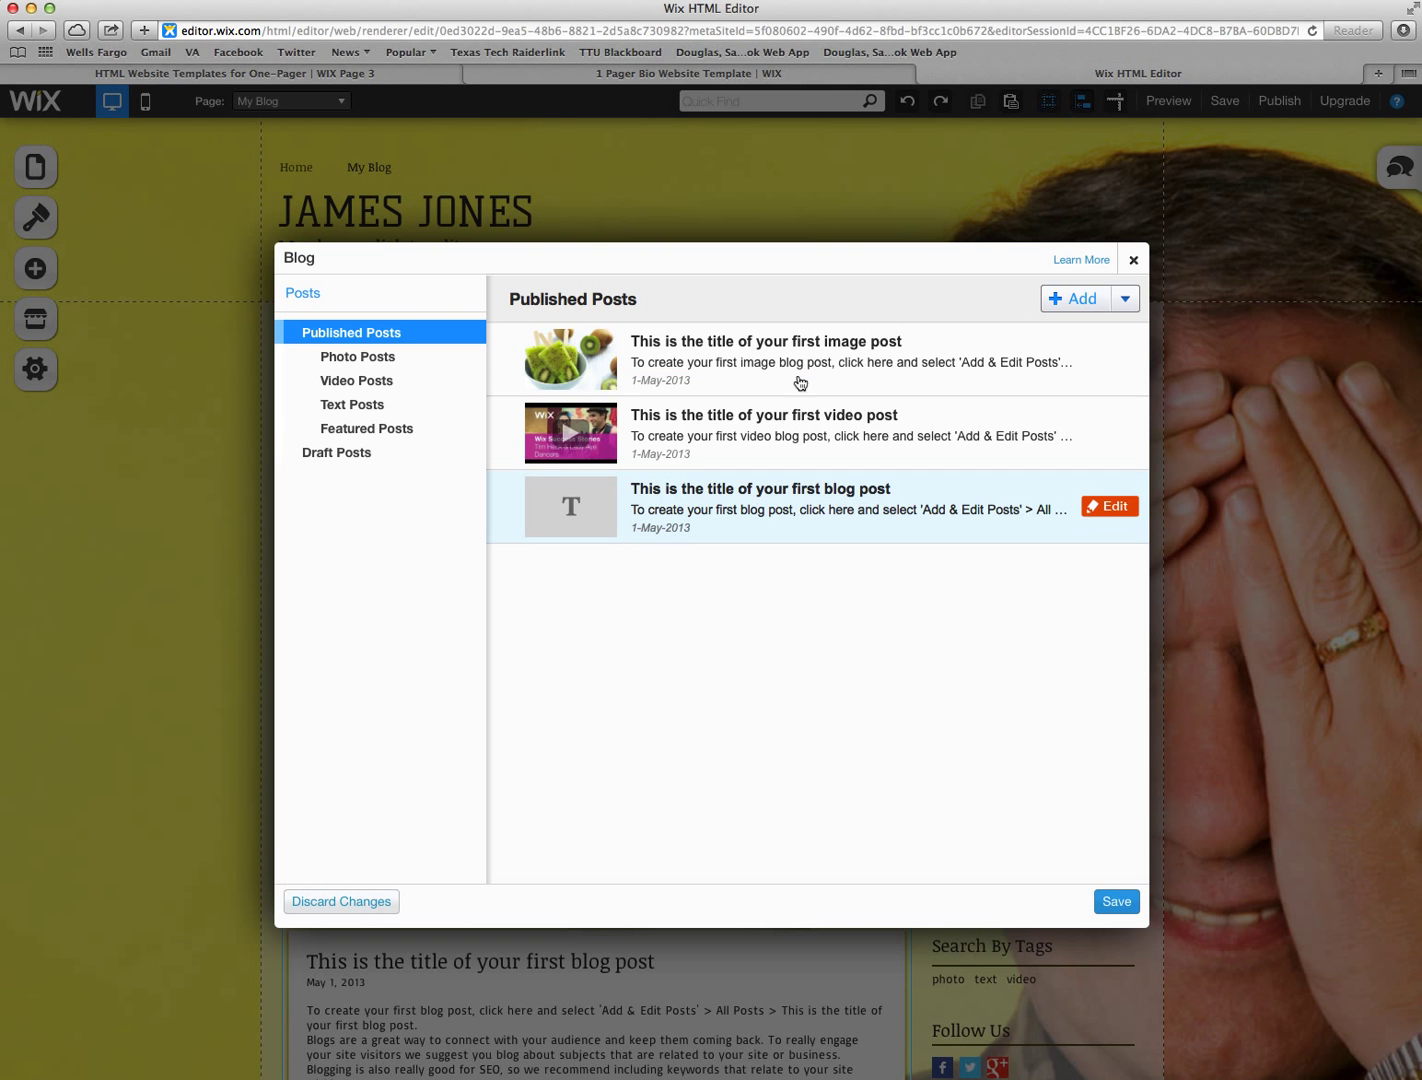
pyautogui.click(764, 340)
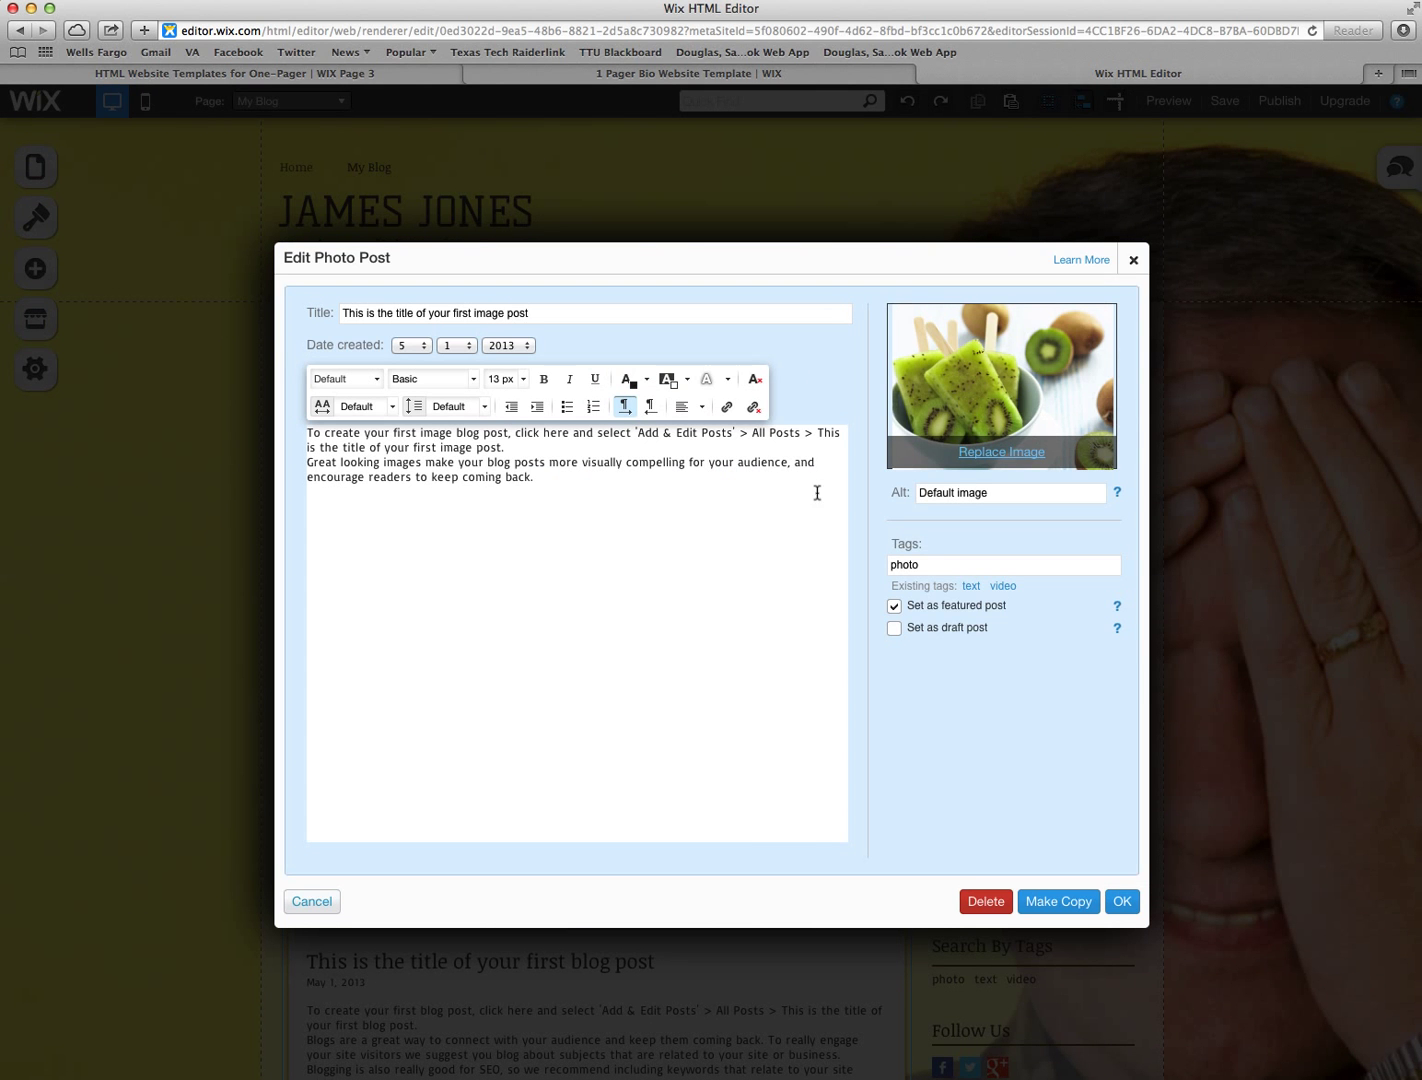
pyautogui.moveTo(964, 388)
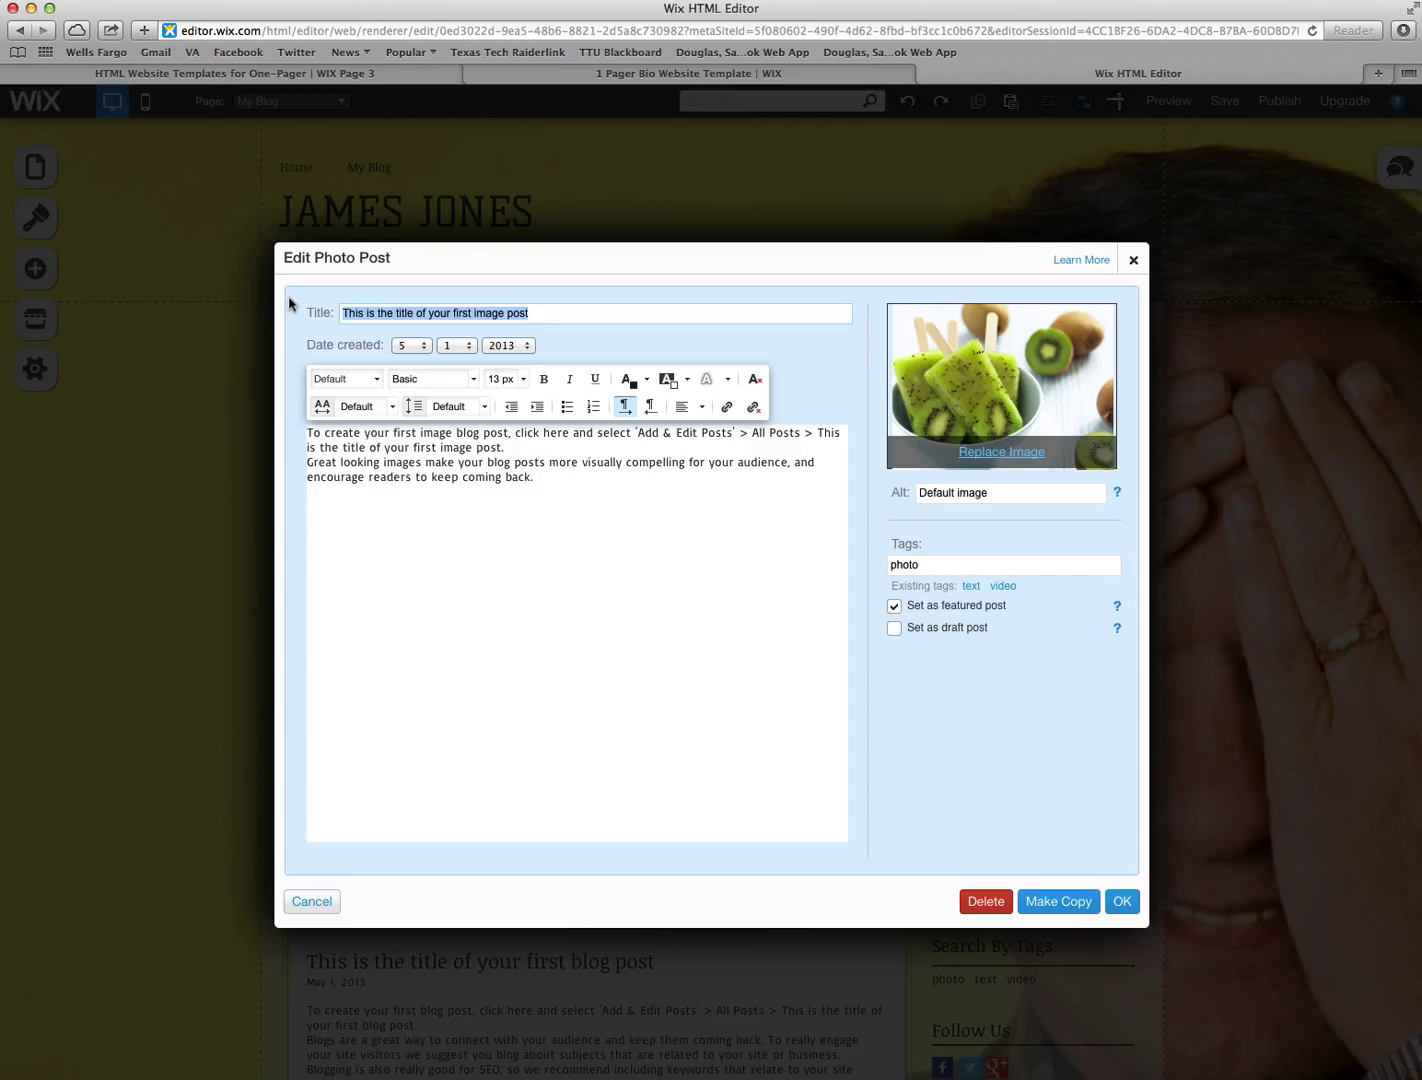
pyautogui.write('Ed')
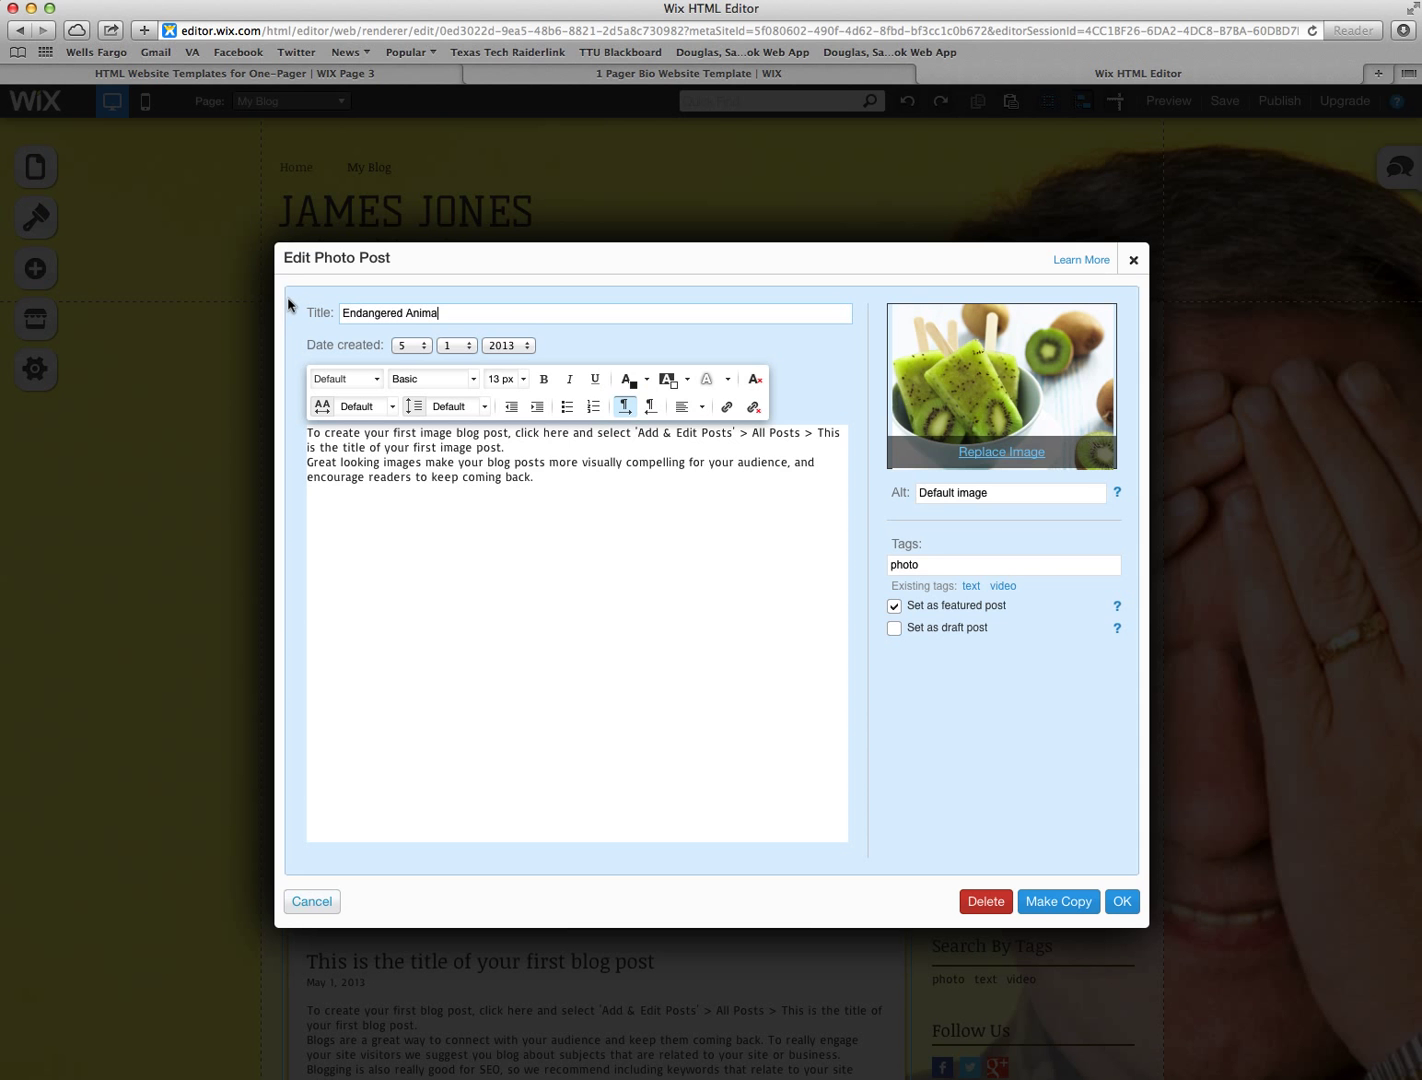
pyautogui.write('ls')
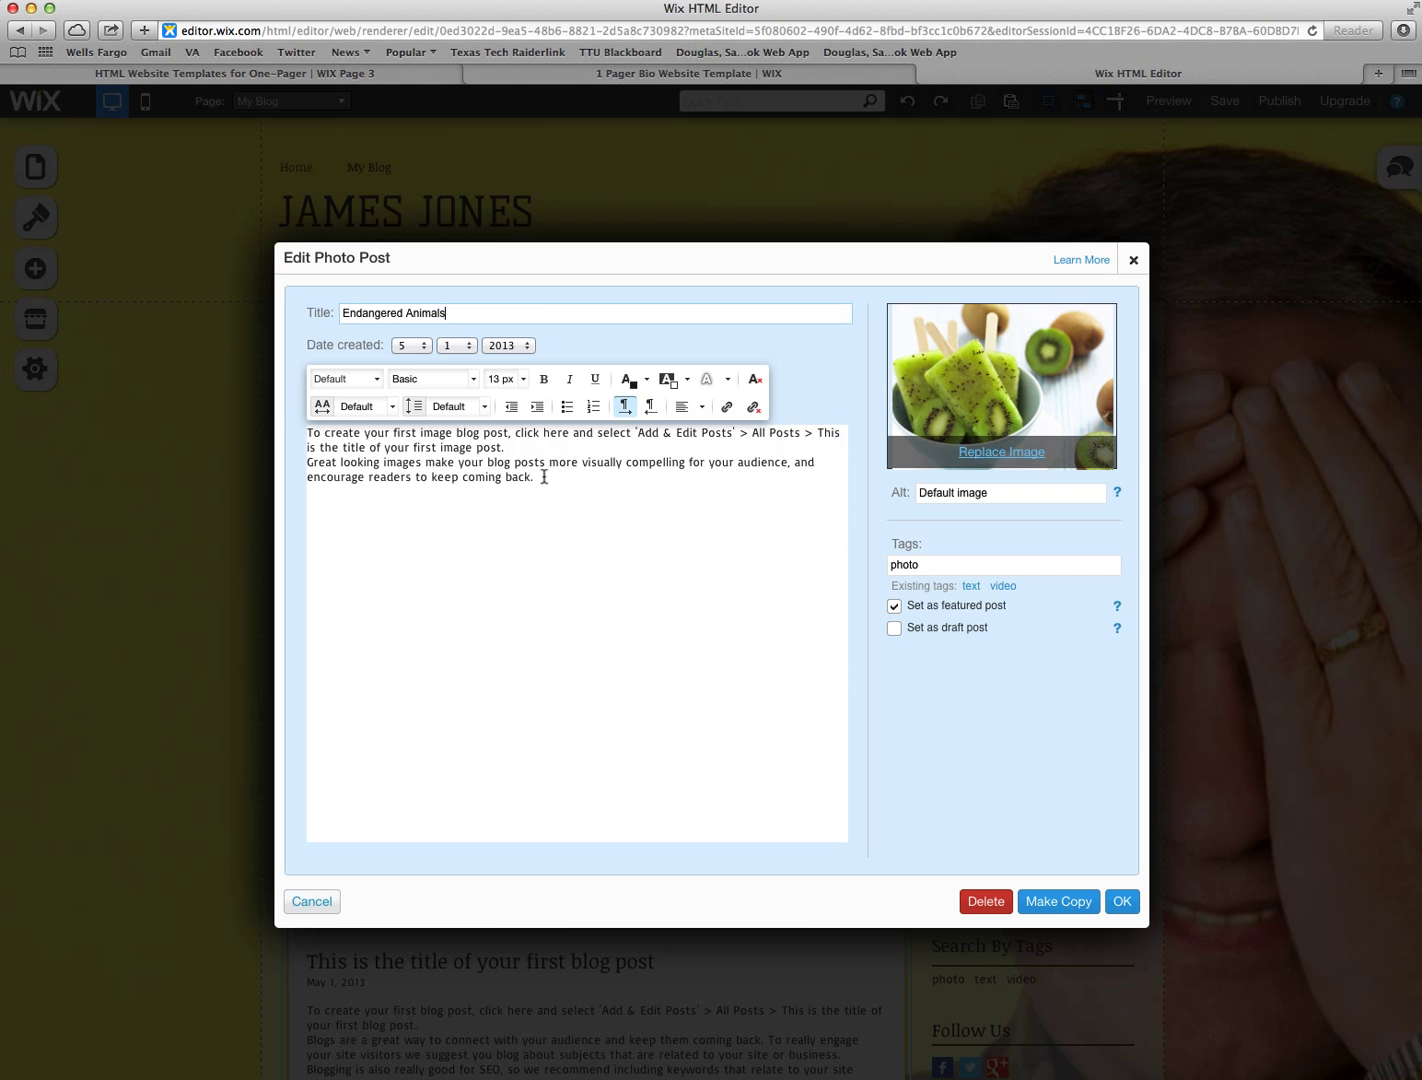
# Step: Give the post body text 'enter blog information' and the tag animals
pyautogui.write('enter')
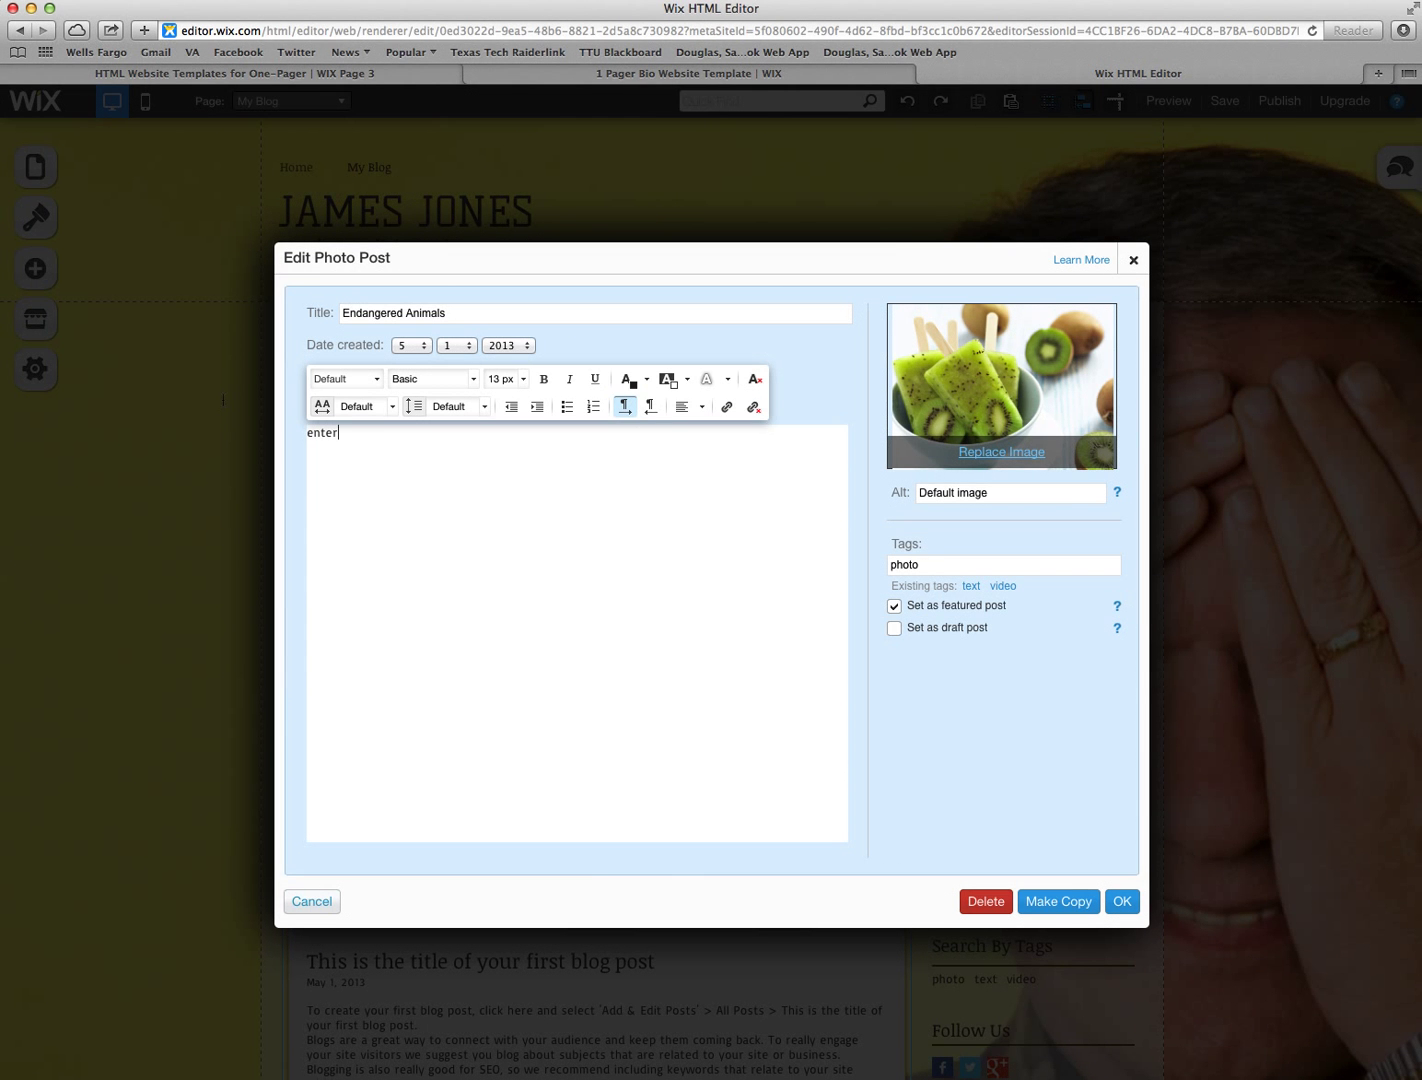
pyautogui.write('blog infor')
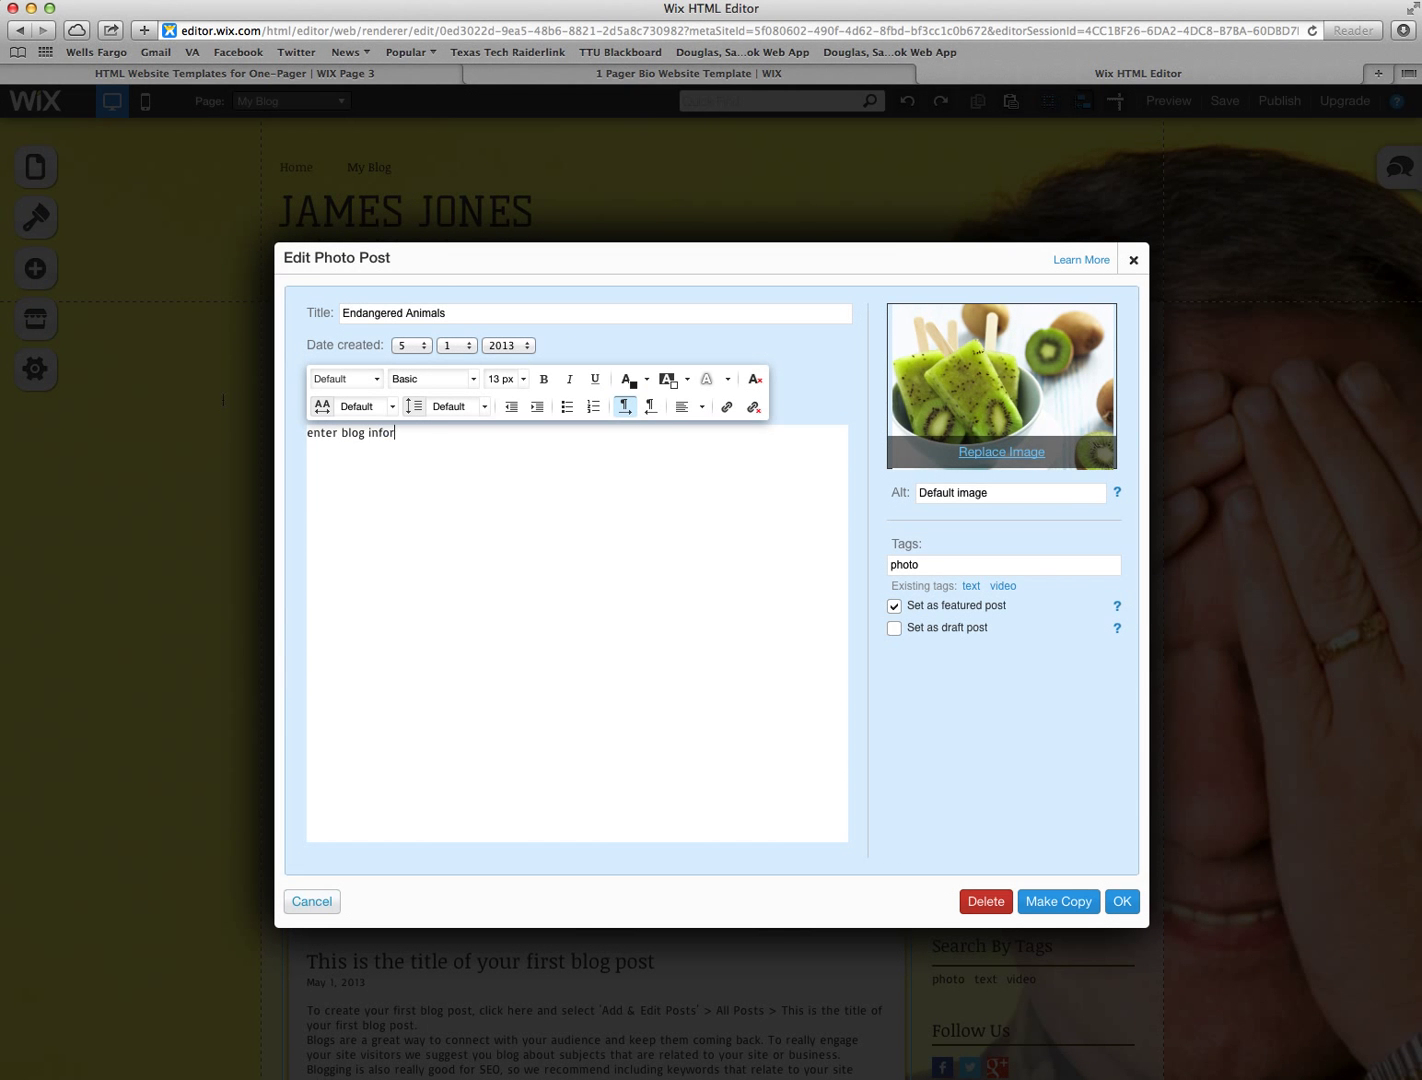
pyautogui.write('mation')
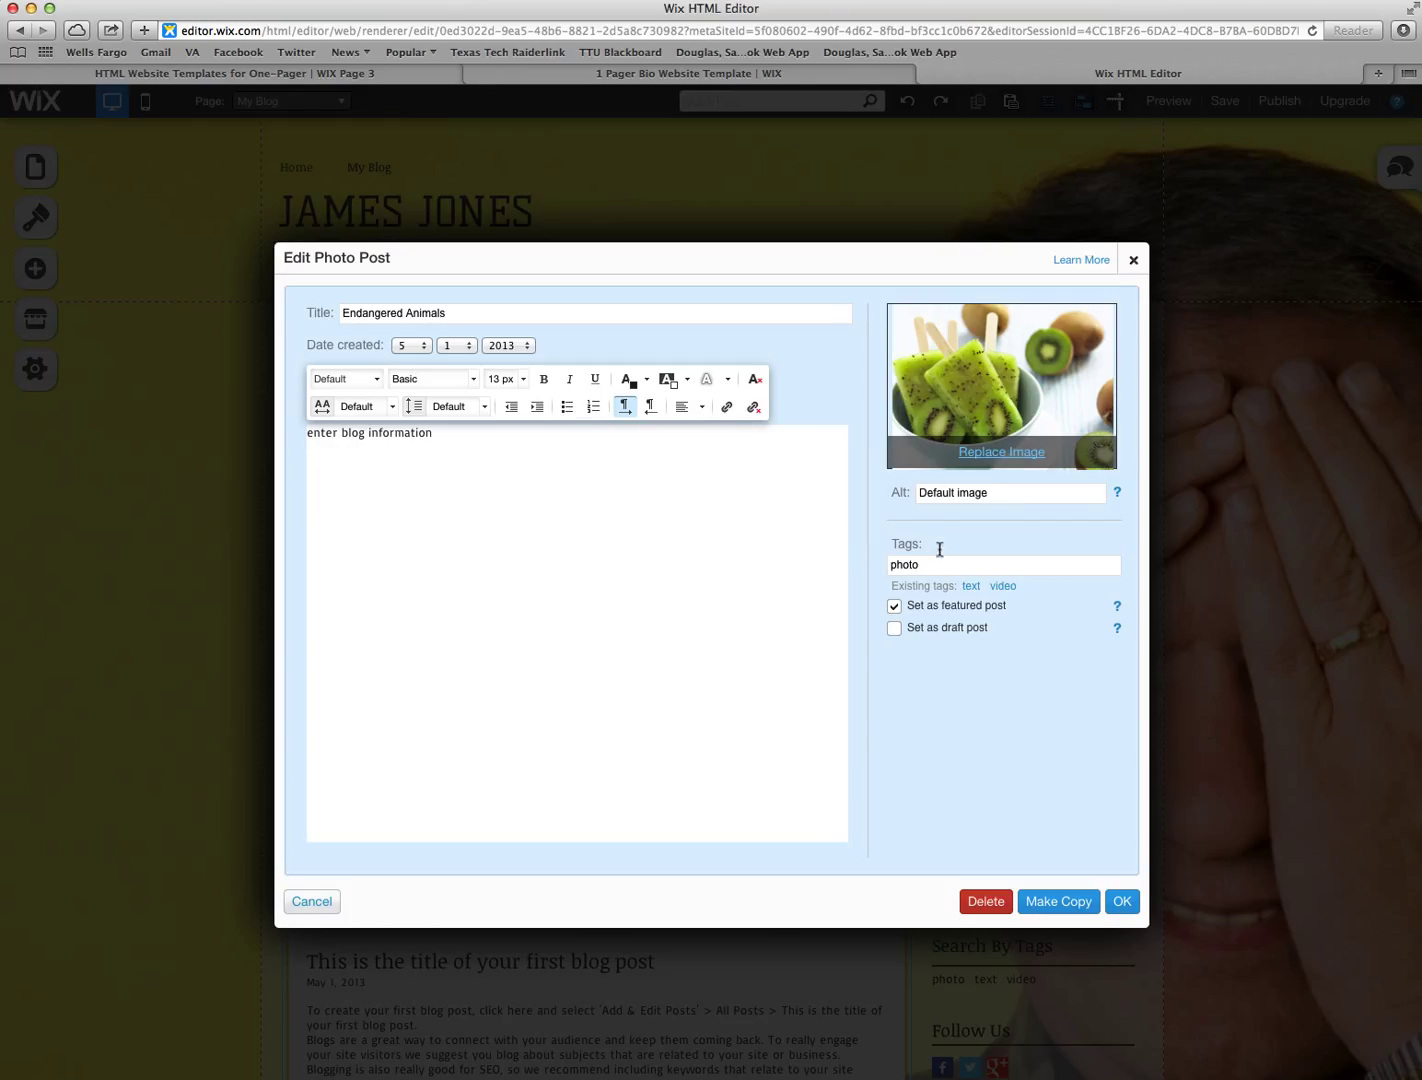
pyautogui.write('animals')
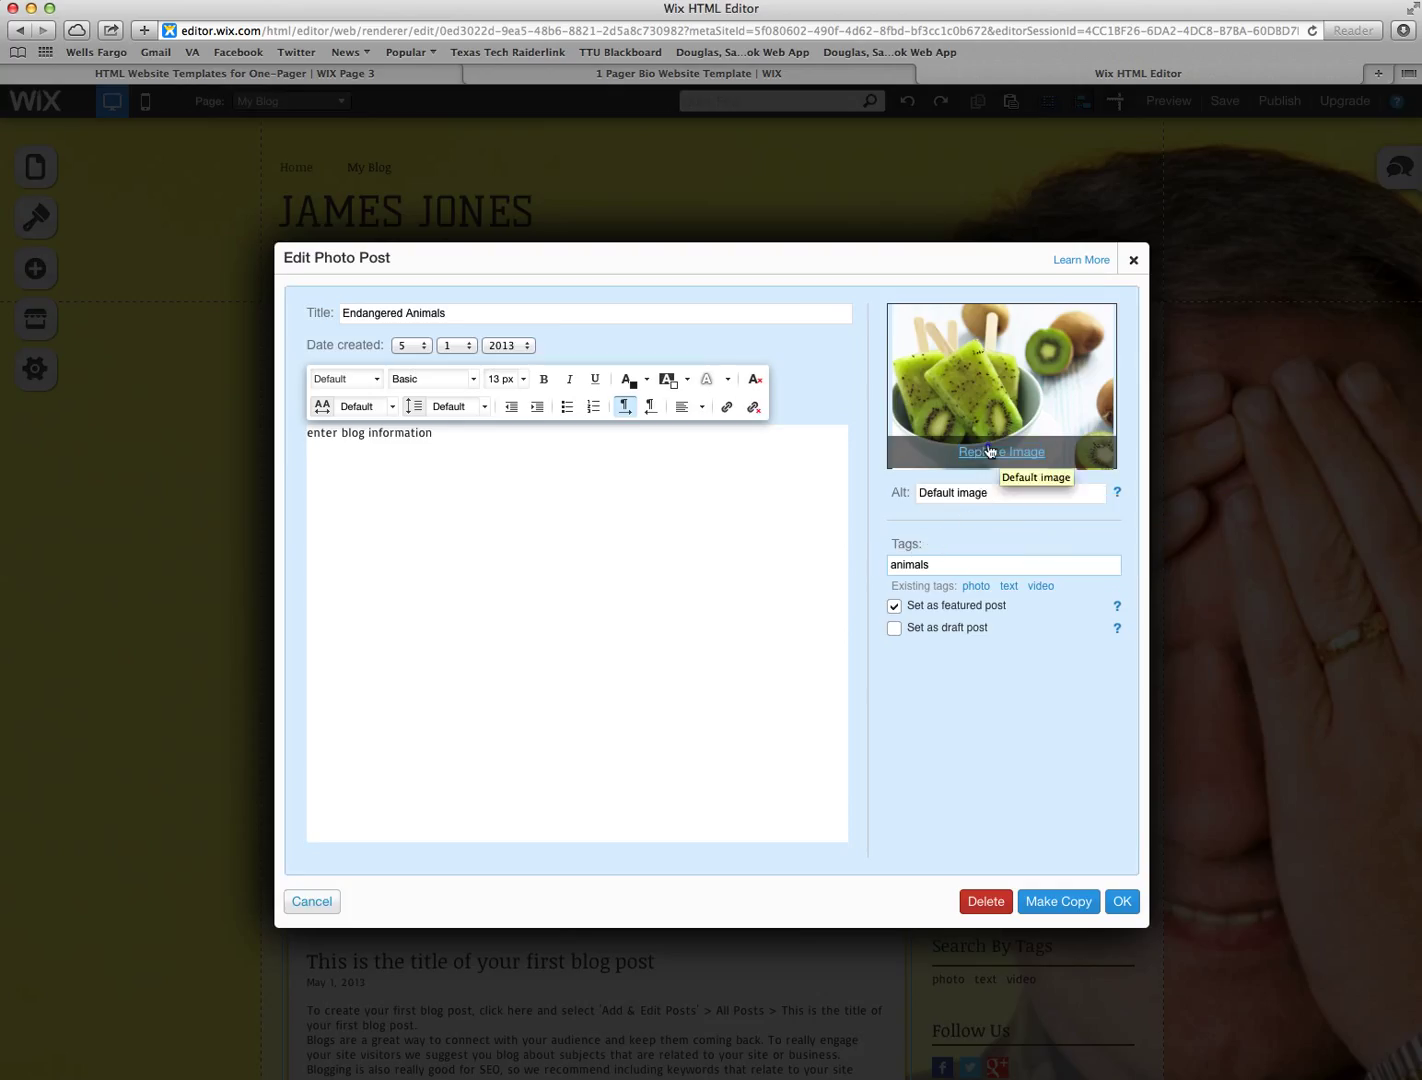
# Step: Replace the post's photo with the Tree Frog image from the free Animals collection
pyautogui.click(1000, 452)
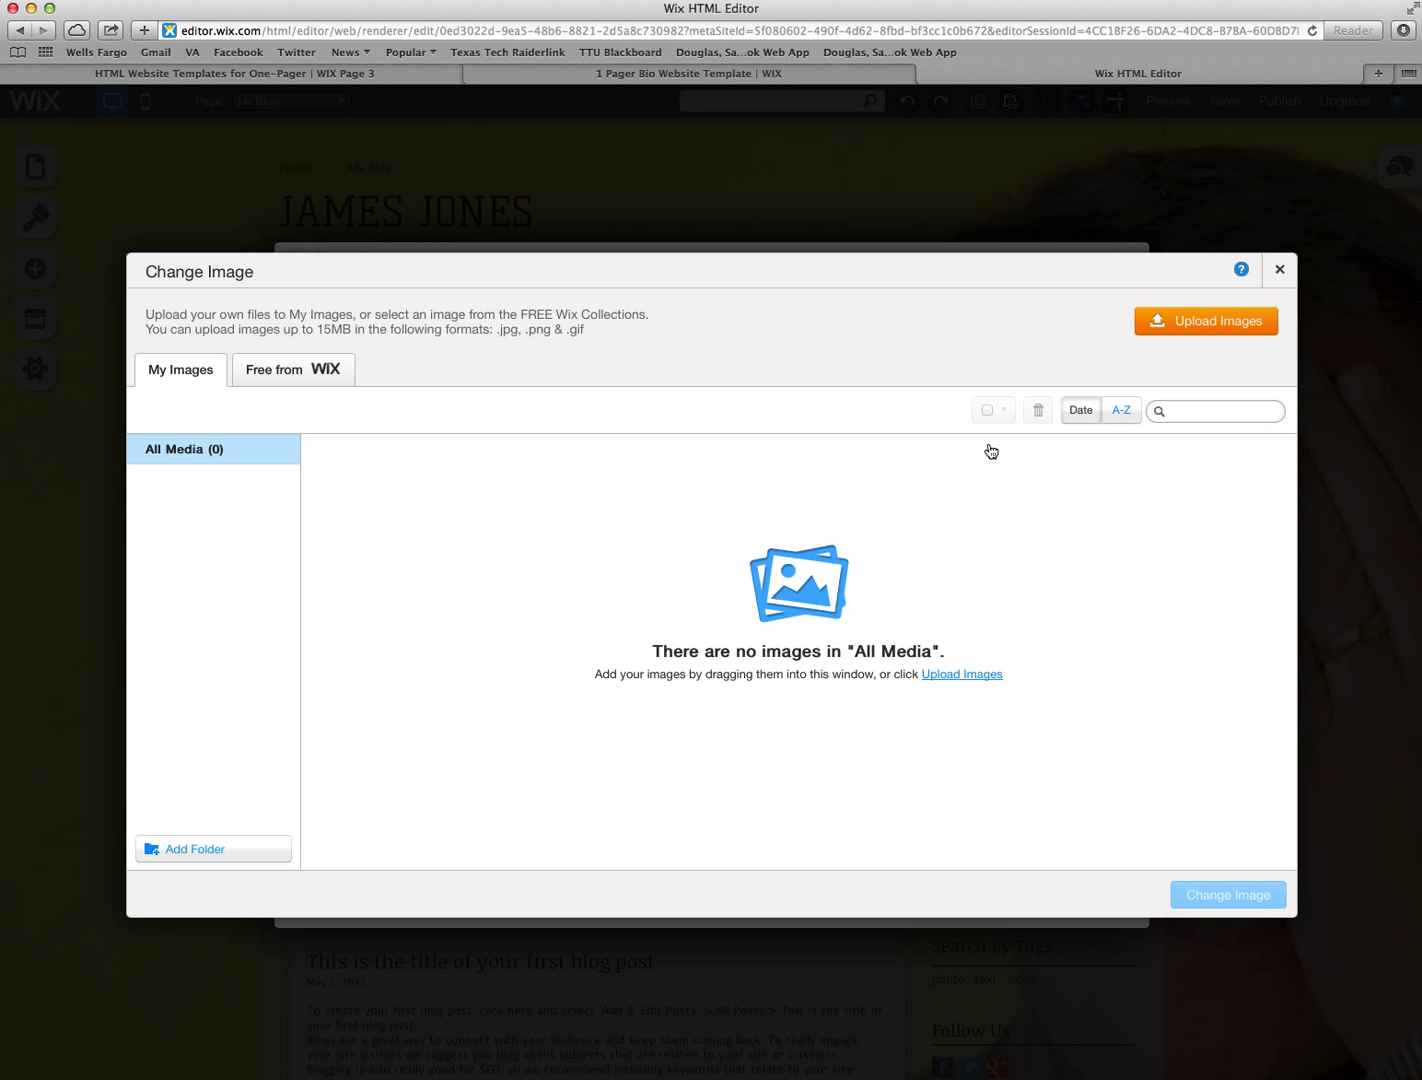
pyautogui.moveTo(272, 368)
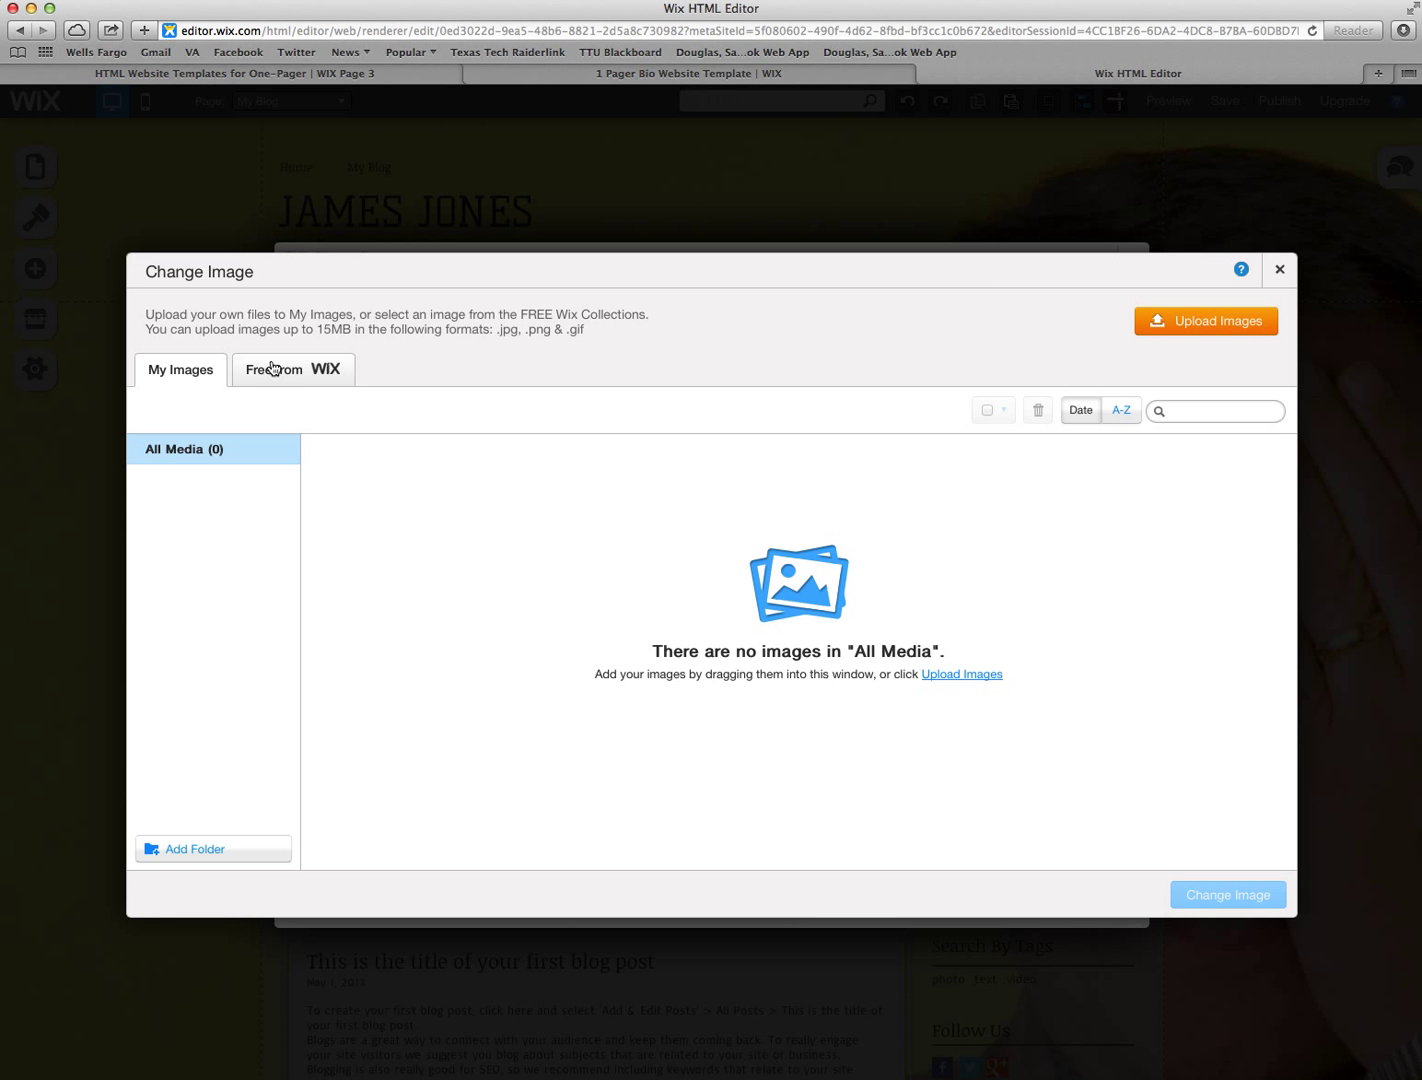
pyautogui.click(292, 368)
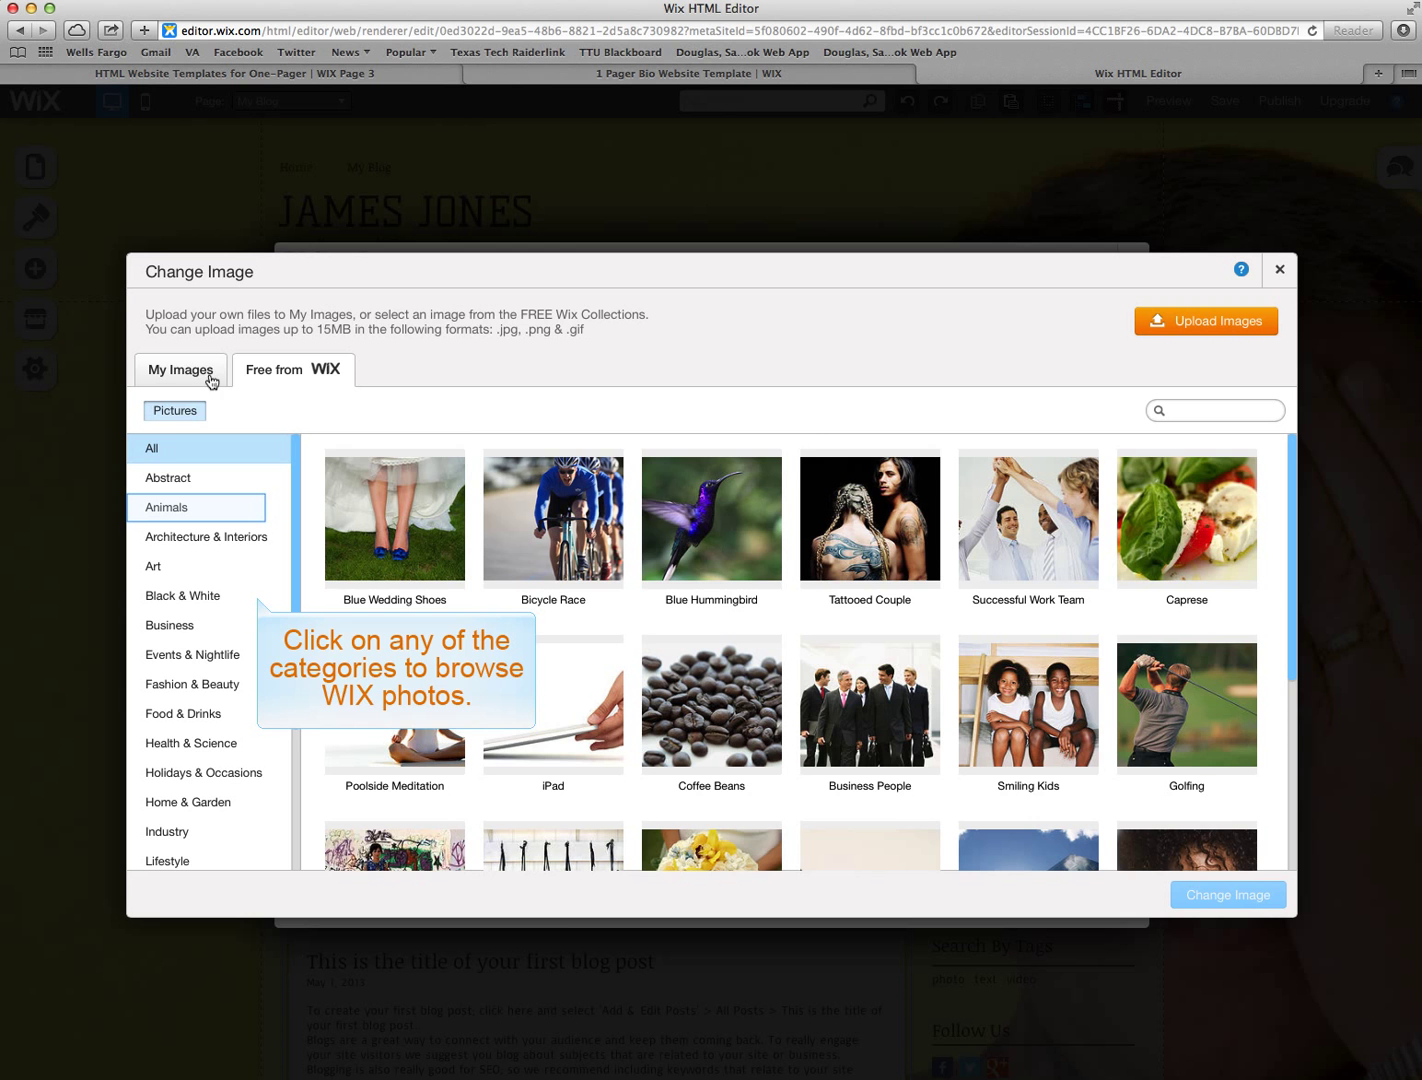
pyautogui.click(168, 508)
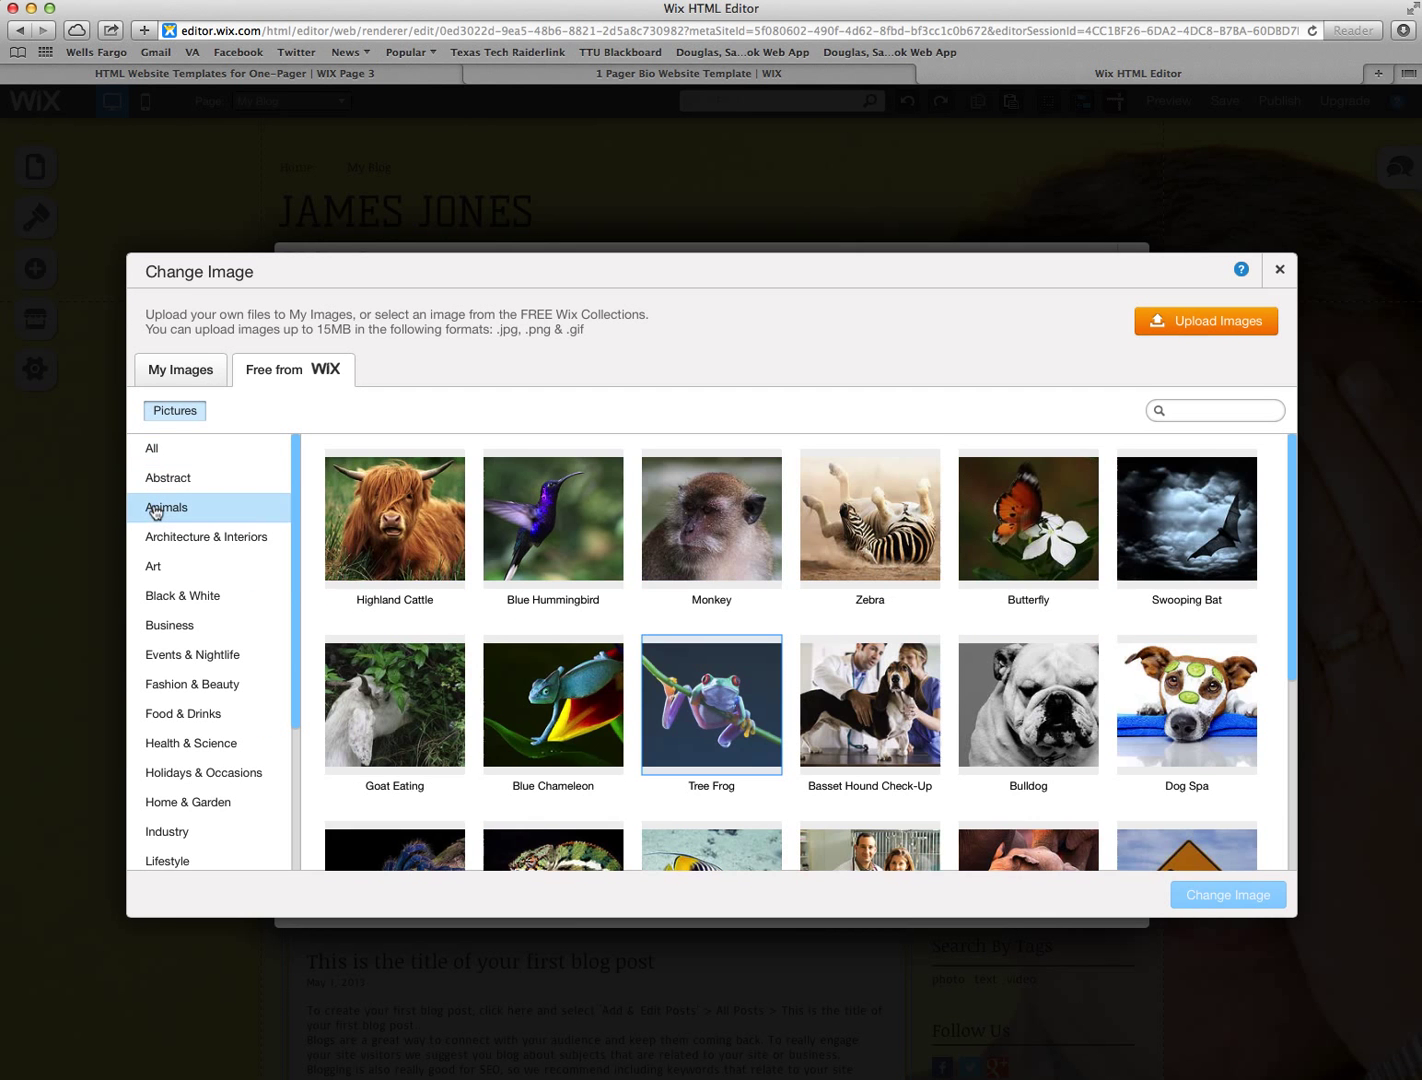
pyautogui.moveTo(700, 630)
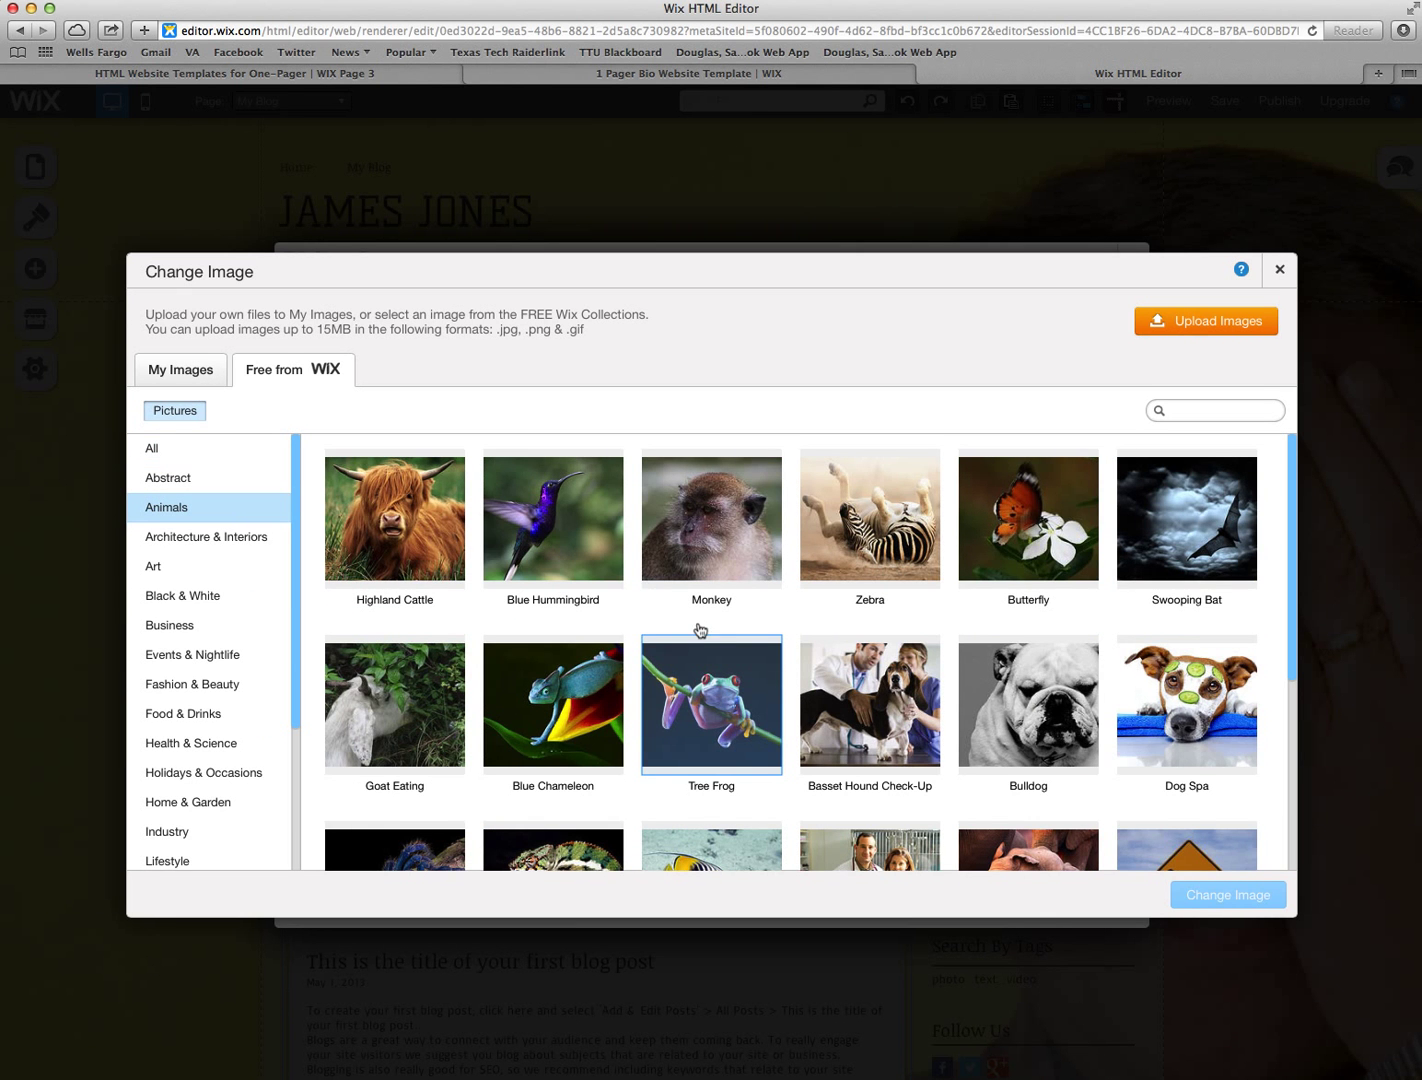
pyautogui.click(712, 704)
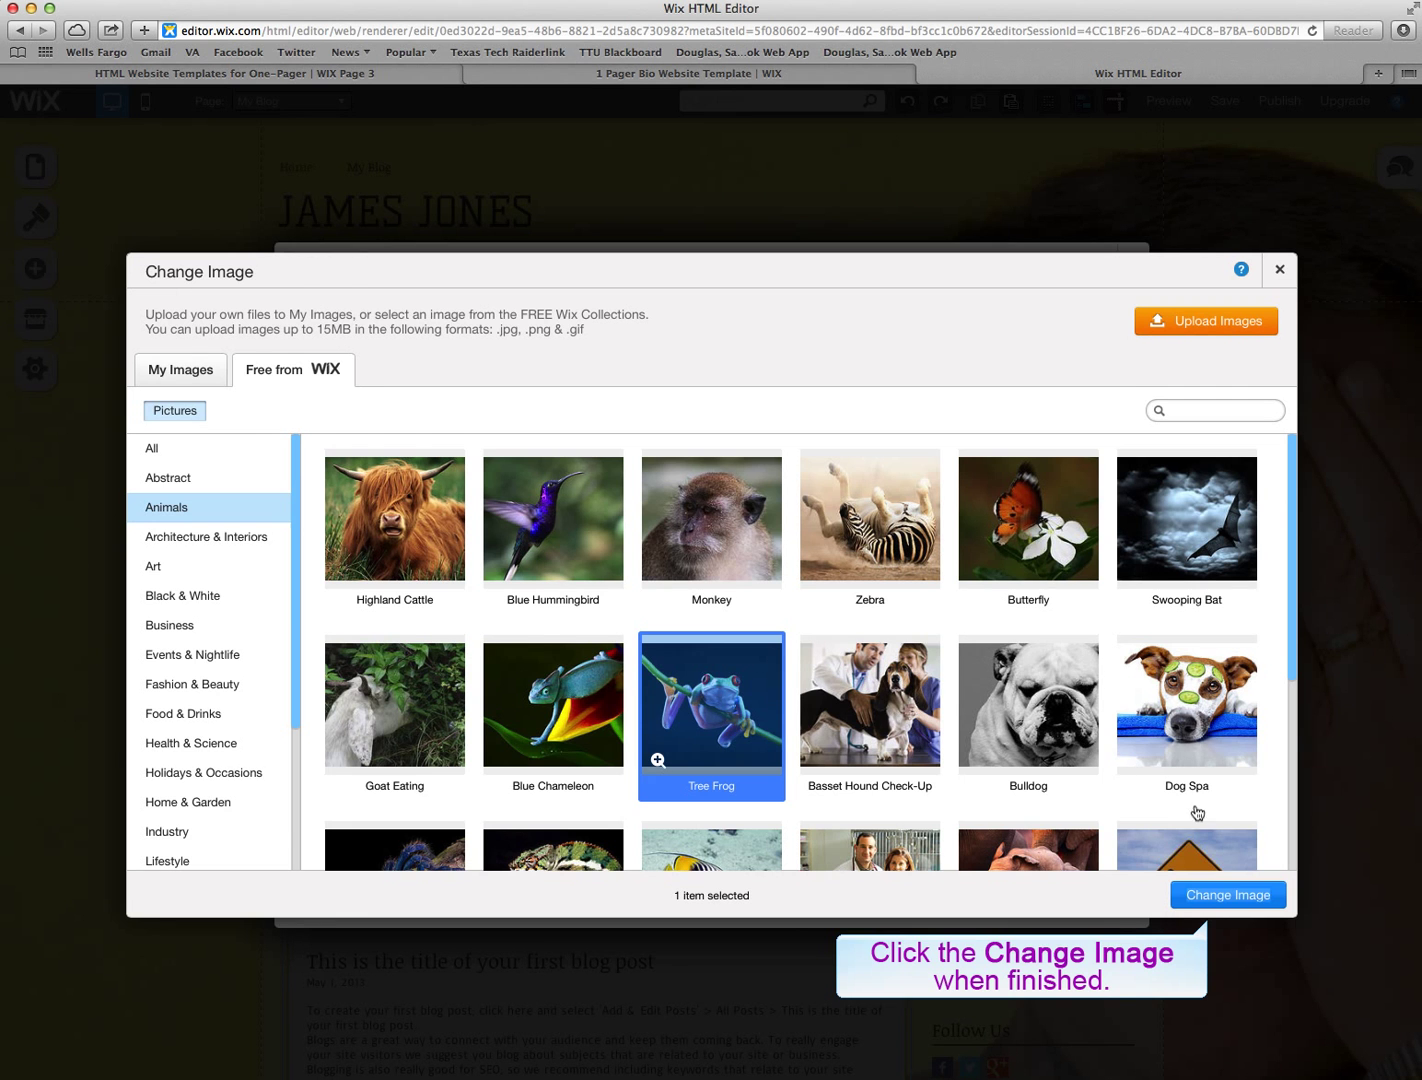
pyautogui.click(1228, 896)
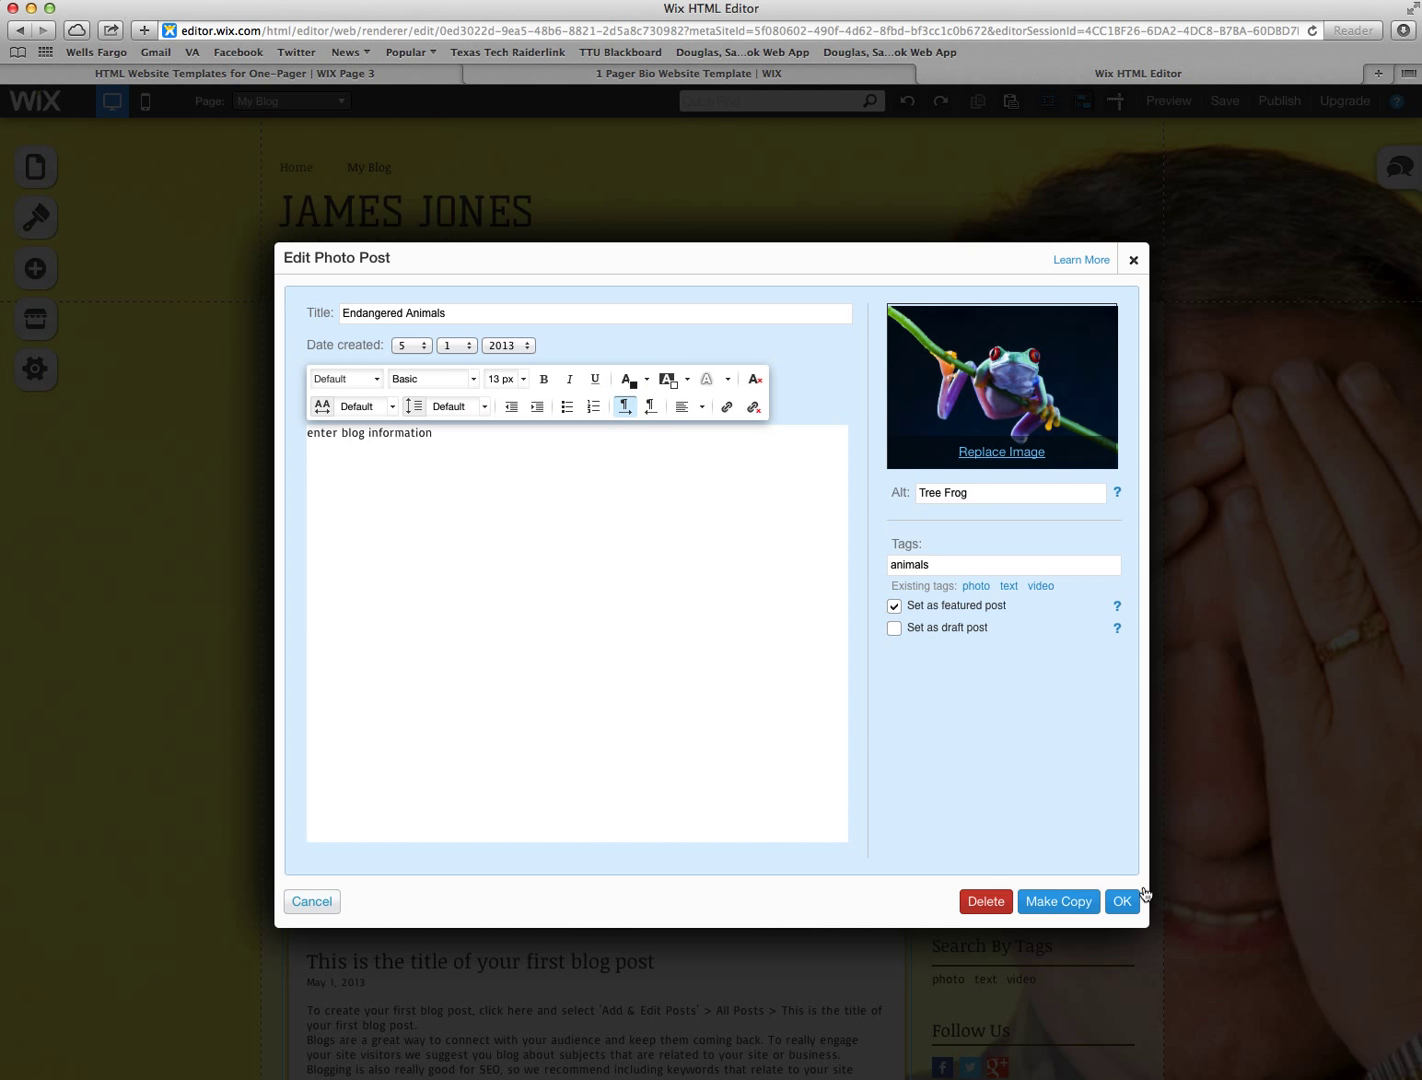
# Step: Save the photo post and open the sample video post for editing
pyautogui.click(1120, 900)
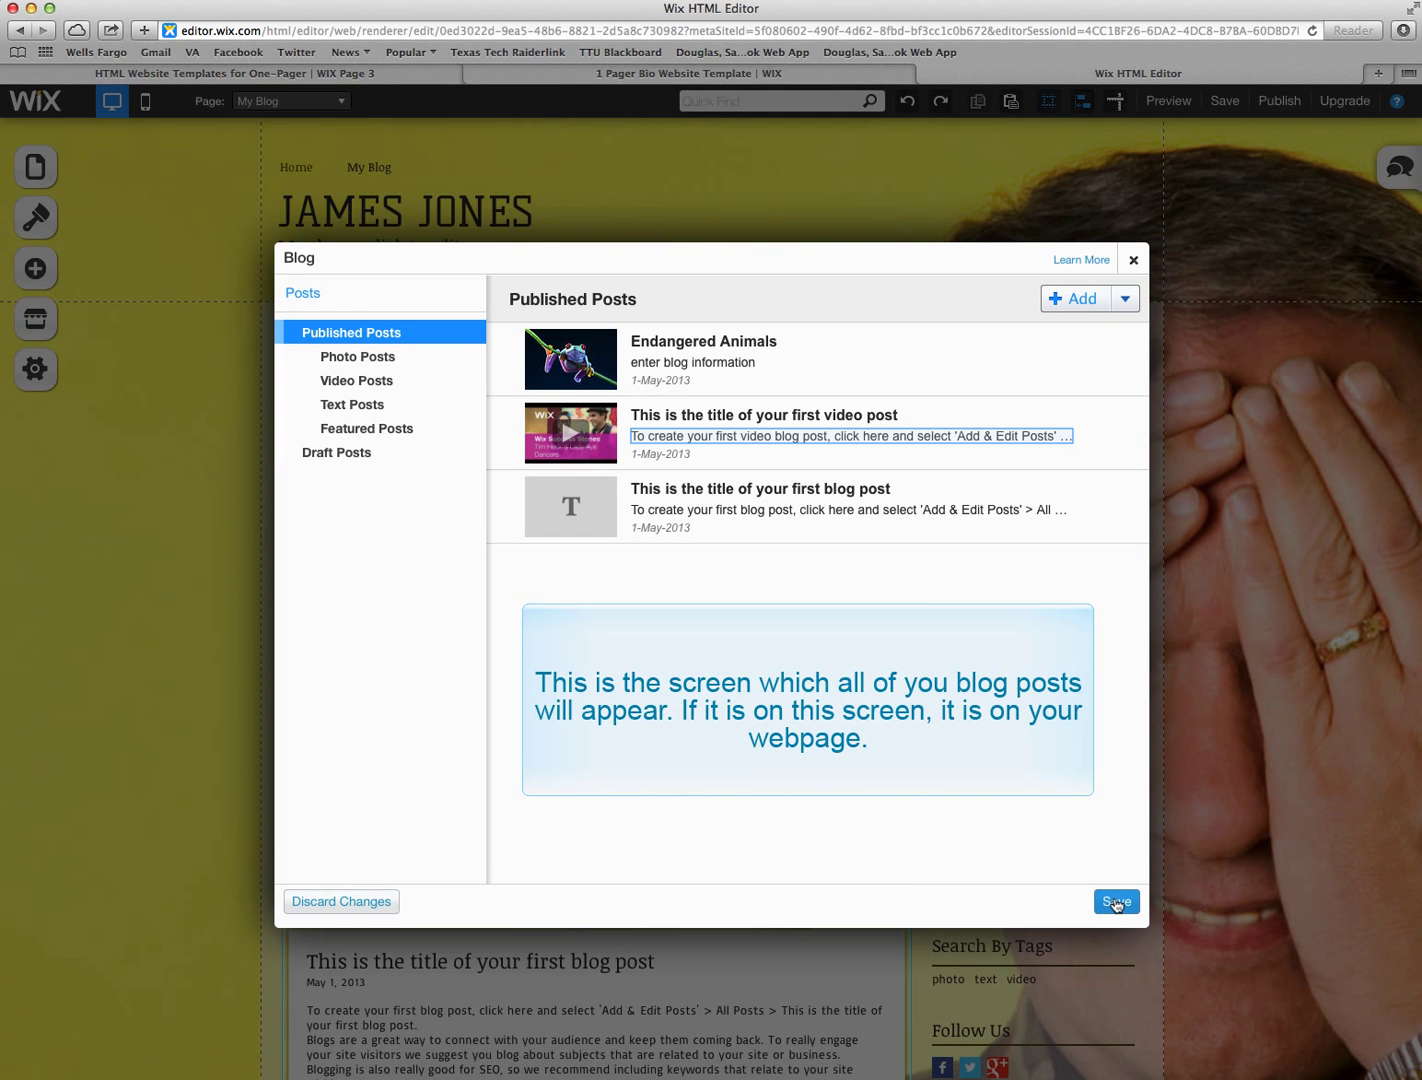
pyautogui.moveTo(788, 428)
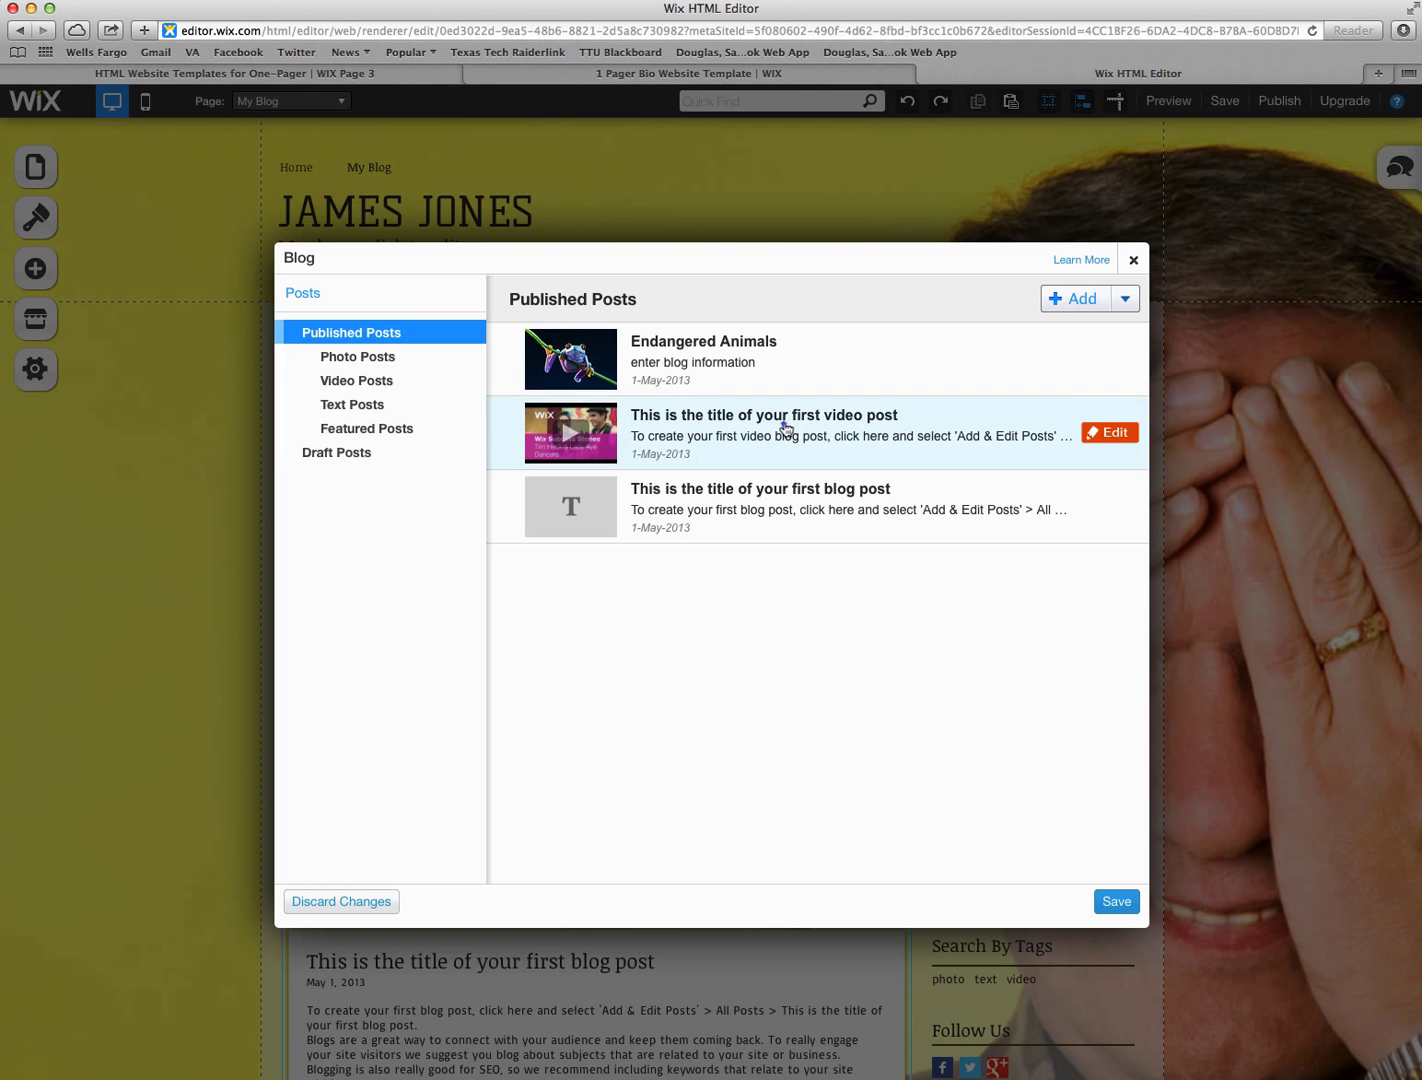
pyautogui.click(1108, 432)
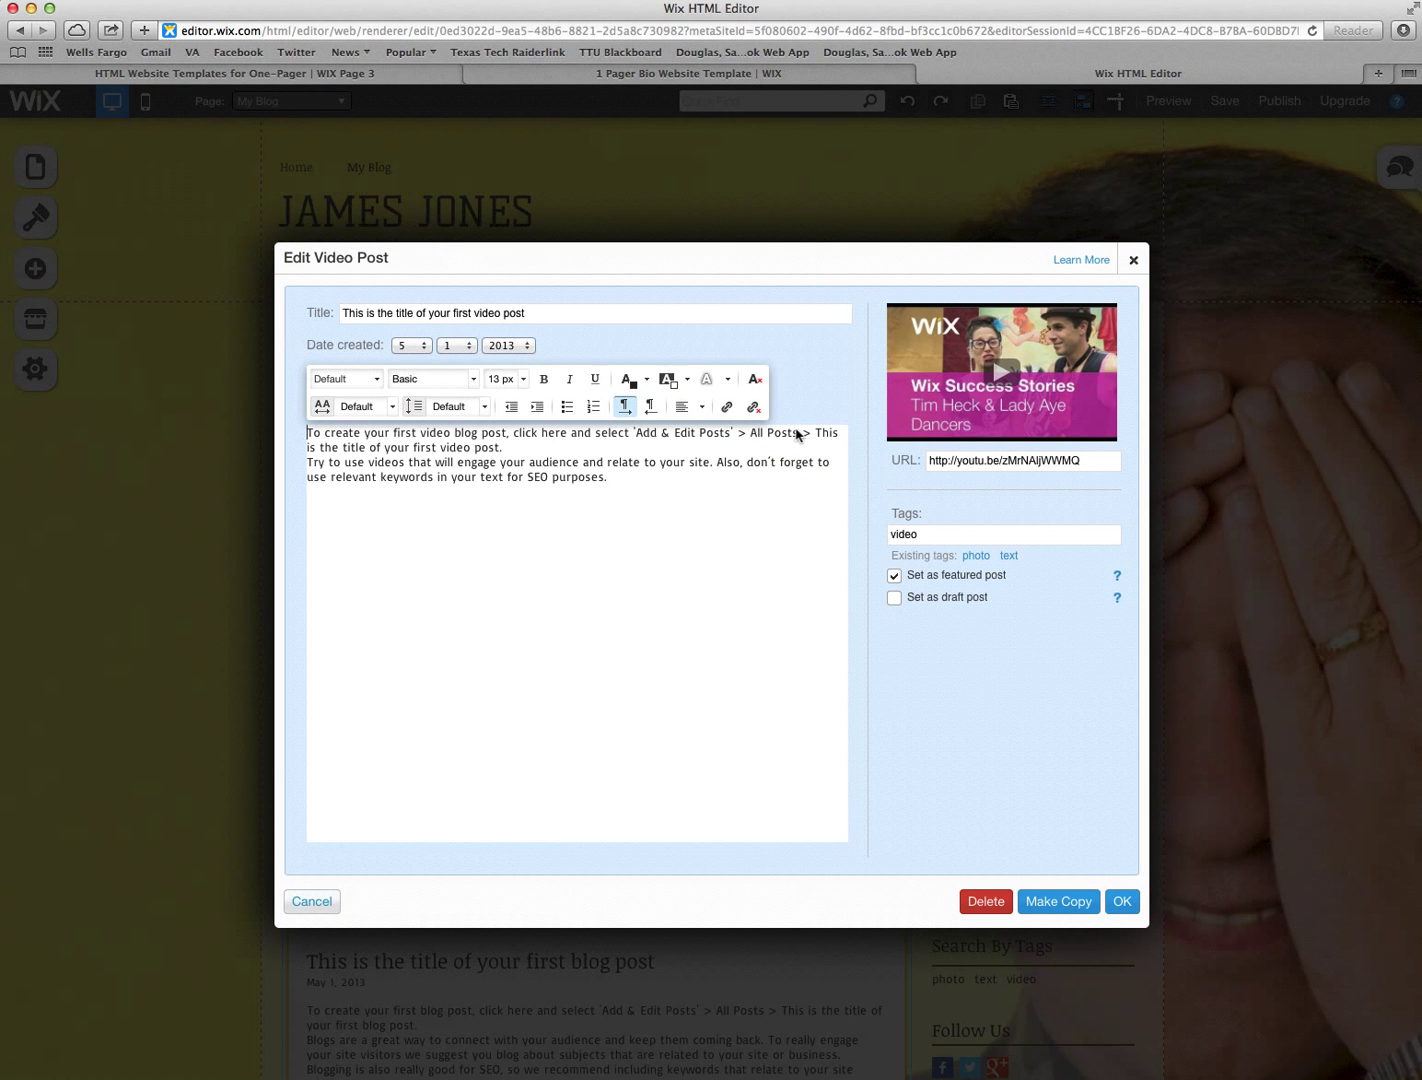
pyautogui.moveTo(1006, 1044)
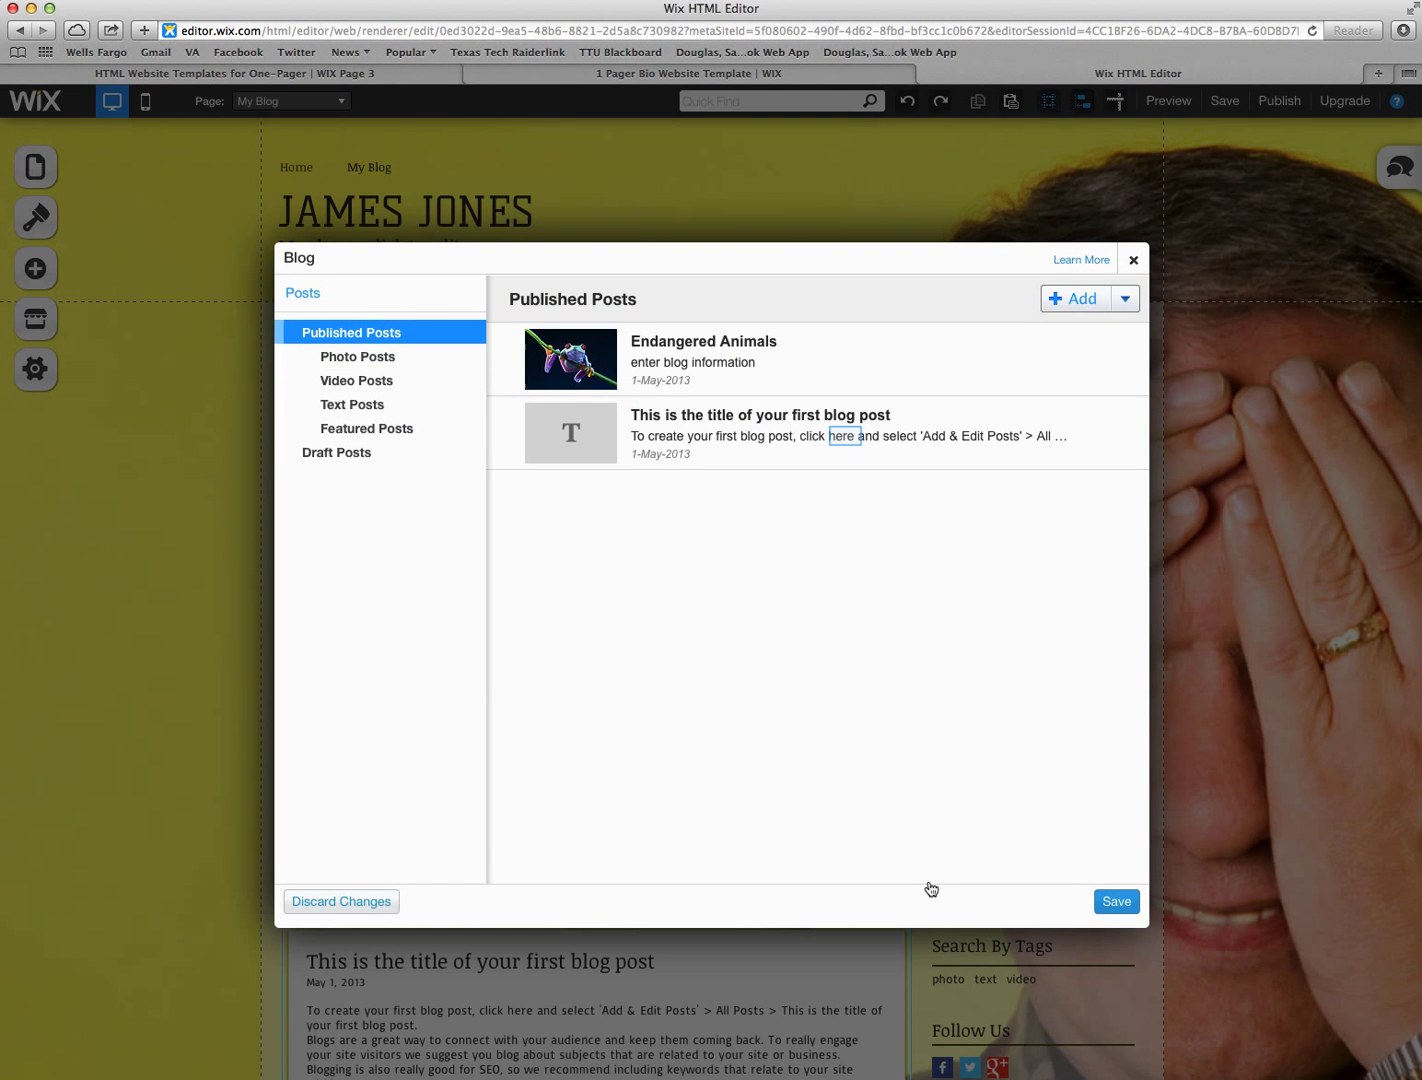
pyautogui.moveTo(848, 442)
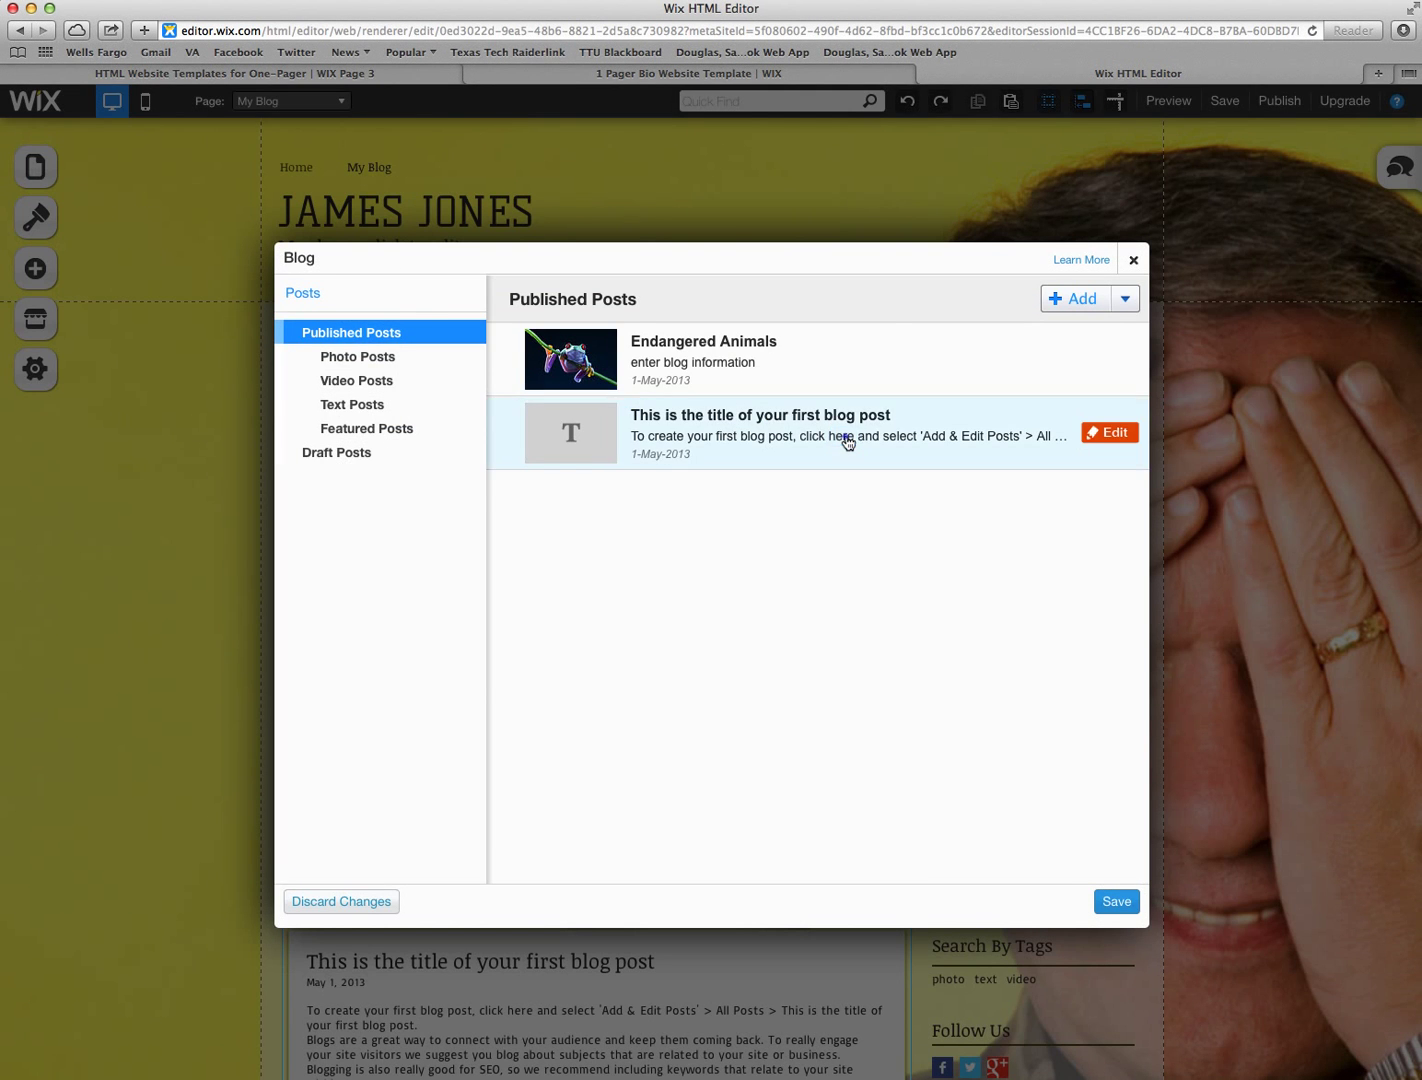
# Step: Retitle the sample post 'Text Blog', set it as featured, and change its body to 'information text blog'
pyautogui.click(1108, 432)
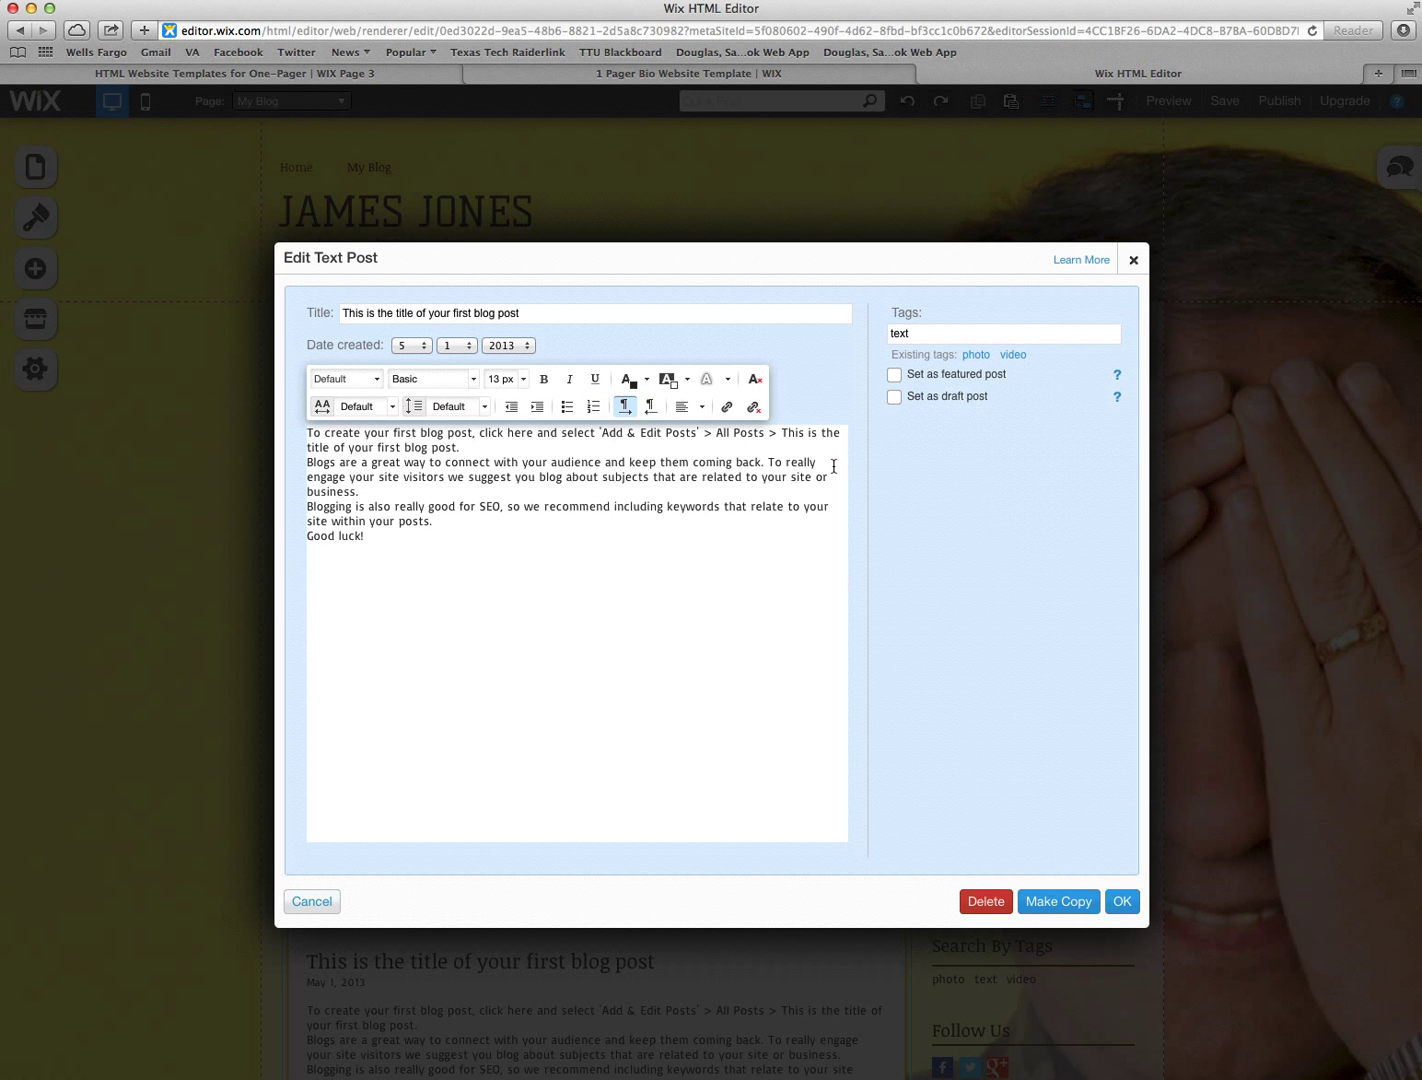
pyautogui.click(894, 374)
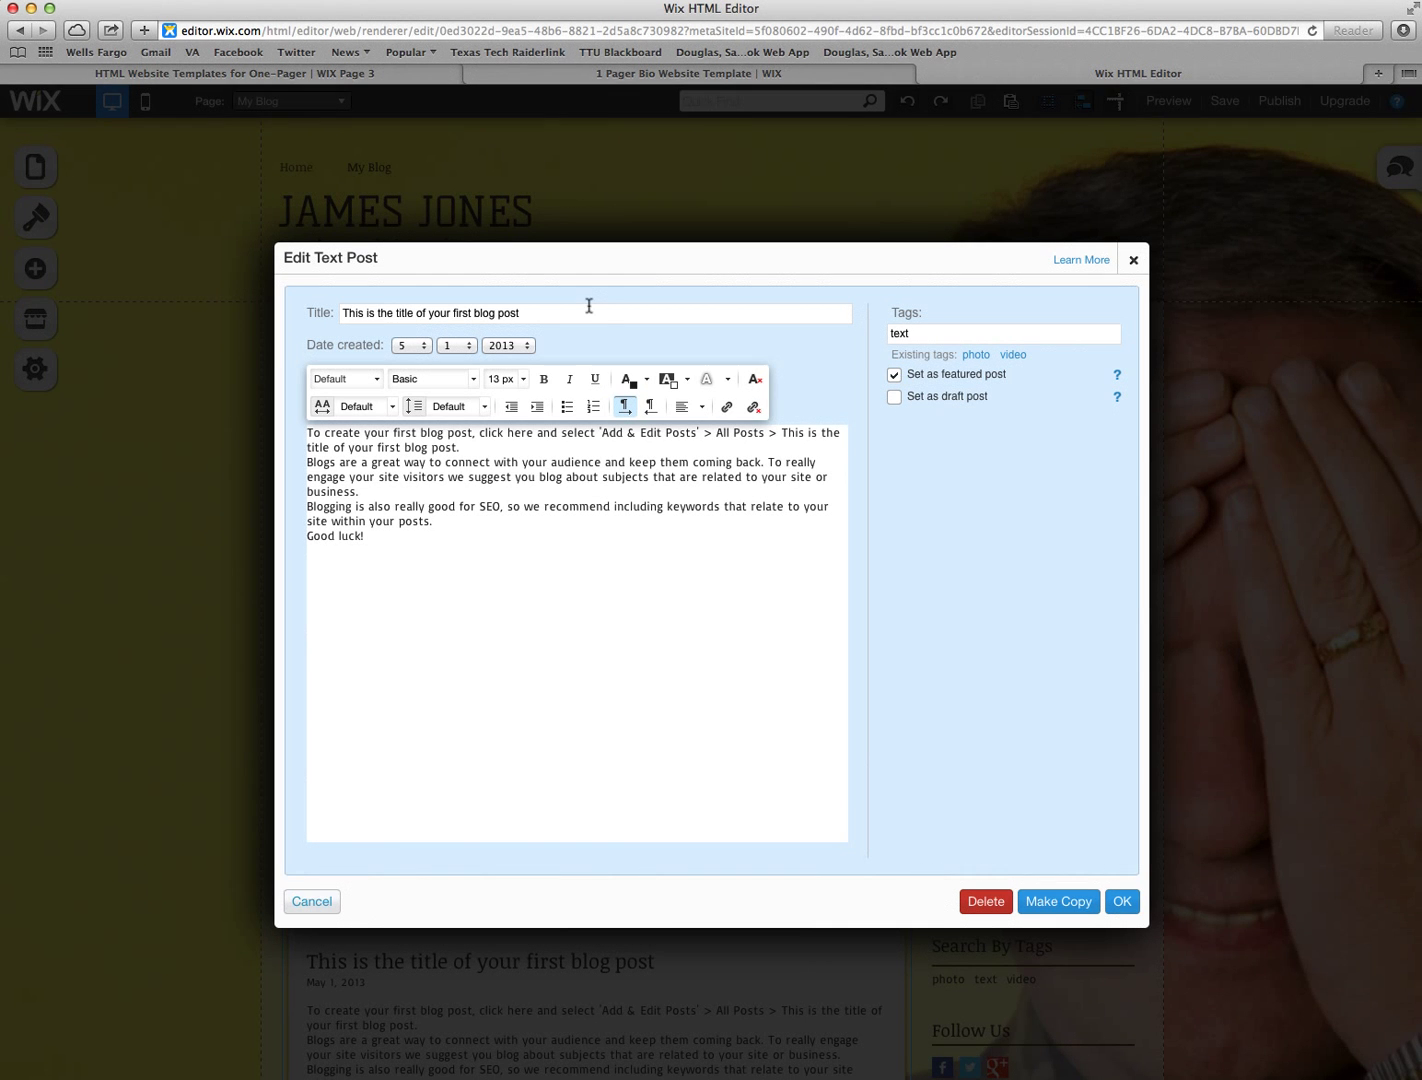
pyautogui.write('Text Blog')
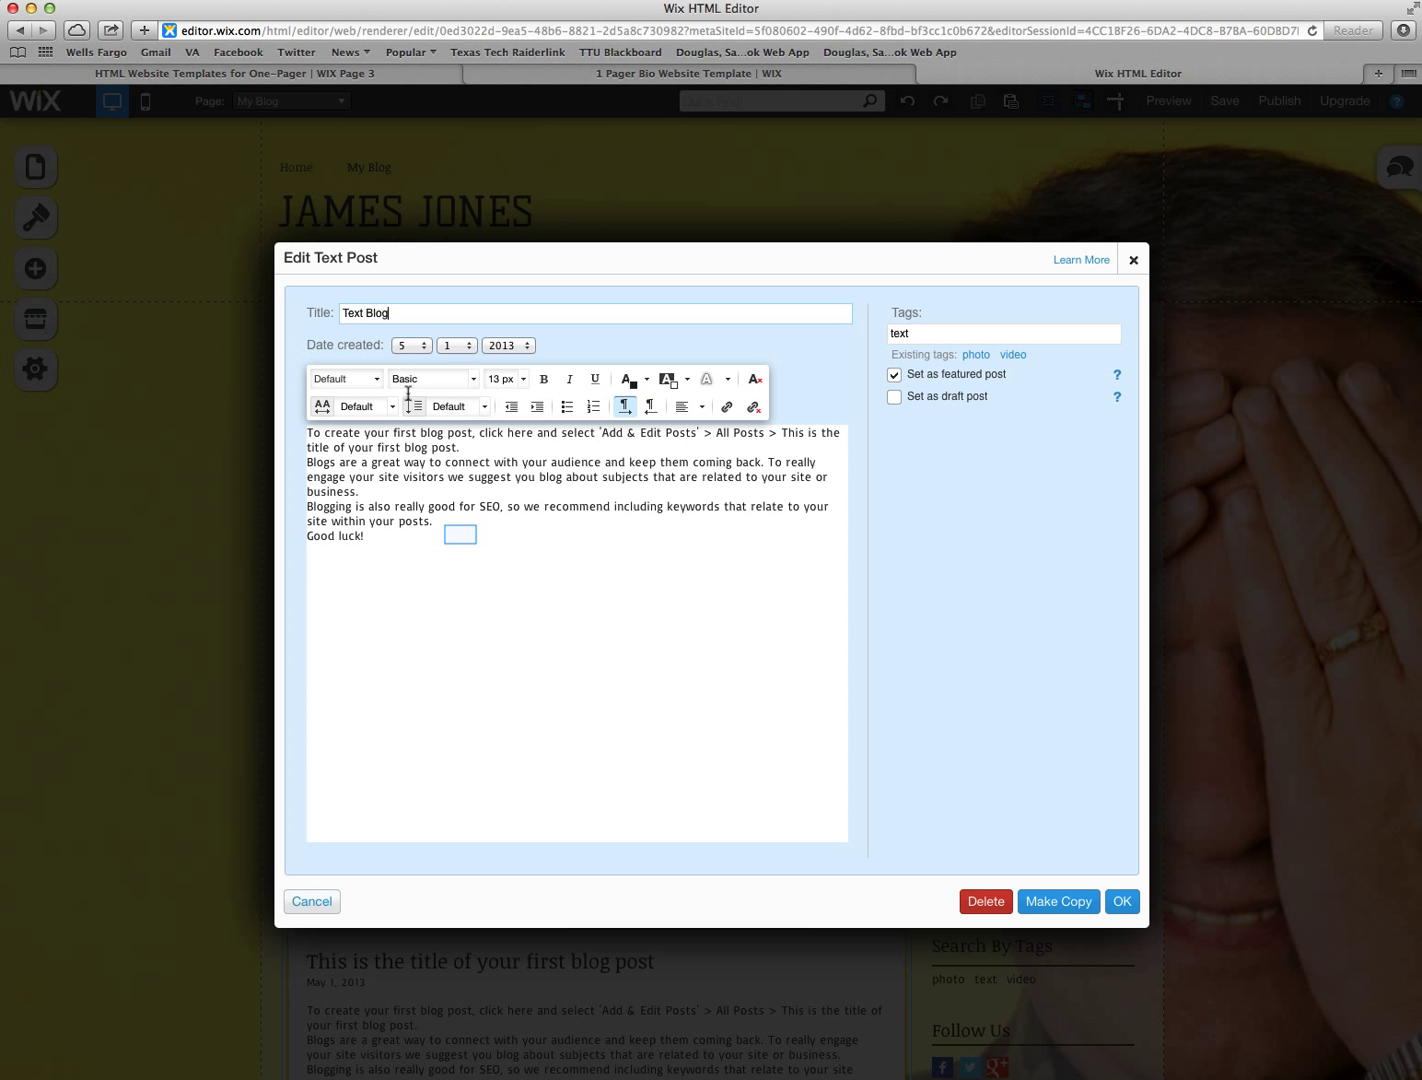
pyautogui.press('cmd+a')
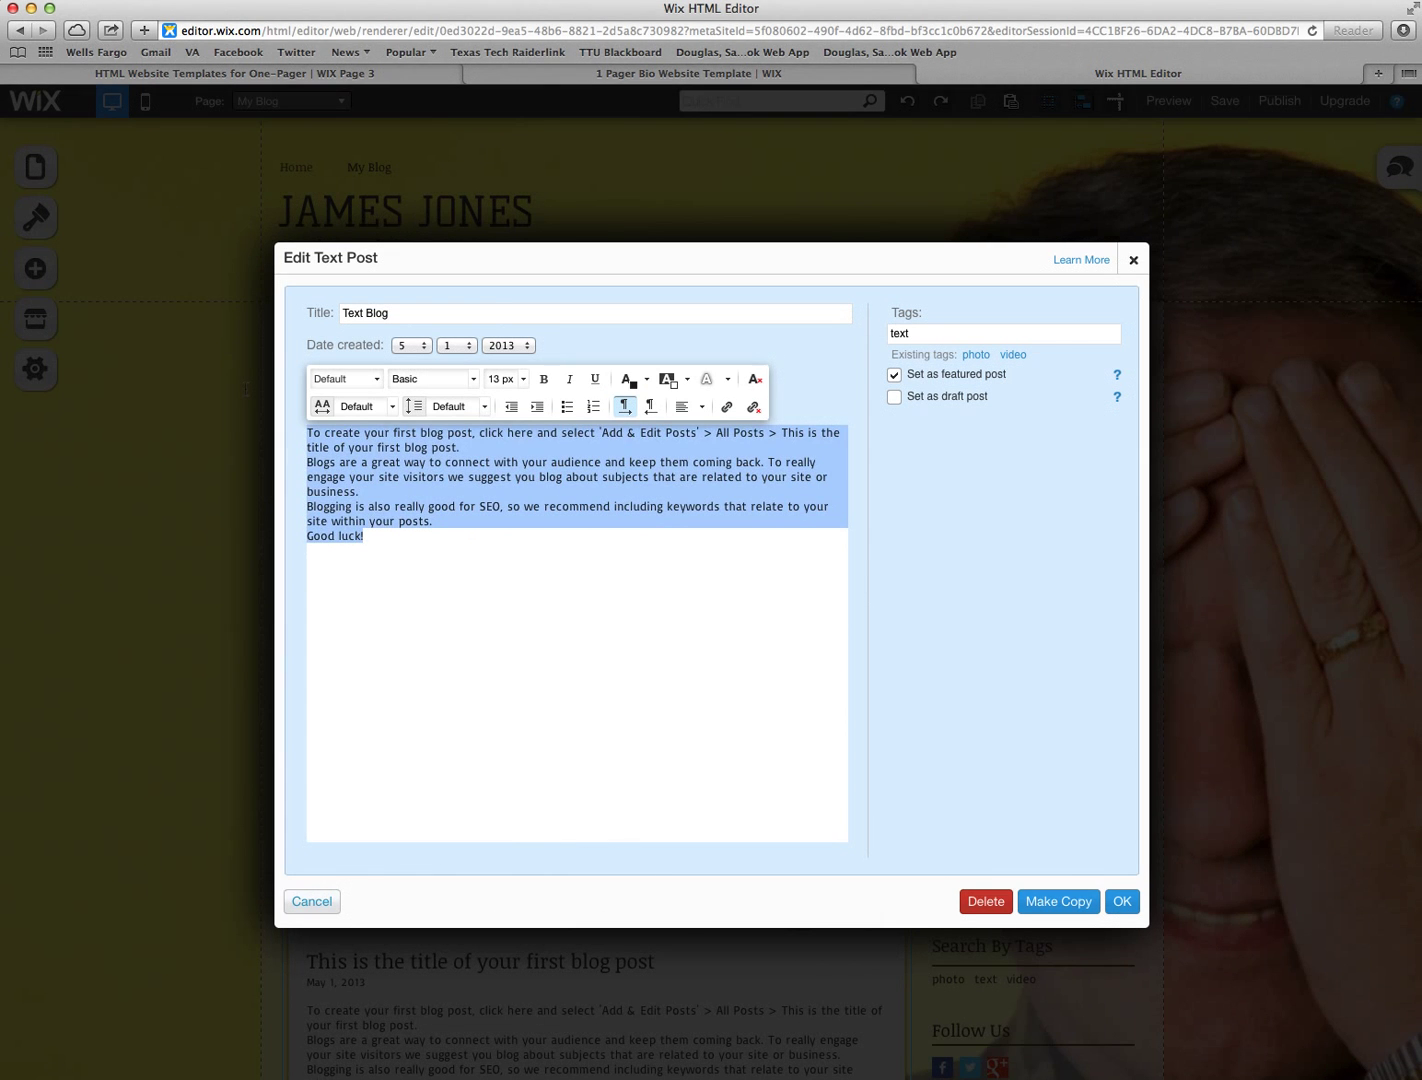
pyautogui.write('information text blog')
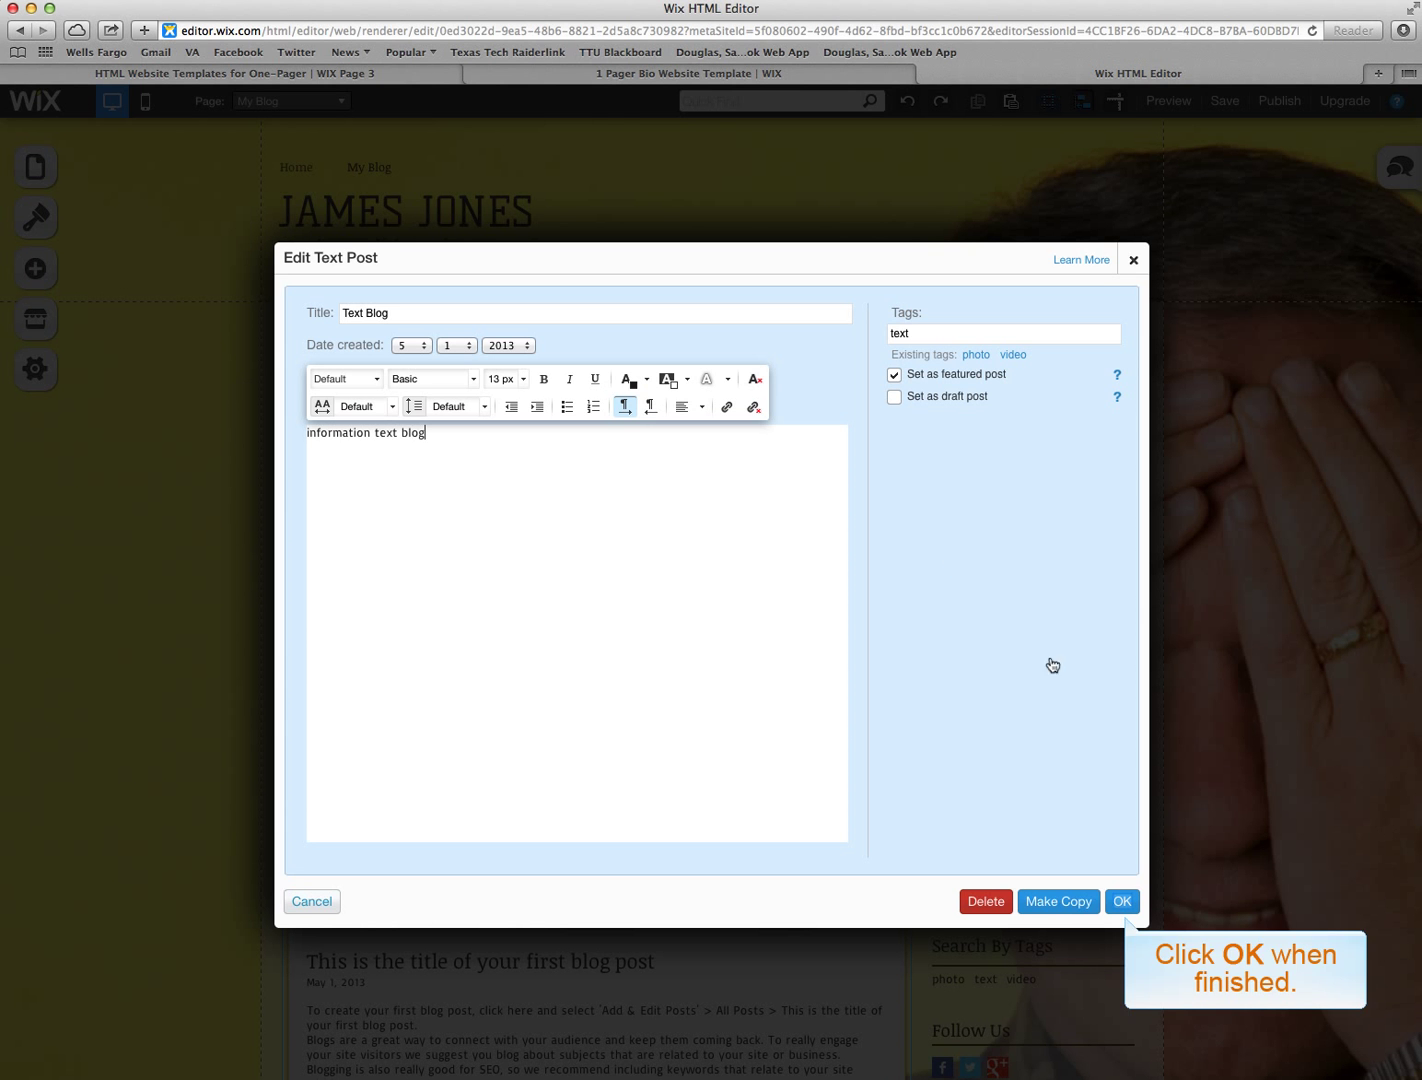
pyautogui.click(1120, 900)
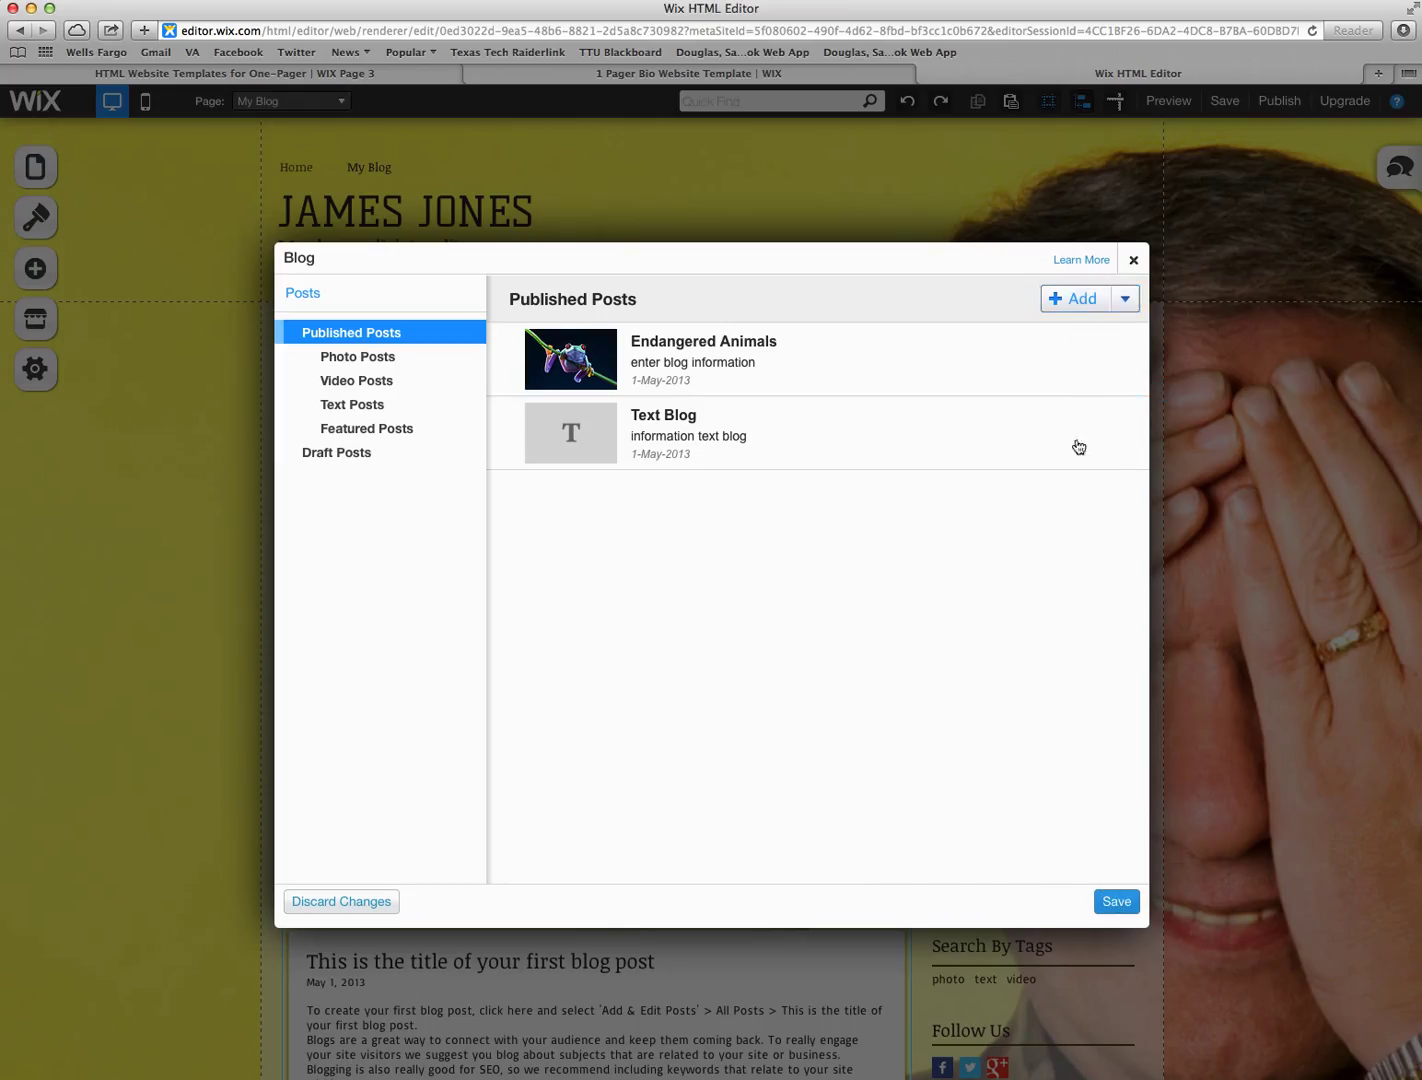
# Step: Bring up the Add dropdown listing the kinds of post that can be created
pyautogui.click(1124, 298)
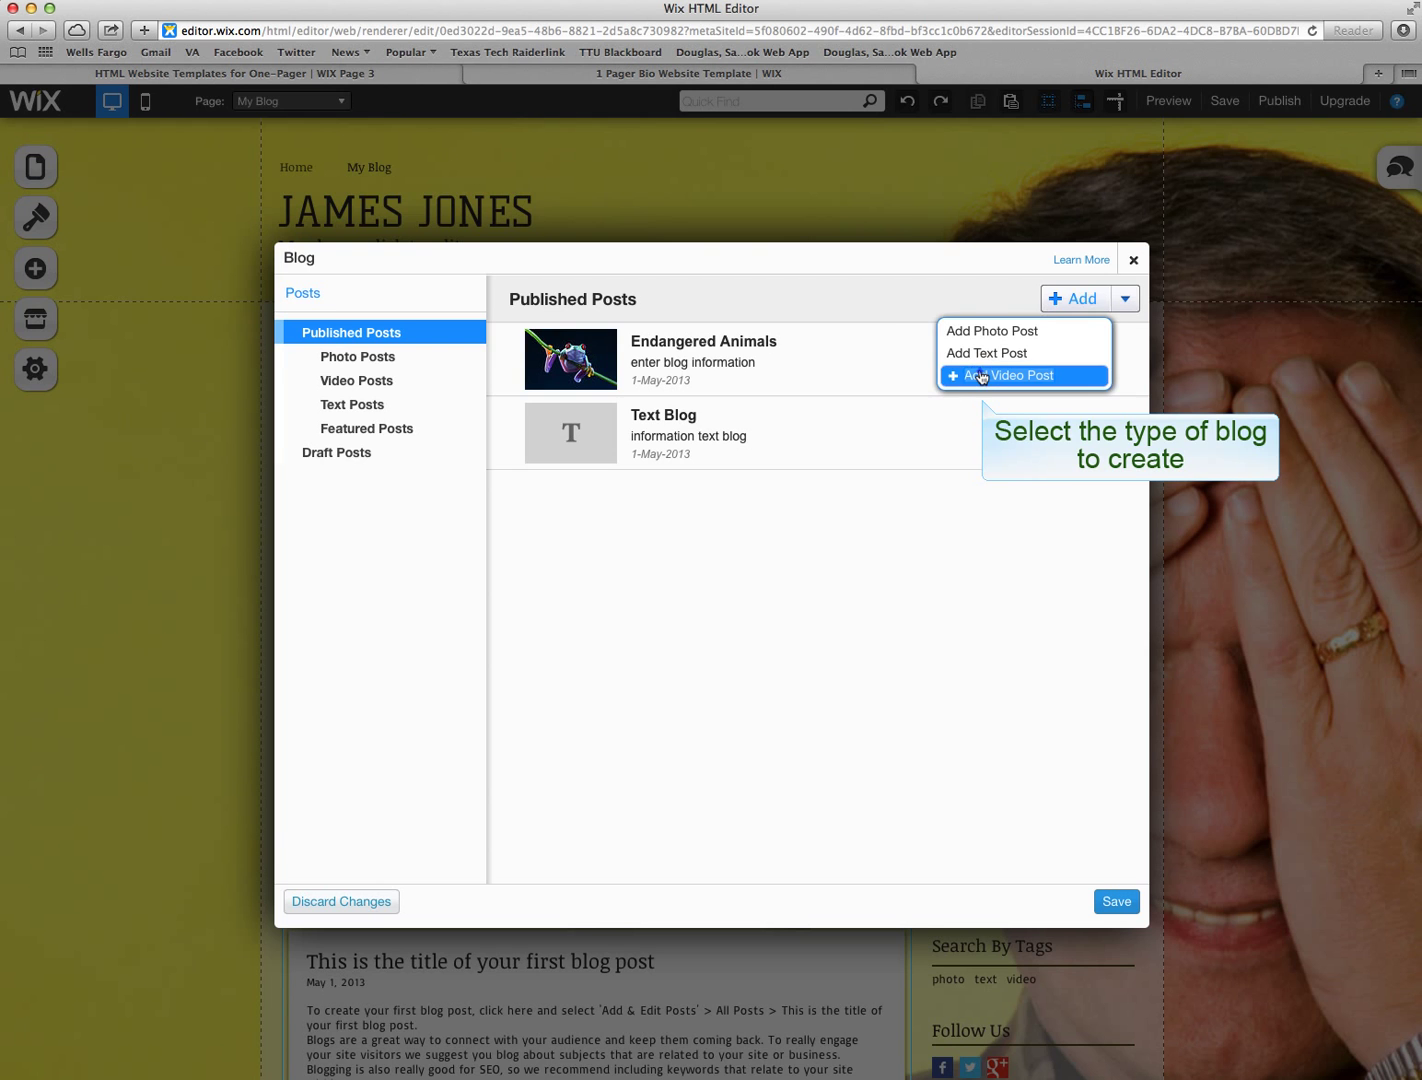
# Step: Create a featured video post titled 'video', tagged 'video', with body 'video blog', and save it
pyautogui.click(1002, 376)
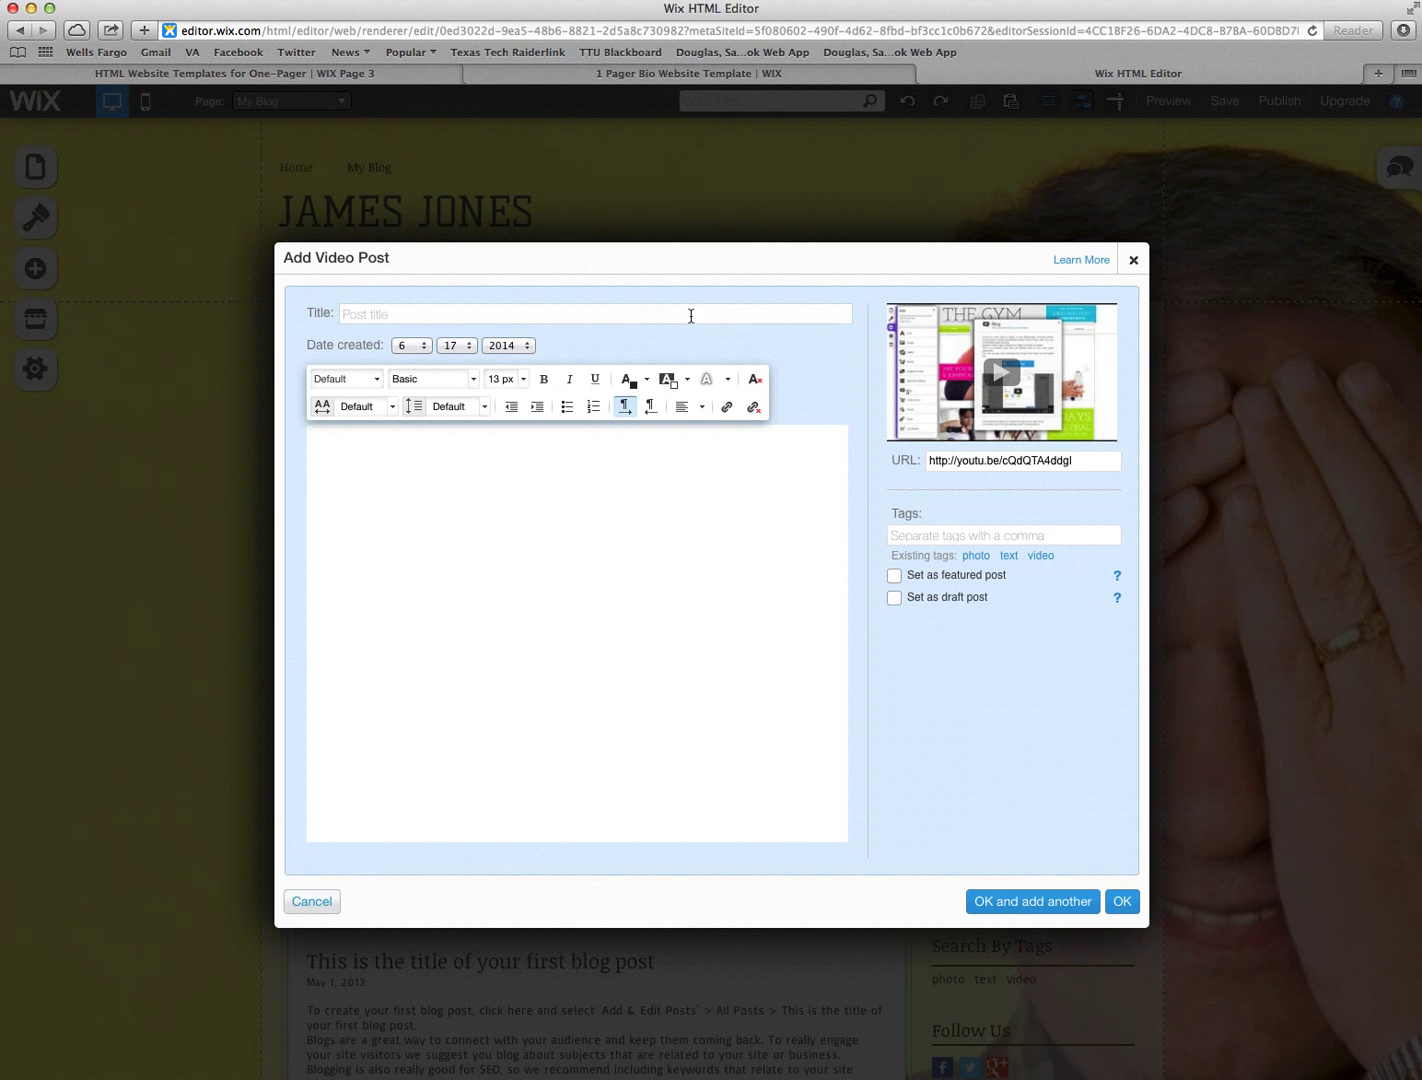
pyautogui.write('video')
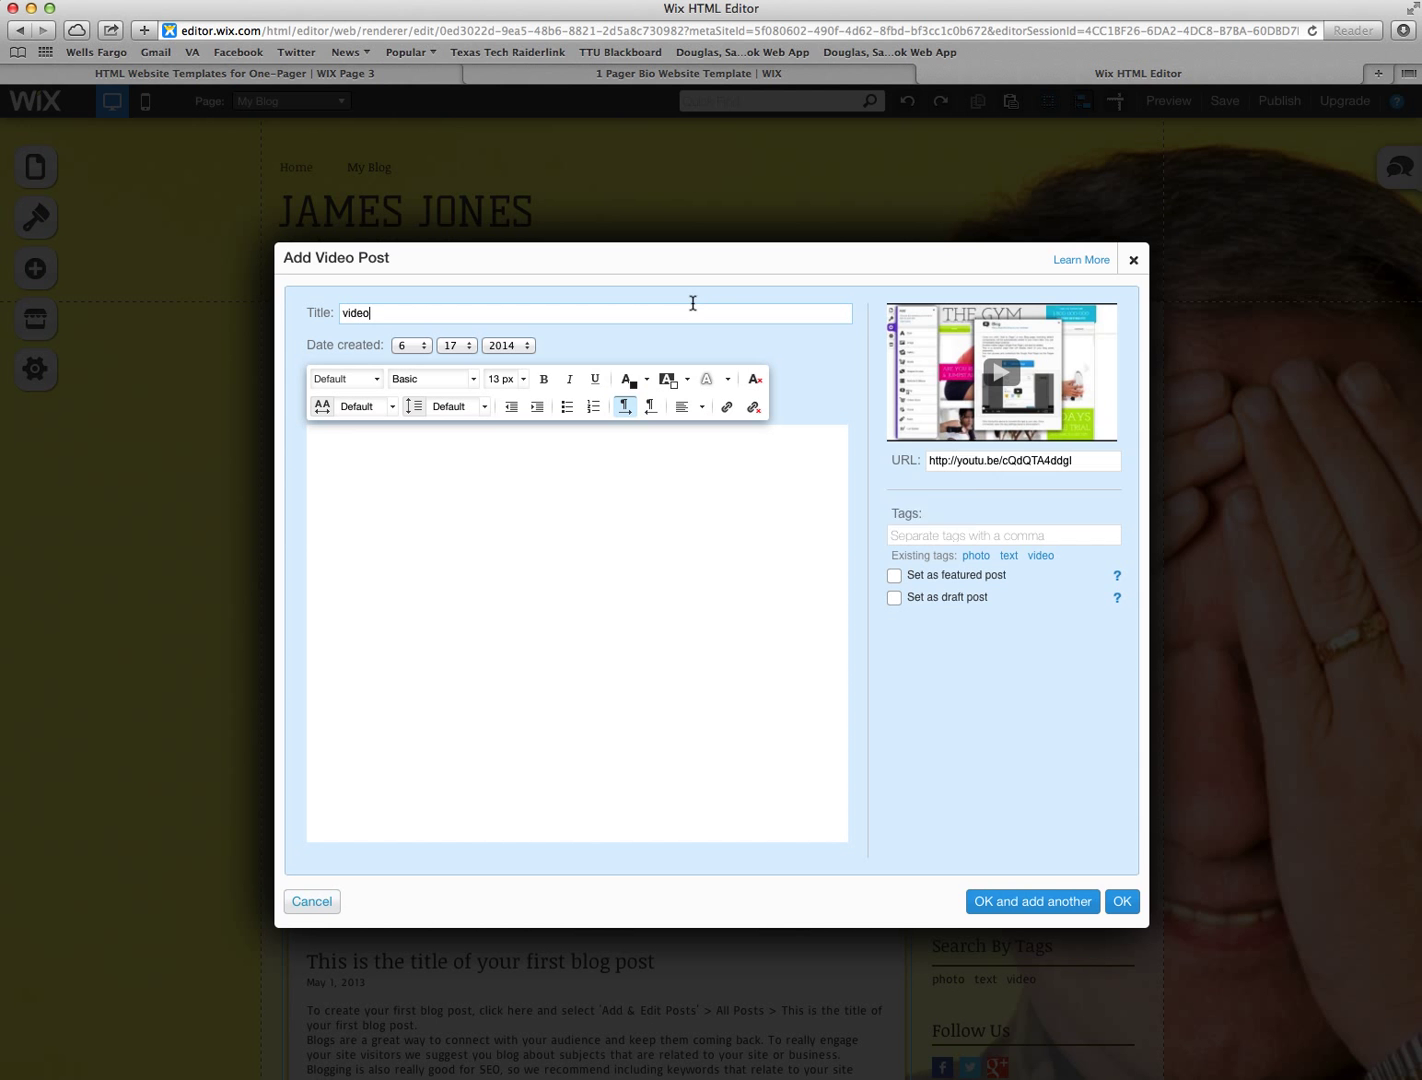
pyautogui.click(1020, 460)
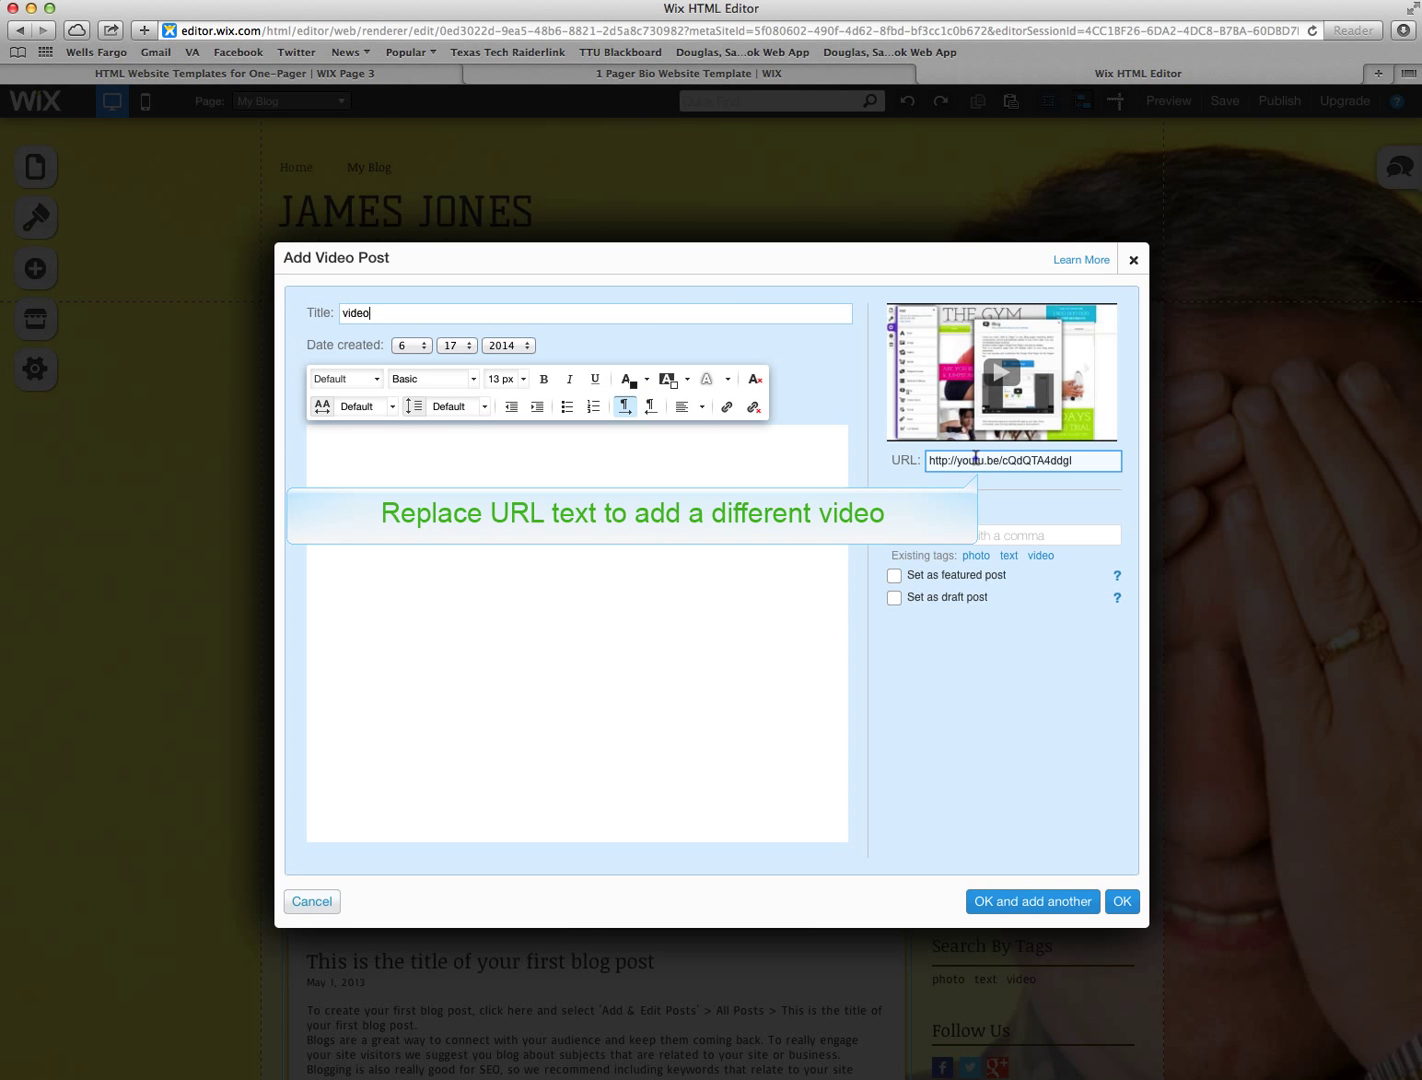
pyautogui.click(1022, 460)
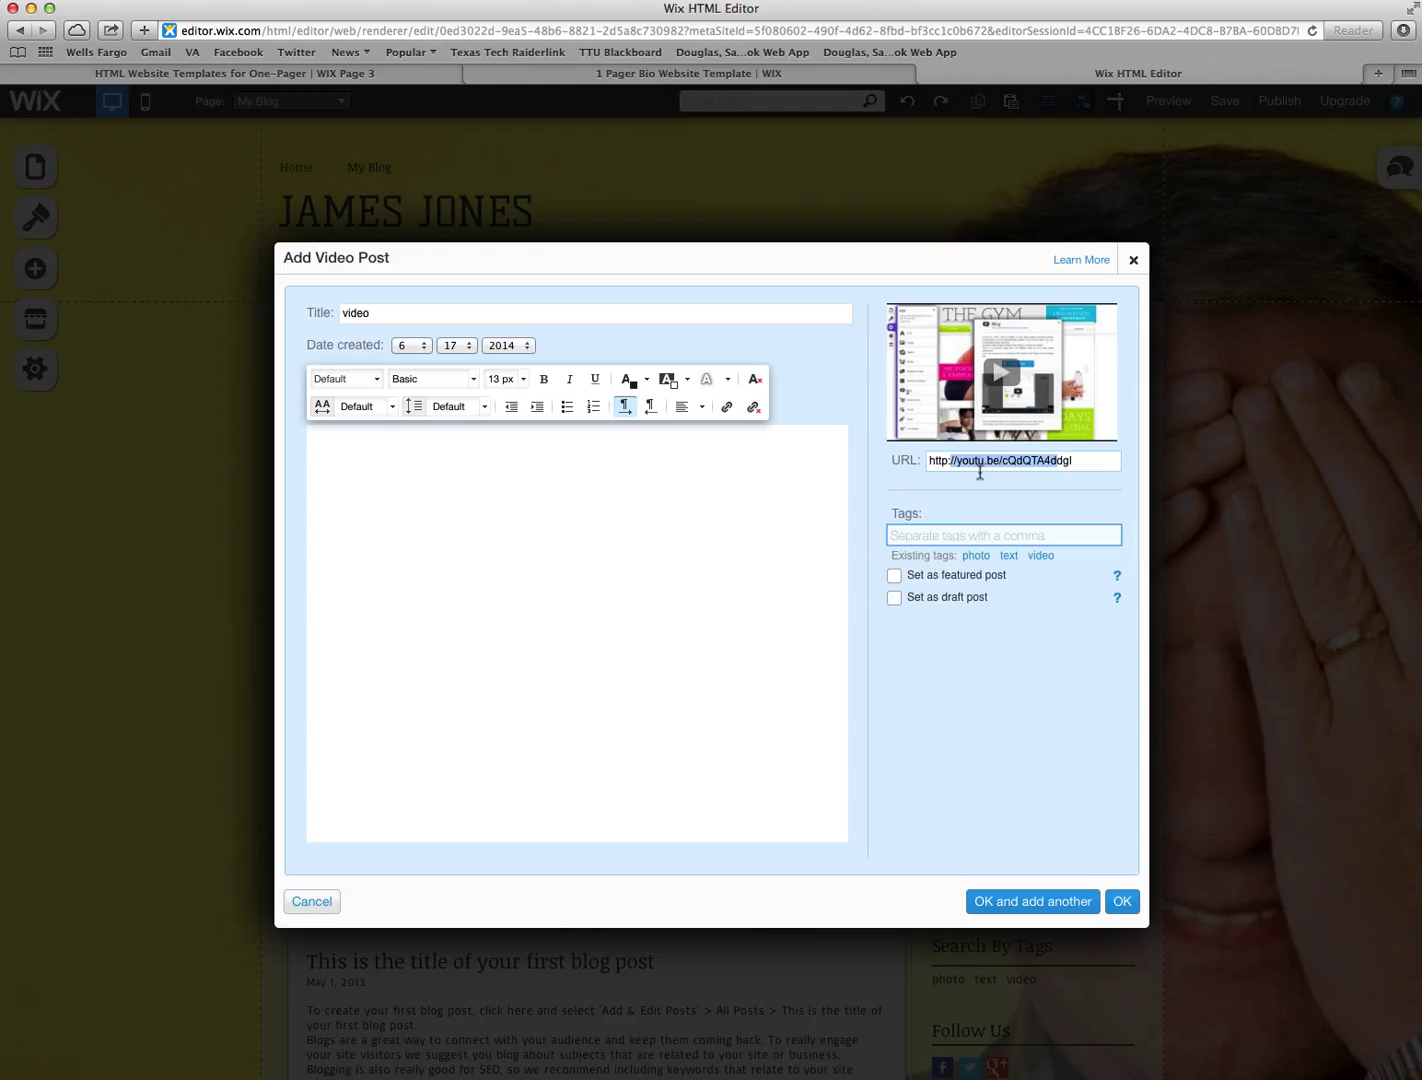
pyautogui.write('vd')
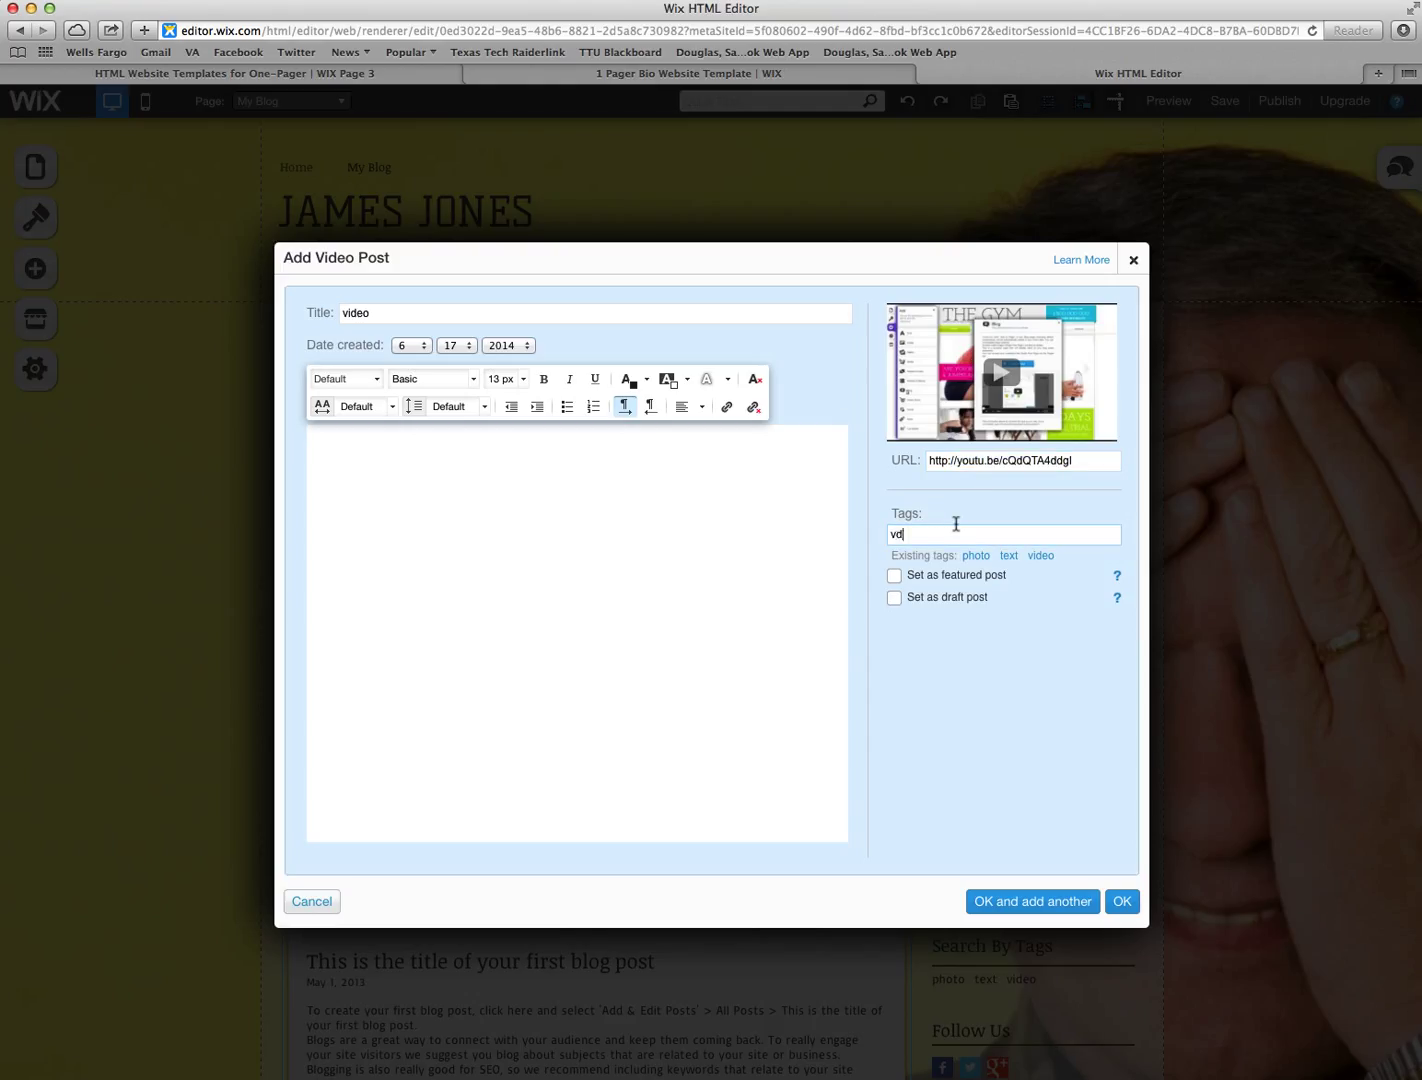
pyautogui.write('ideo')
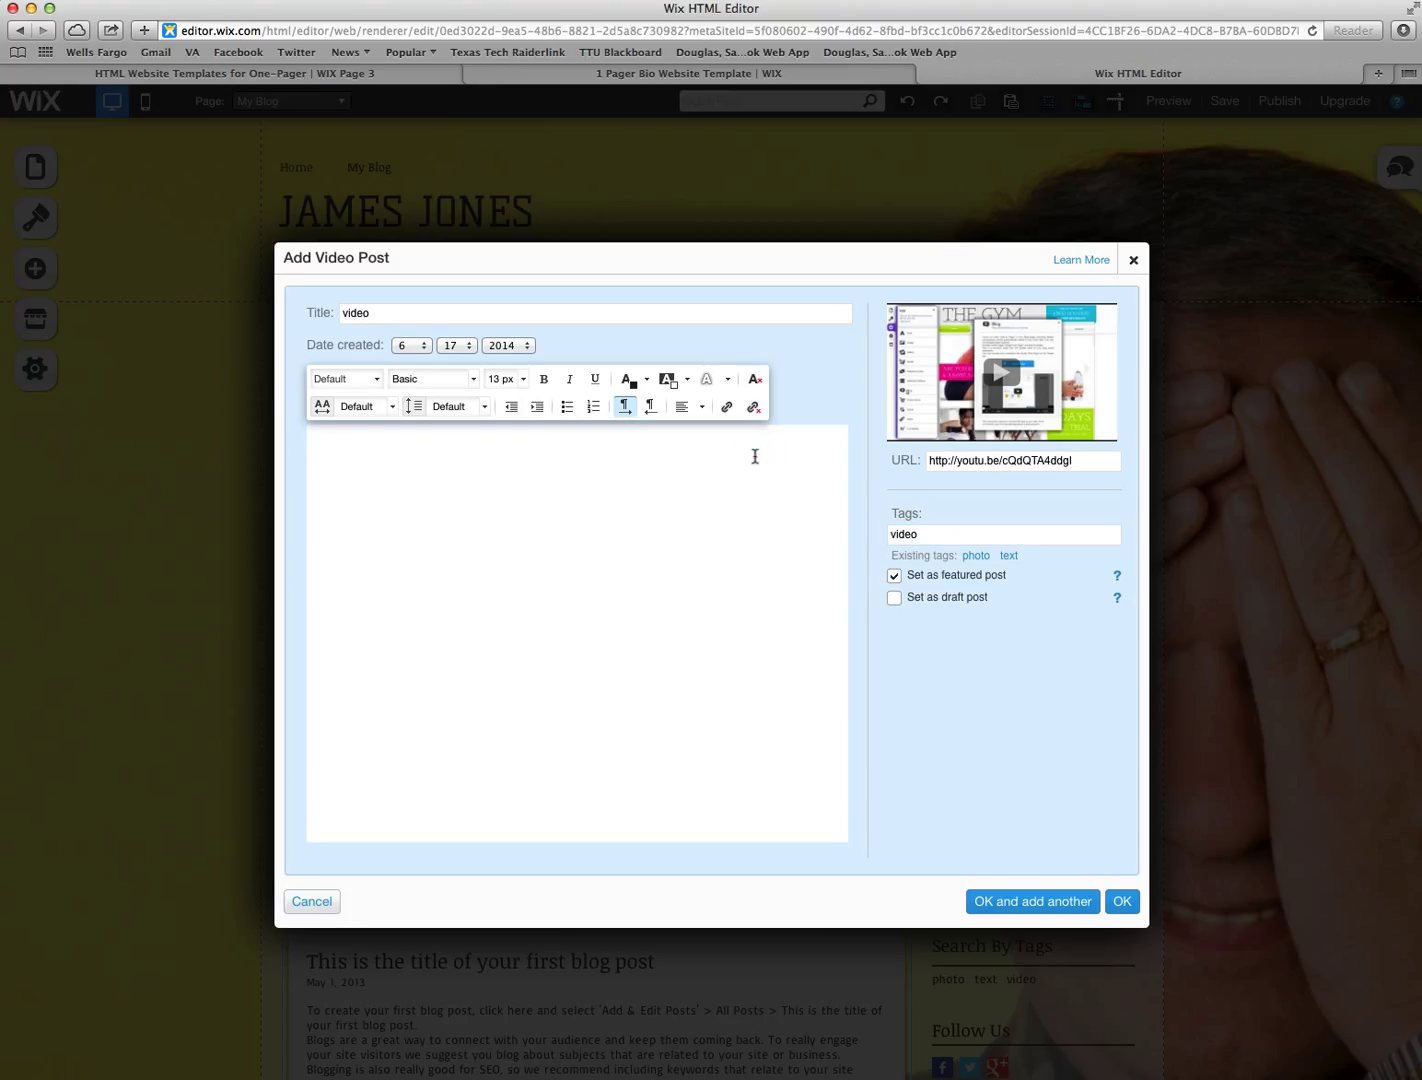
pyautogui.write('video blog')
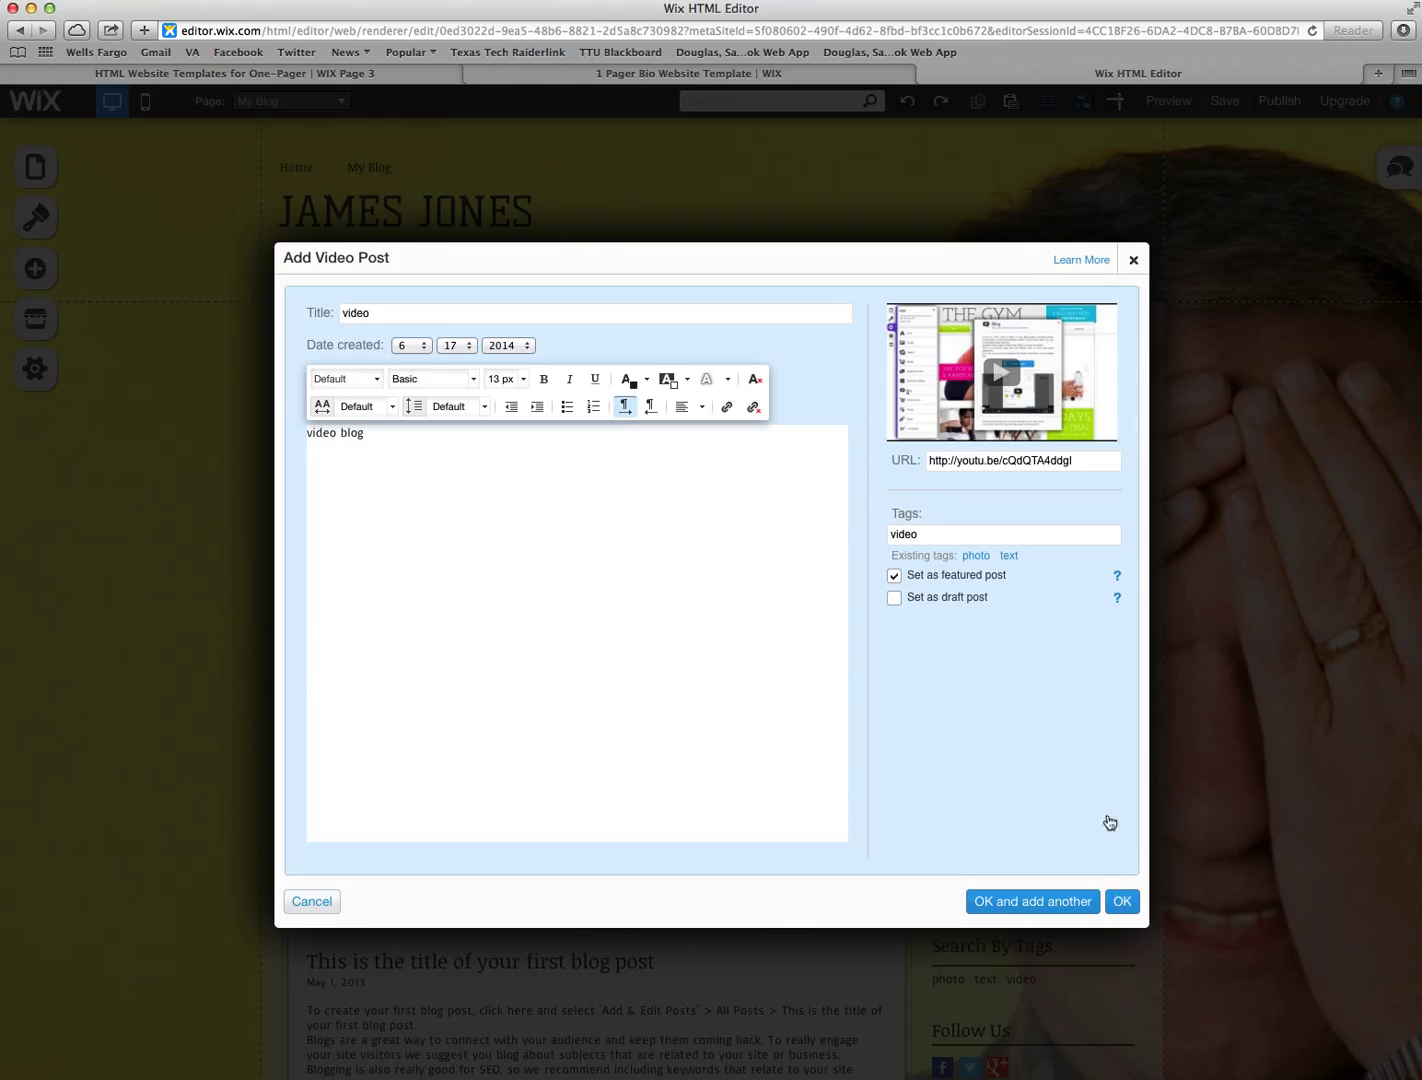
pyautogui.click(1120, 900)
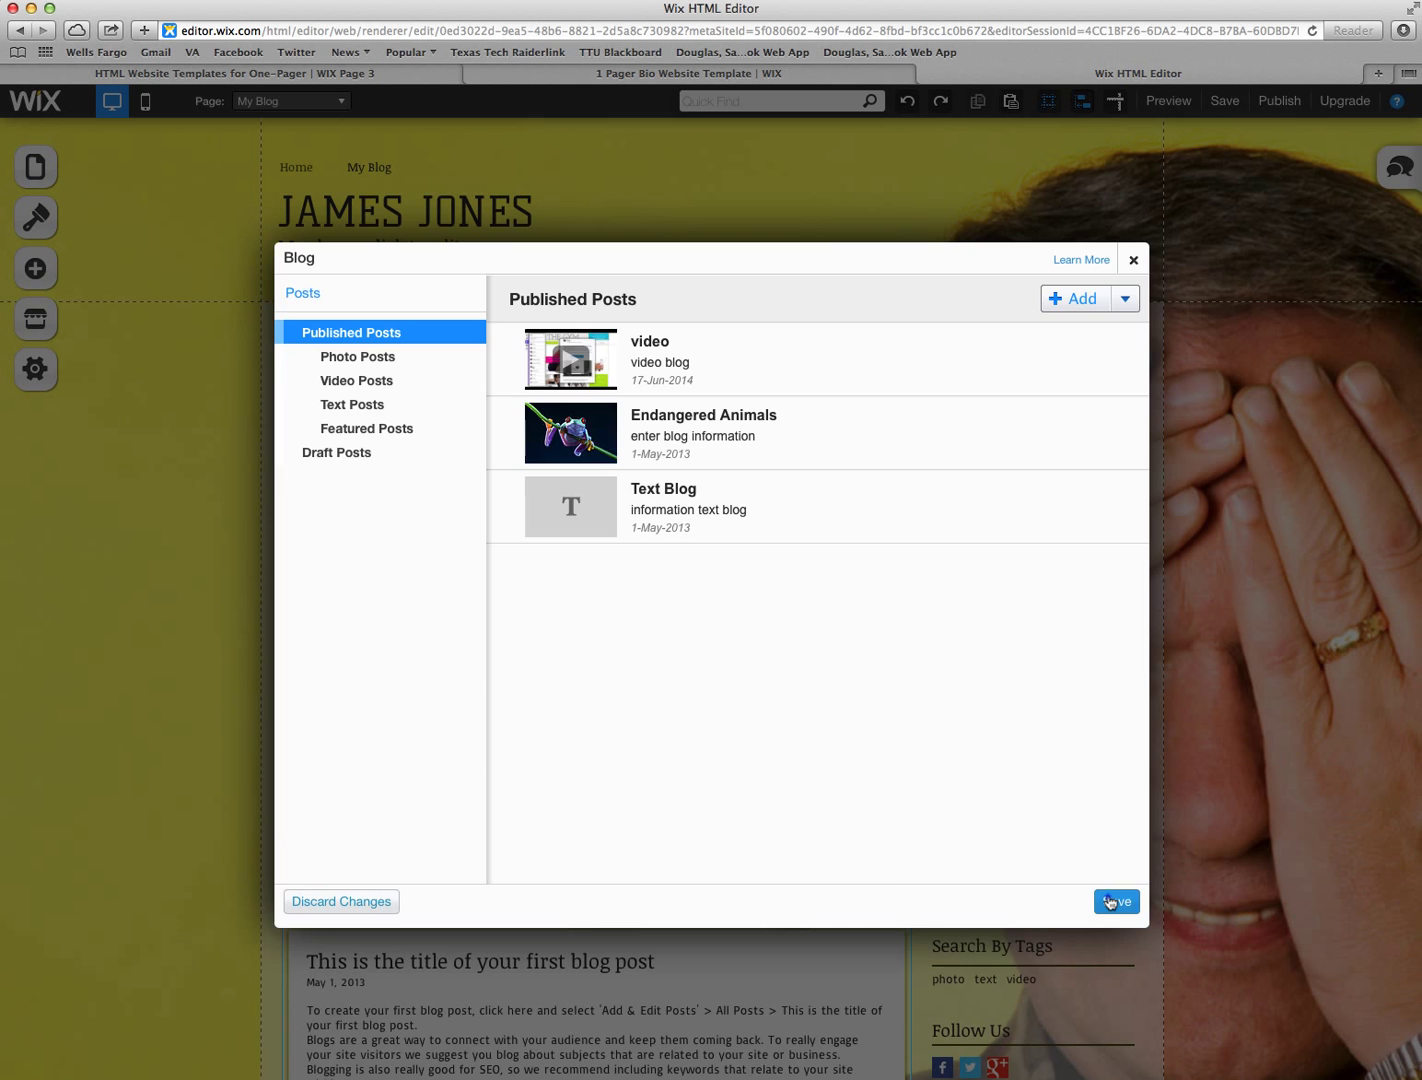
# Step: Save and publish the posts, confirming the Saved Successfully message
pyautogui.click(1116, 900)
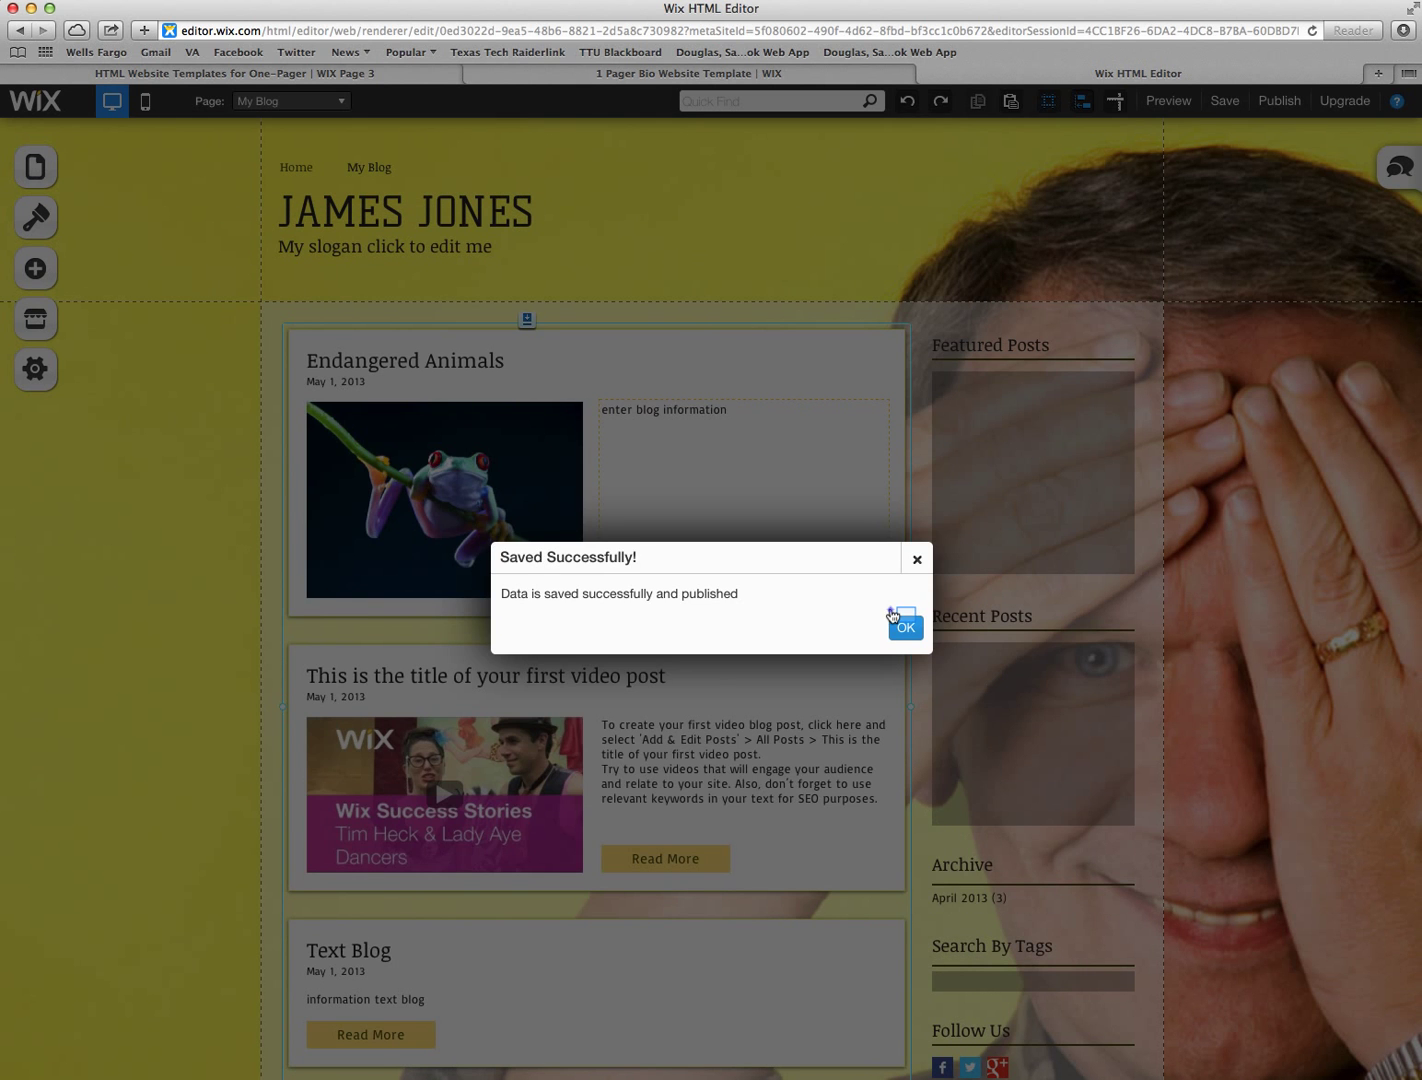
pyautogui.click(904, 628)
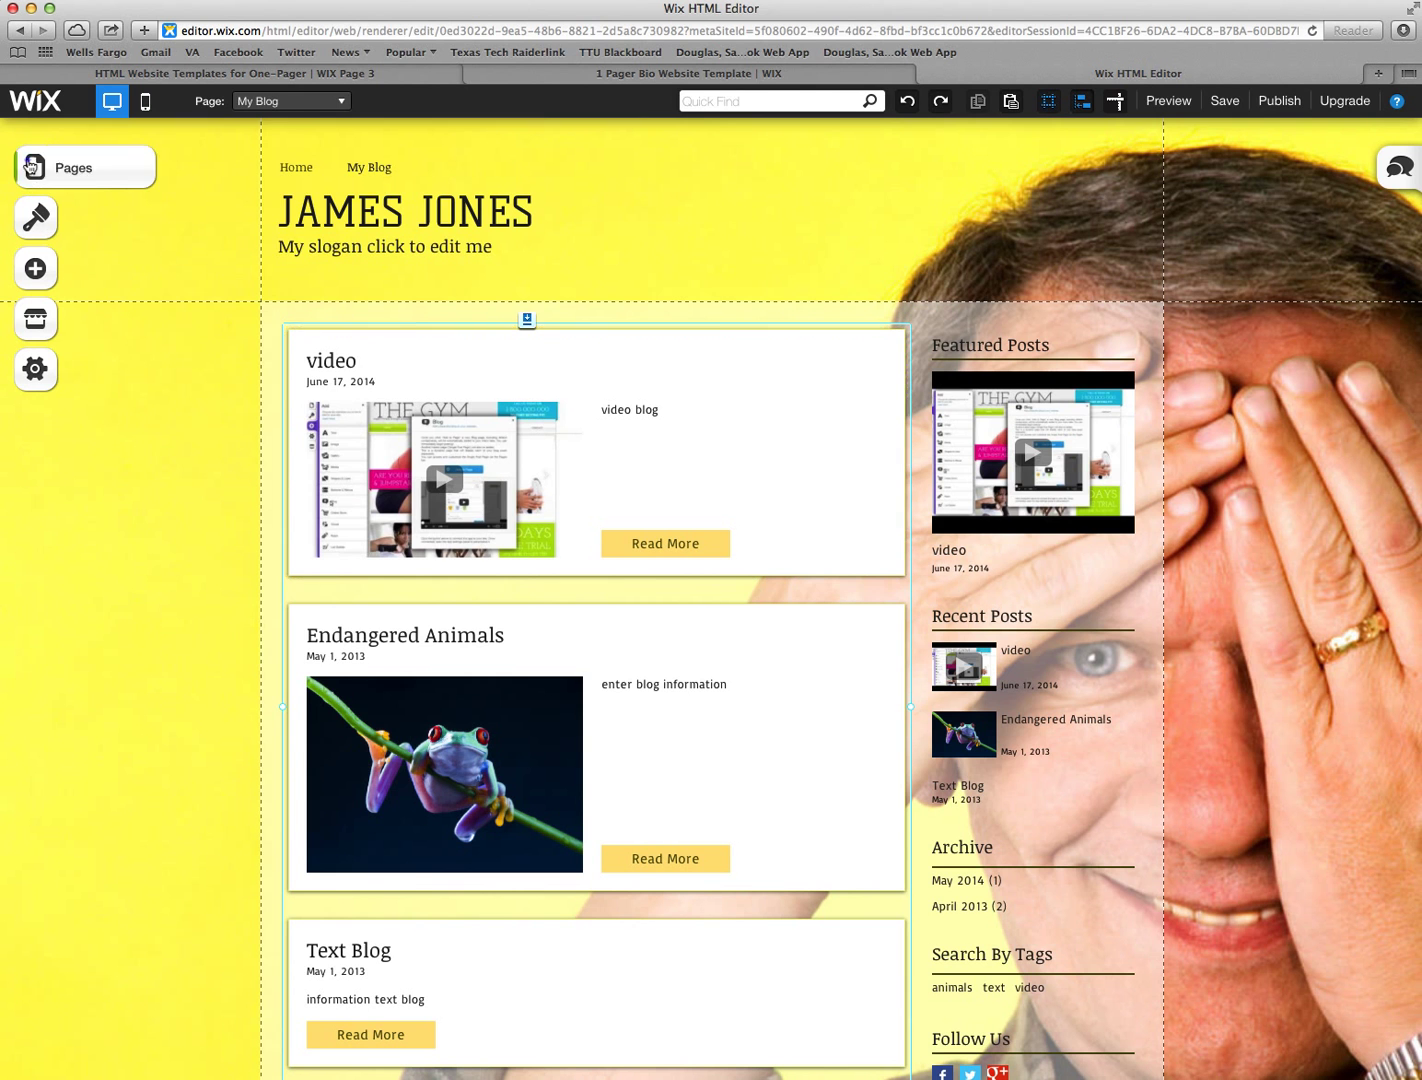
# Step: Switch to the Single Post page and scroll to view the video post on its own
pyautogui.click(72, 168)
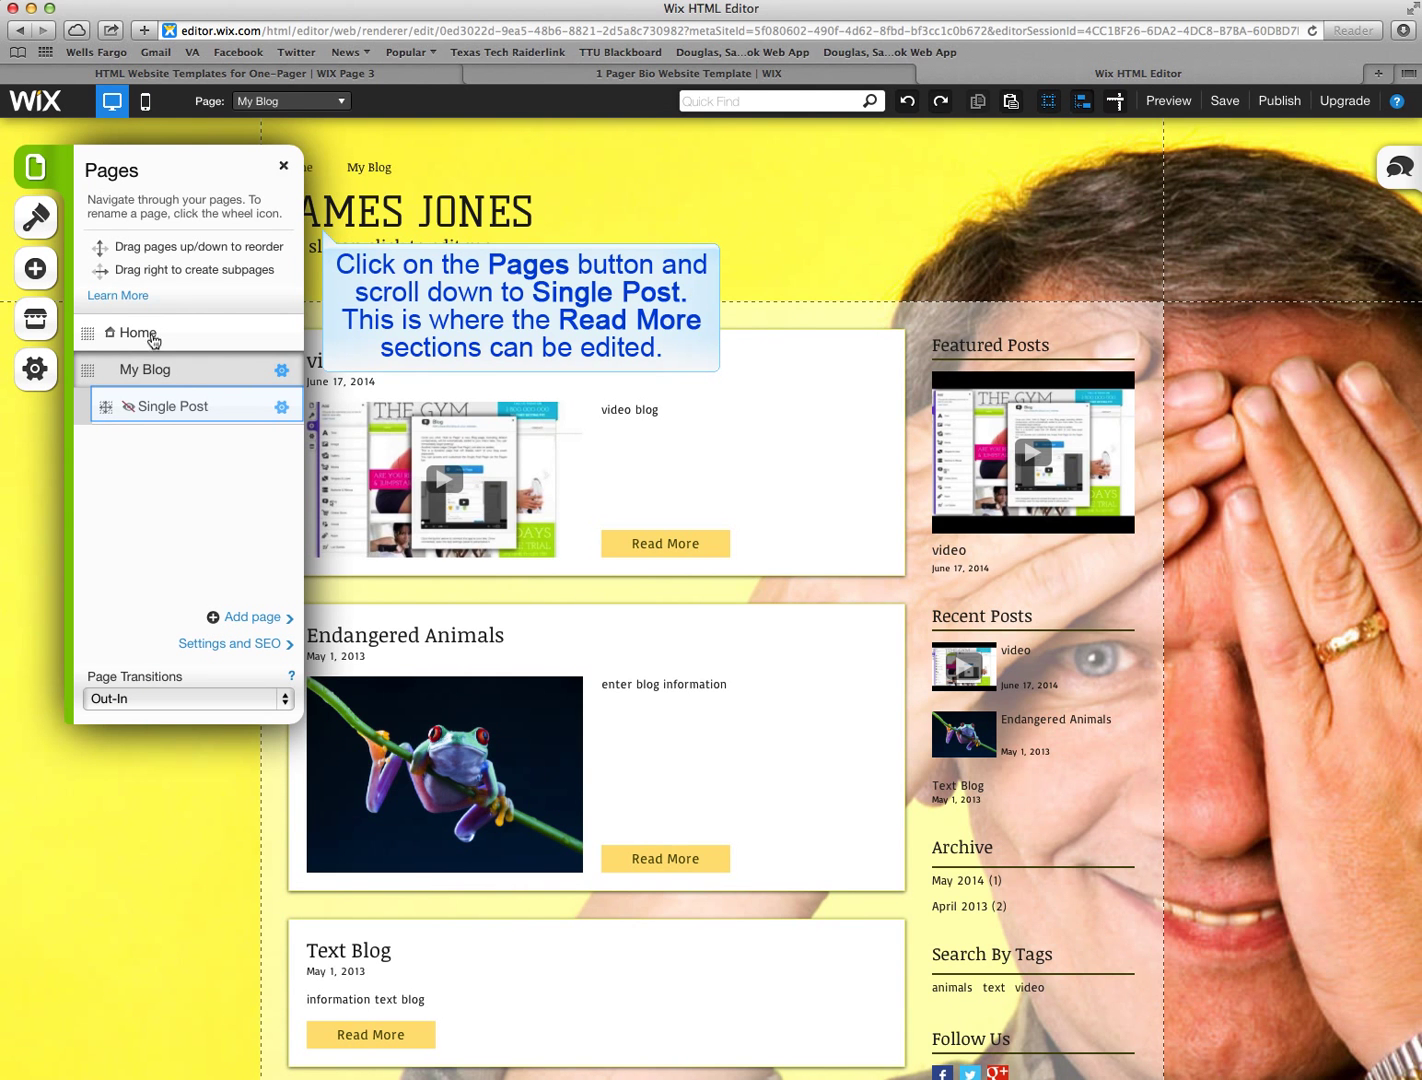
pyautogui.click(172, 406)
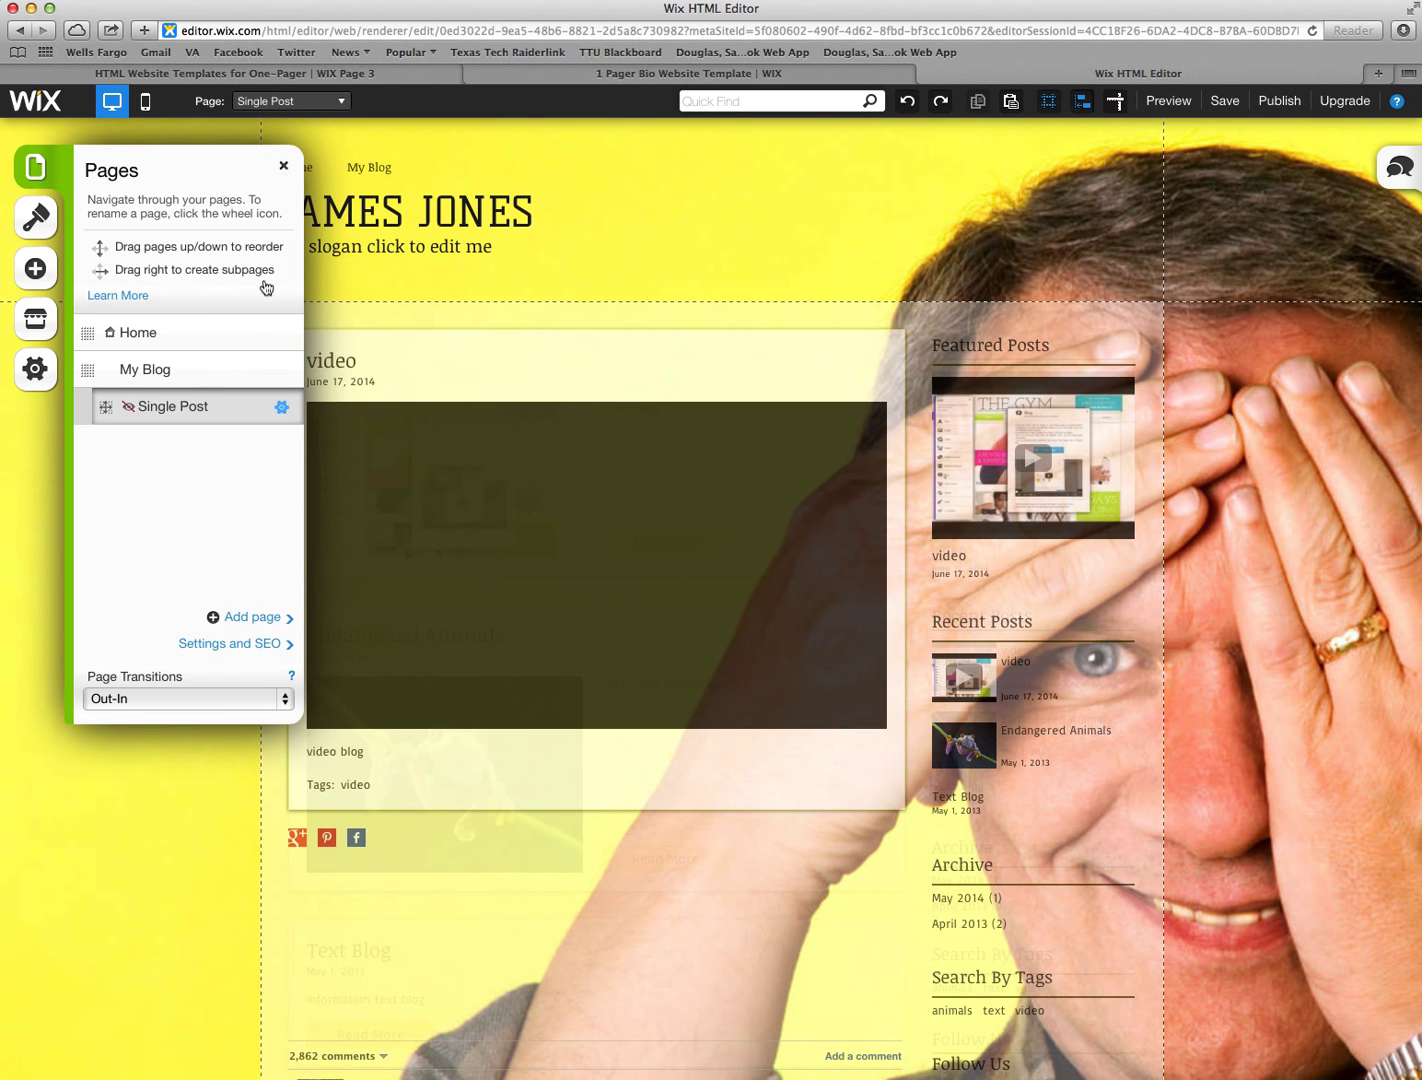
pyautogui.click(284, 164)
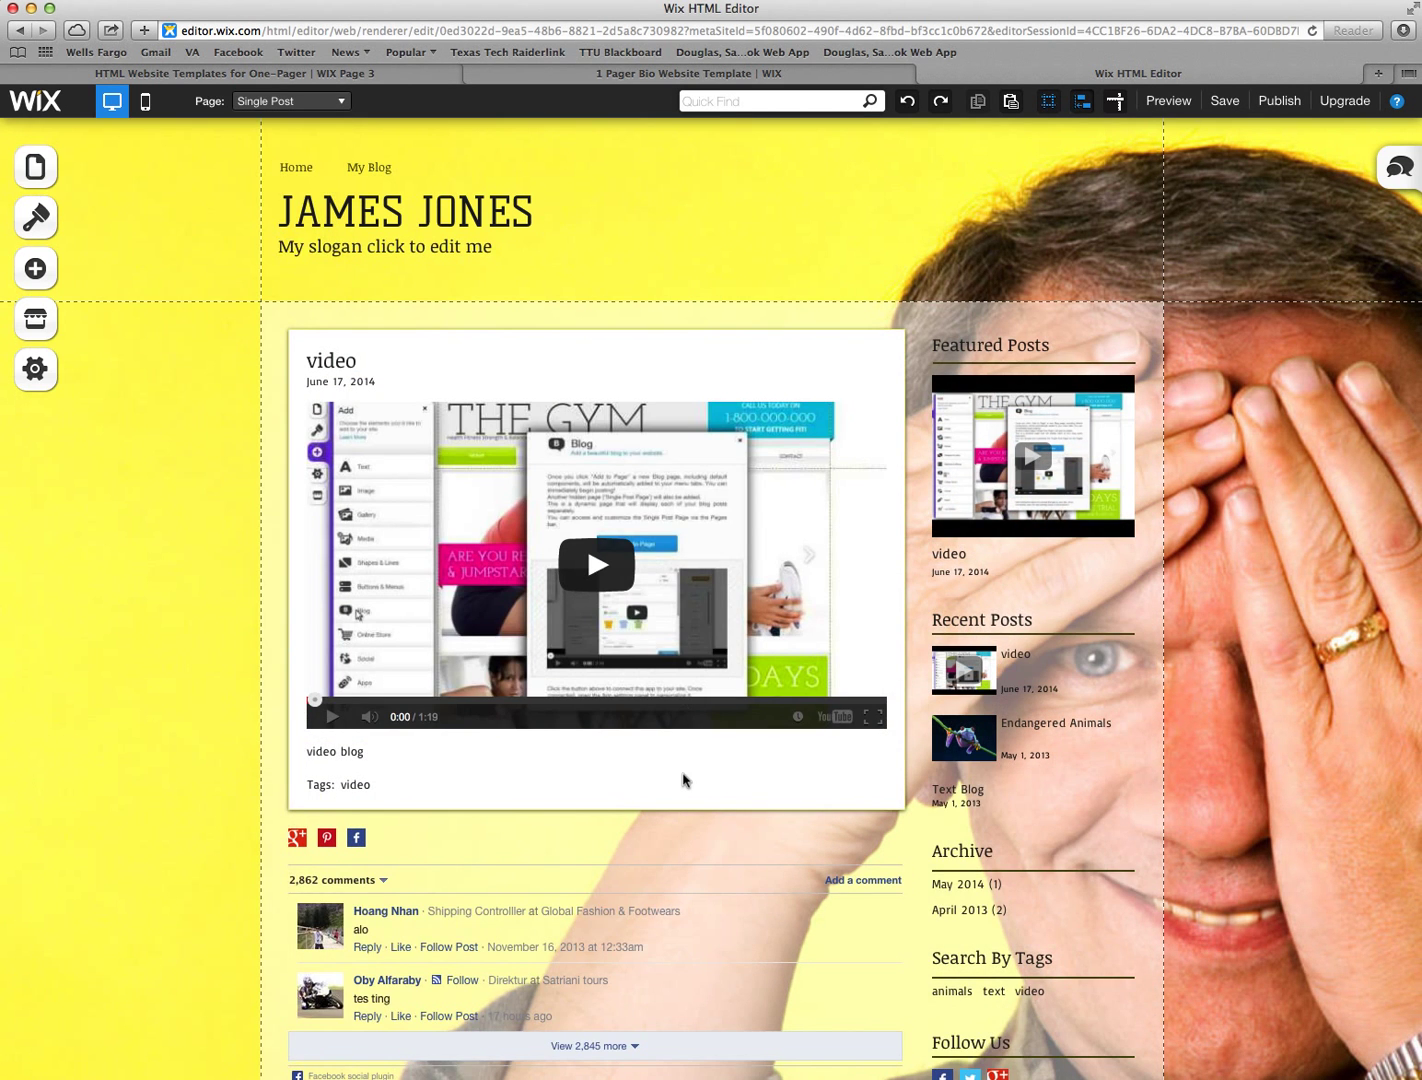
pyautogui.scroll(-3)
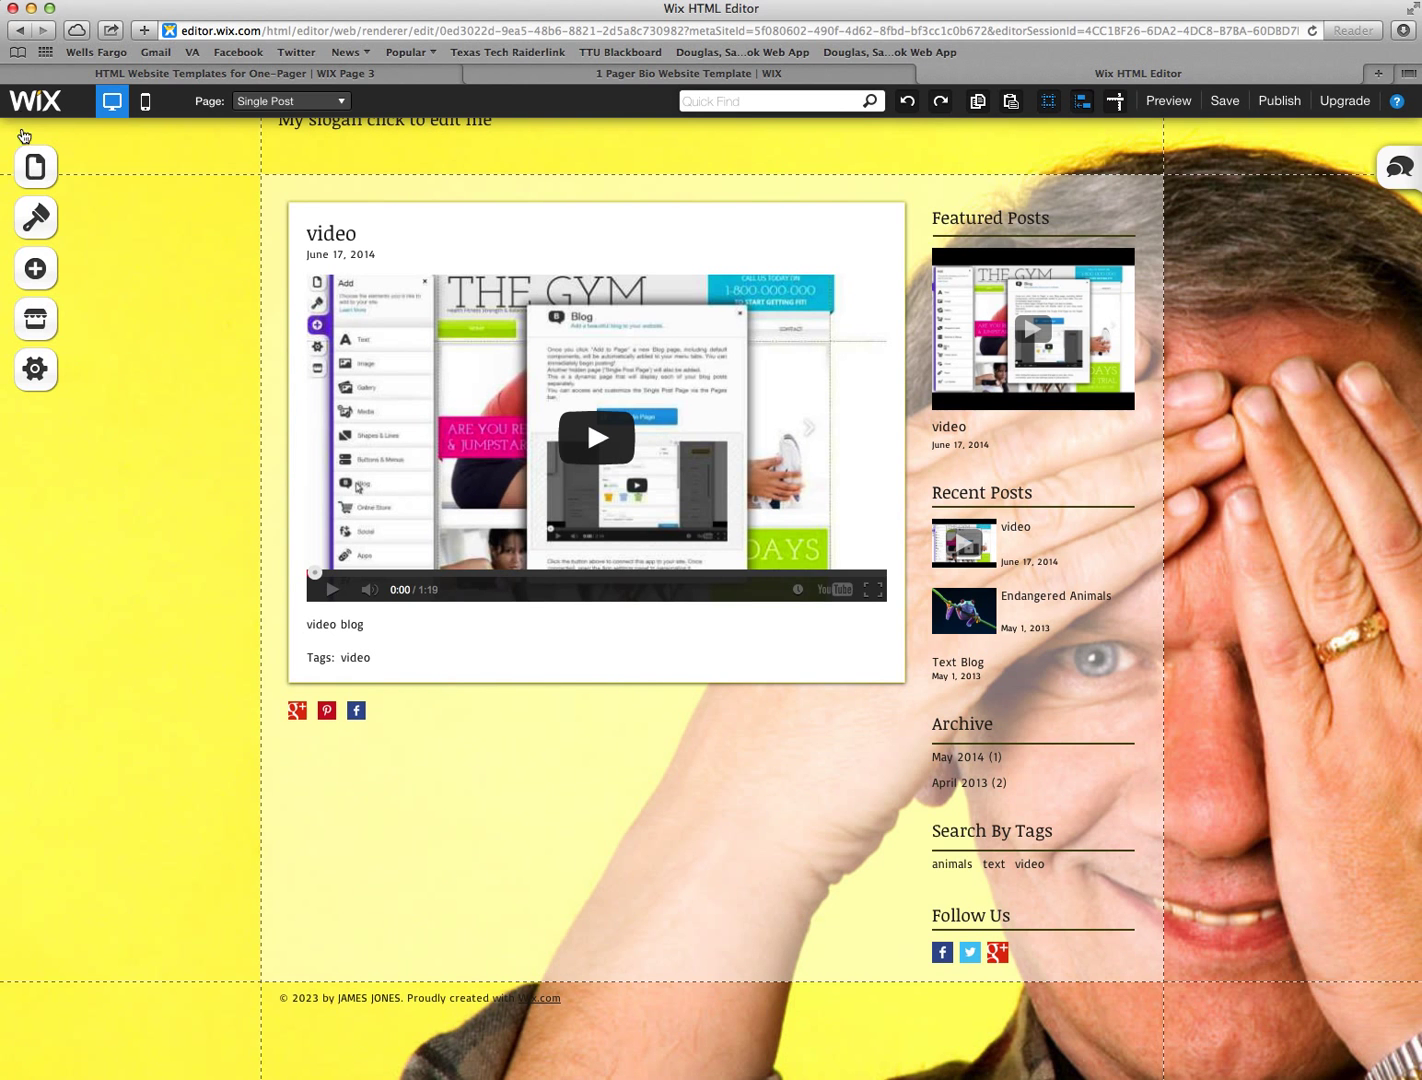
# Step: Add the Comments for Wix app from the App Market below the post and widen it to the post's width
pyautogui.click(36, 318)
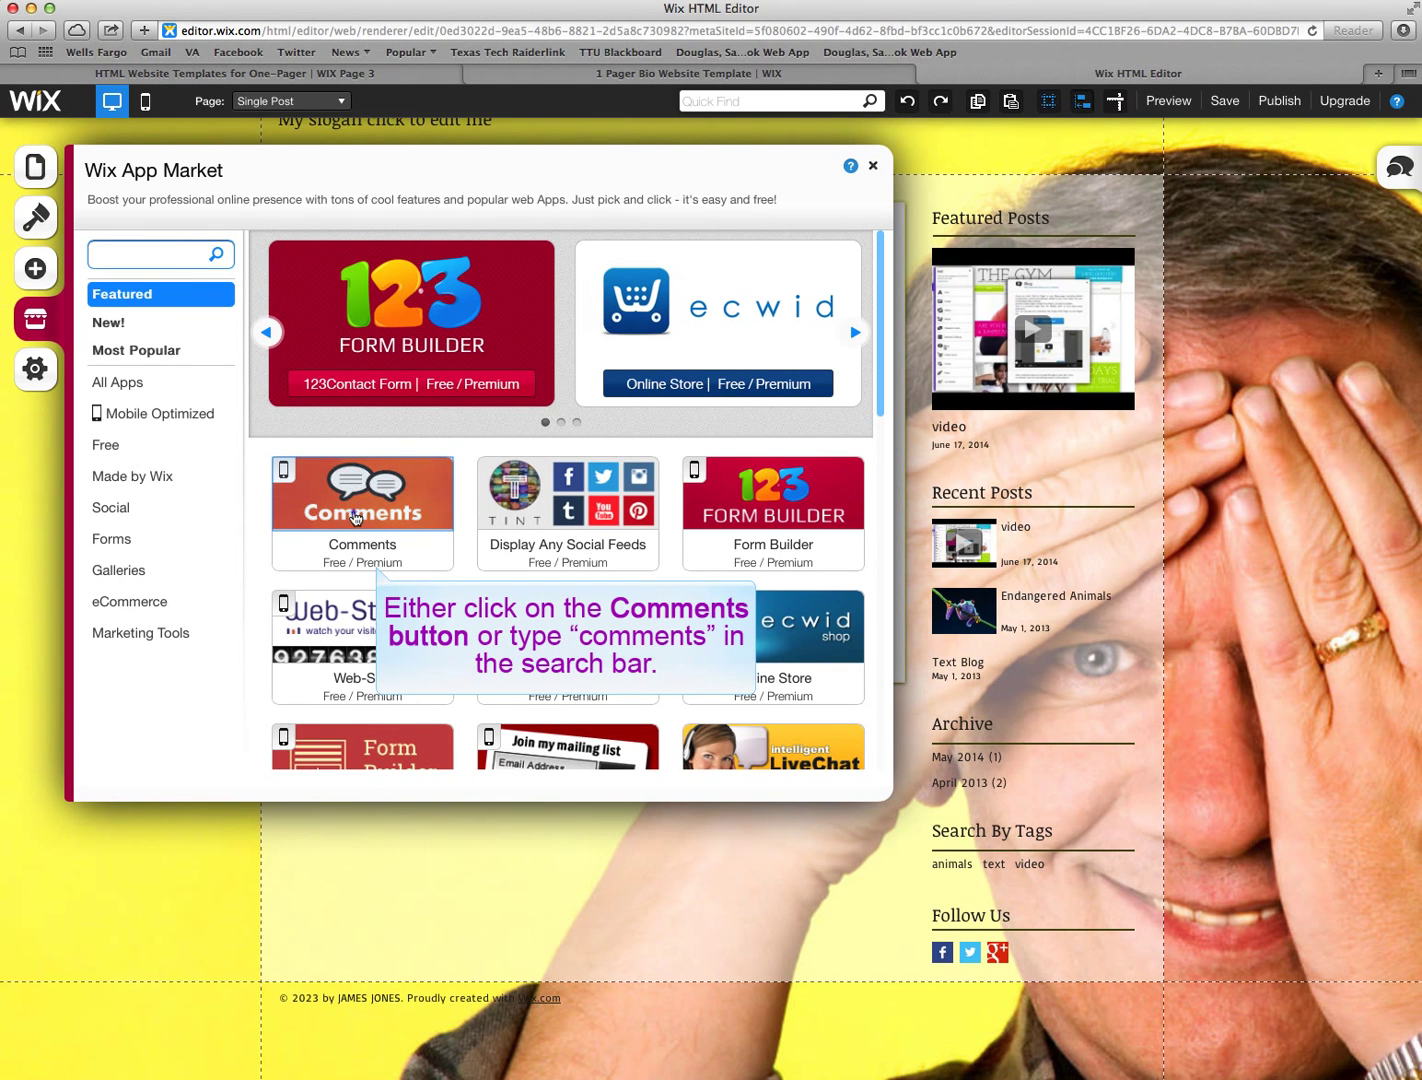
pyautogui.click(360, 492)
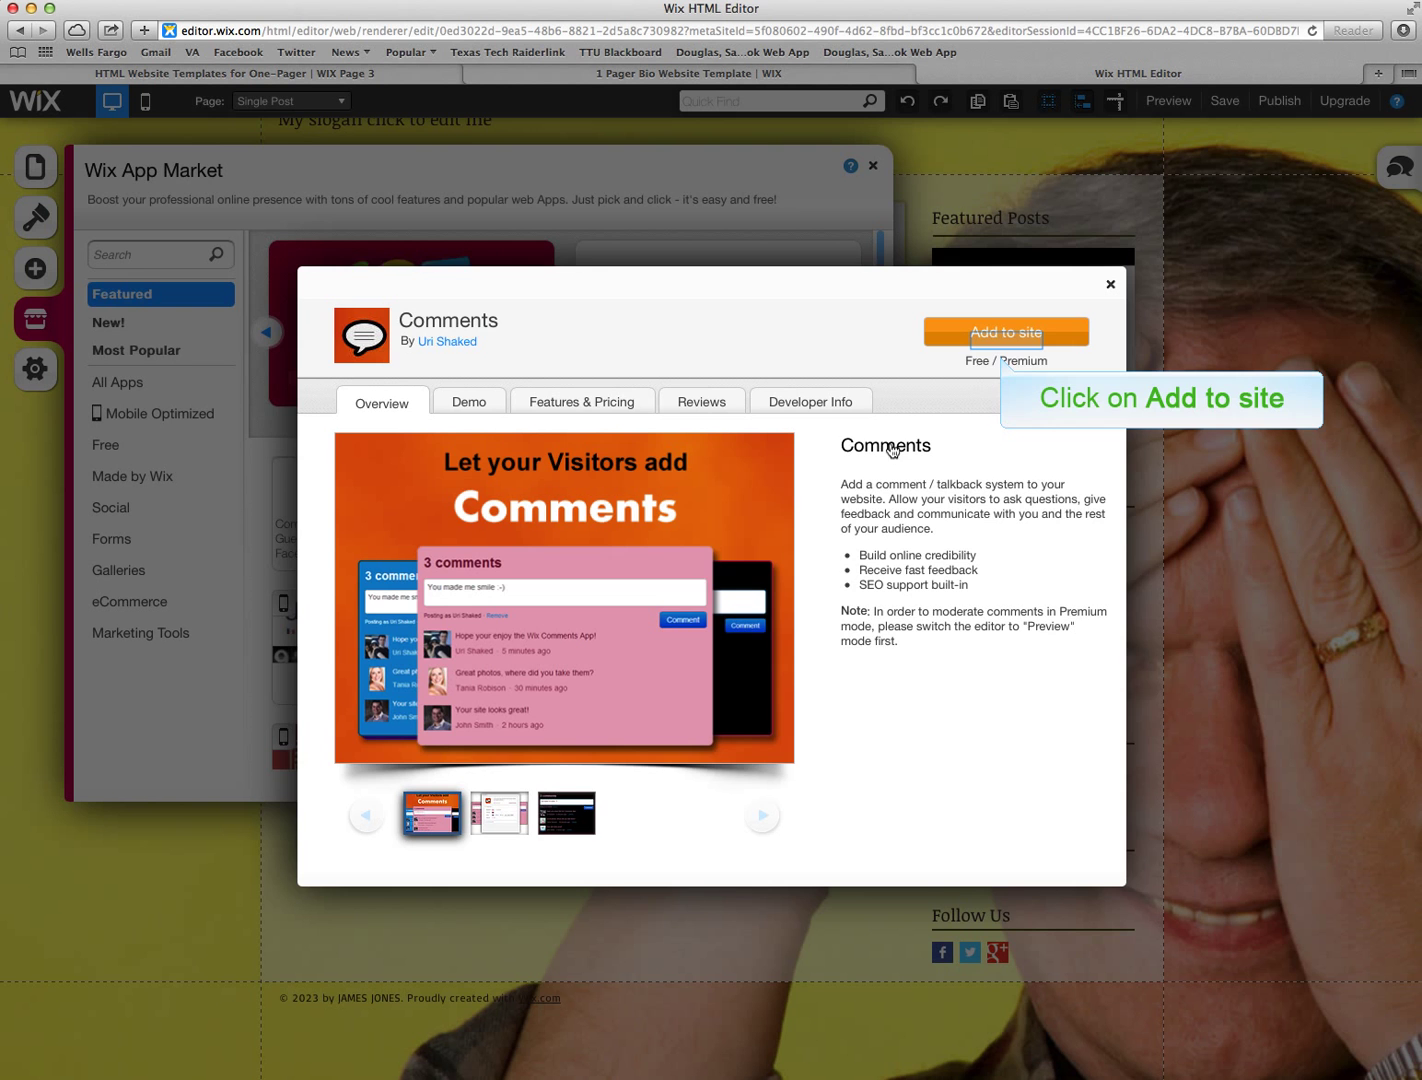
pyautogui.click(1004, 332)
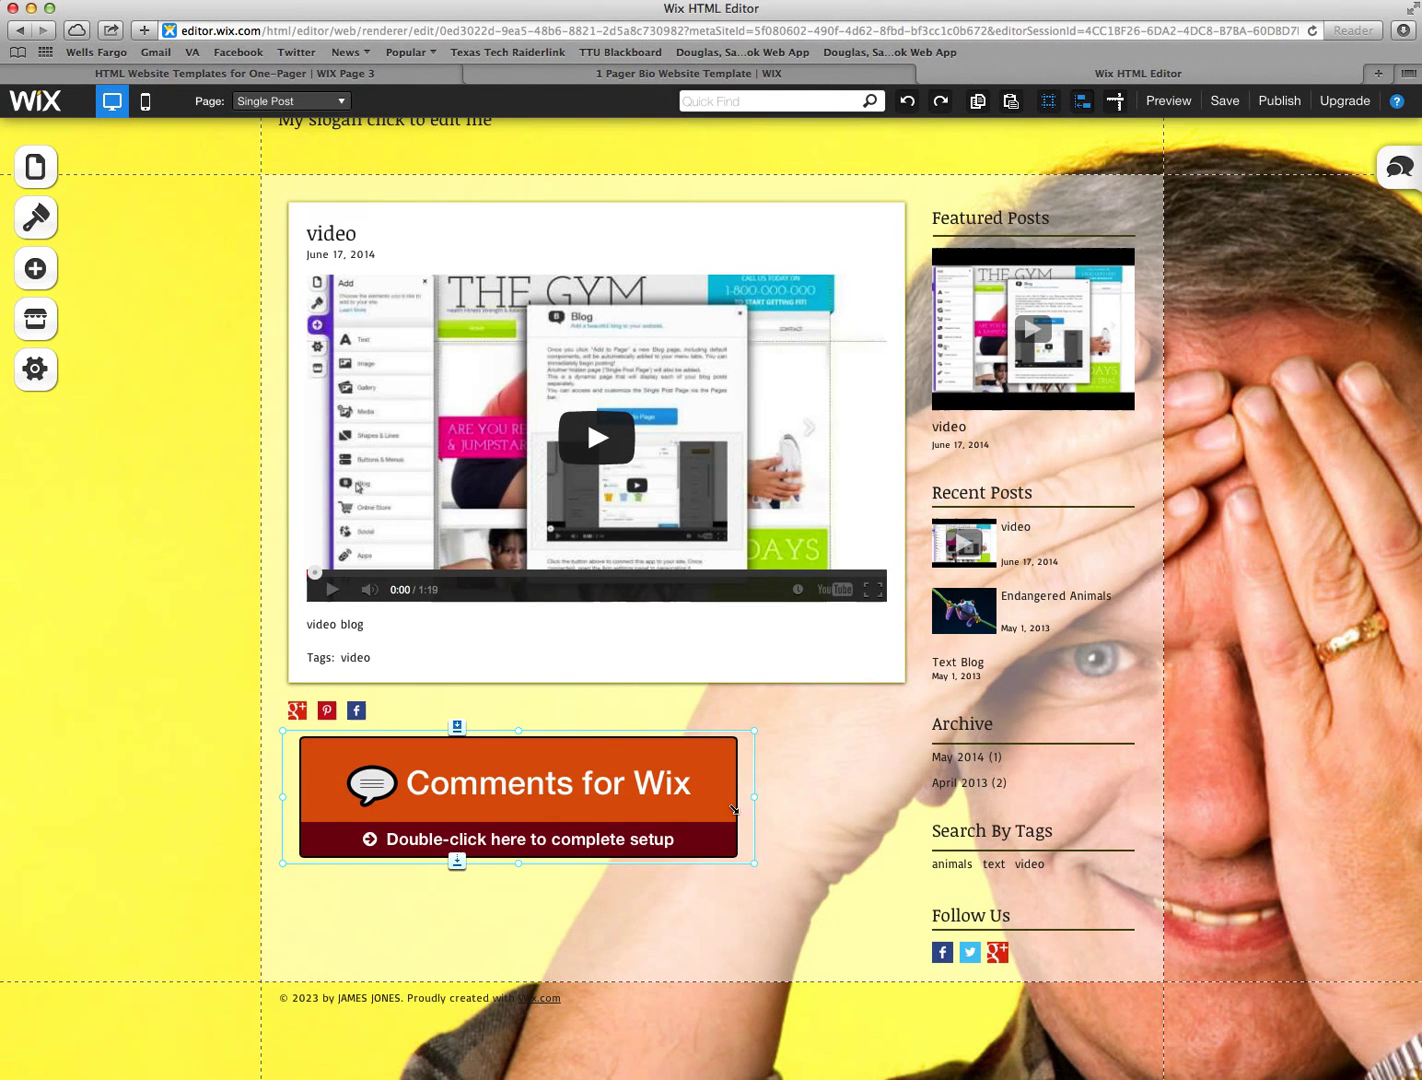
pyautogui.moveTo(736, 810); pyautogui.dragTo(908, 876)
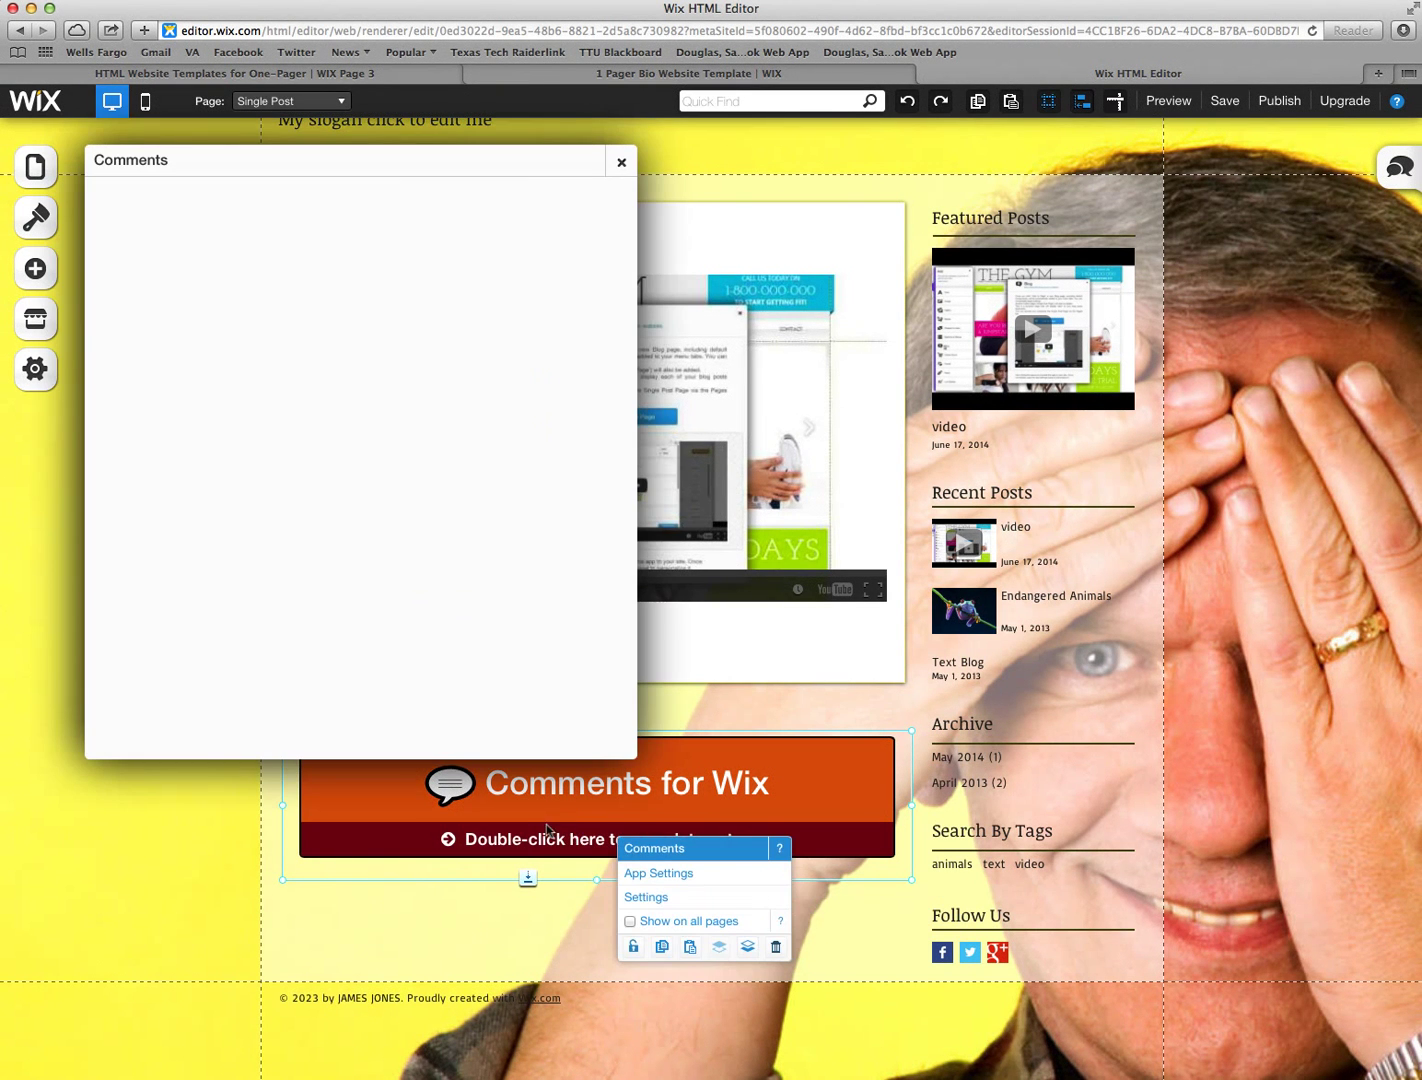
pyautogui.moveTo(404, 608)
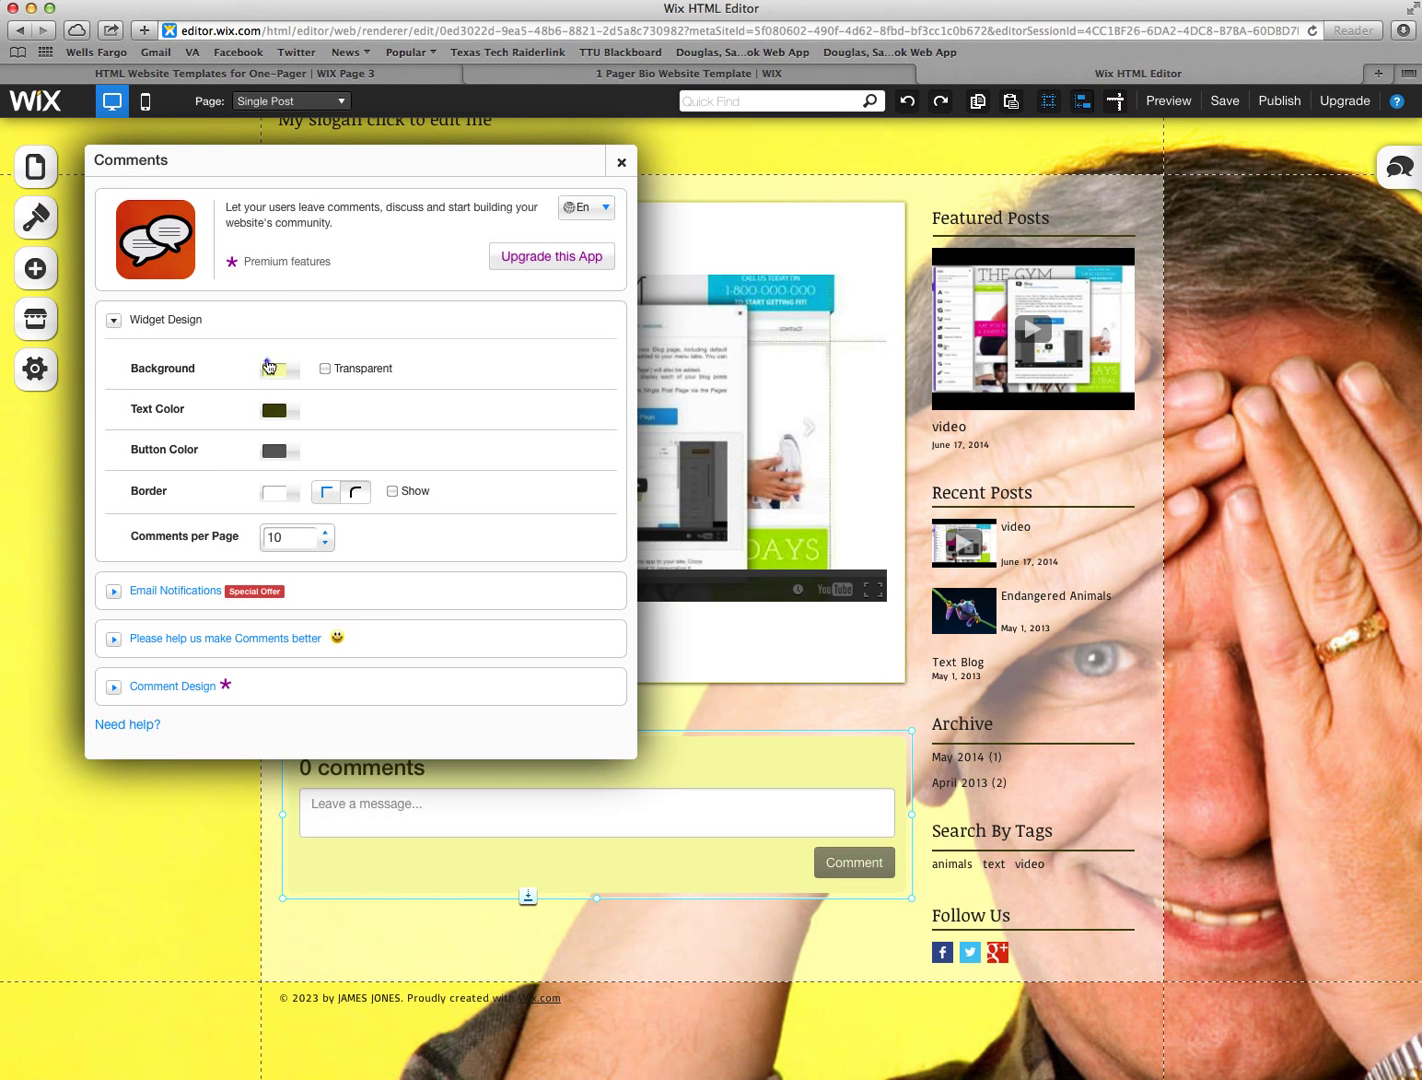
# Step: Set the comments widget background to blue and Comments per Page to 5, then close its settings
pyautogui.click(278, 368)
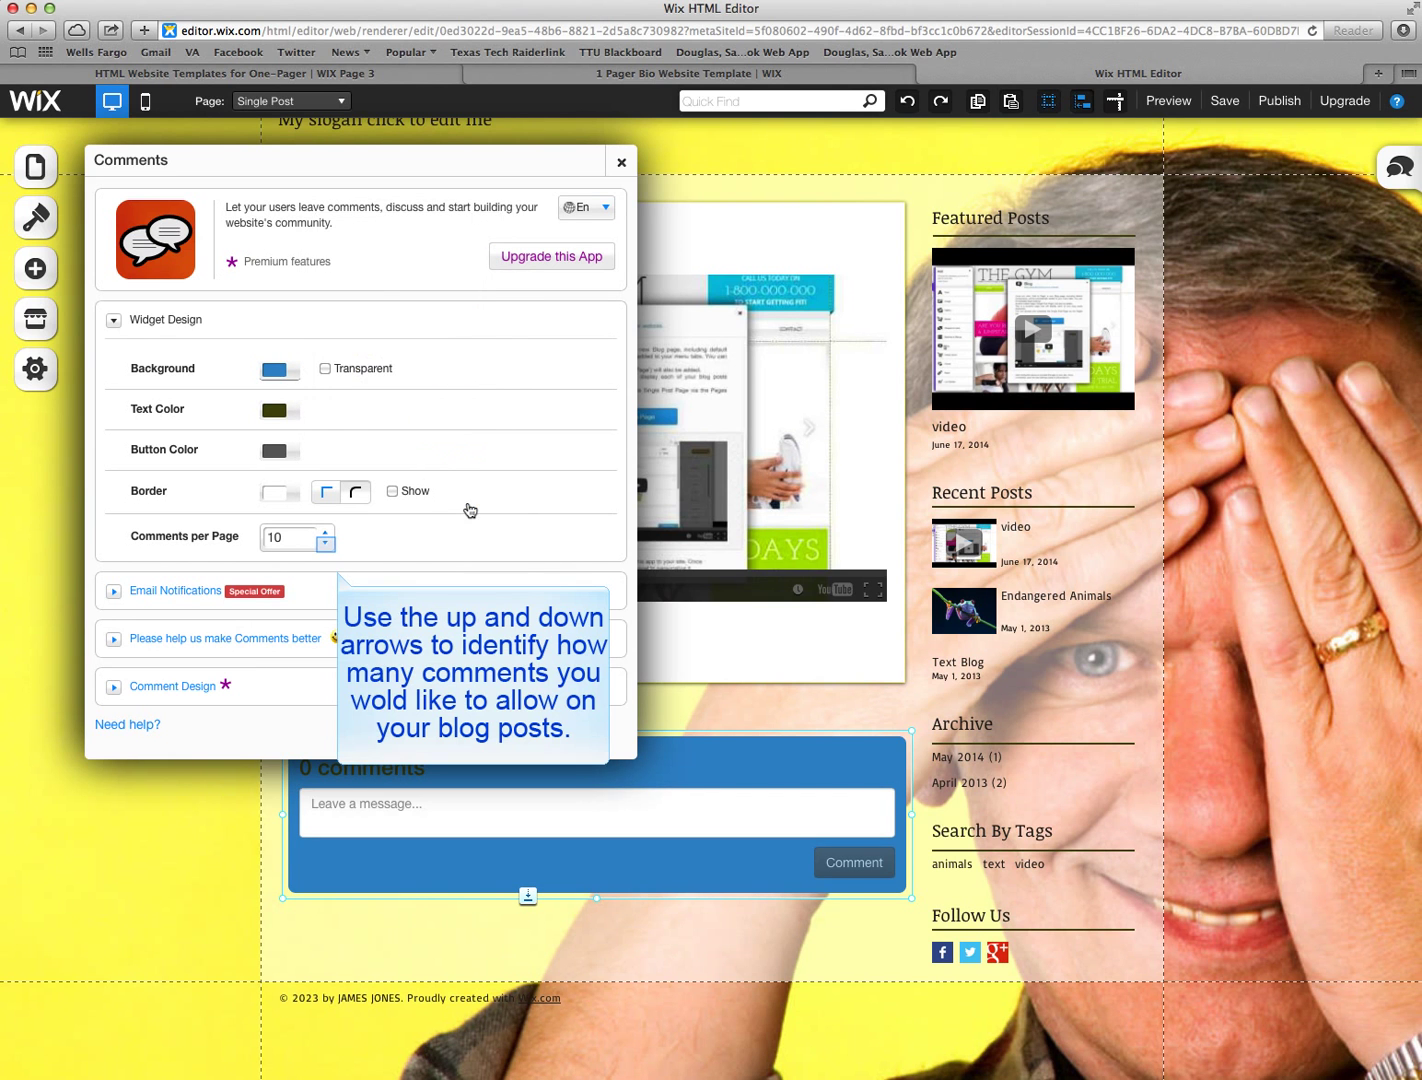
pyautogui.moveTo(322, 524)
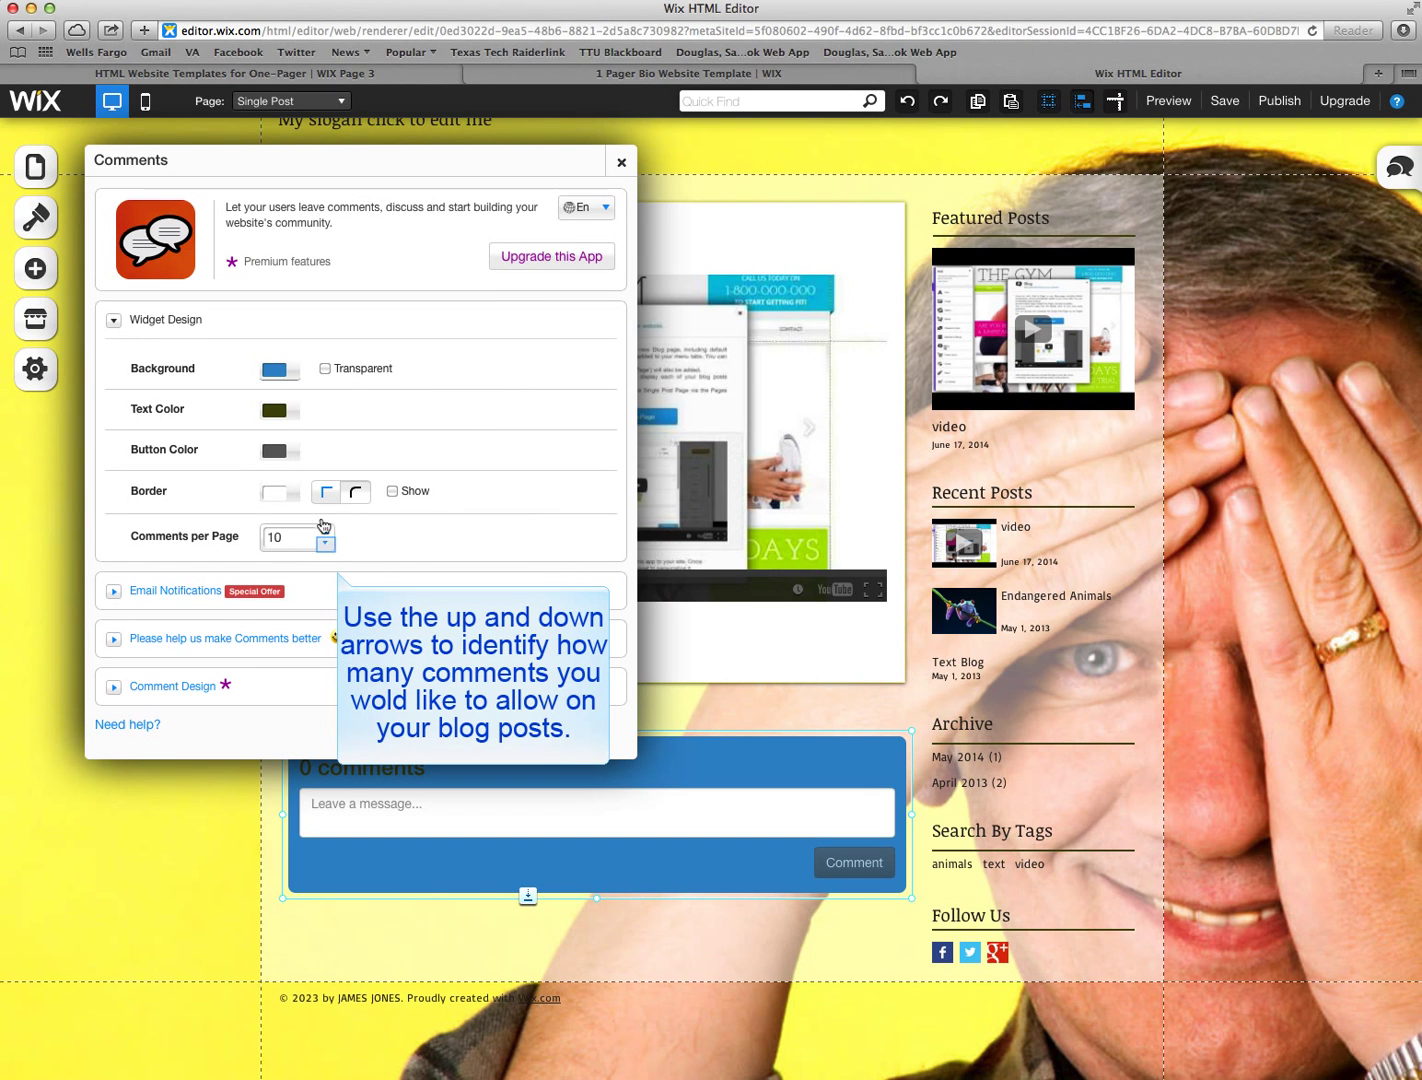
pyautogui.click(324, 544)
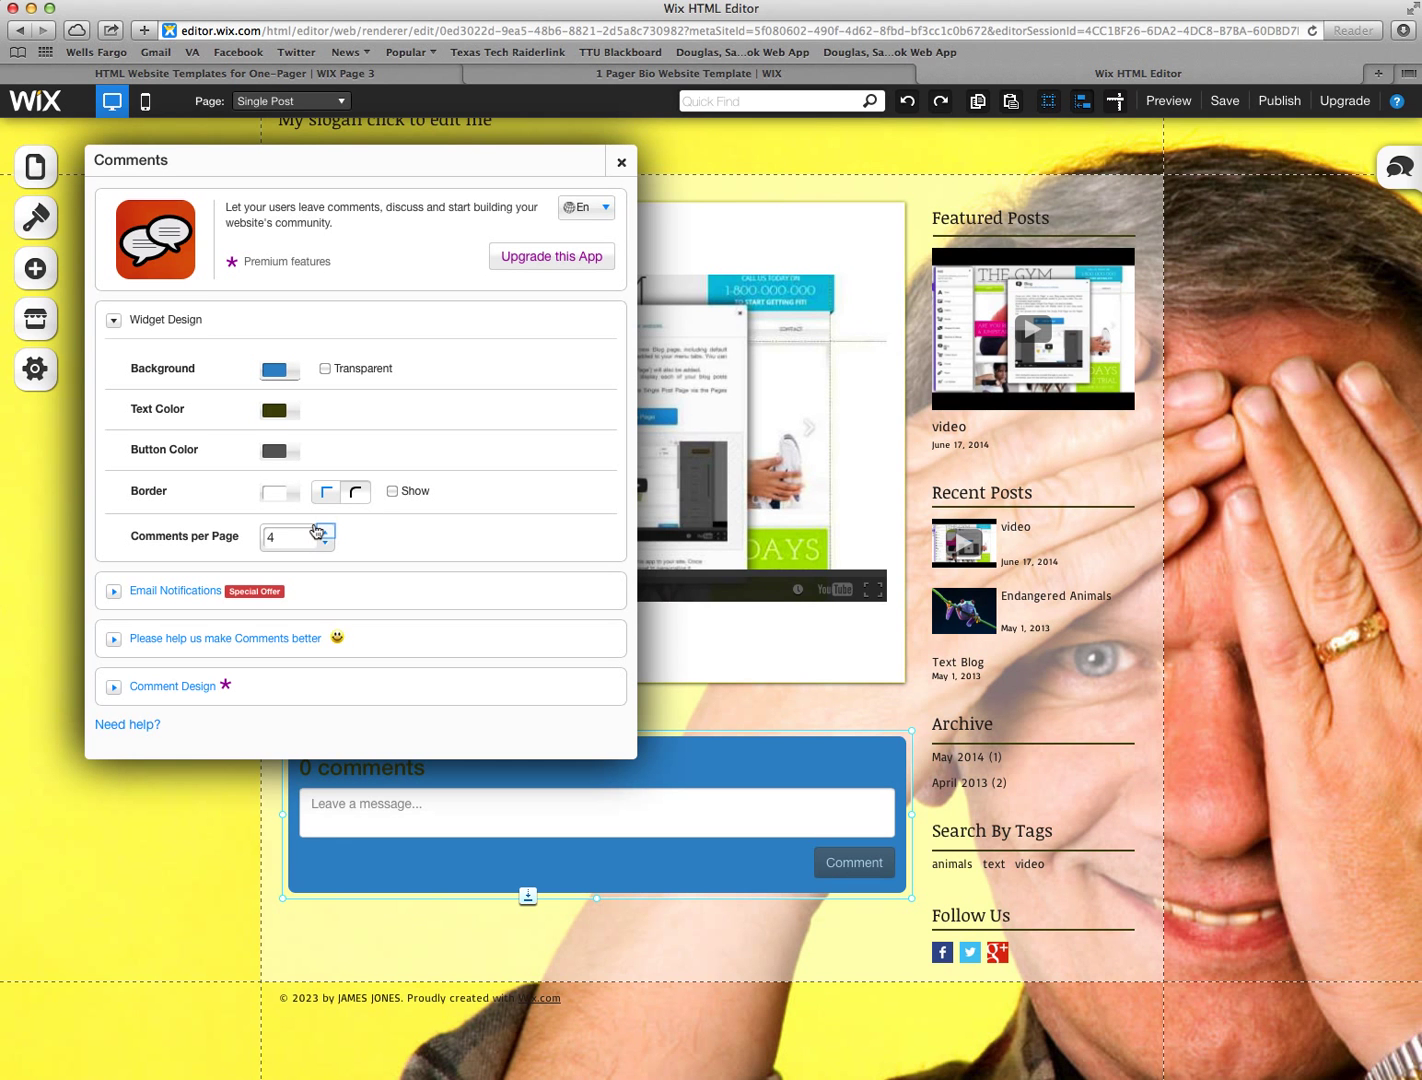
pyautogui.click(320, 532)
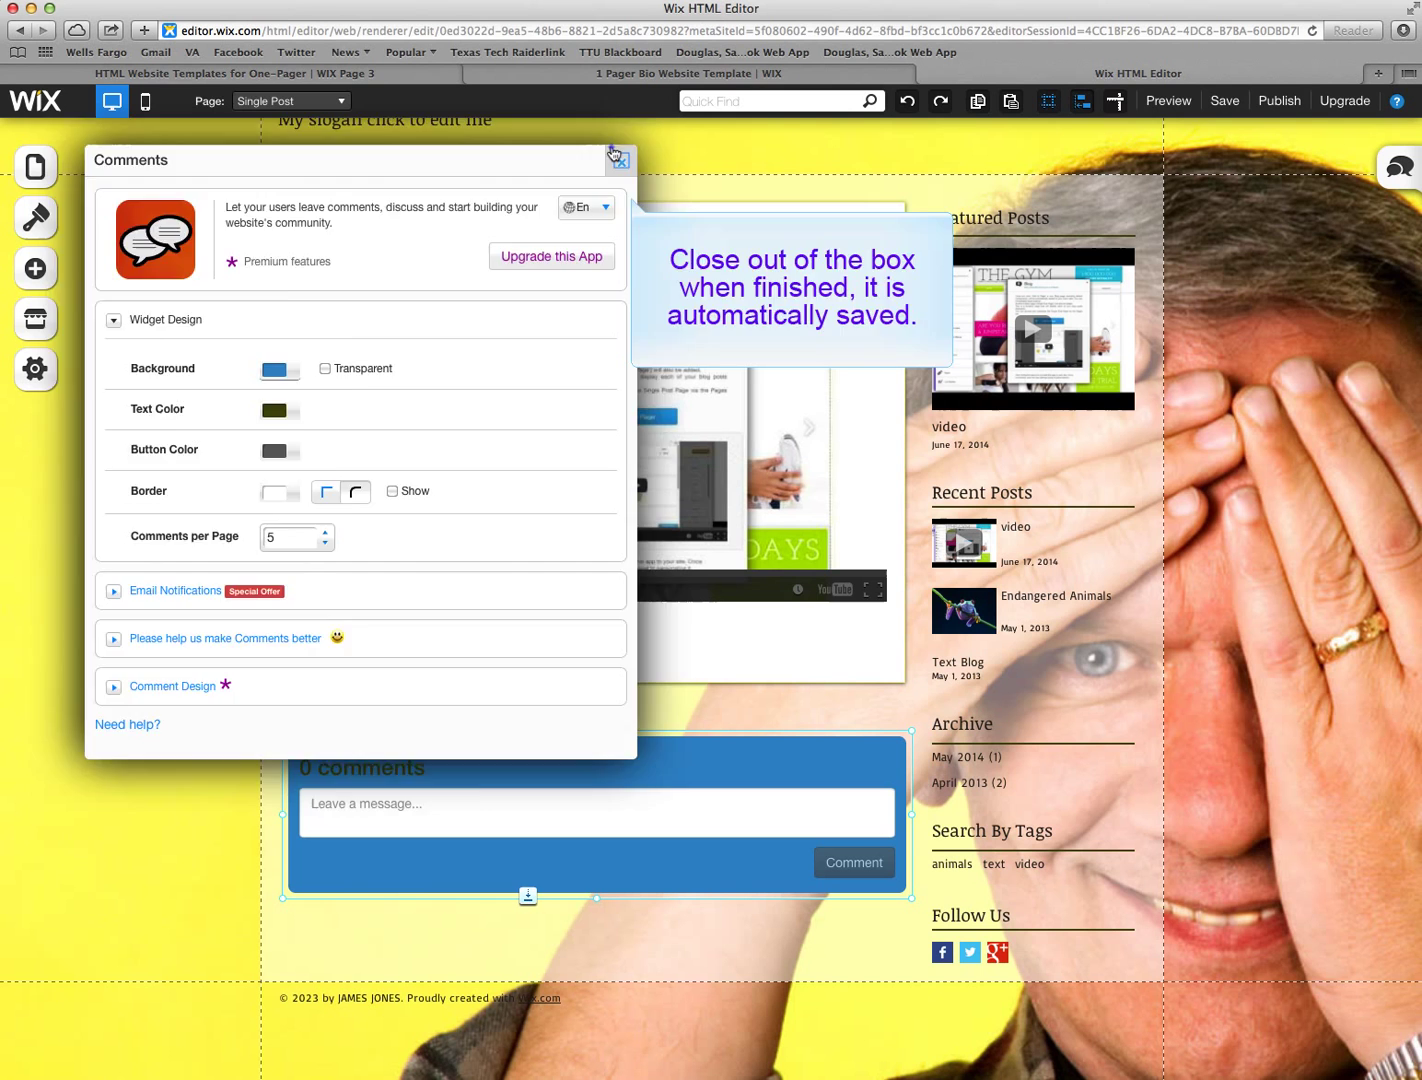
pyautogui.click(620, 160)
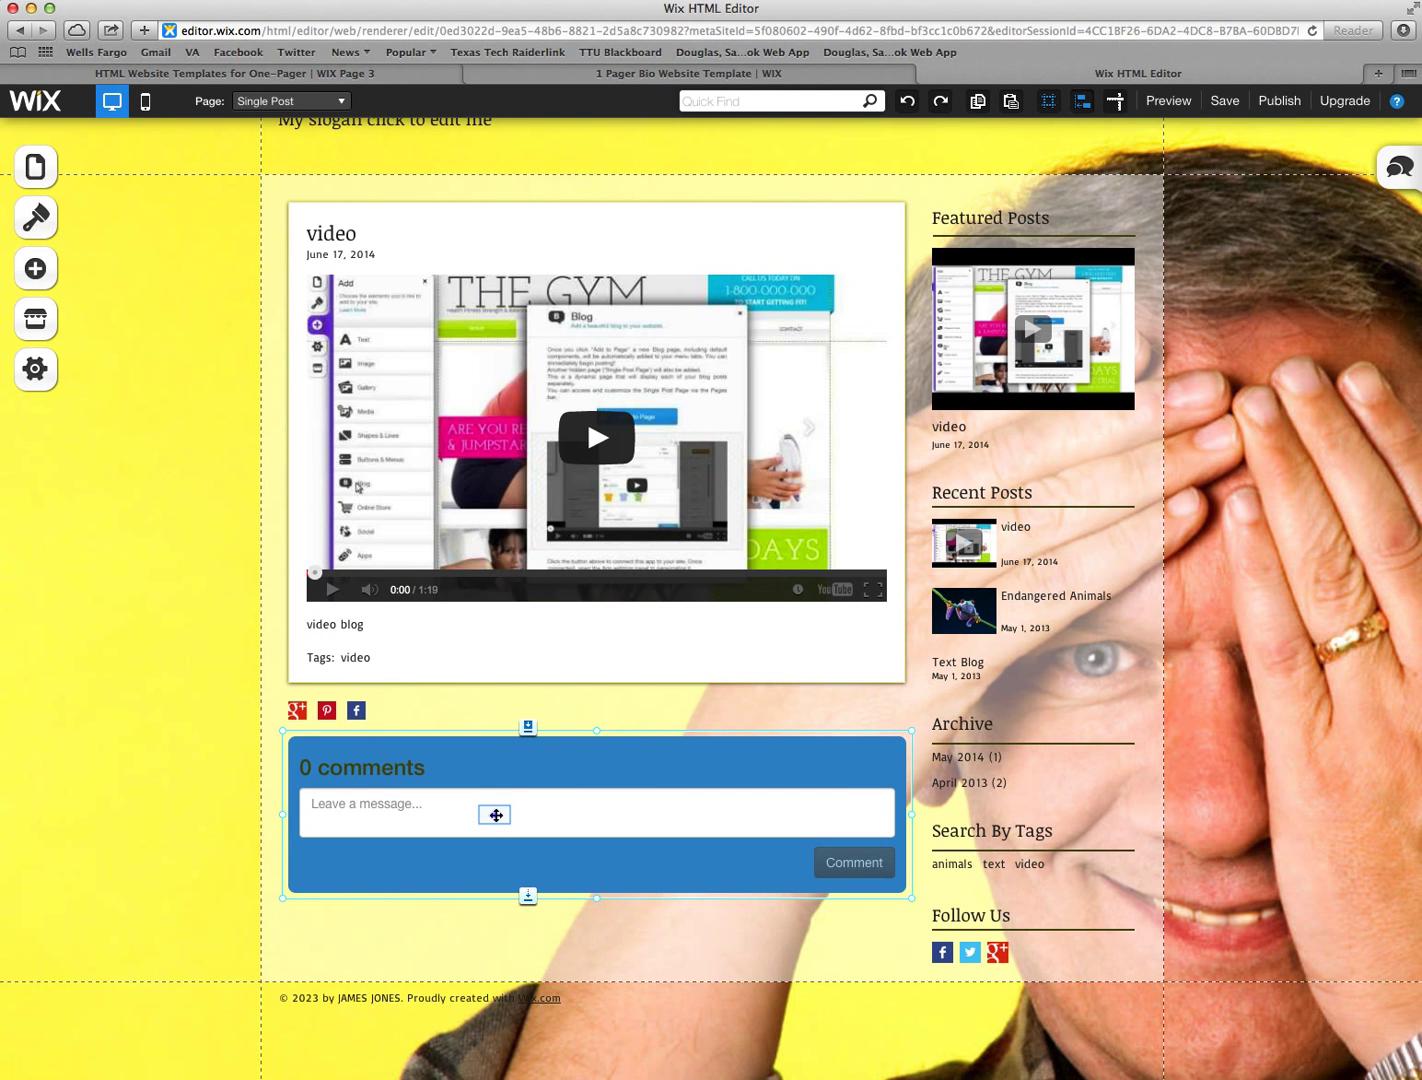
pyautogui.moveTo(240, 752)
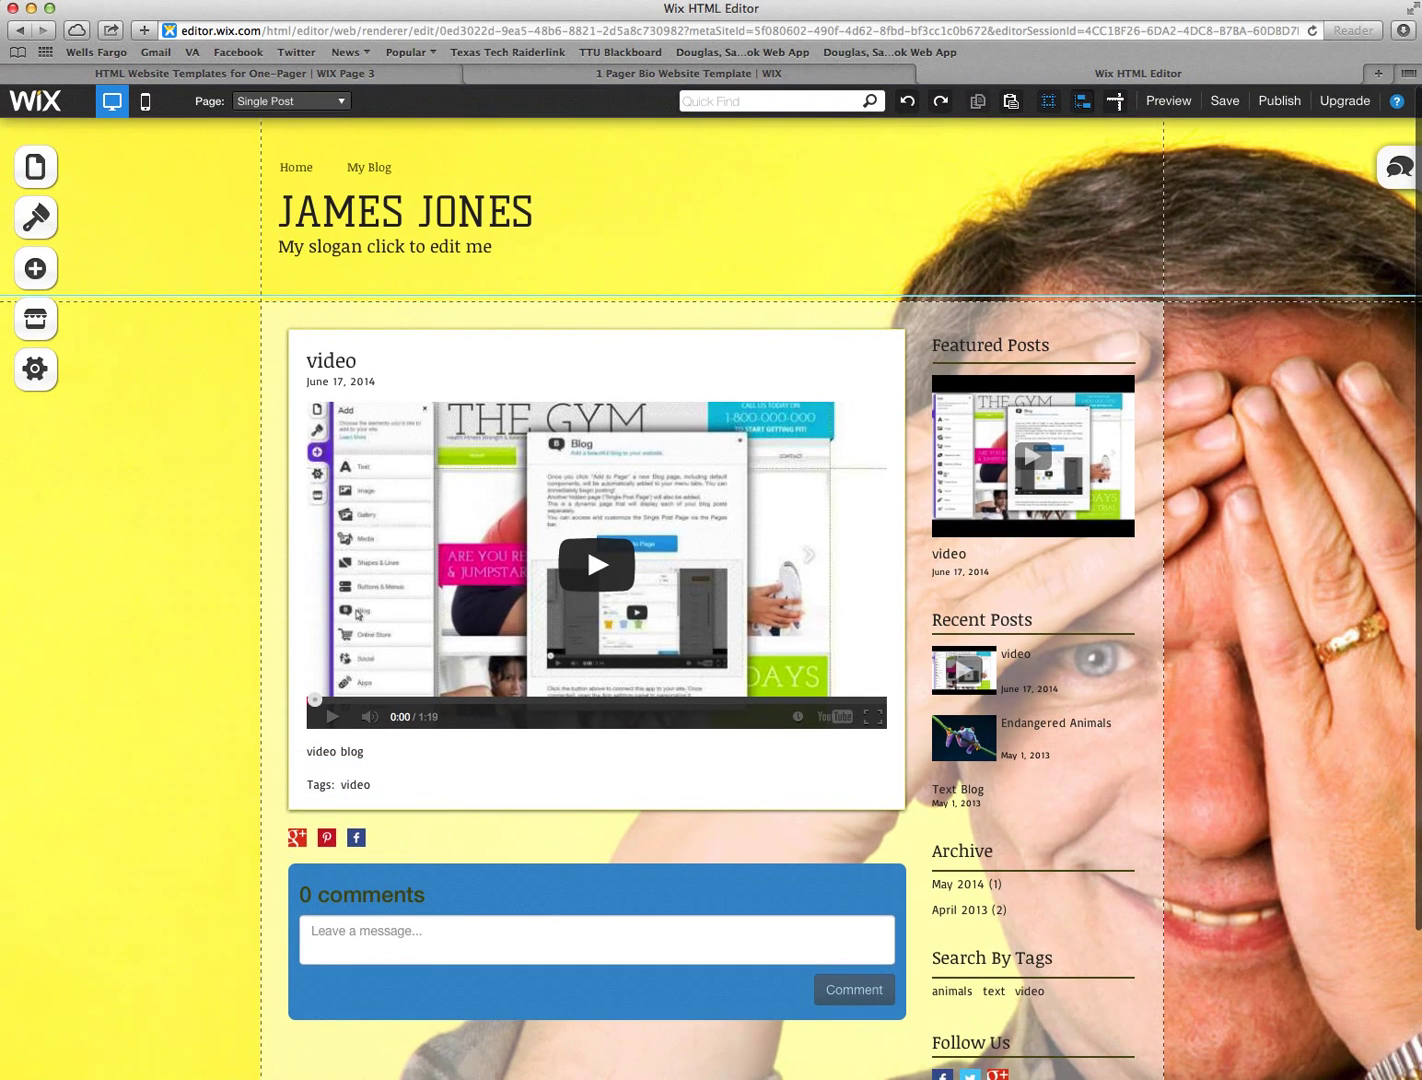
# Step: Preview the page, enter a test comment in the message box, and dismiss the Connect with pop-up
pyautogui.click(1166, 100)
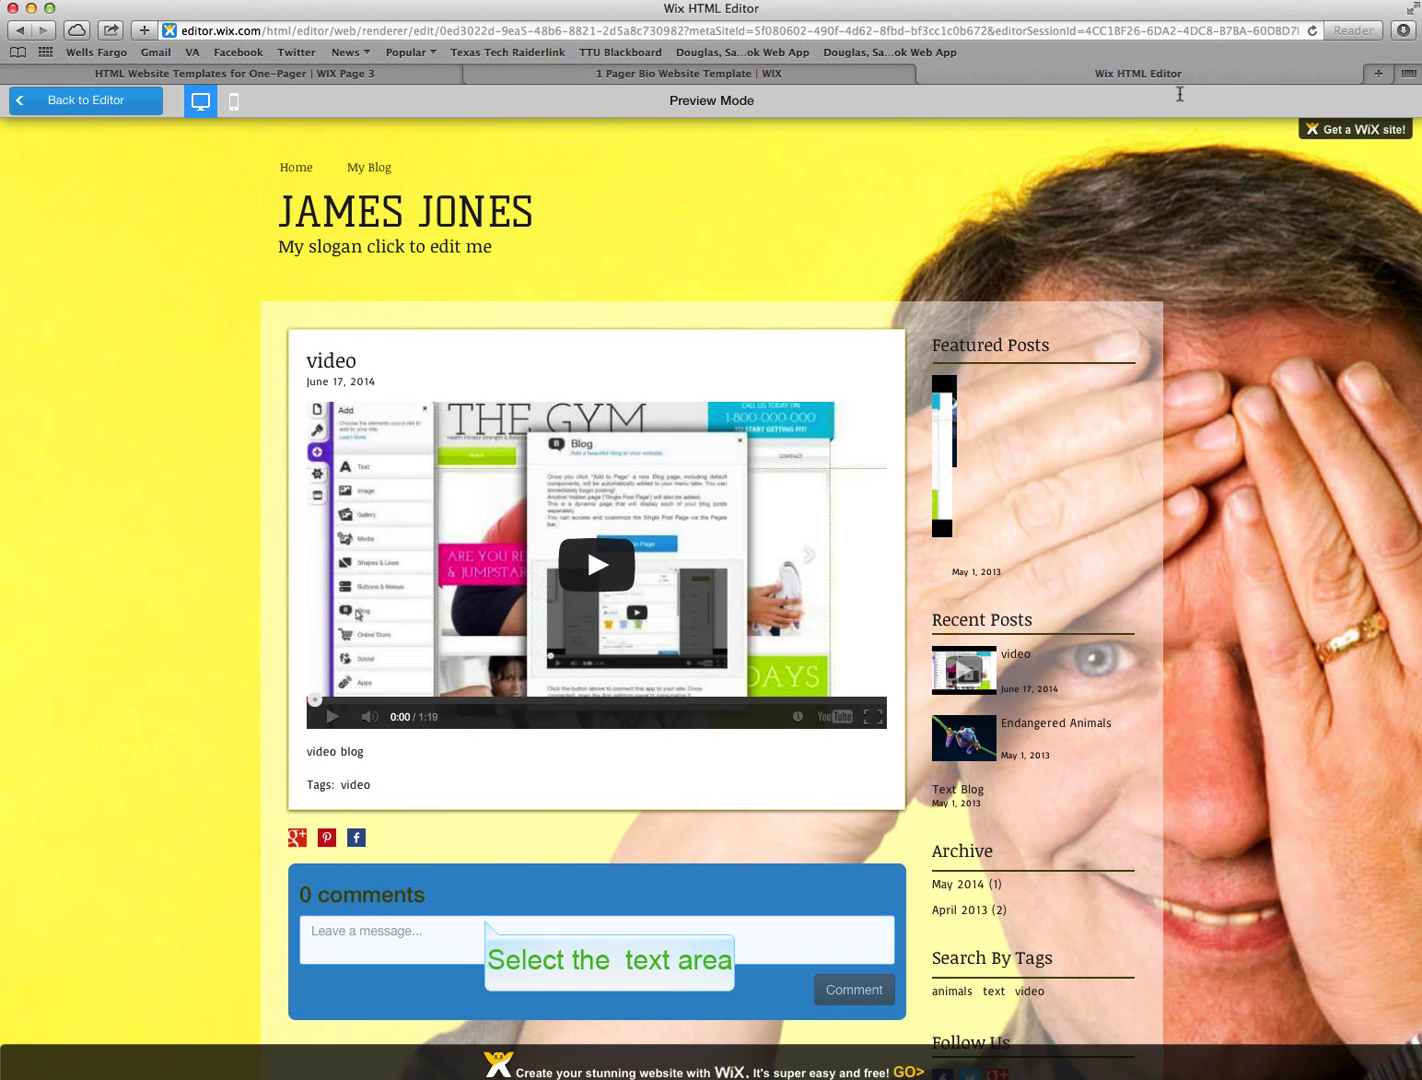
pyautogui.moveTo(928, 126)
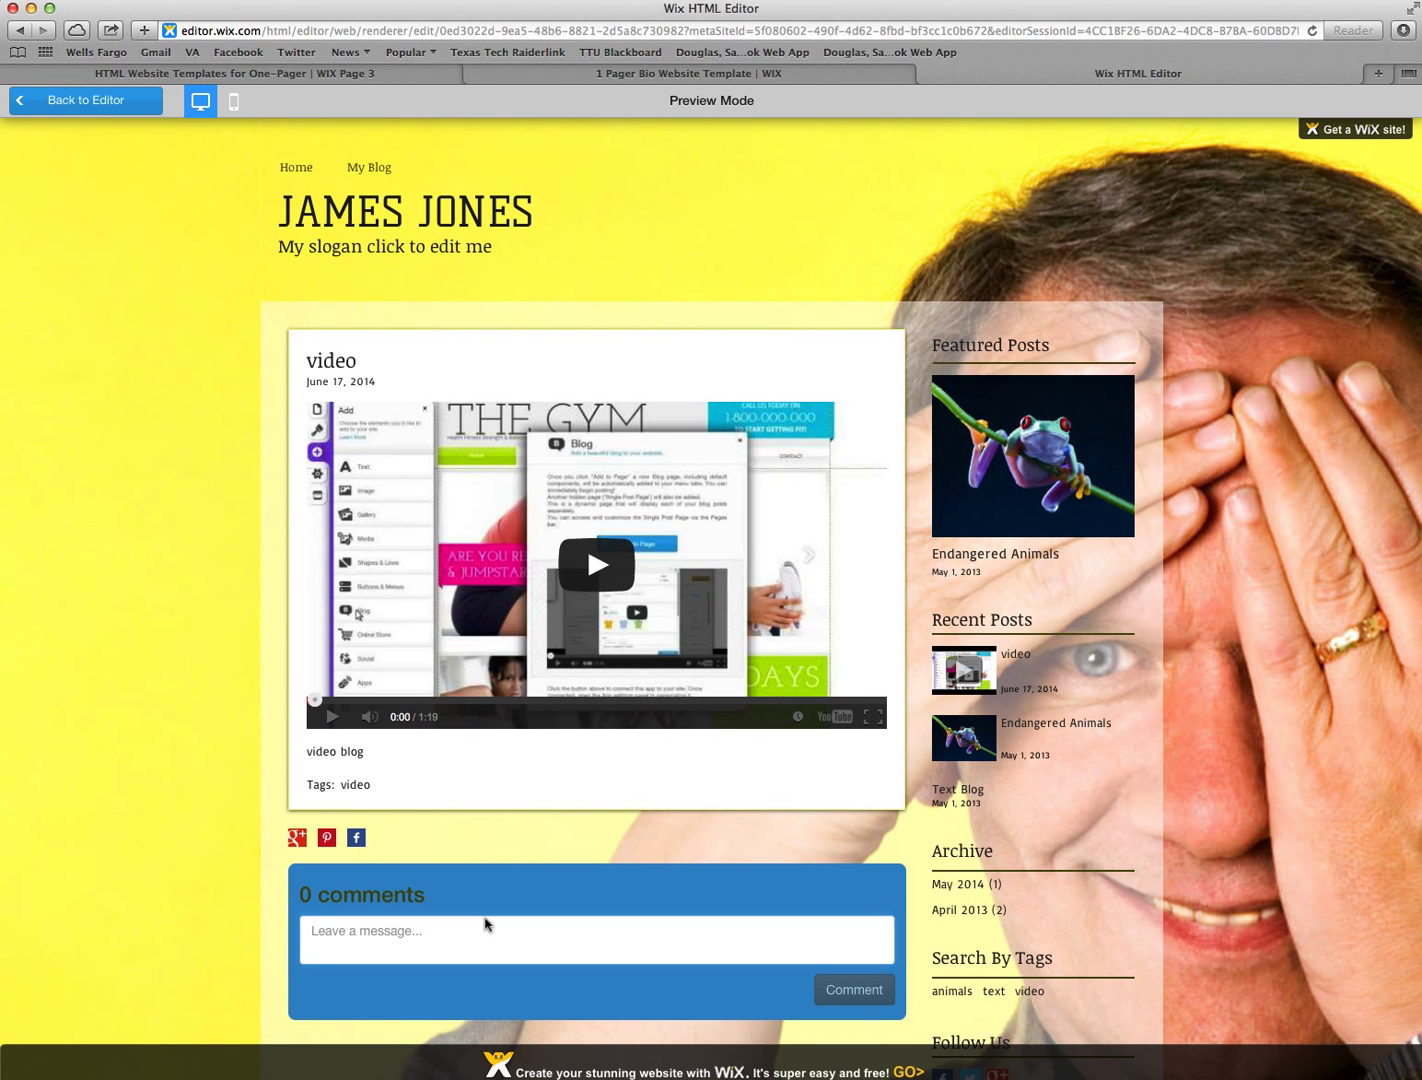
pyautogui.write('comment')
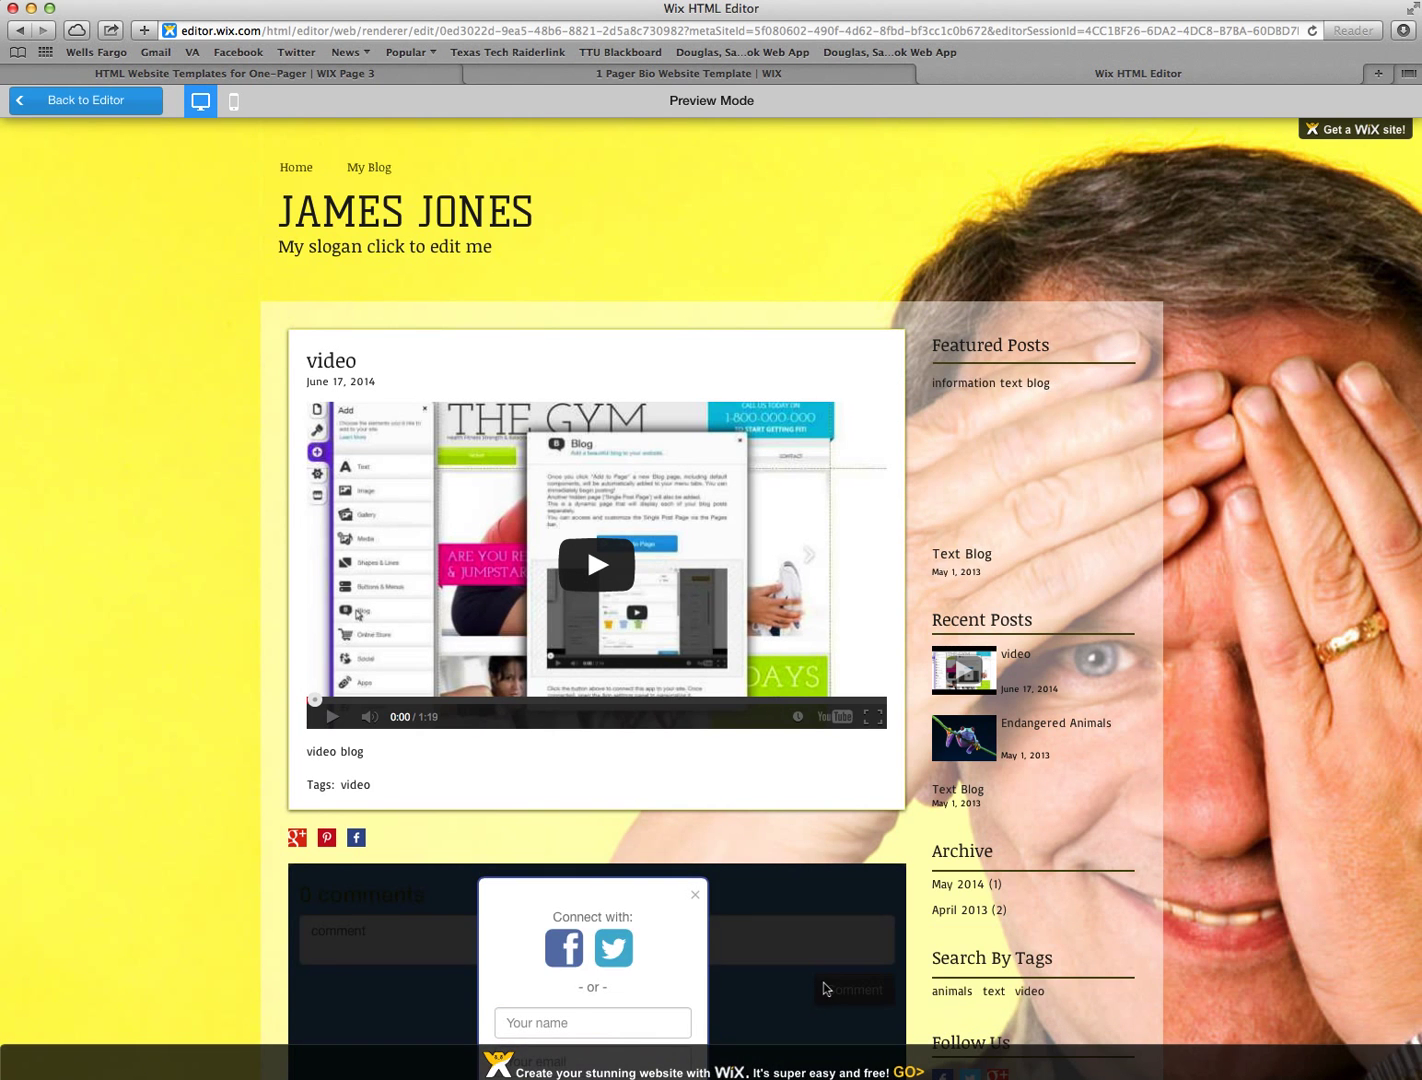
pyautogui.scroll(-3)
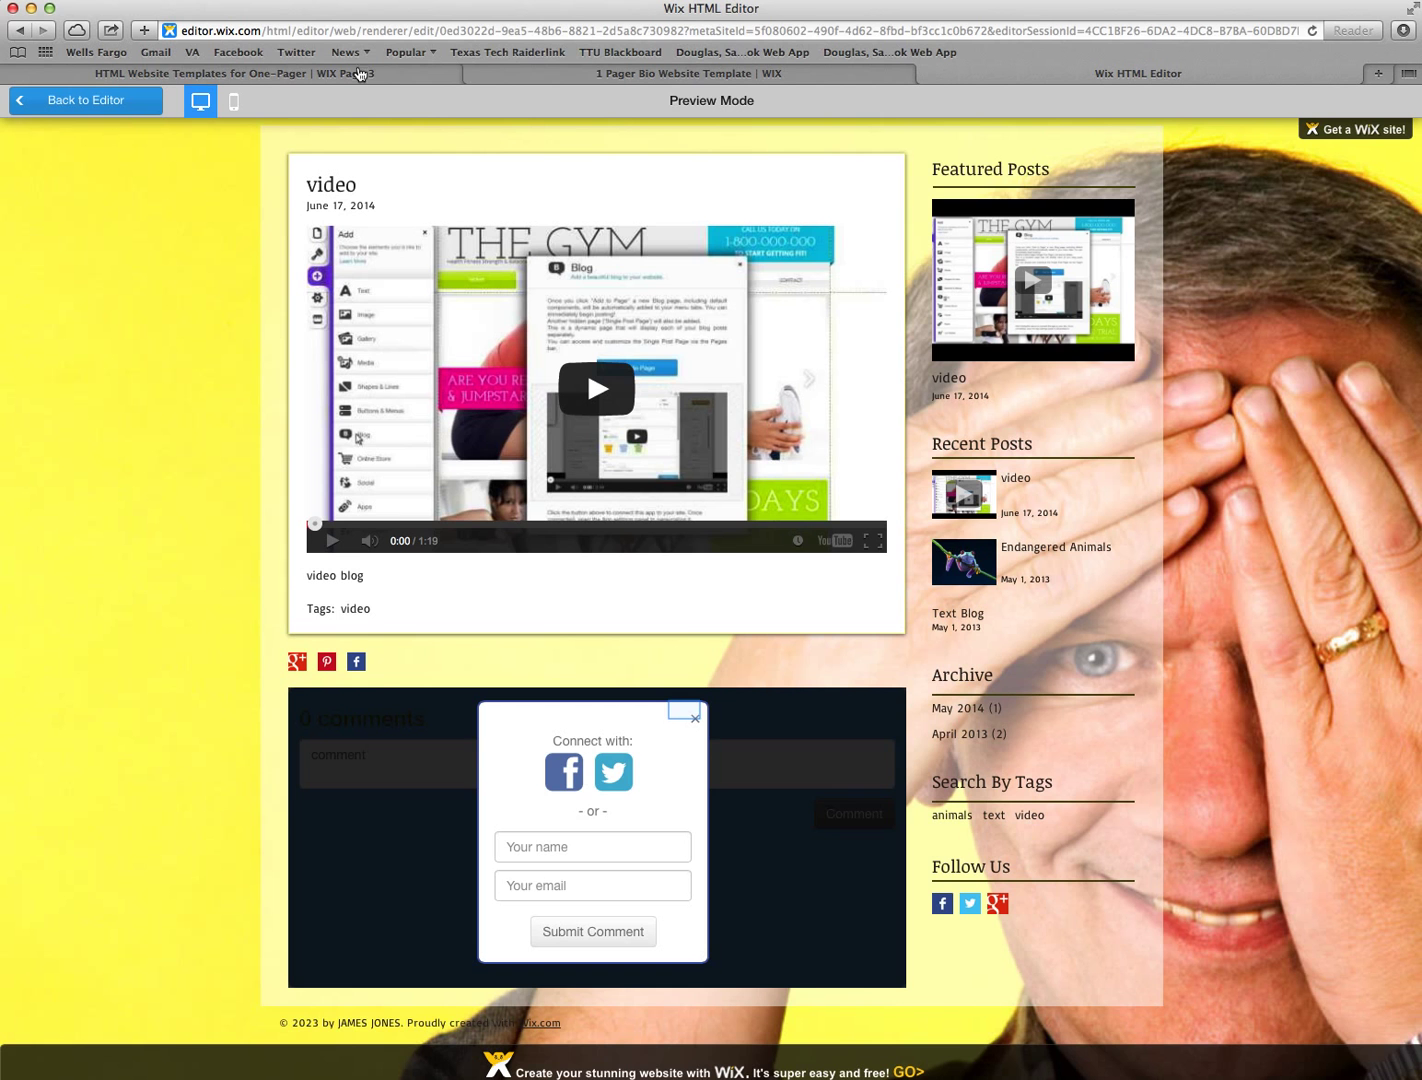
pyautogui.click(688, 712)
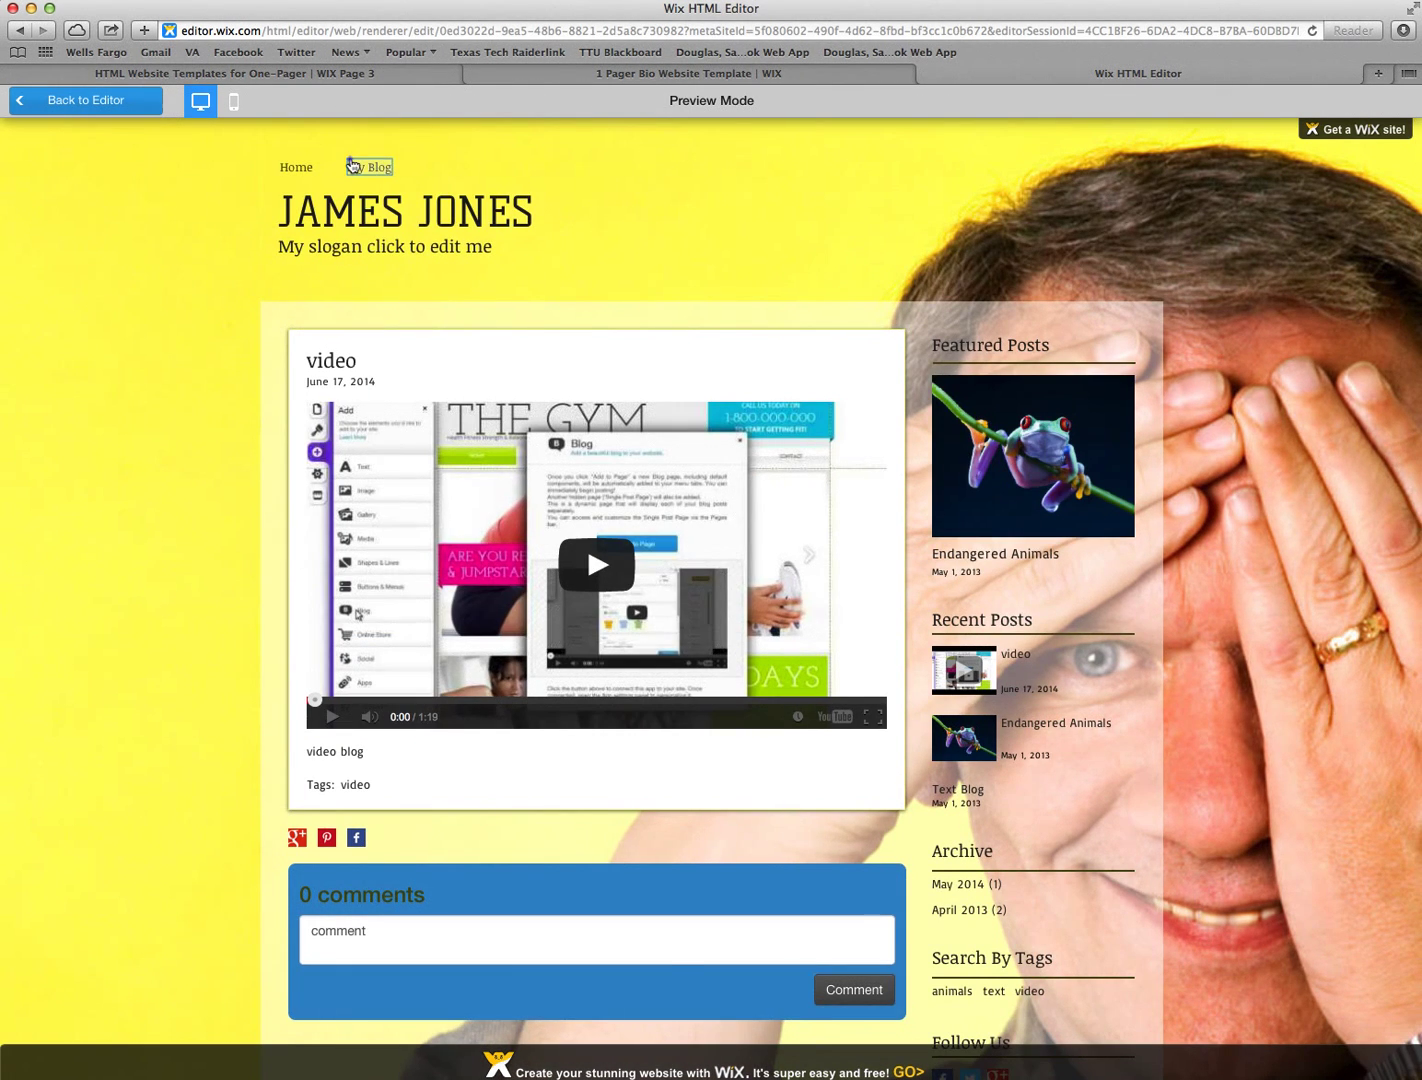
# Step: Go to My Blog in preview and scroll through the Endangered Animals post with its comments box
pyautogui.click(368, 166)
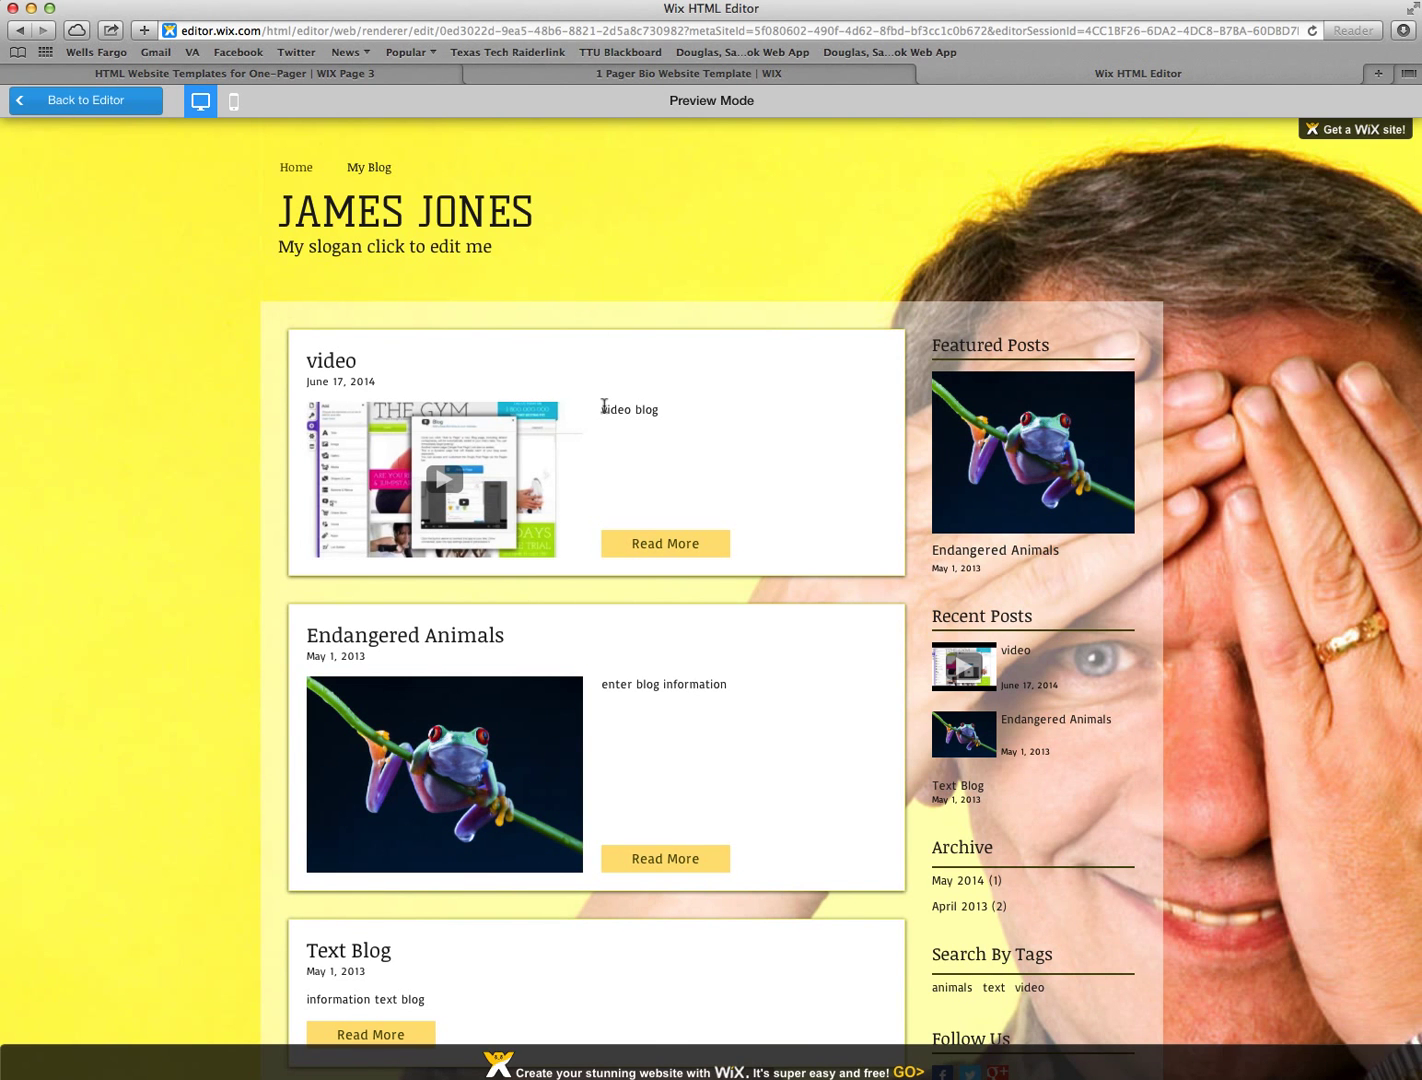
pyautogui.scroll(-3)
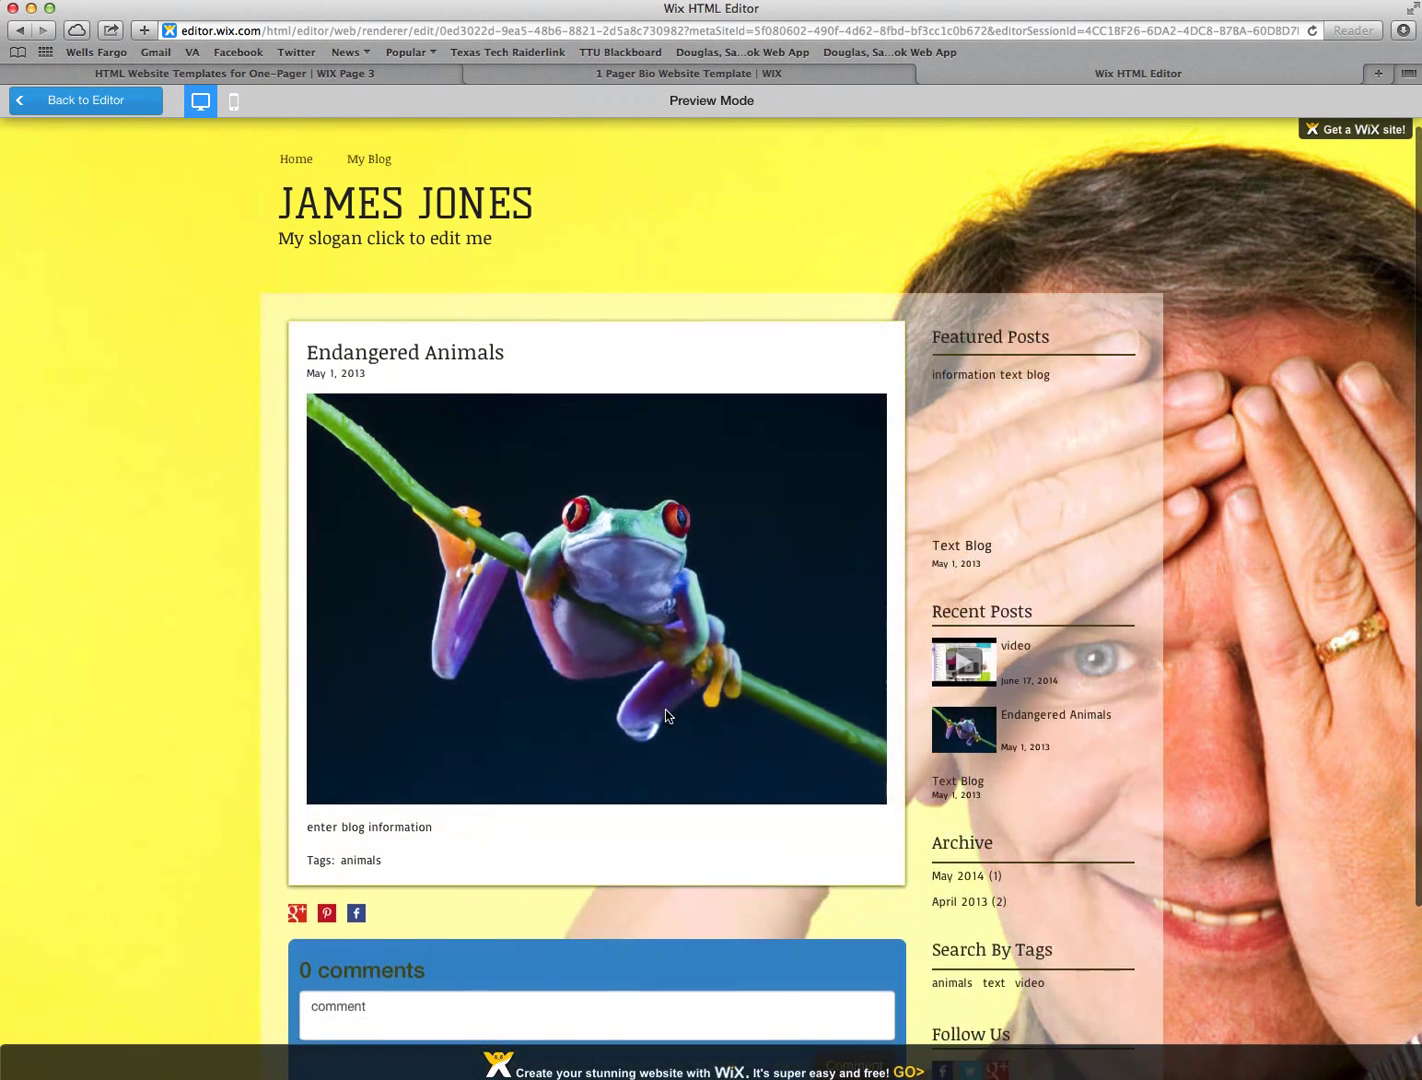
pyautogui.scroll(-3)
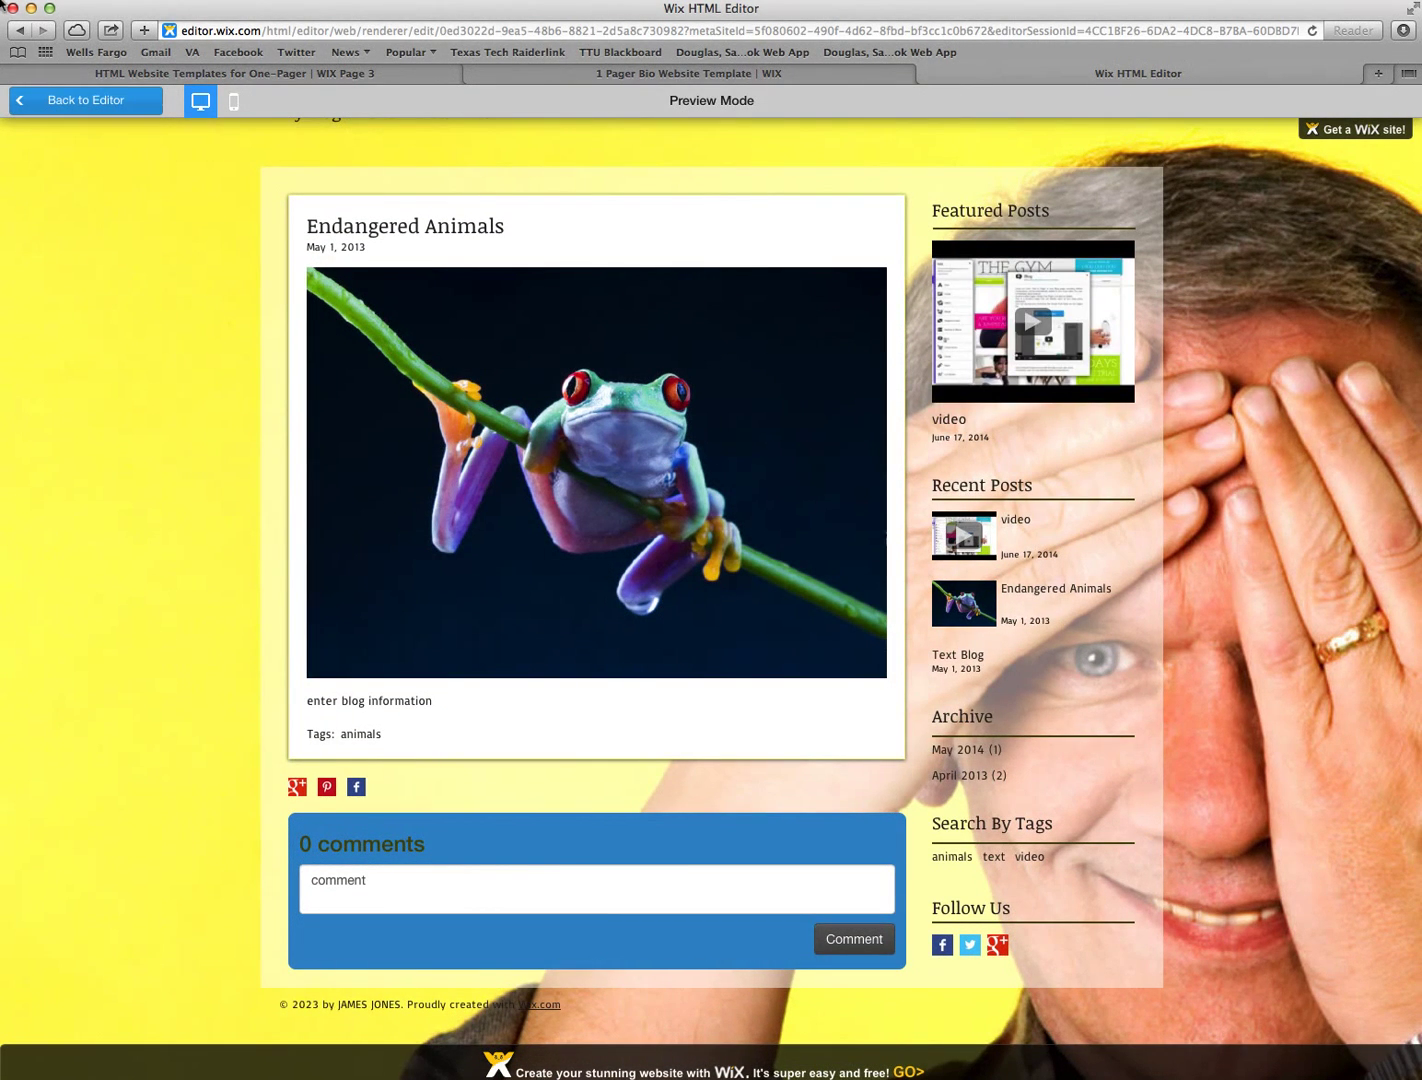
pyautogui.moveTo(576, 652)
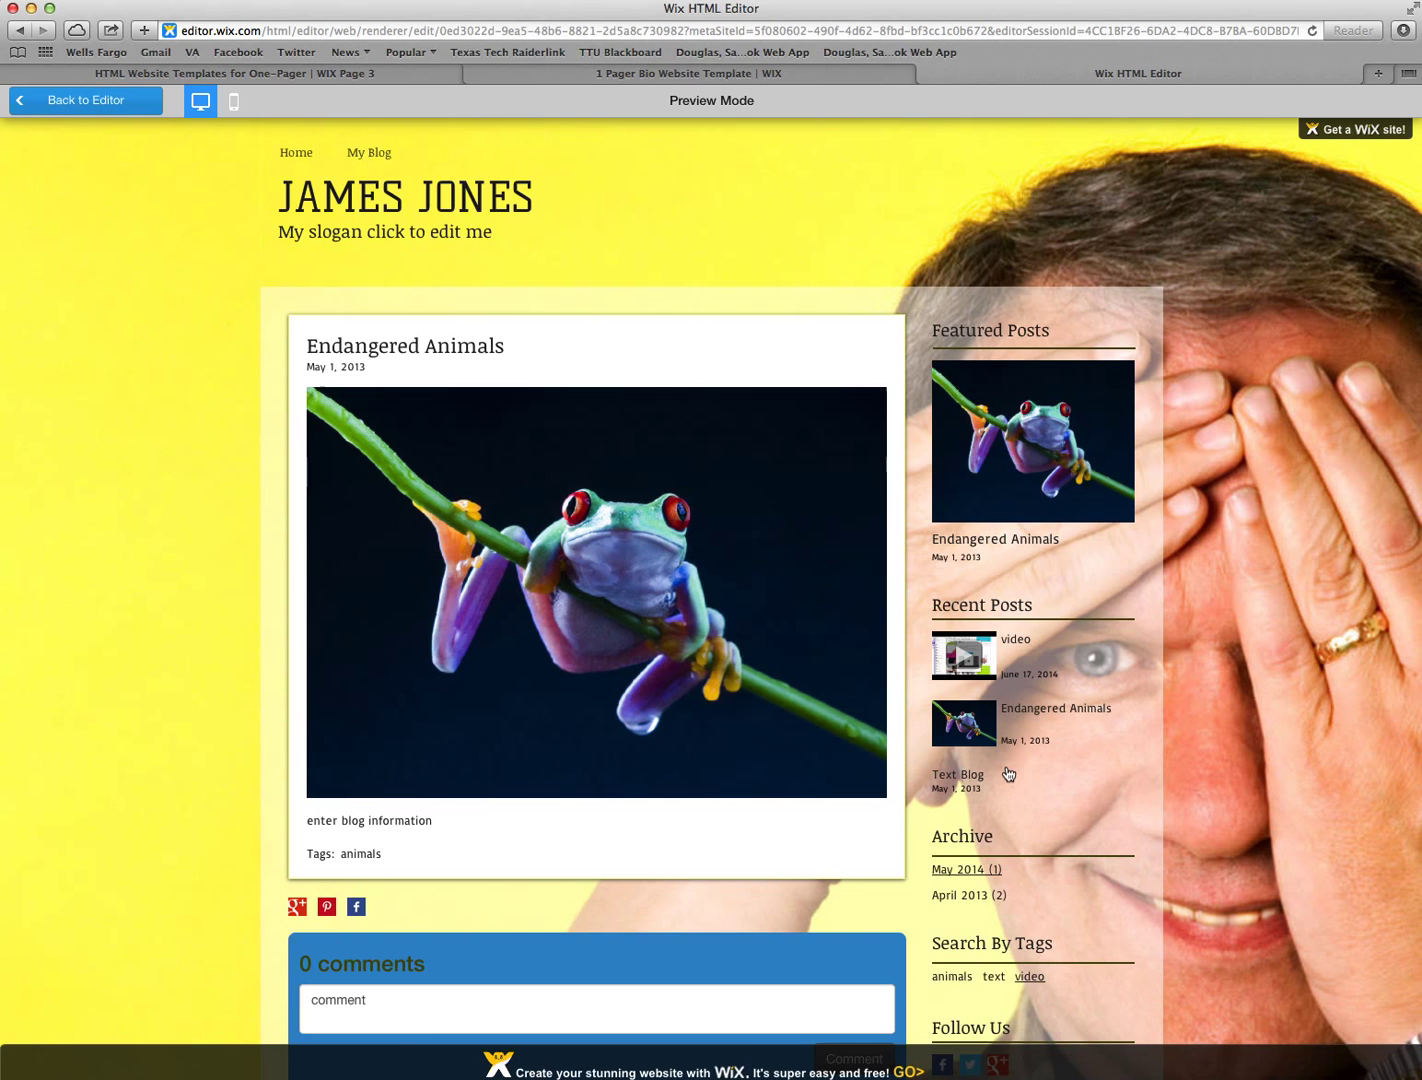
pyautogui.scroll(-3)
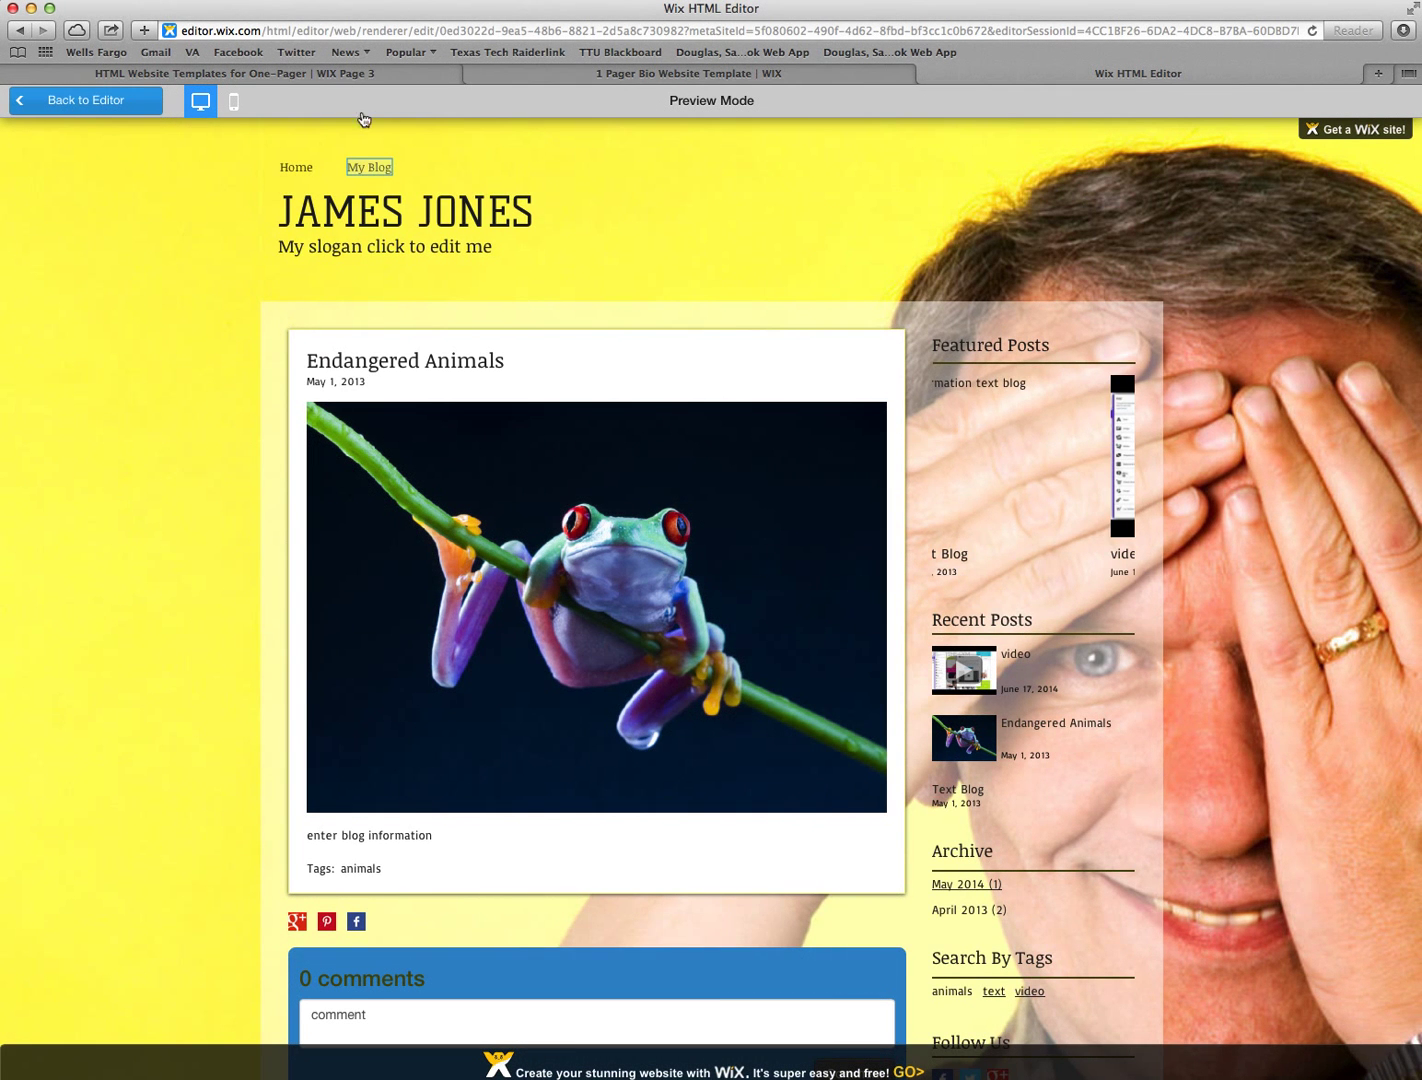
# Step: Return to the My Blog listing and scroll the list of posts
pyautogui.click(368, 166)
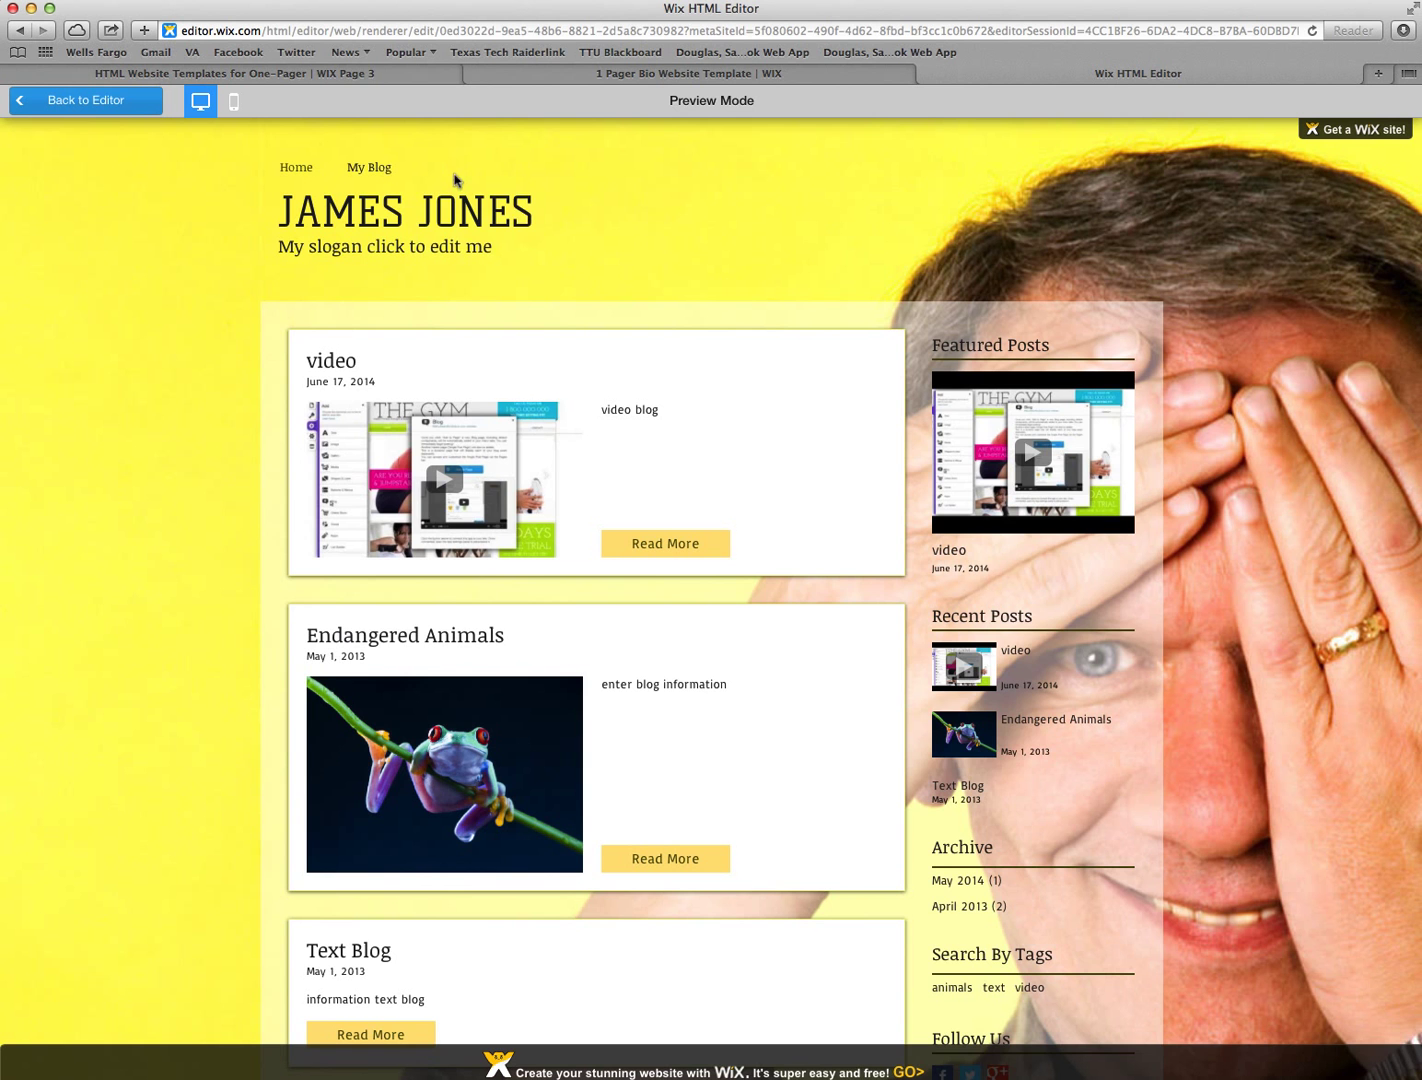
pyautogui.moveTo(668, 792)
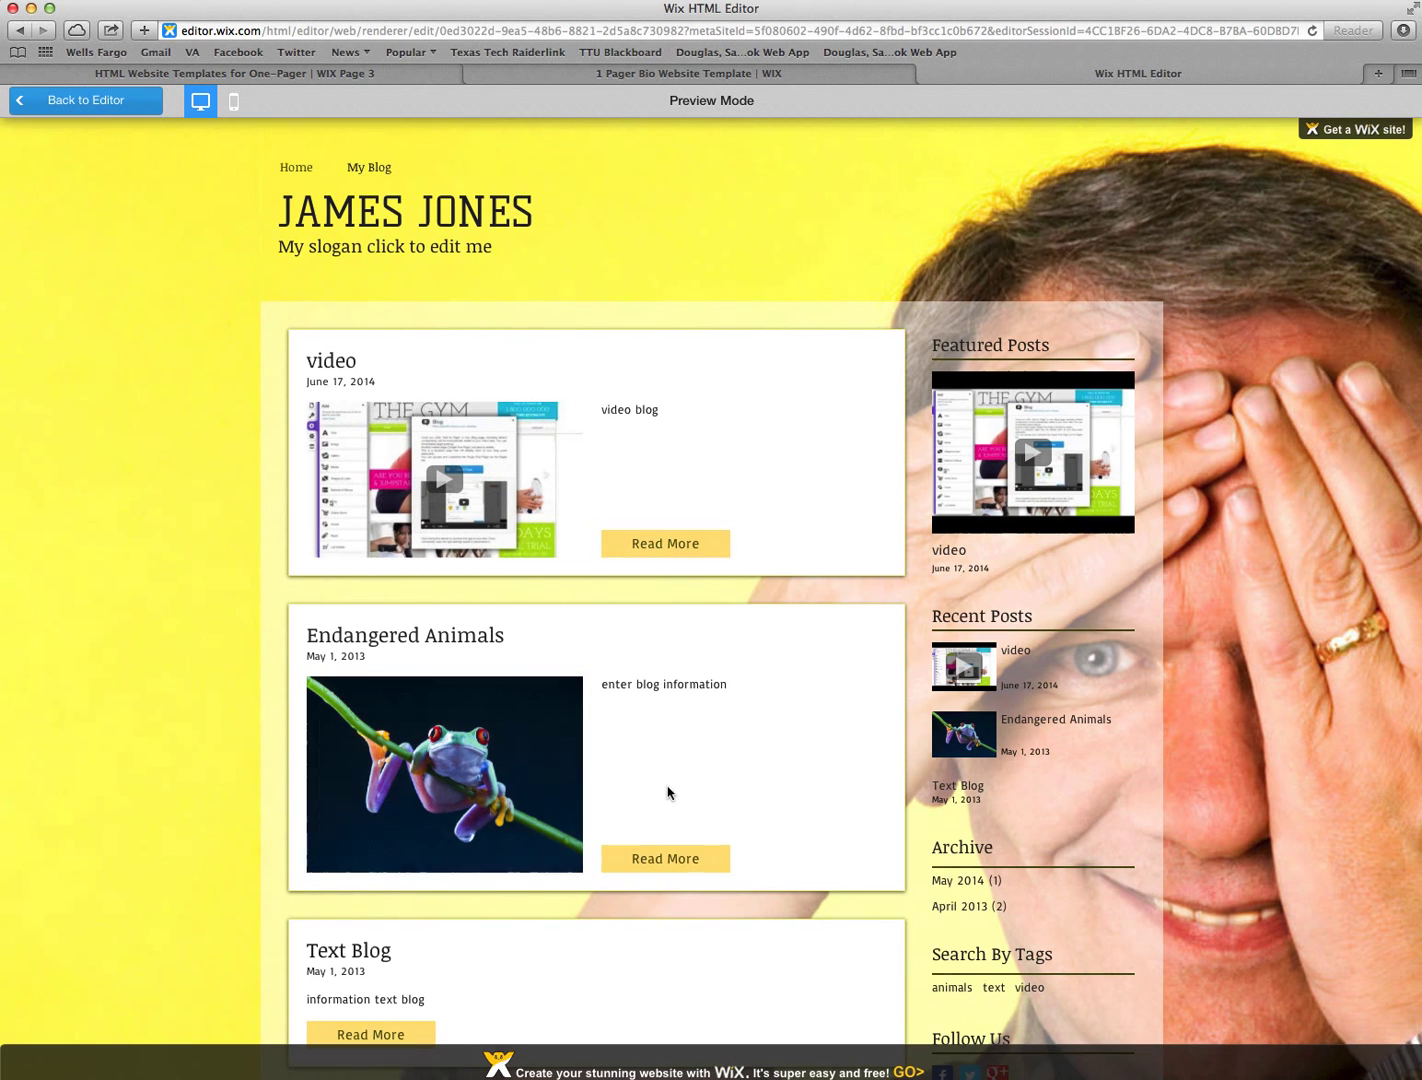
pyautogui.scroll(-3)
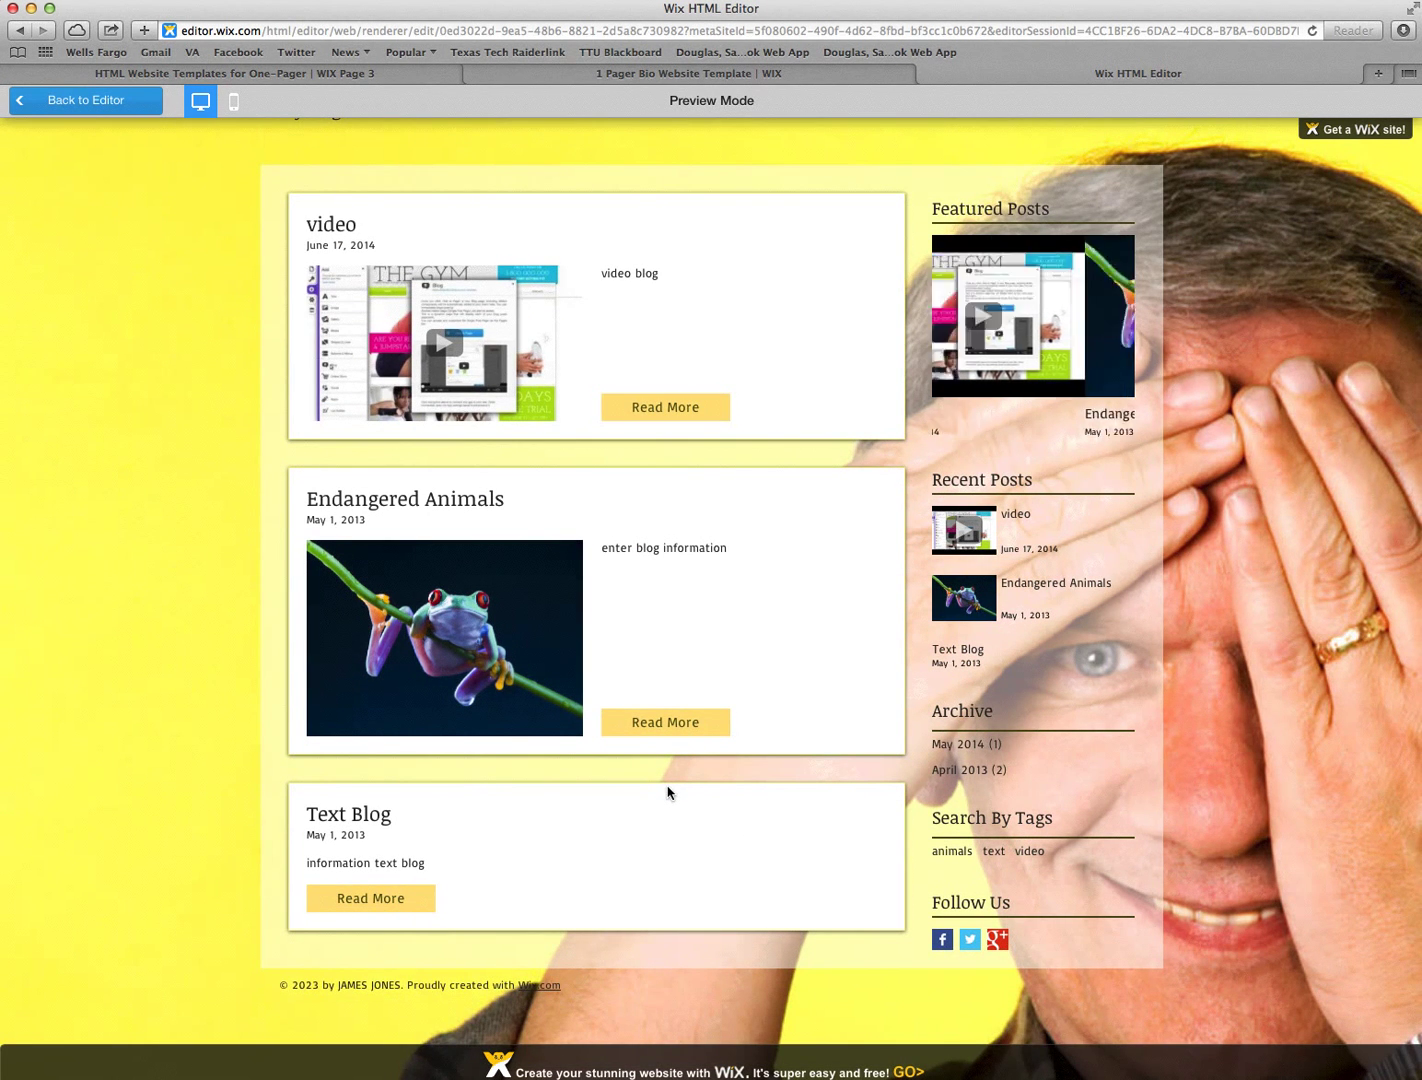